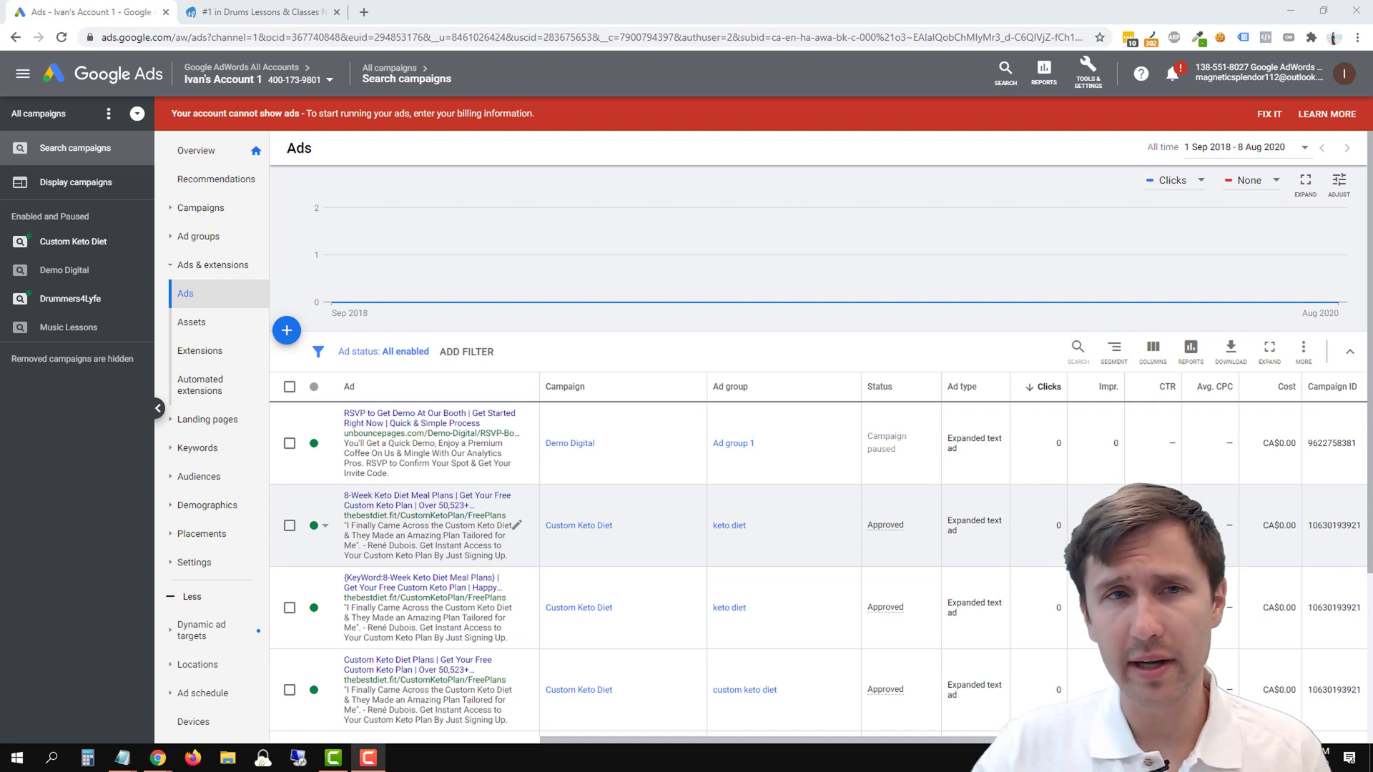
- From the Campaigns list, start creating a new campaign
click(258, 13)
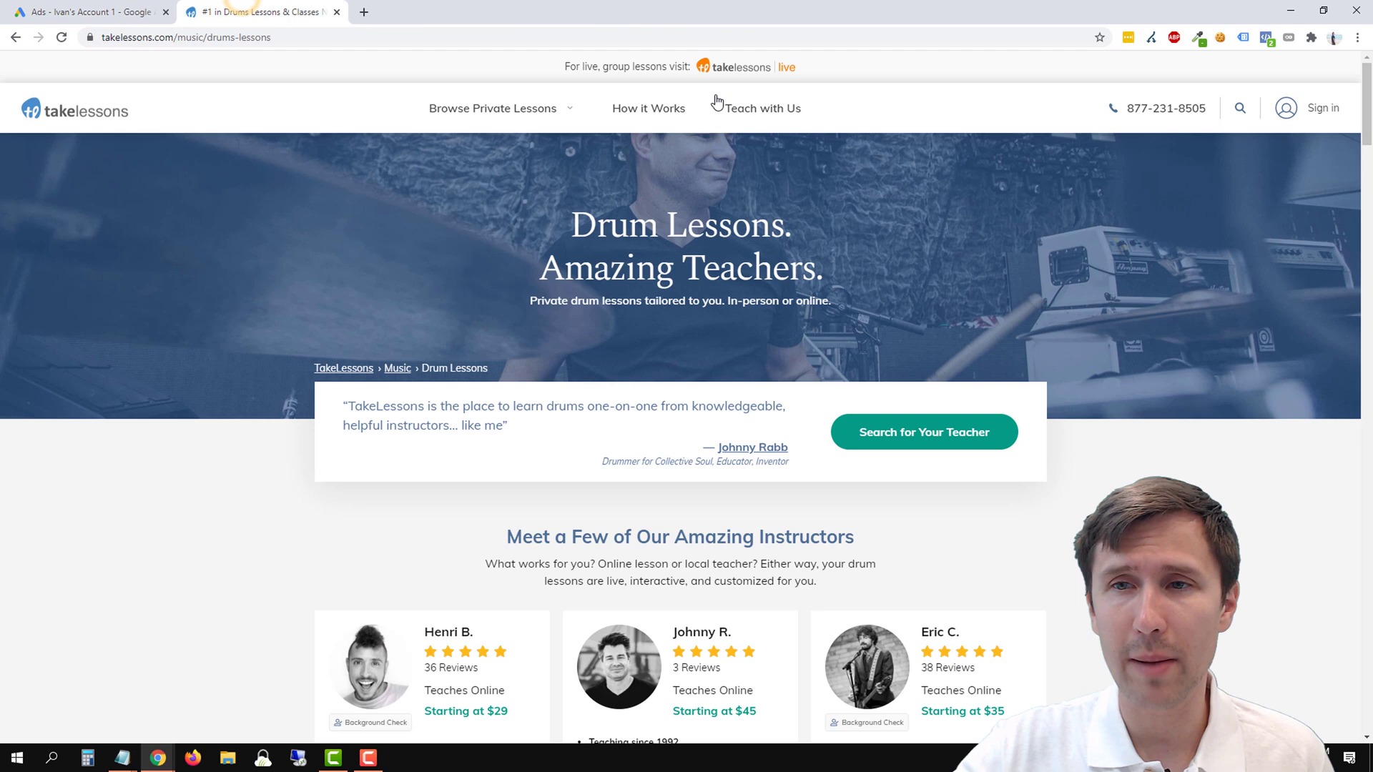
mouse_move(1010, 145)
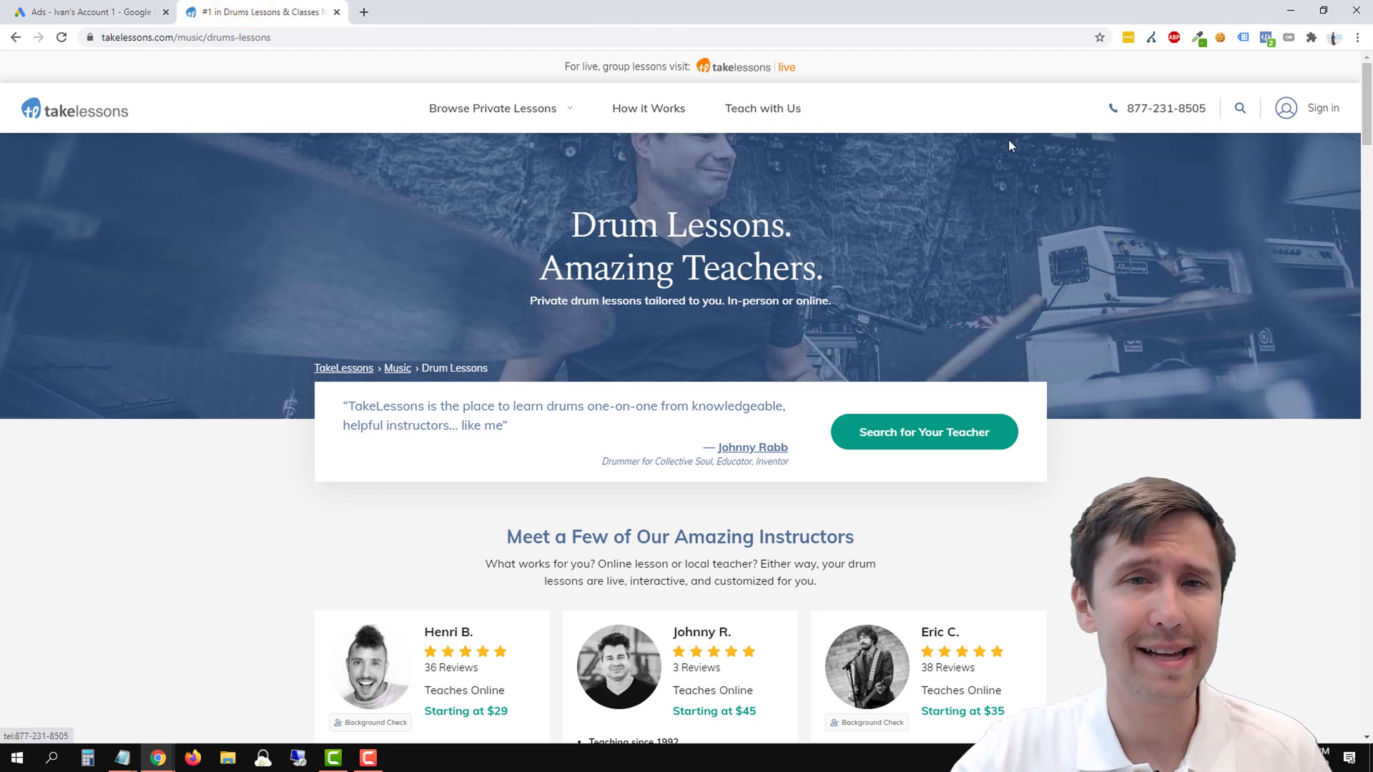
click(87, 11)
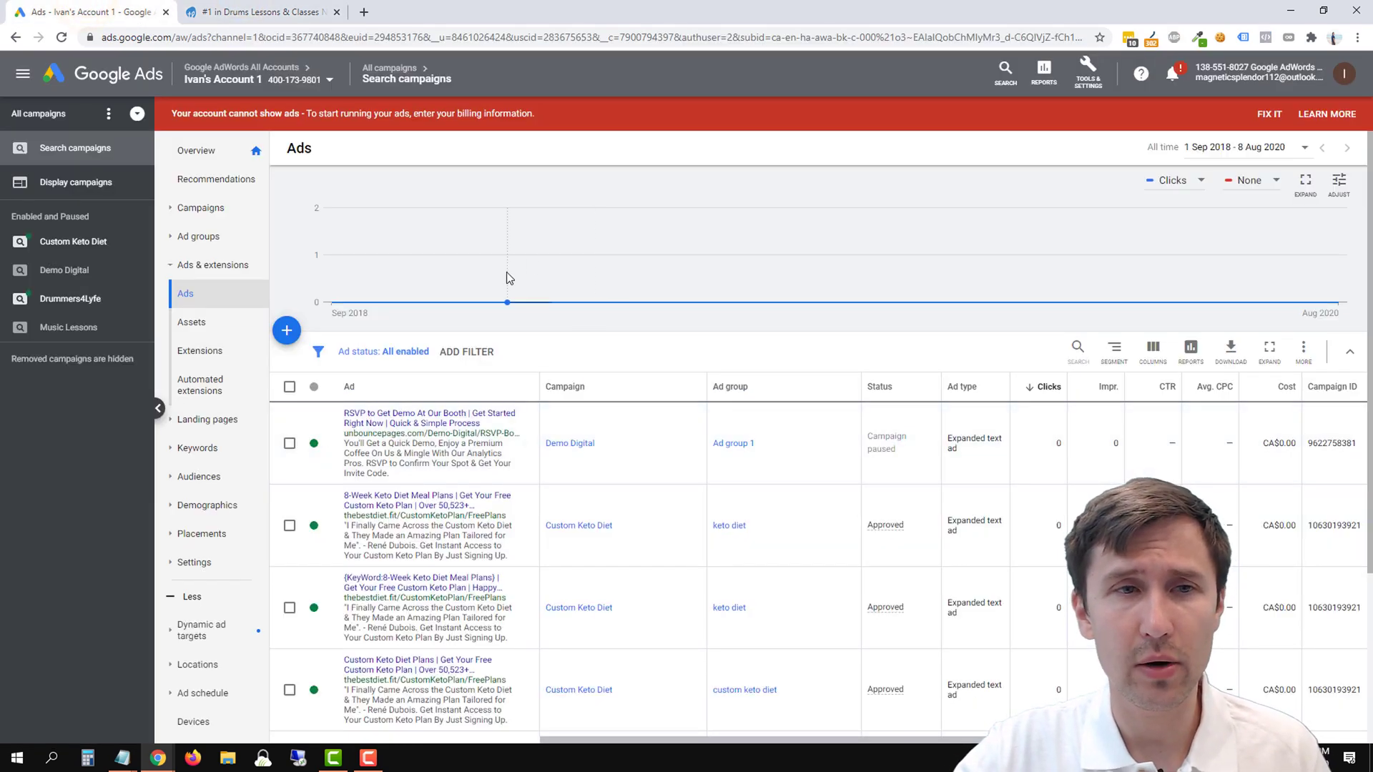
mouse_move(506, 268)
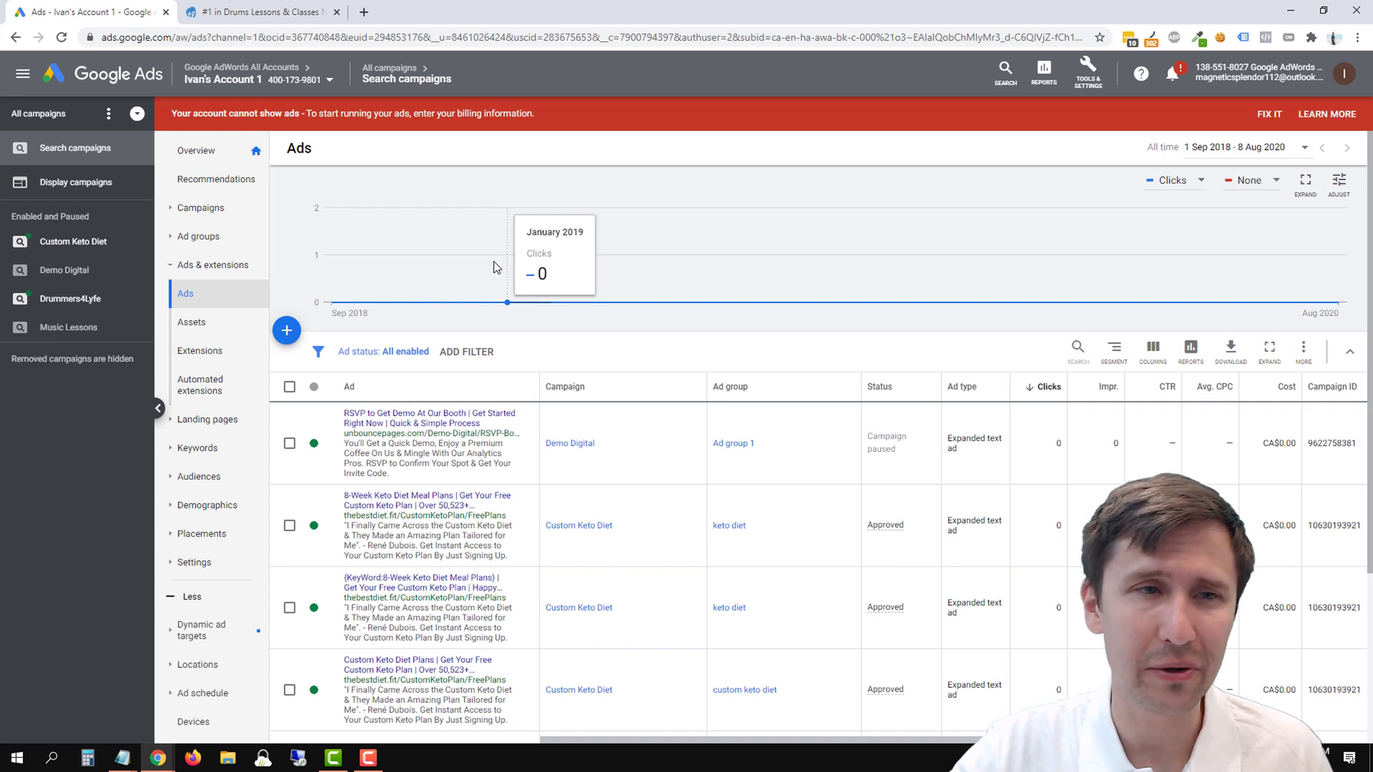
mouse_move(481, 272)
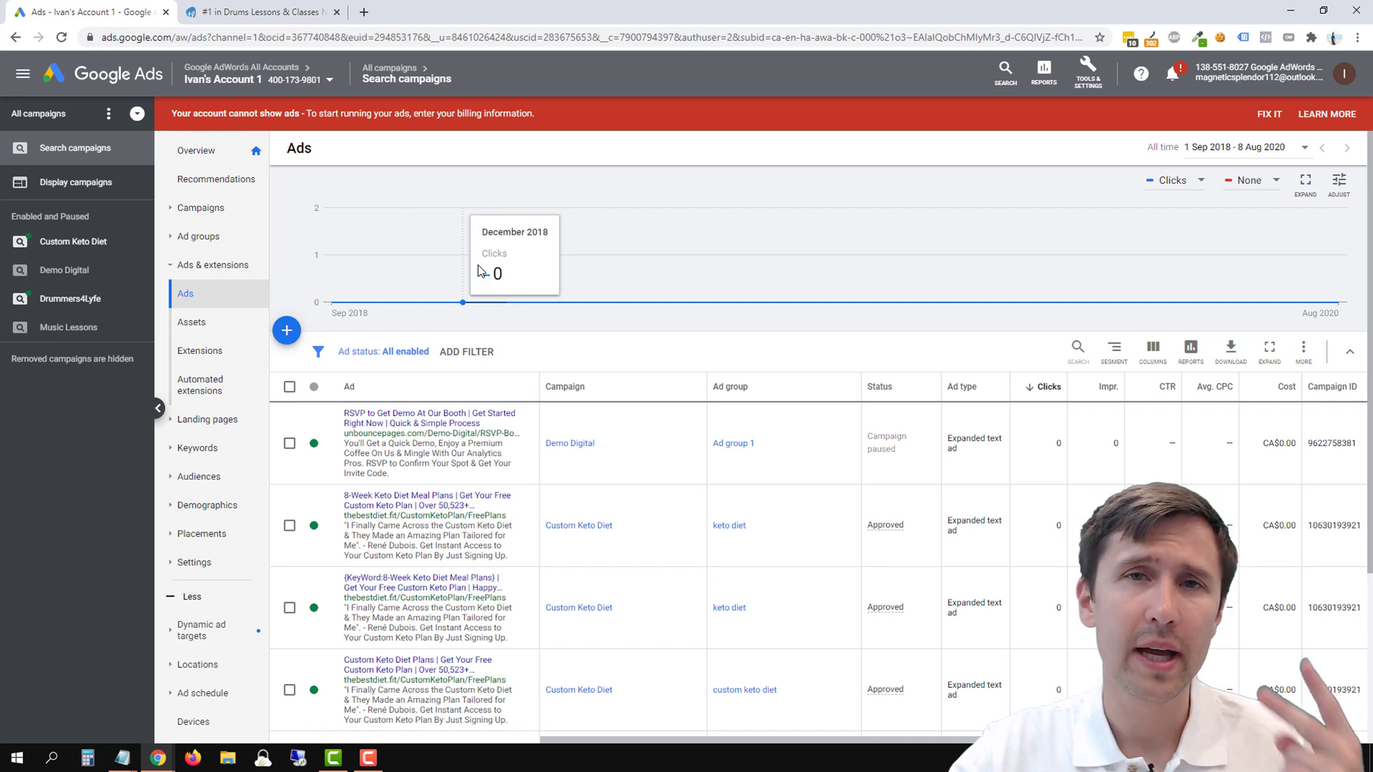
mouse_move(469, 259)
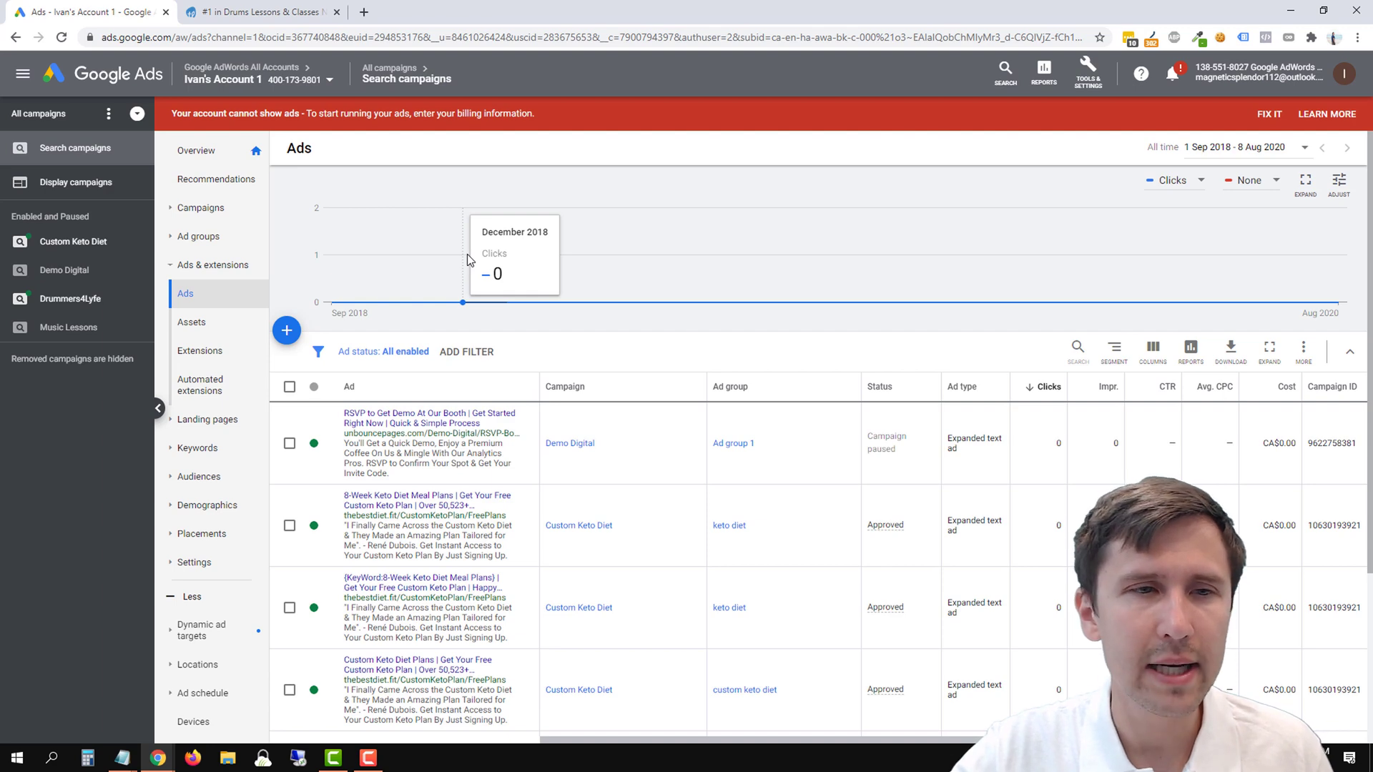
click(201, 207)
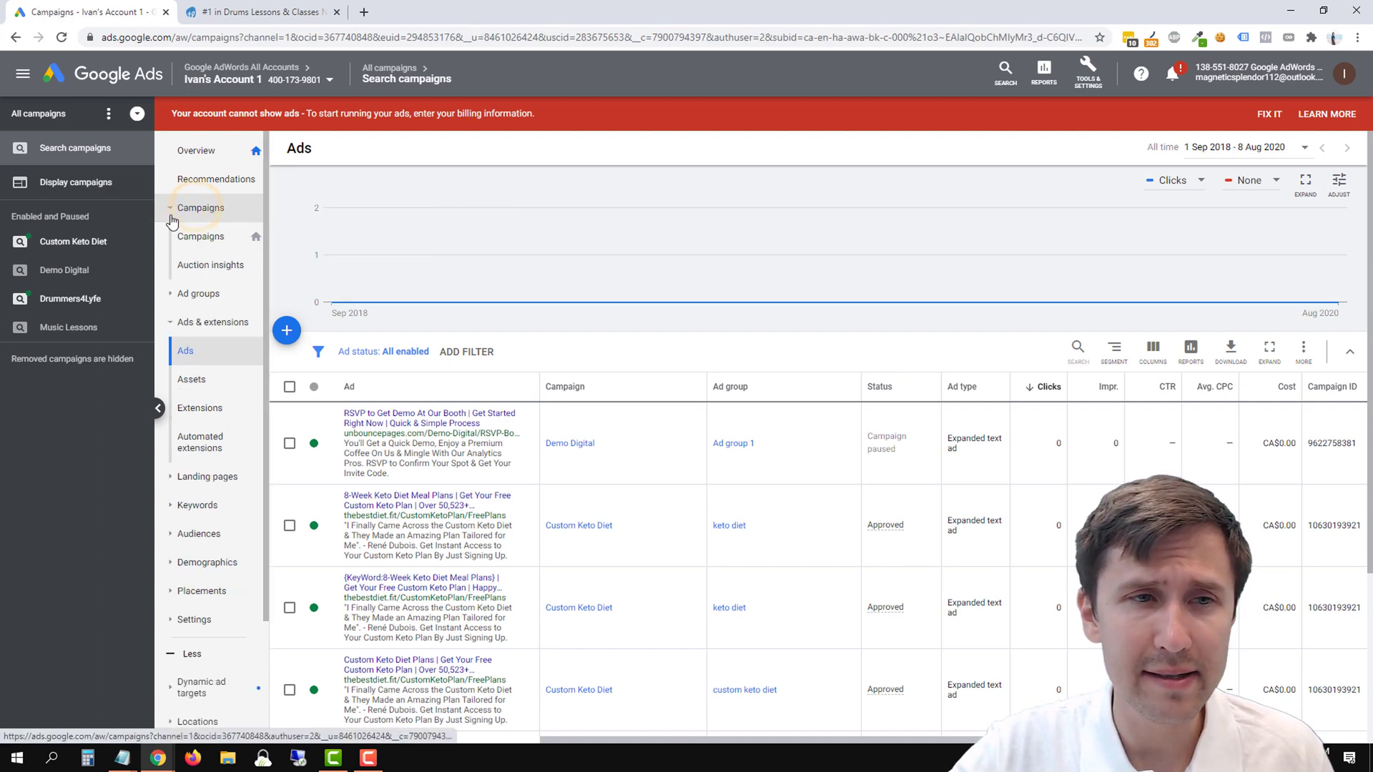
click(200, 236)
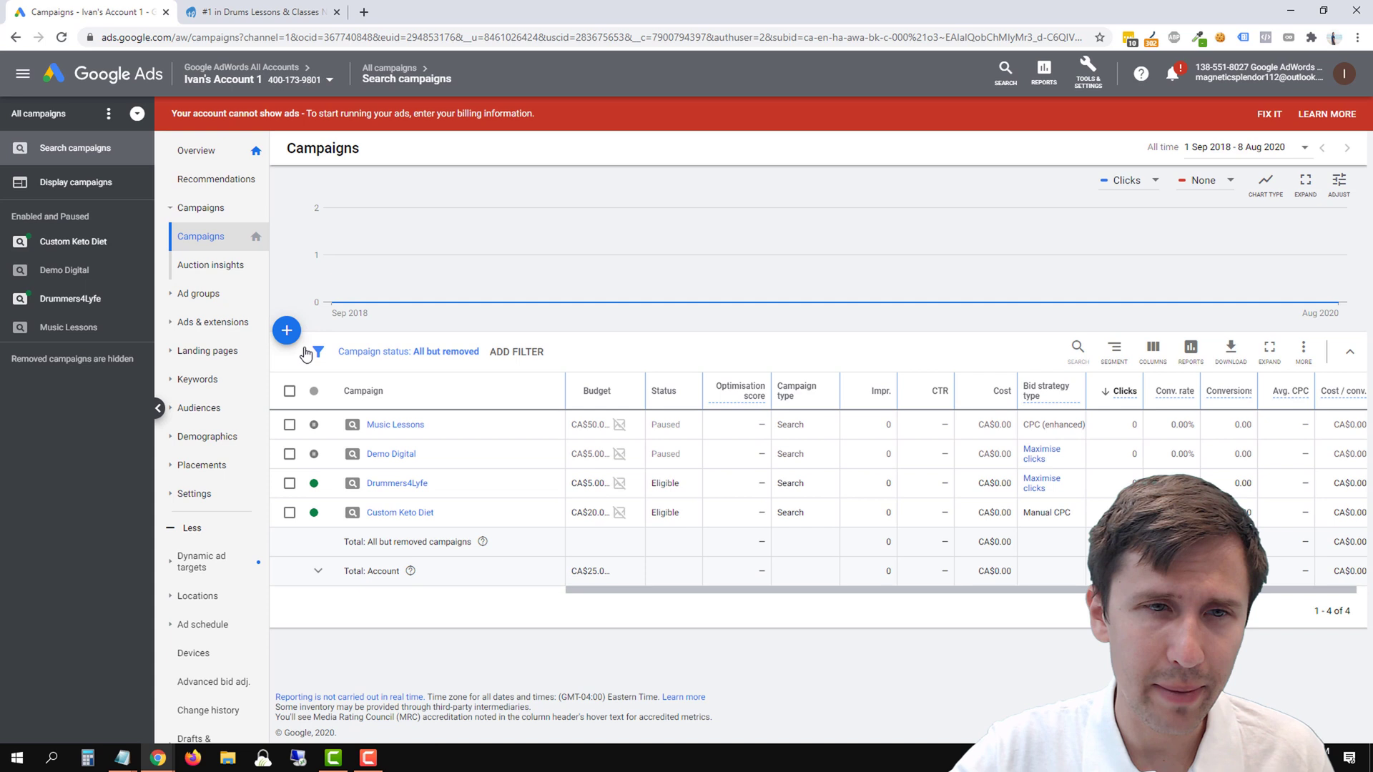
click(286, 330)
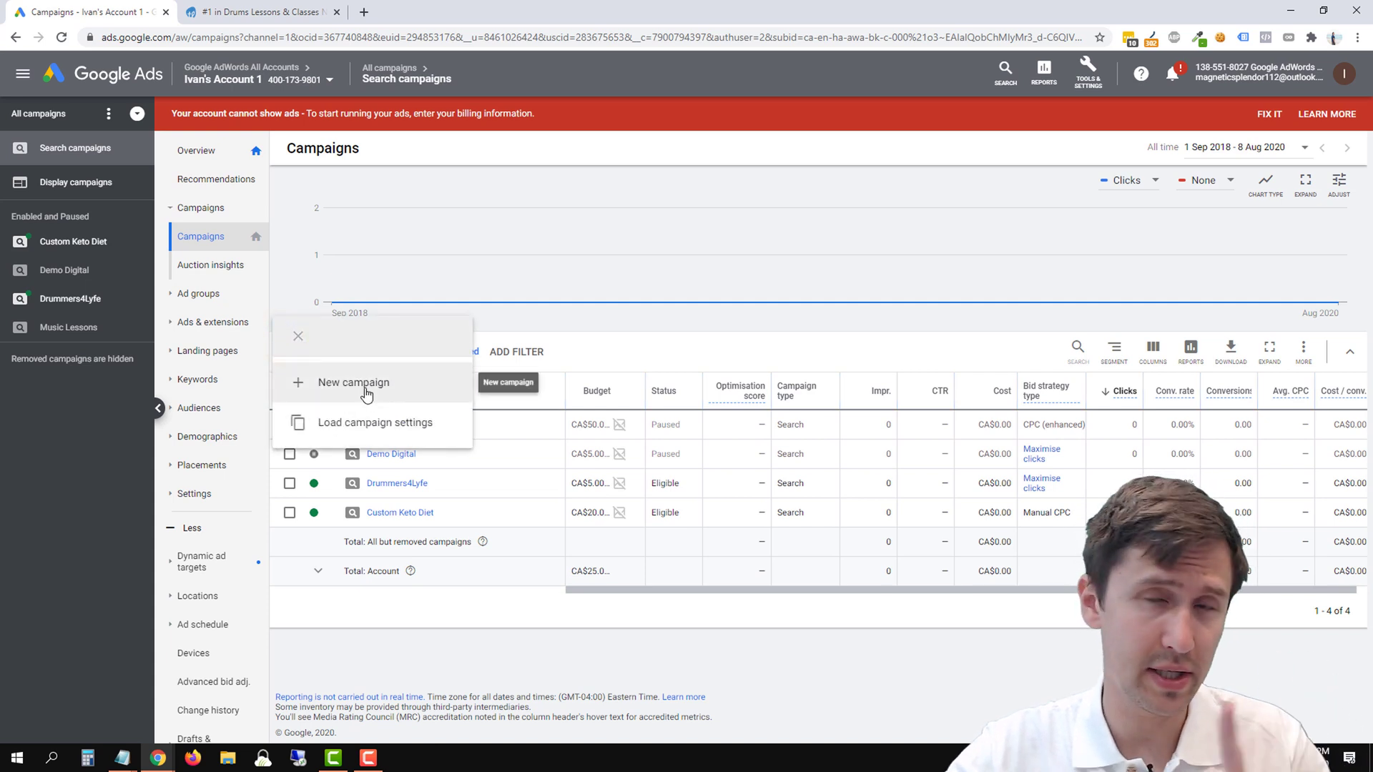
click(353, 383)
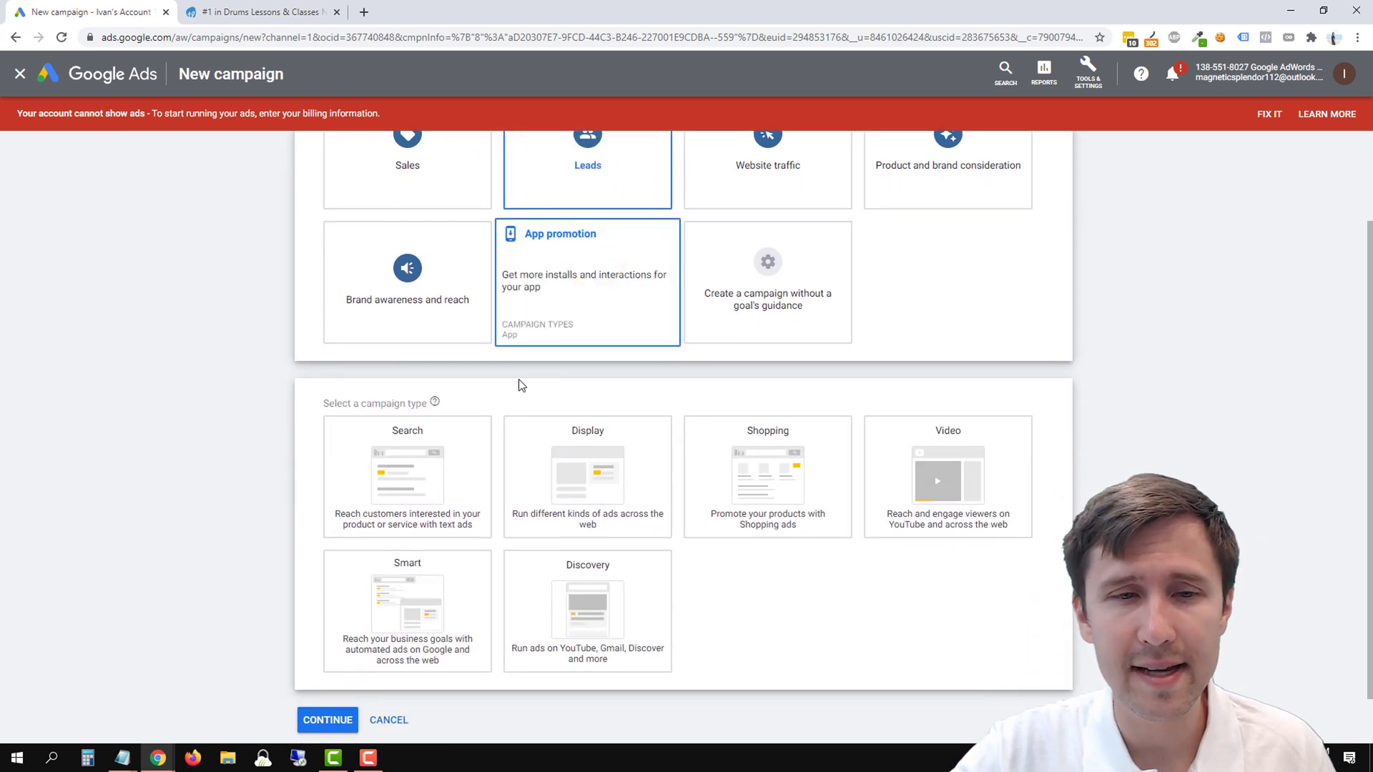
- Choose the Search campaign type aimed at getting phone calls
click(407, 478)
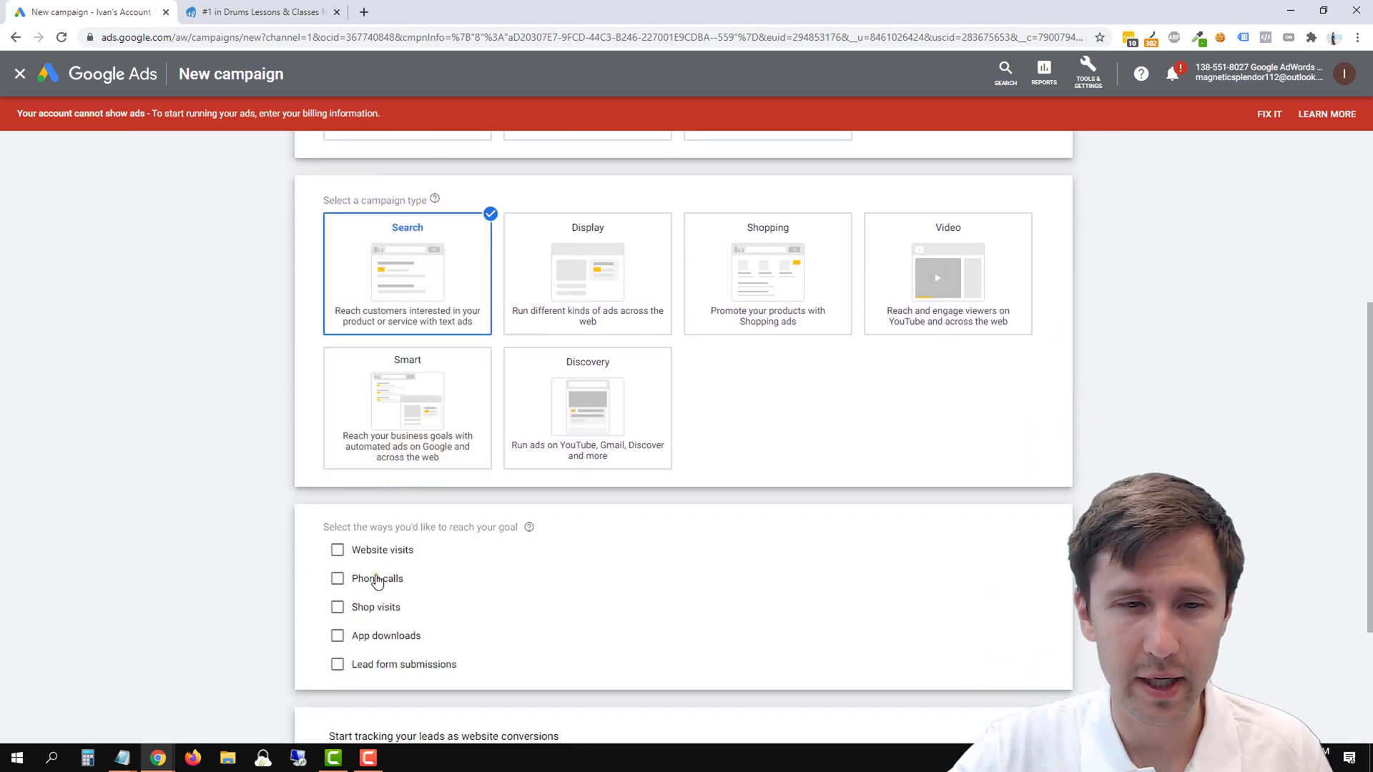
click(338, 578)
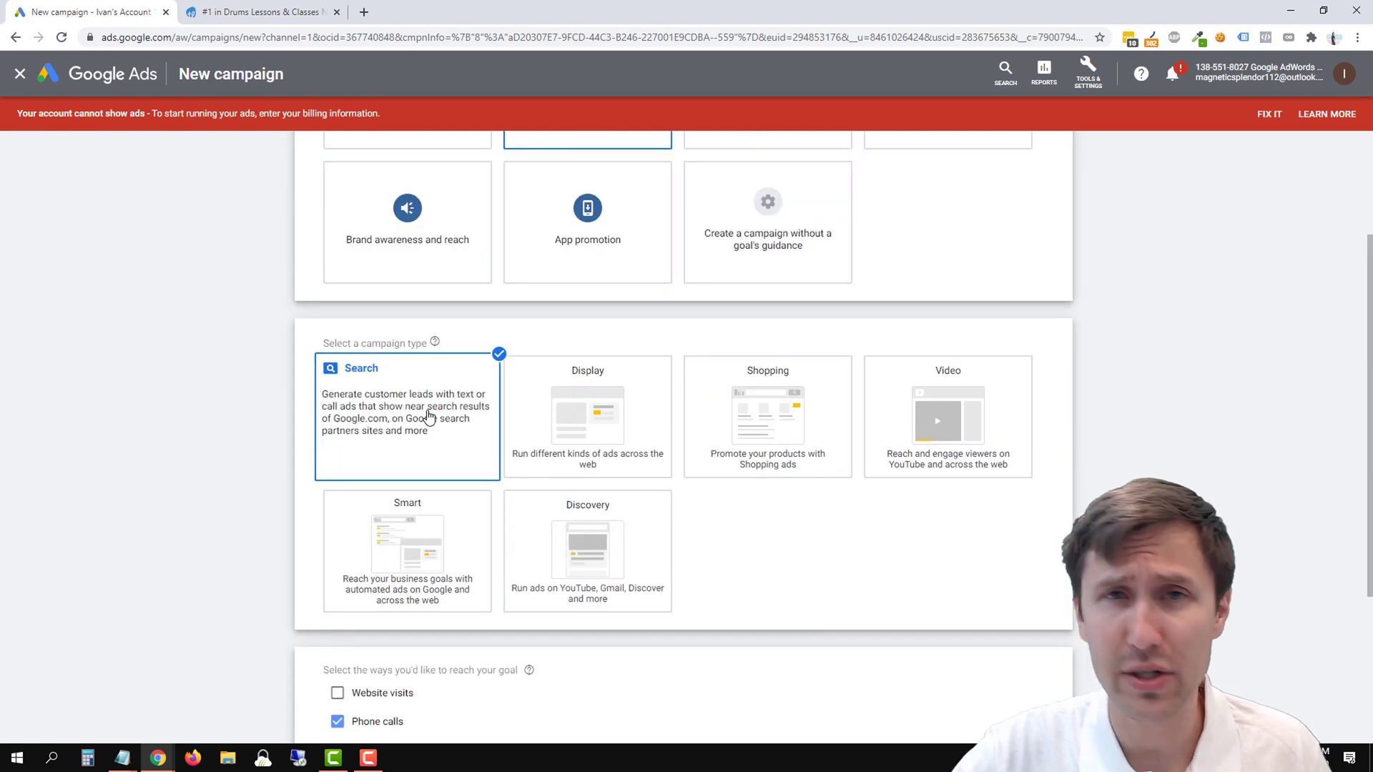
mouse_move(429, 389)
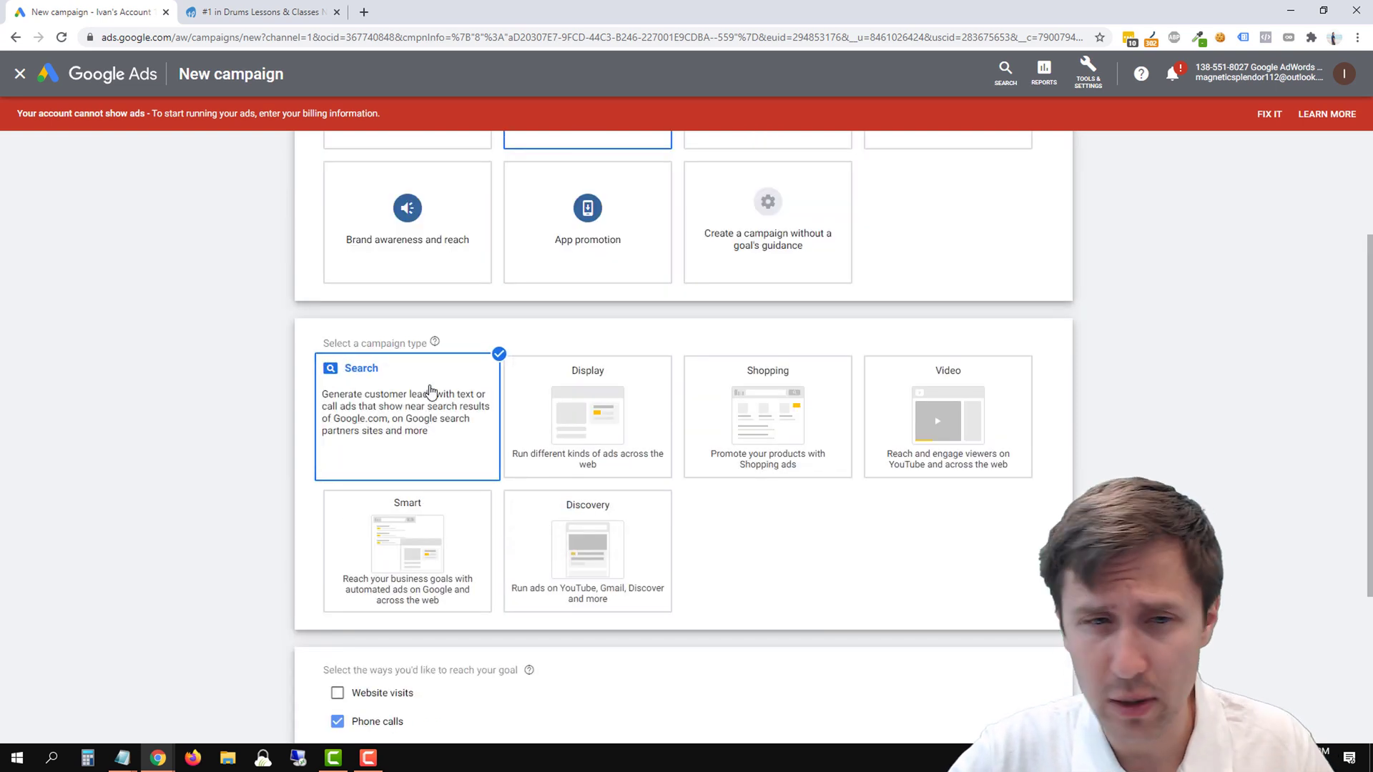
scroll(down, 3)
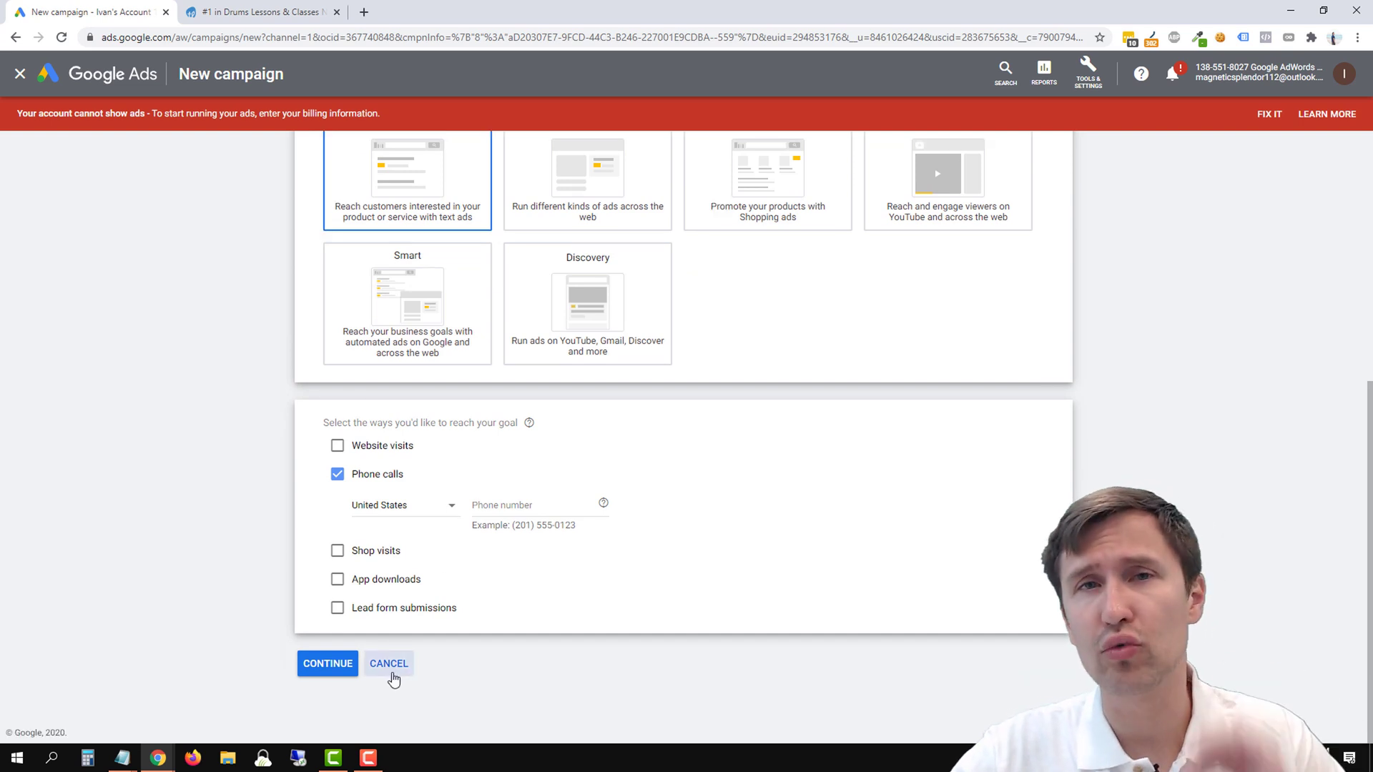
- Cancel the campaign draft and show the Ads list across all search campaigns
click(388, 663)
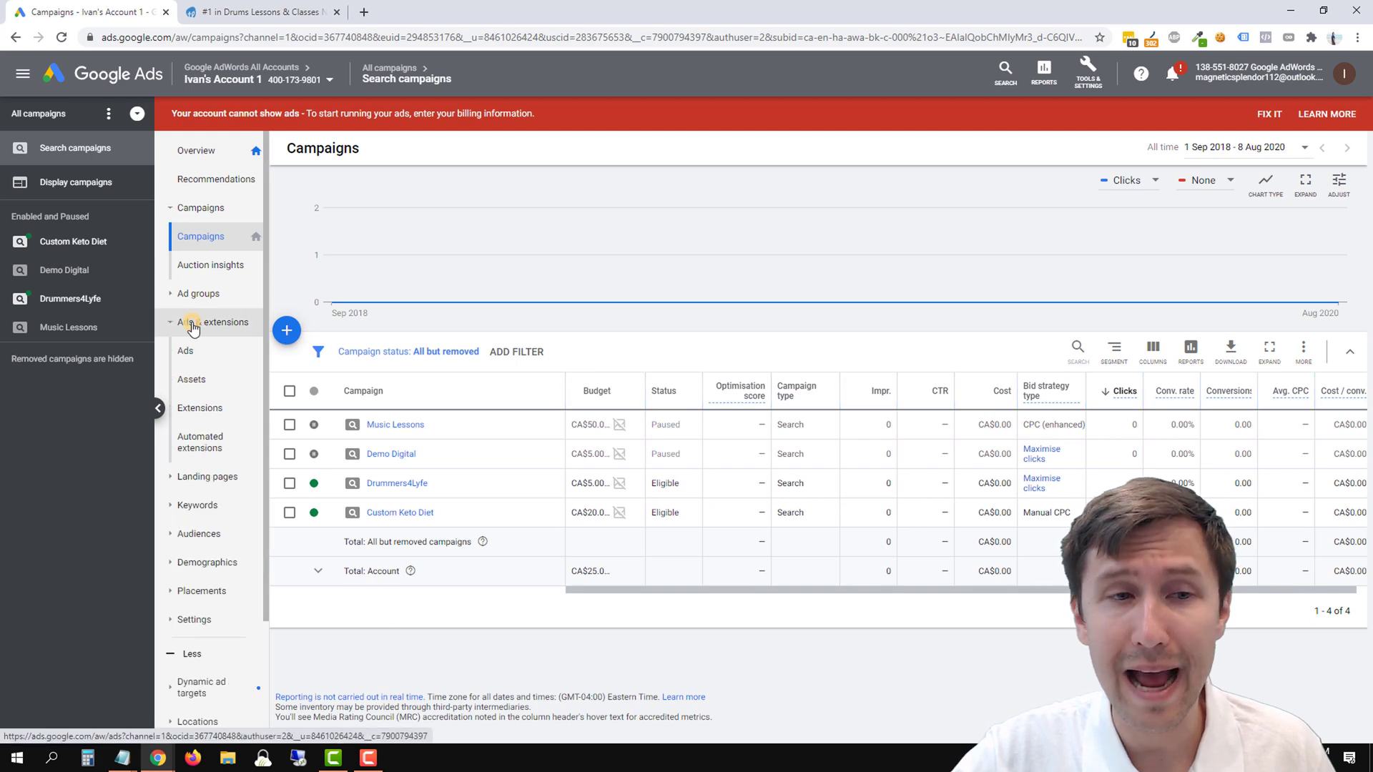
click(186, 350)
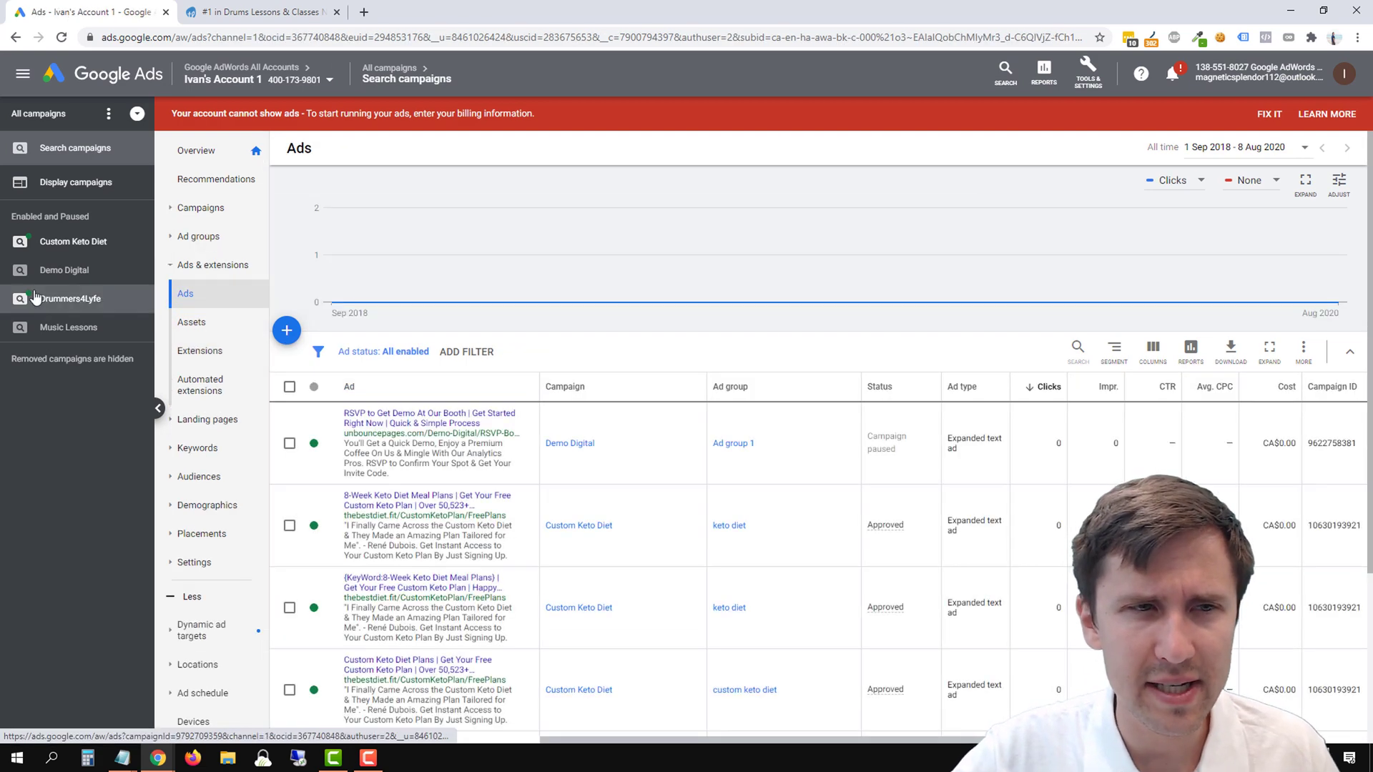
click(70, 299)
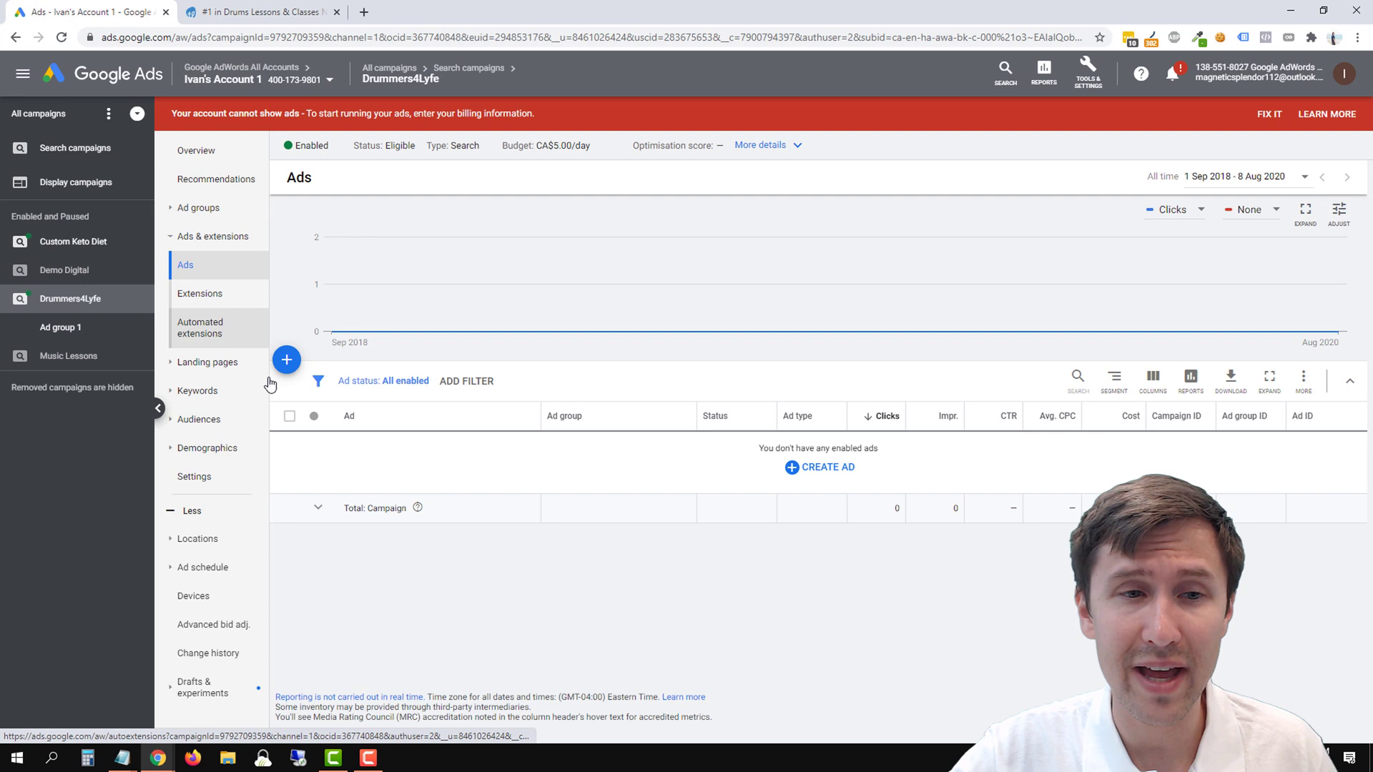
click(286, 359)
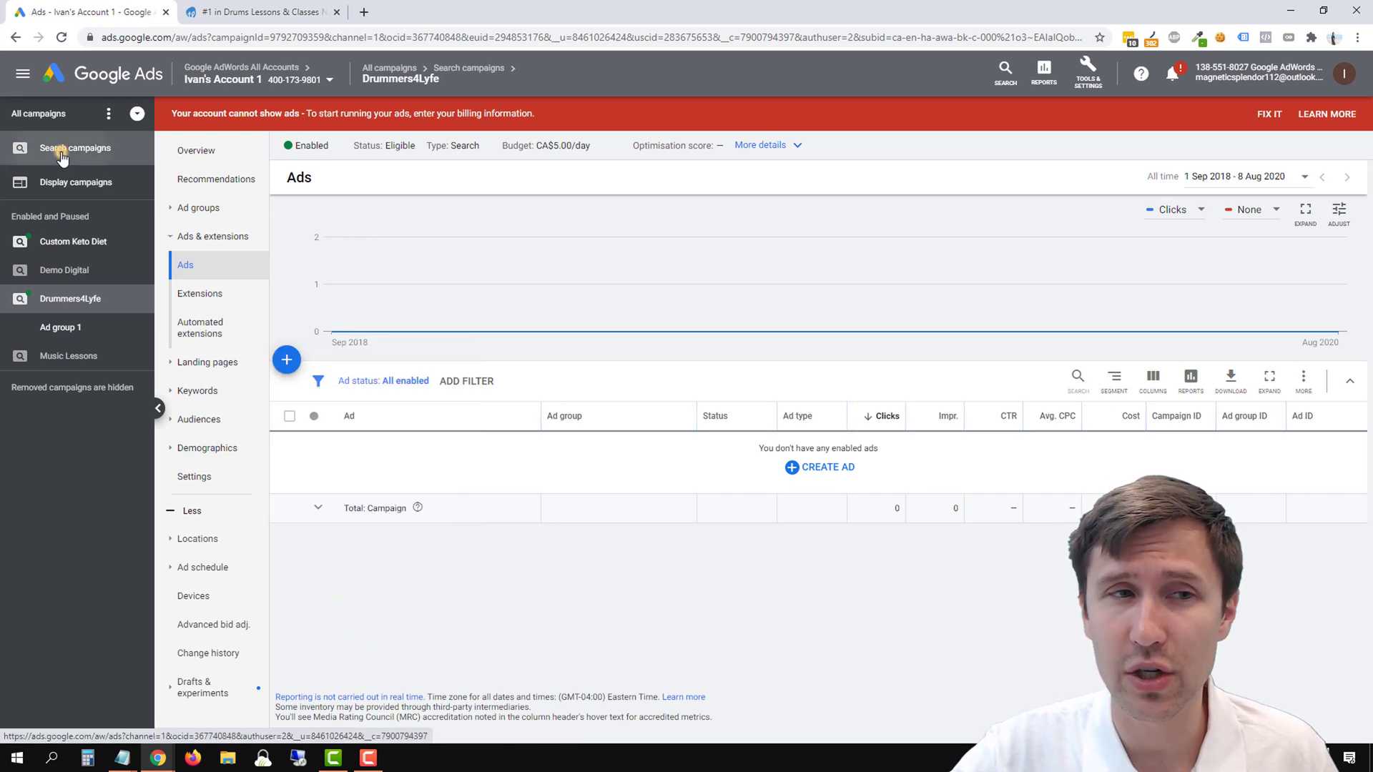
click(74, 148)
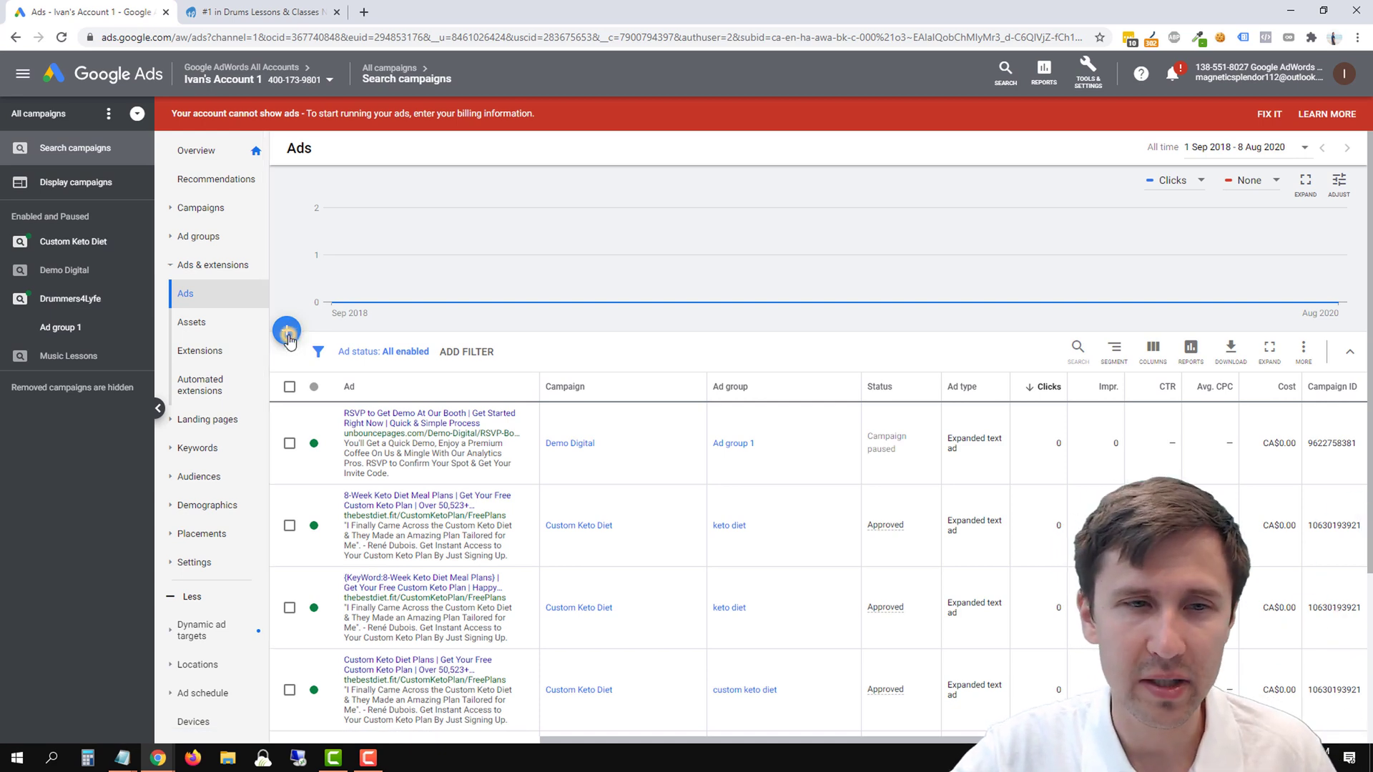
- Create a new call ad placed in Drummers4Lyfe's Ad group 1
click(288, 333)
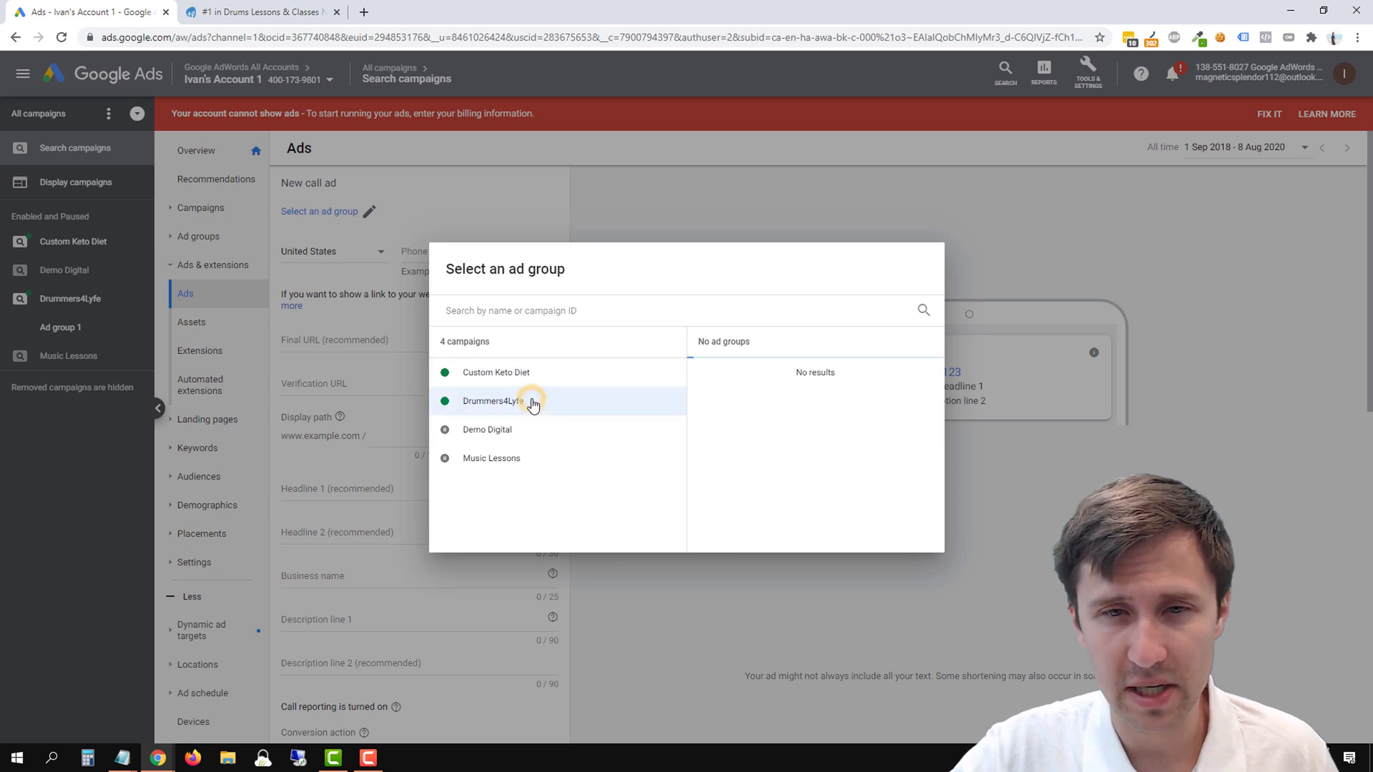
click(492, 401)
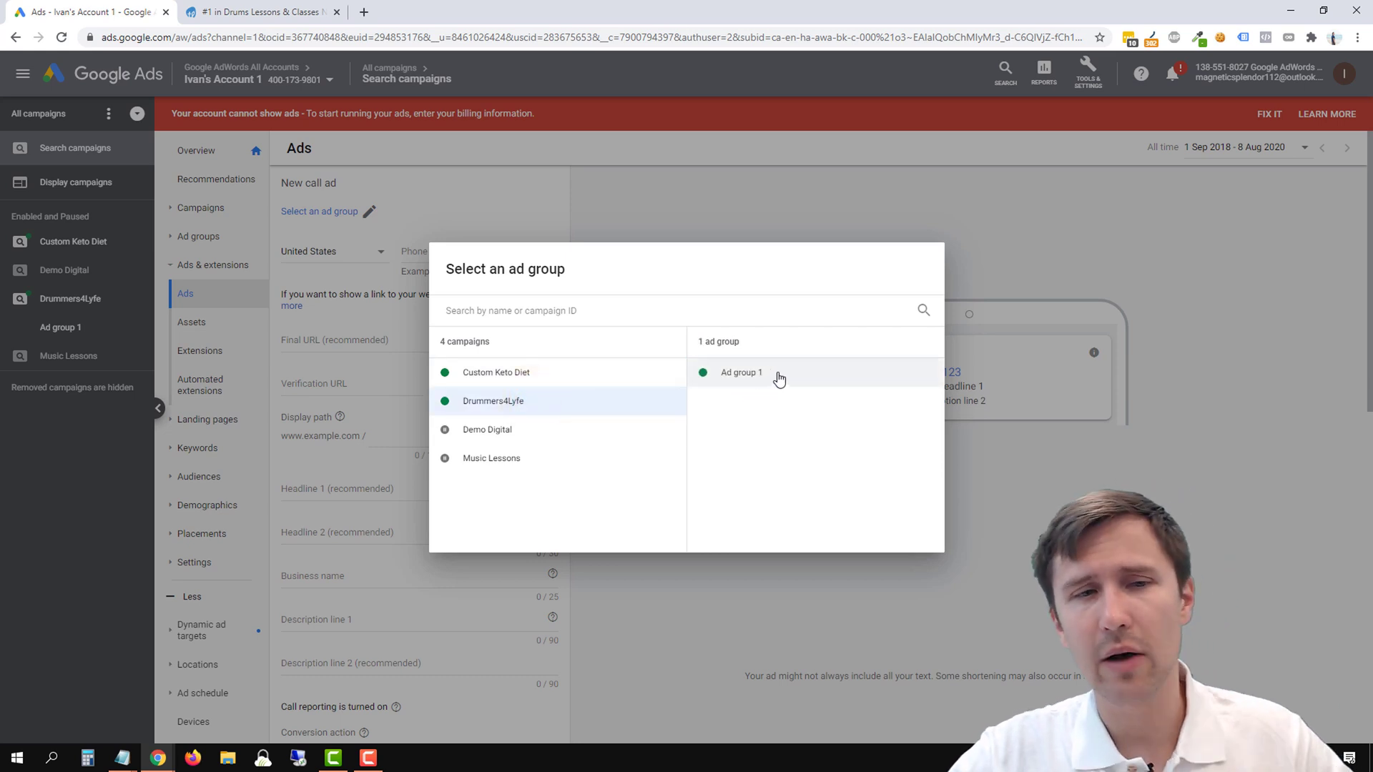
click(740, 372)
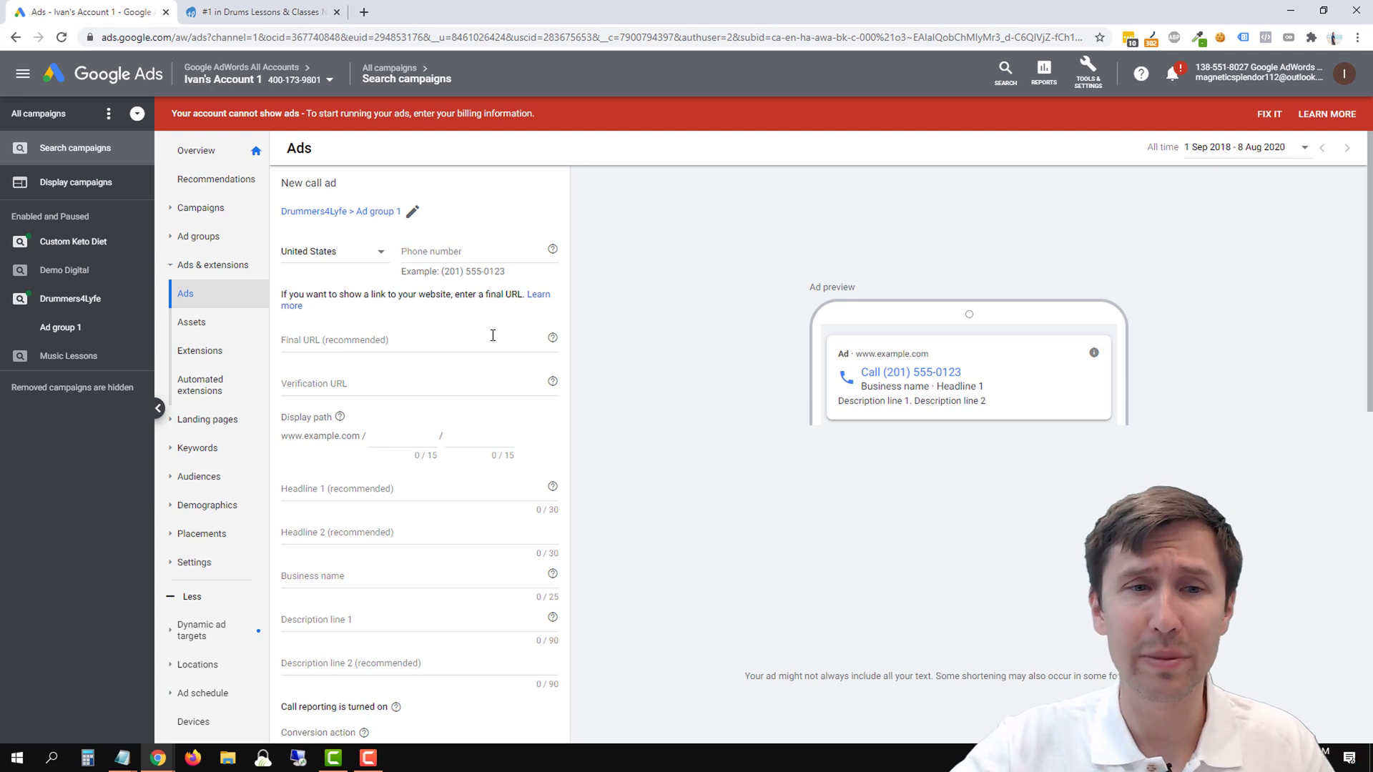
- Switch to the TakeLessons drum lessons page to look up the phone number
scroll(down, 3)
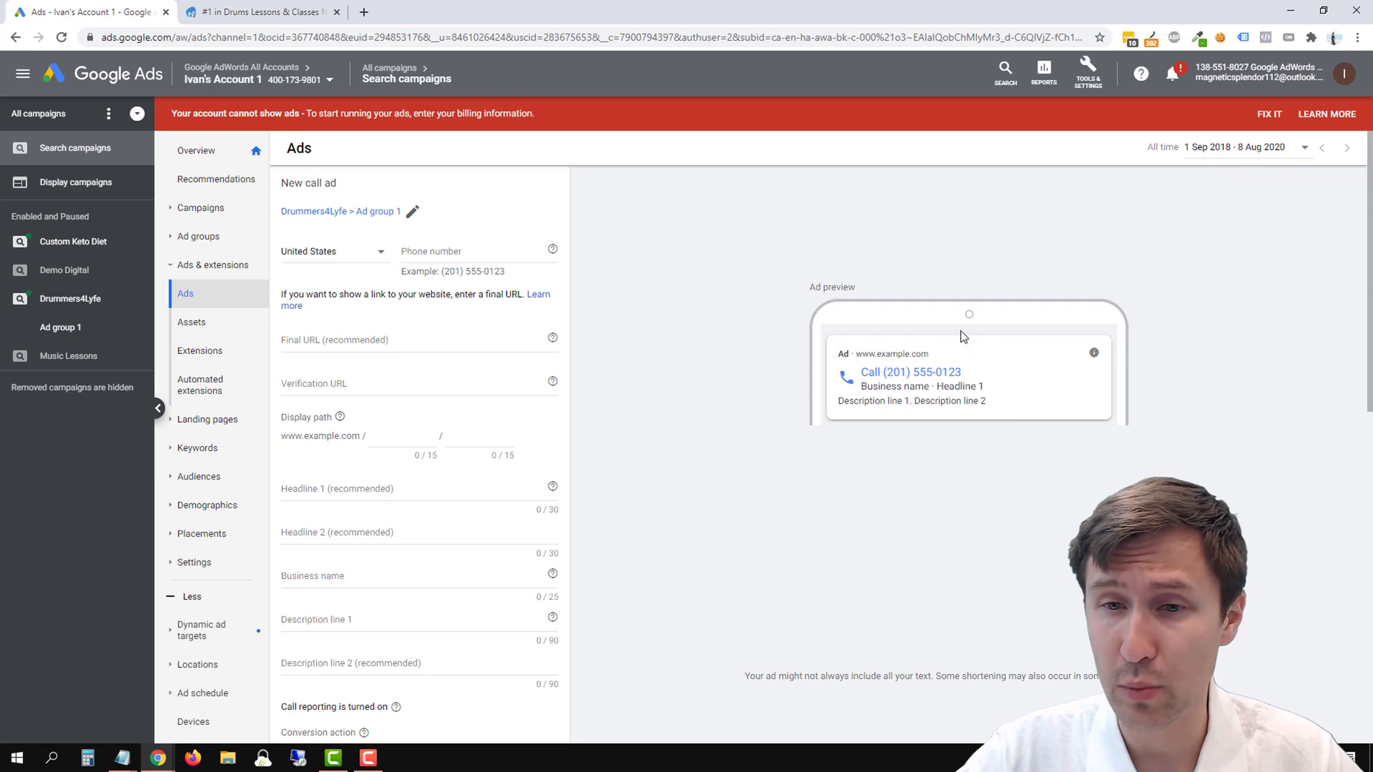
mouse_move(895, 388)
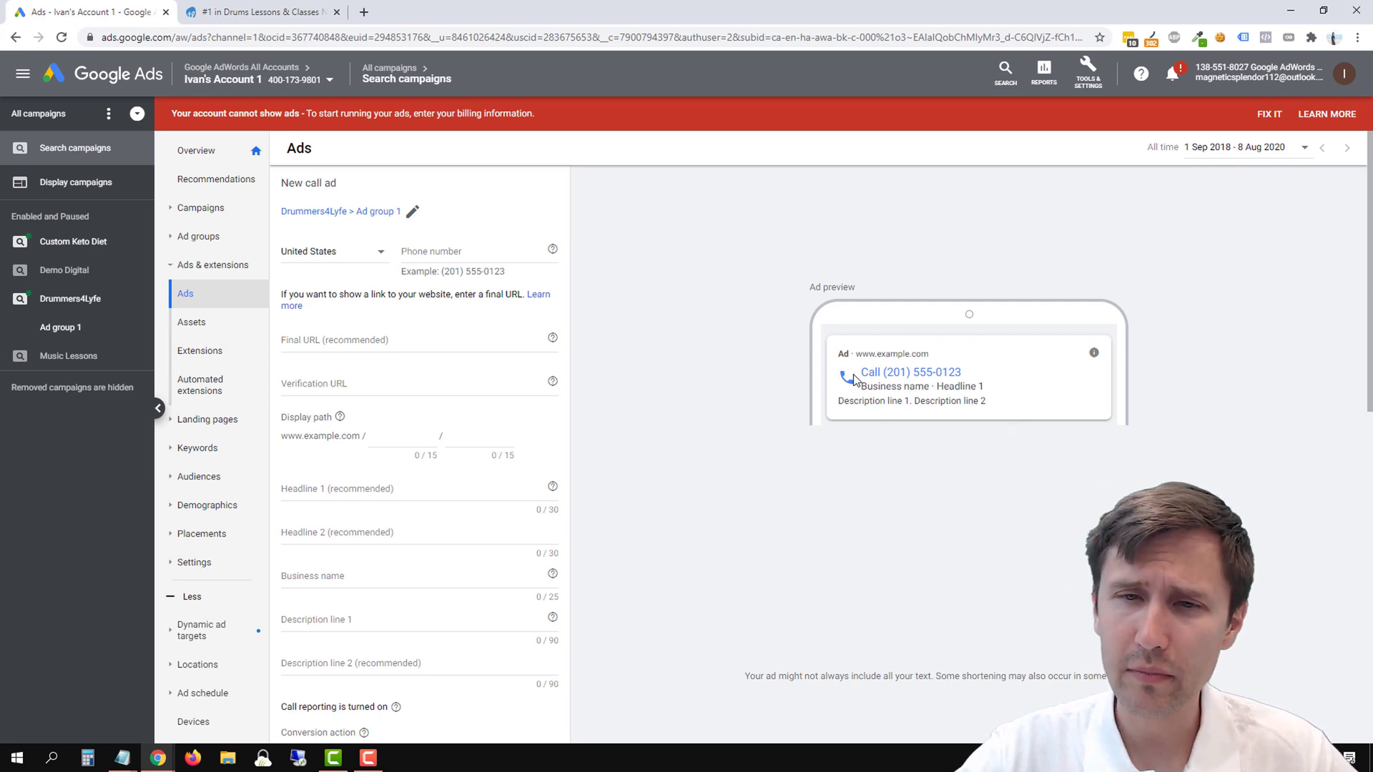
mouse_move(821, 343)
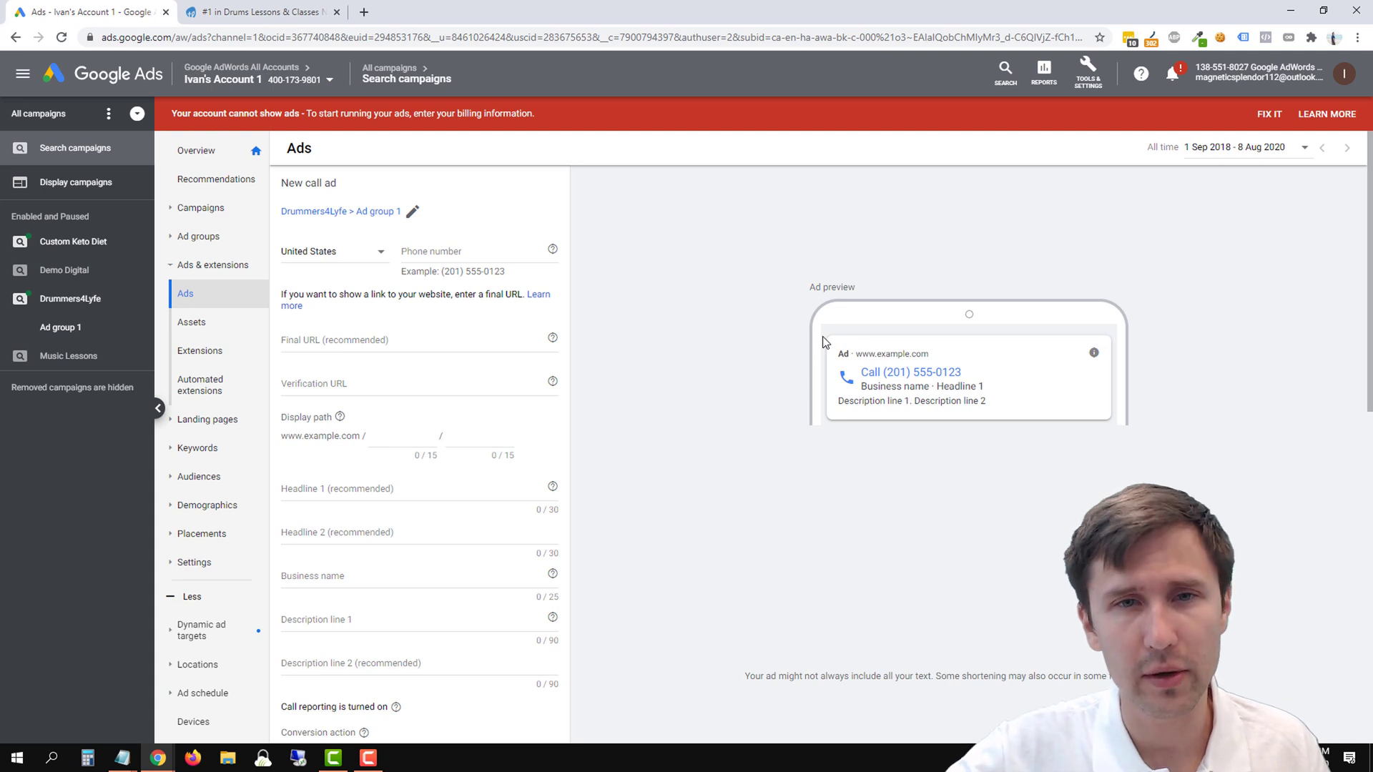
mouse_move(560, 171)
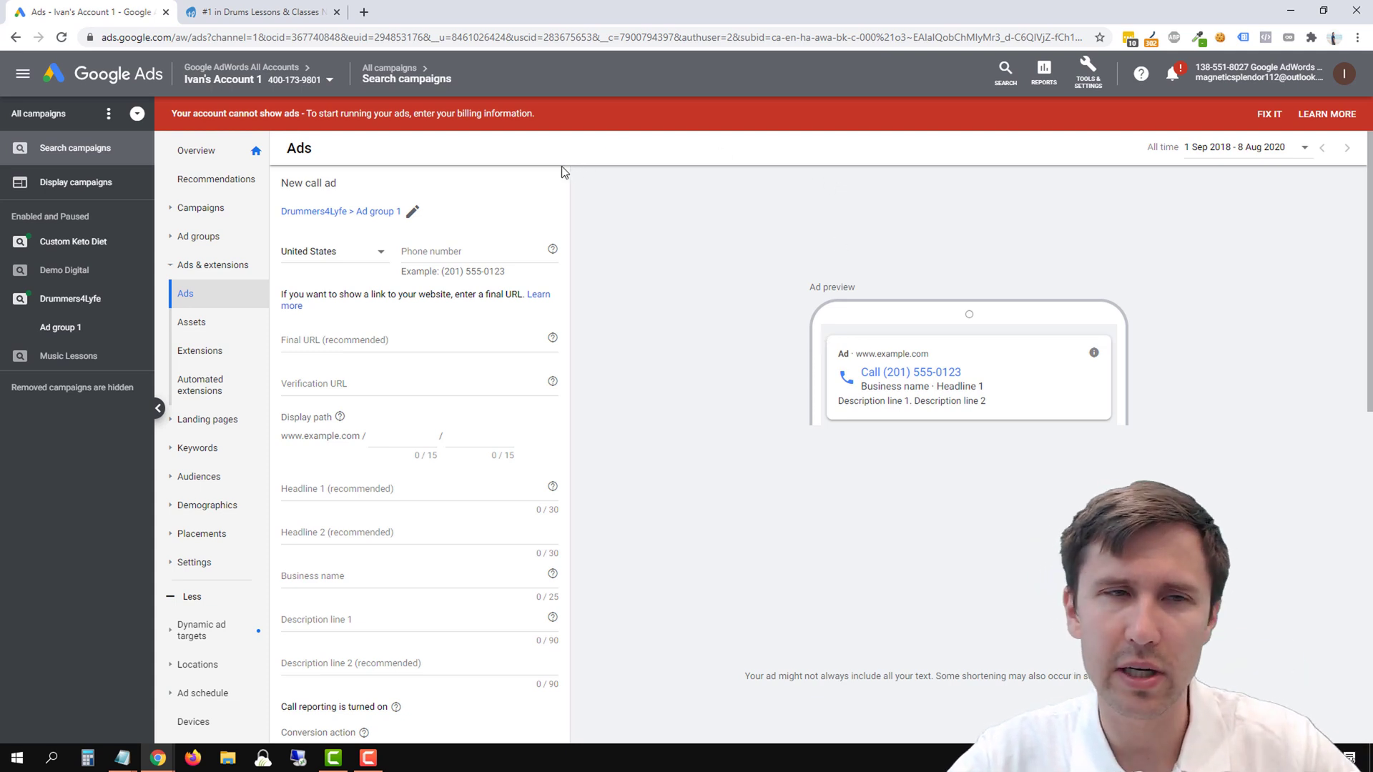
mouse_move(908, 369)
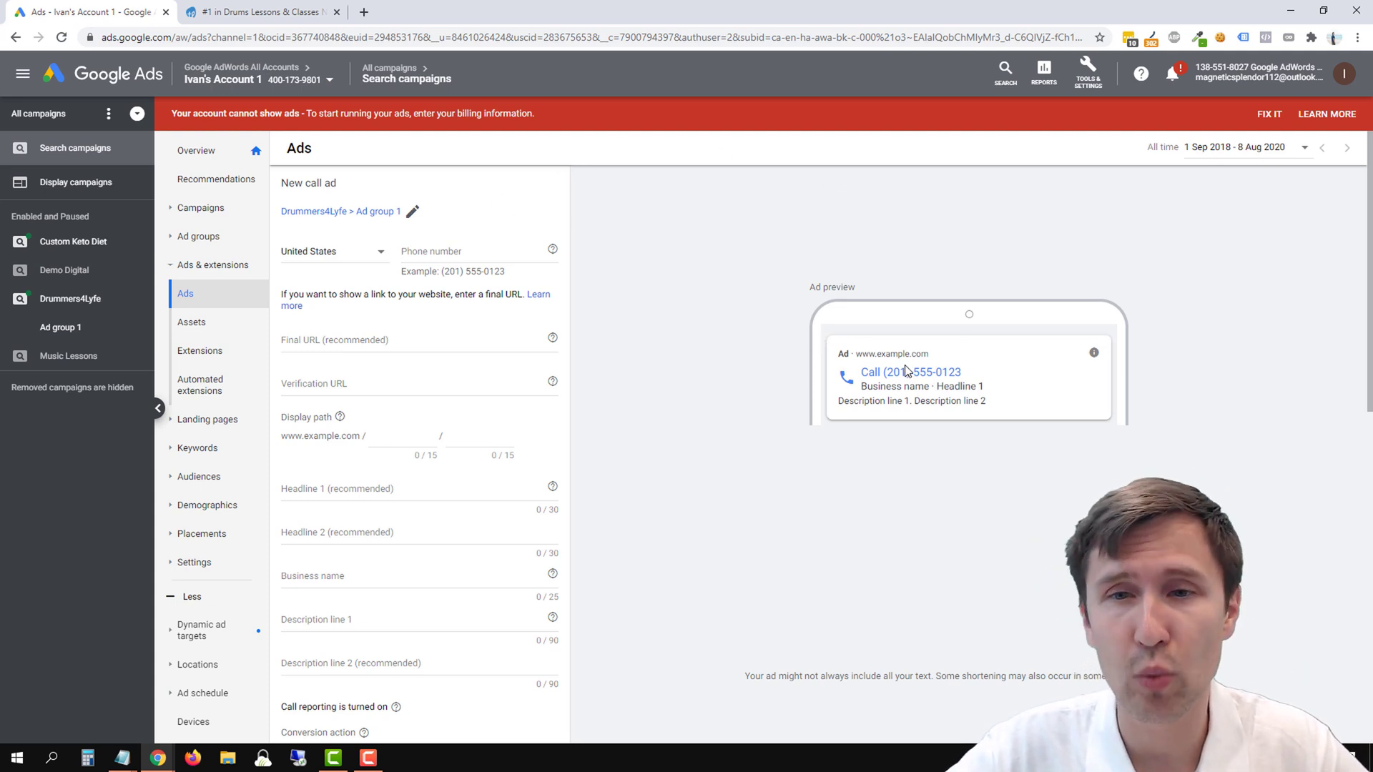
mouse_move(866, 343)
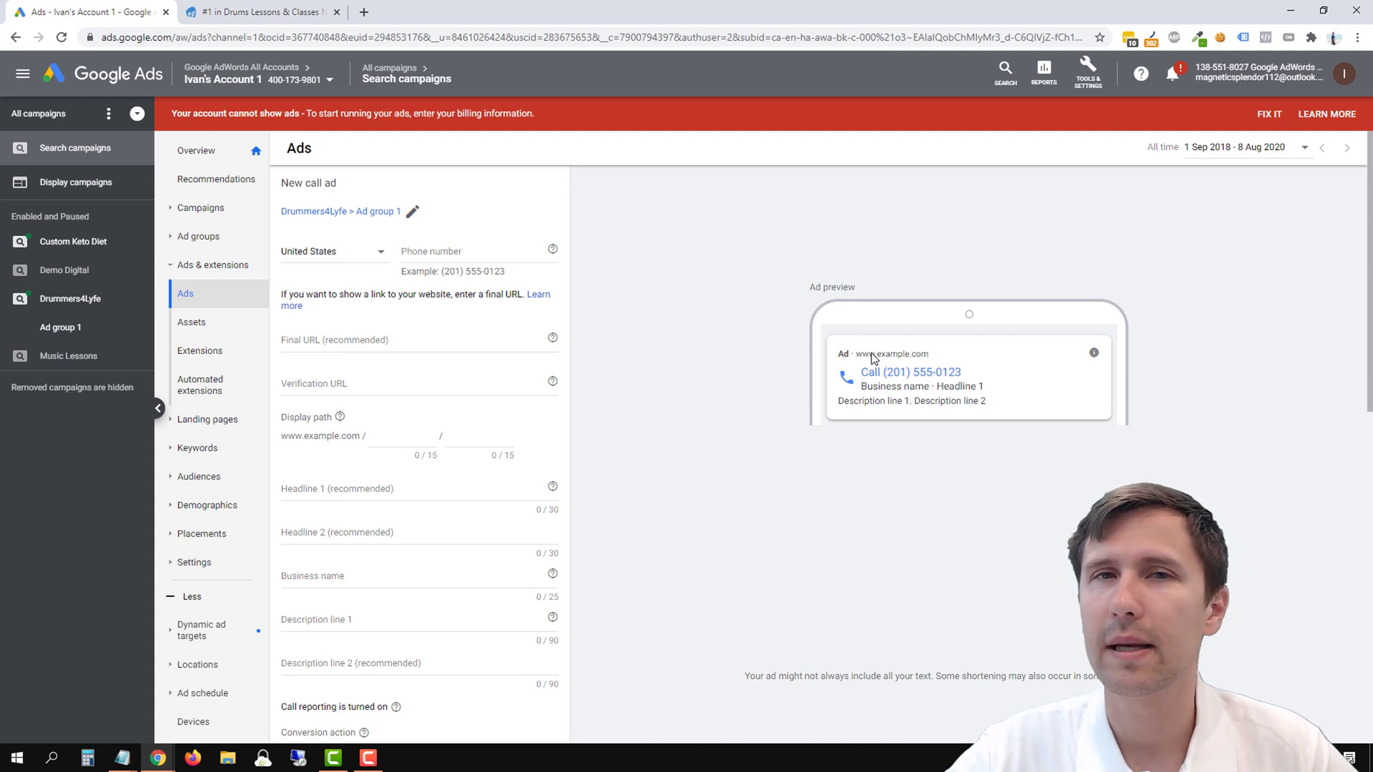
mouse_move(857, 365)
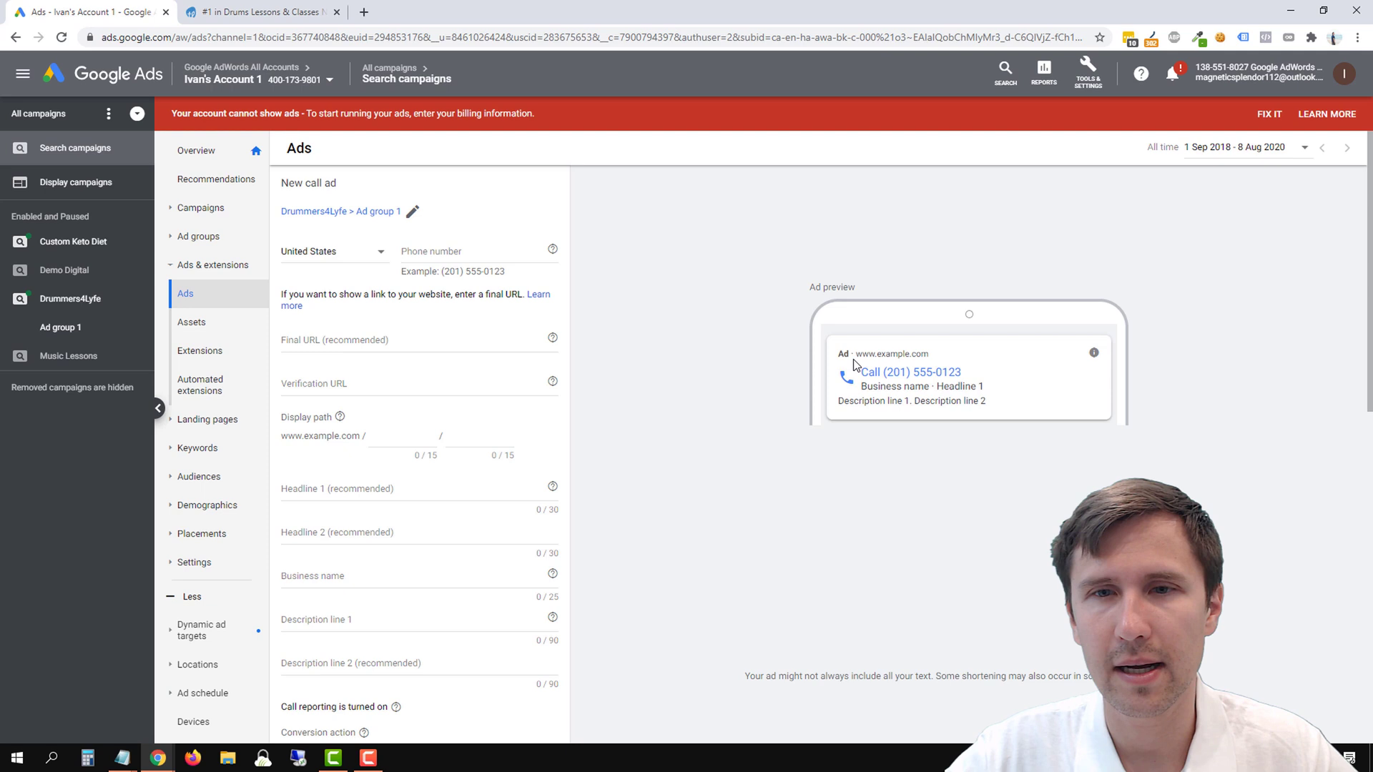
mouse_move(909, 409)
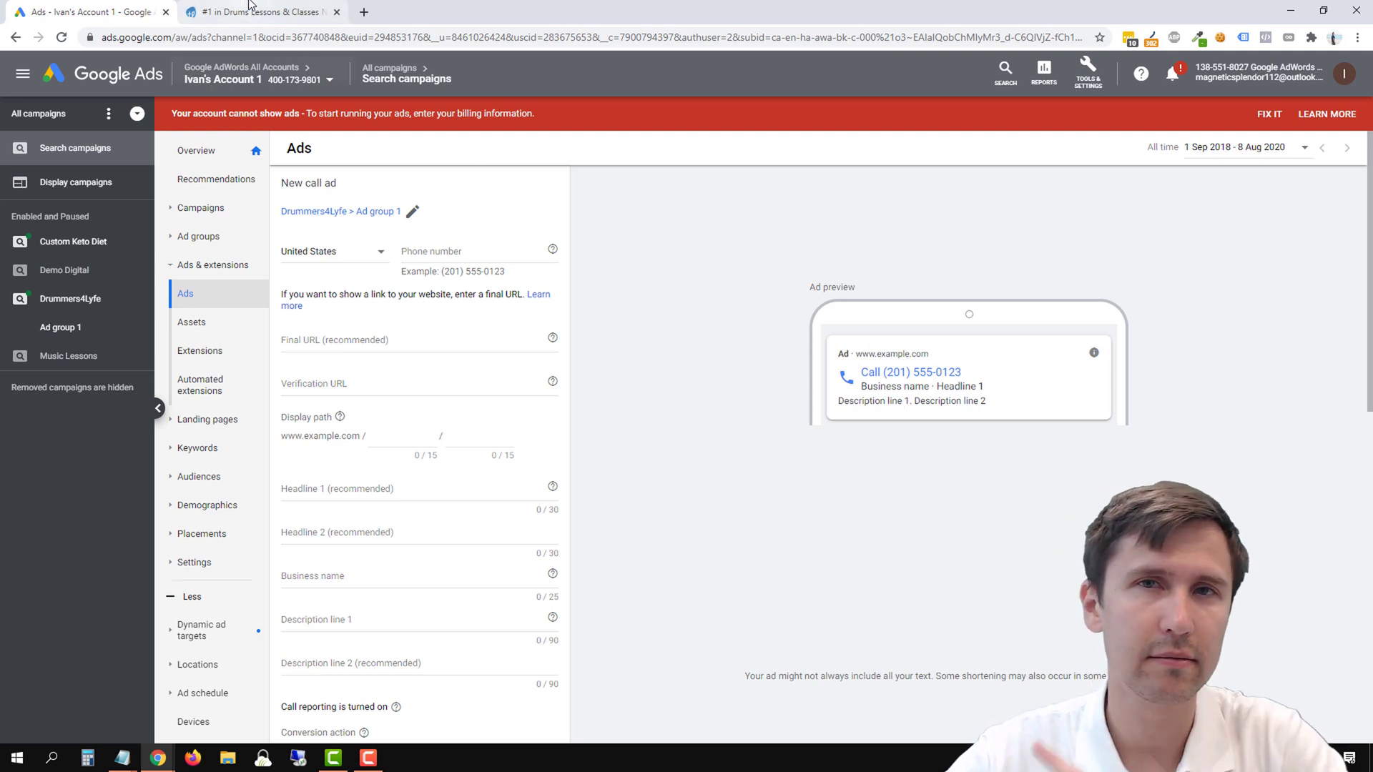
click(261, 11)
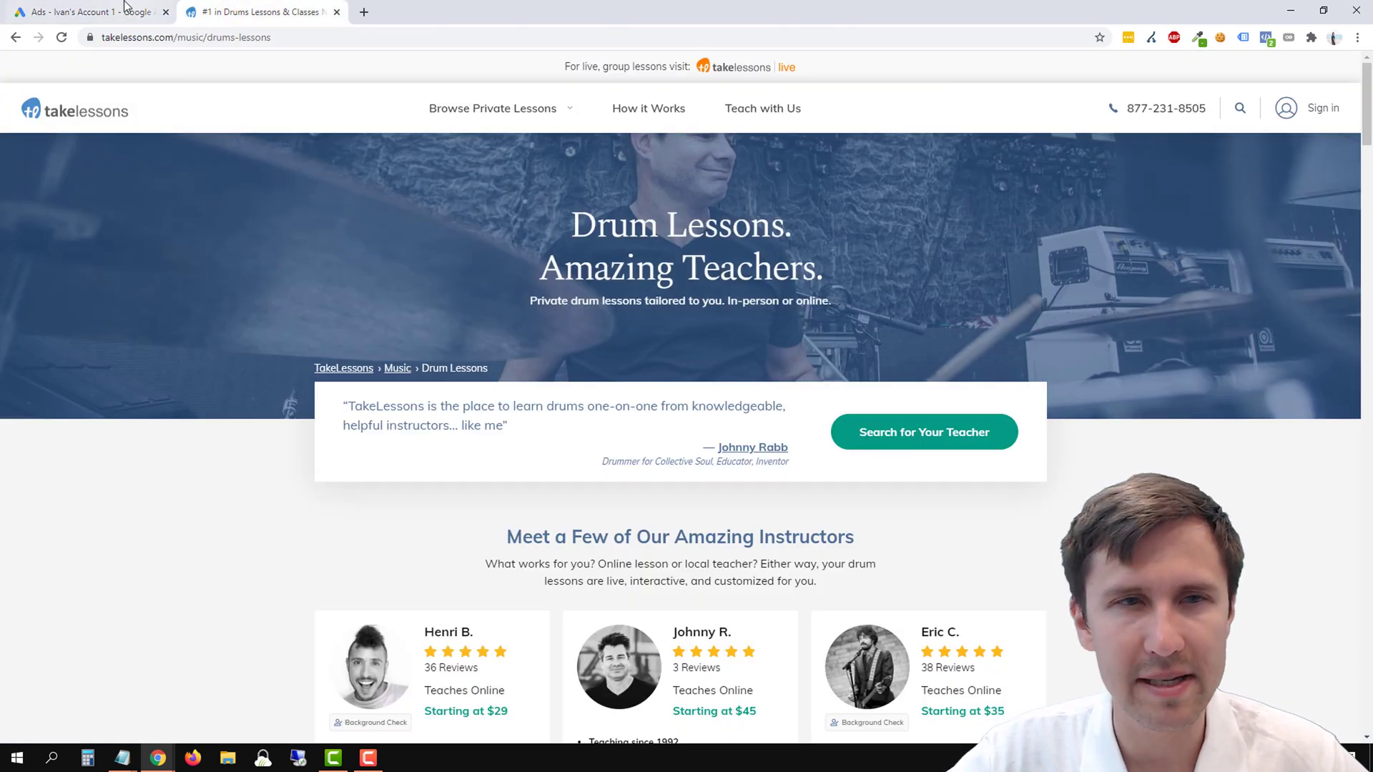
click(83, 11)
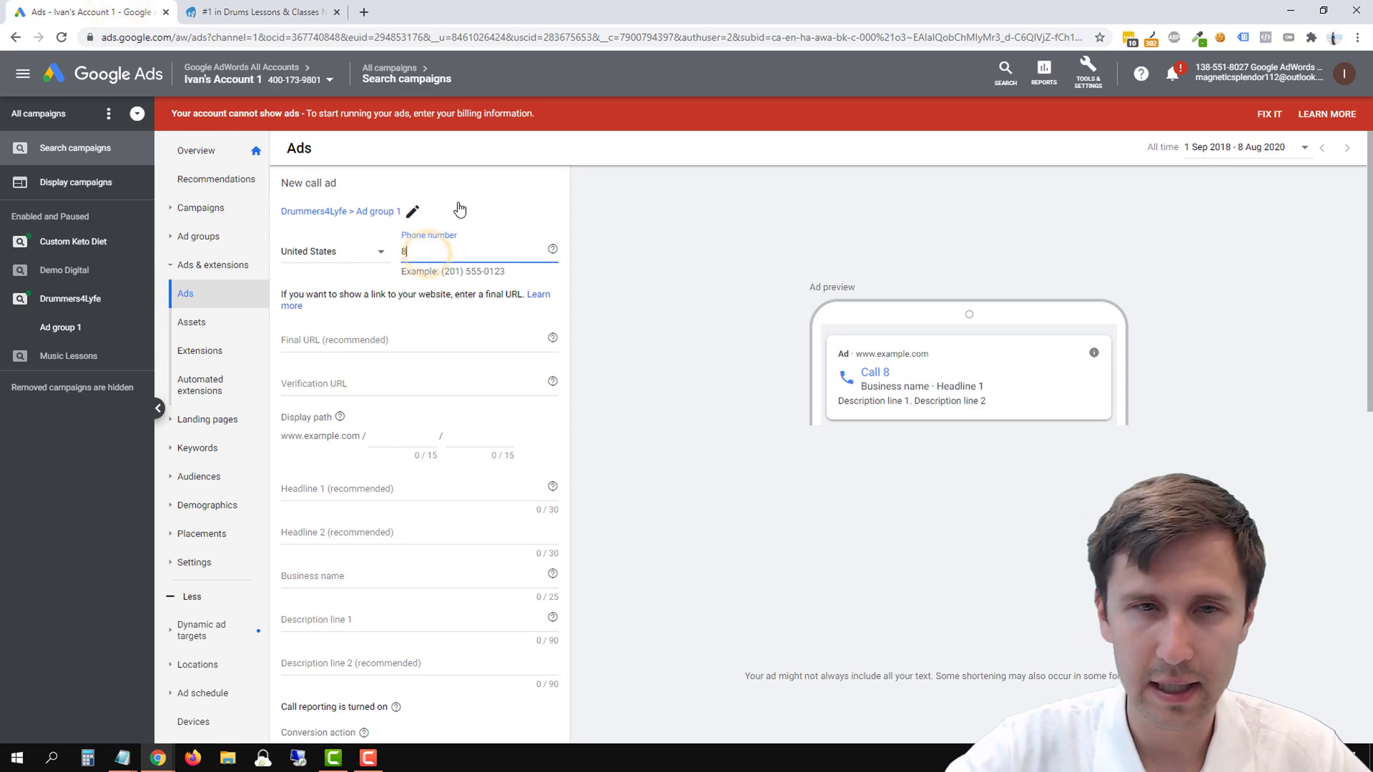
text(77-231)
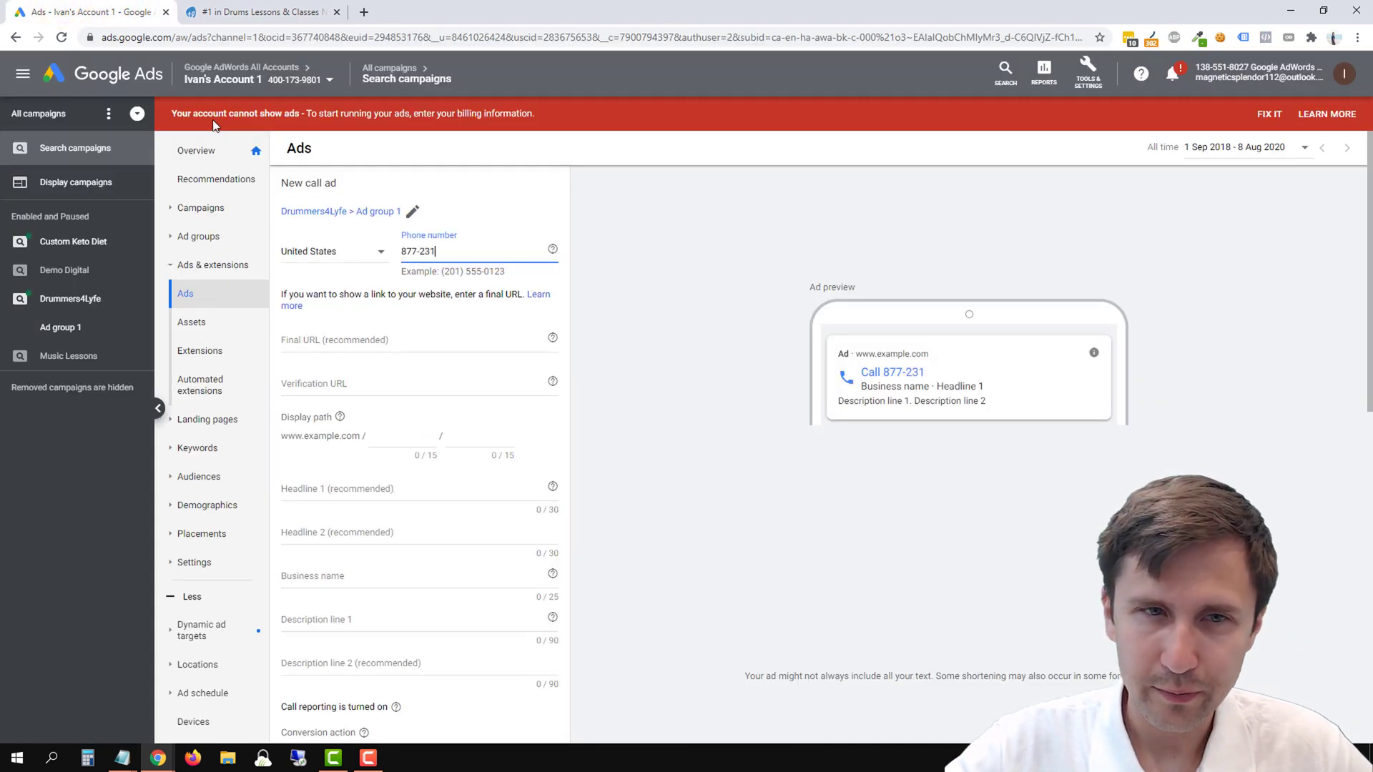
text(-)
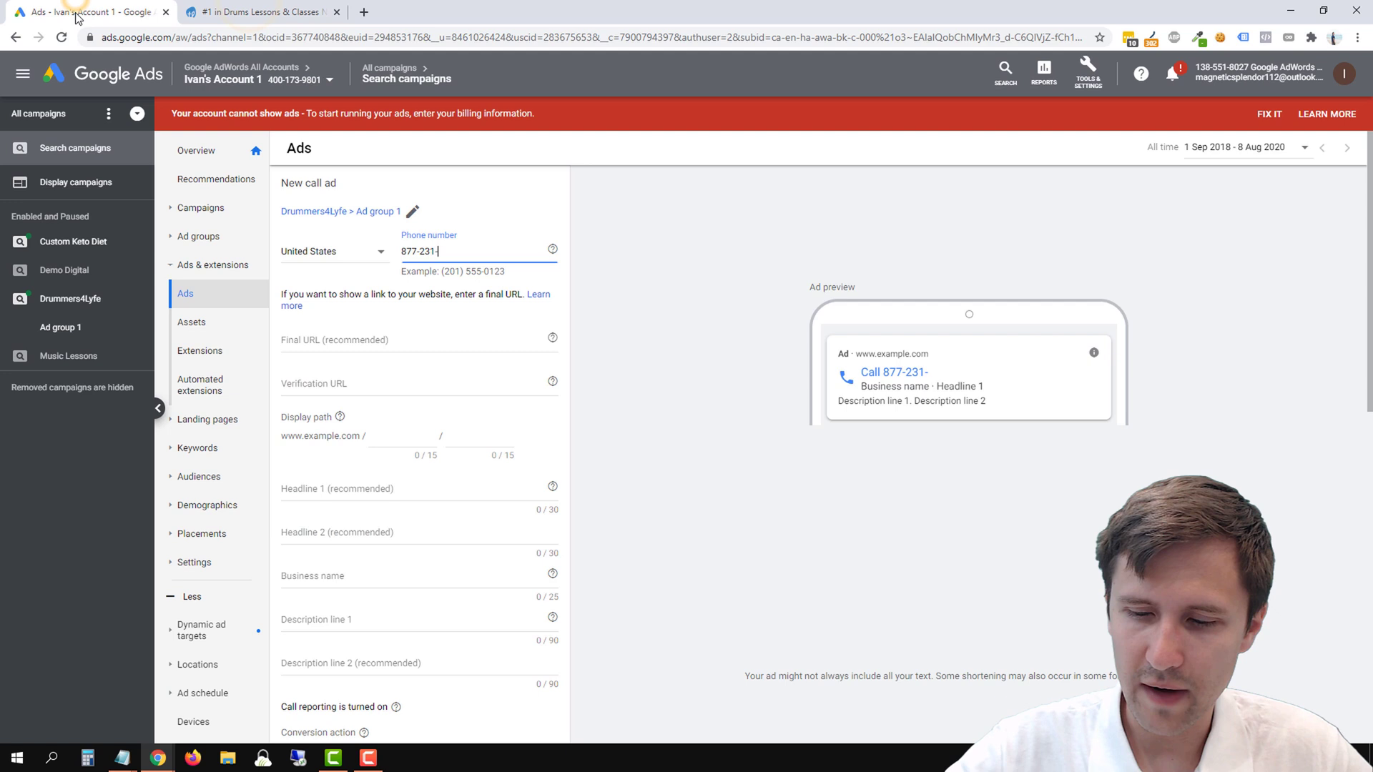
text(8505)
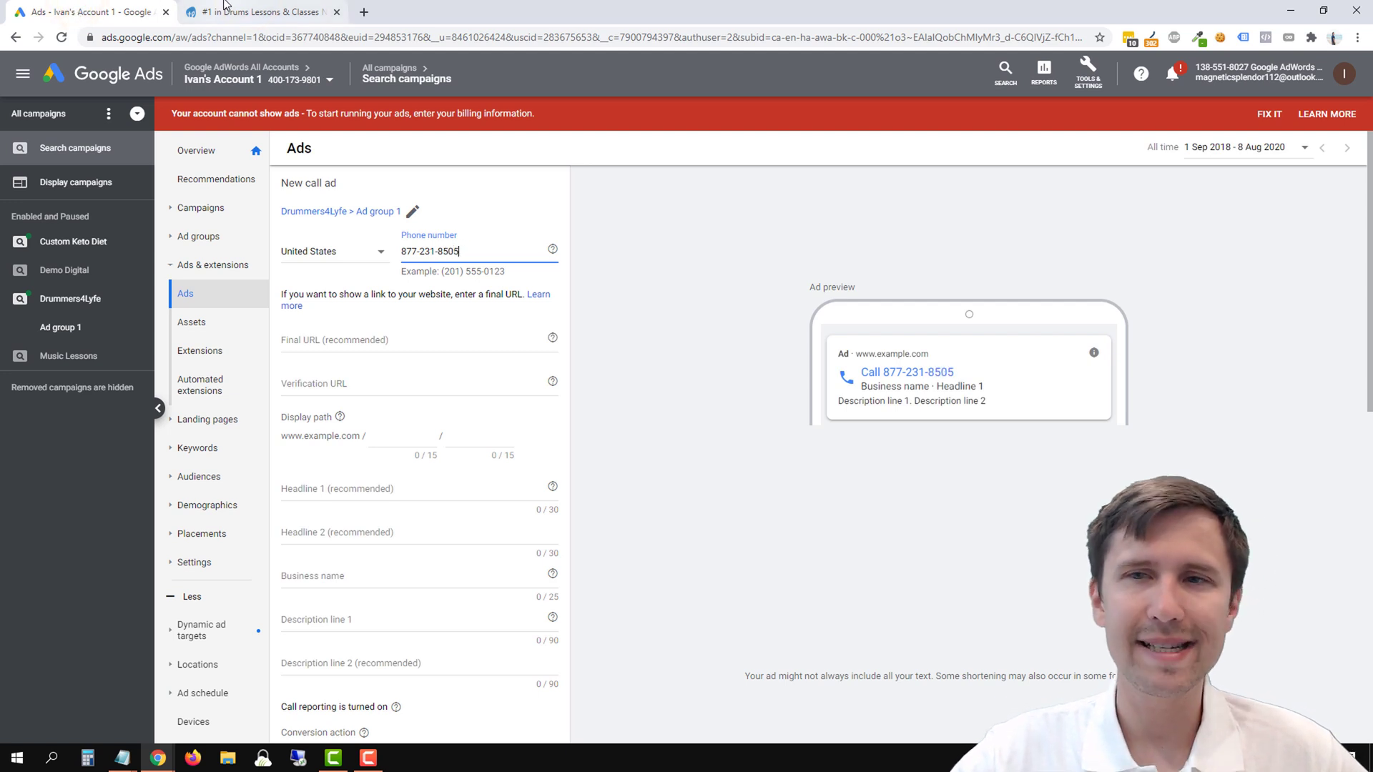
mouse_move(258, 11)
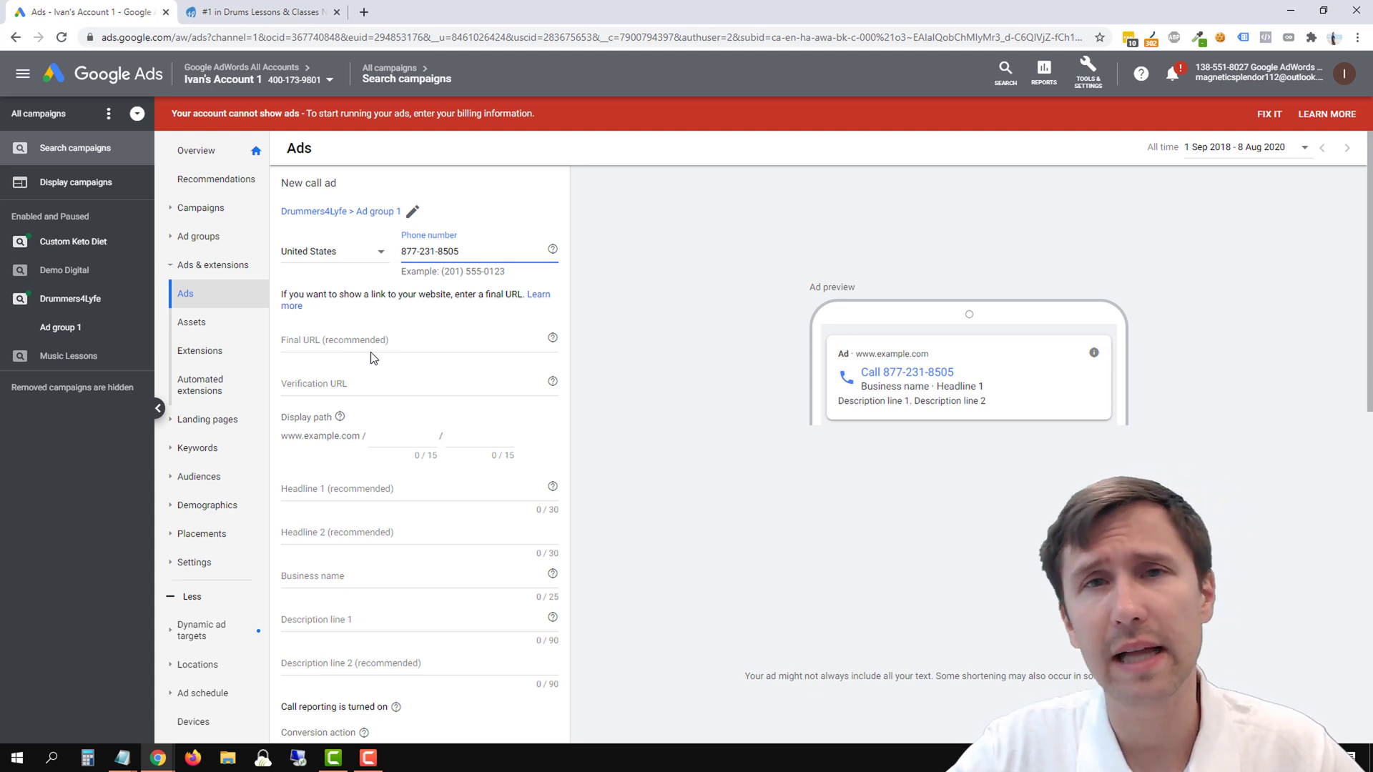
click(446, 252)
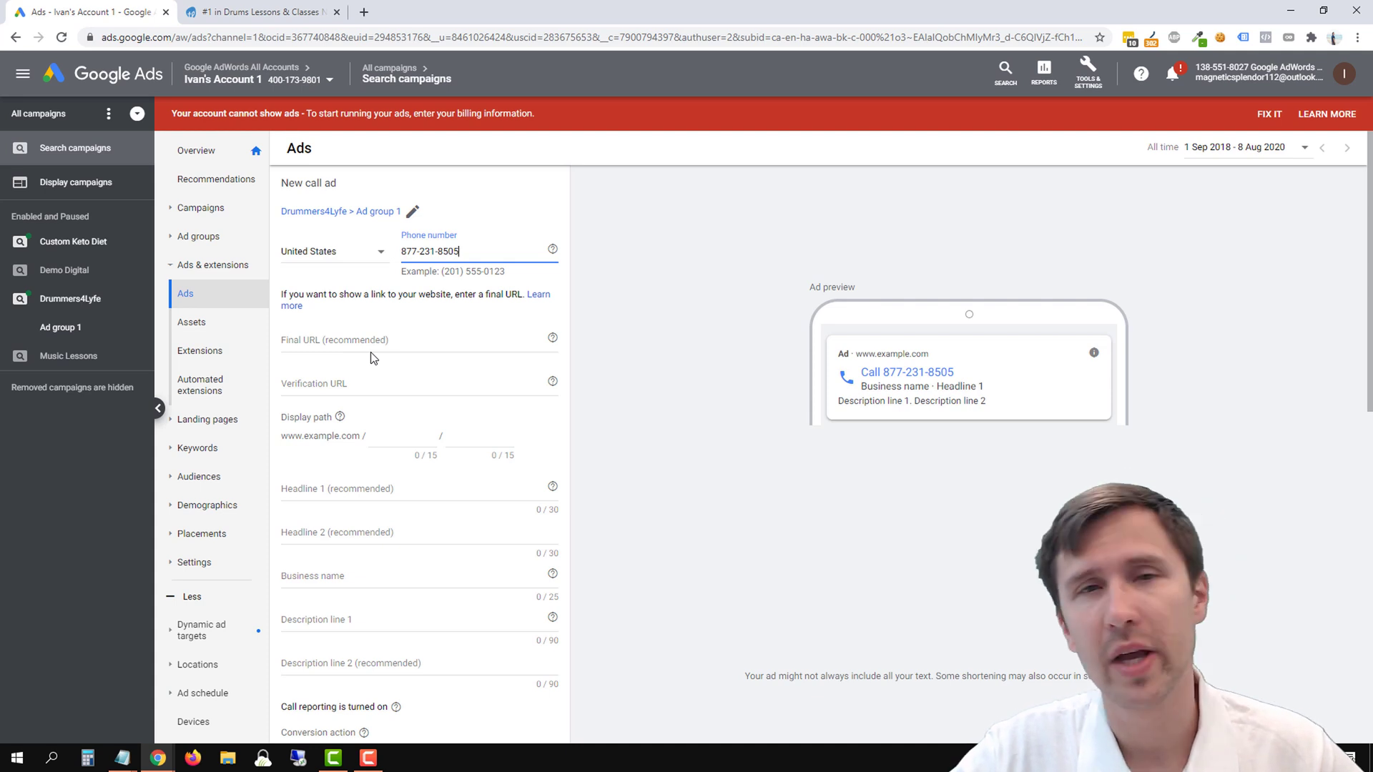
mouse_move(429, 267)
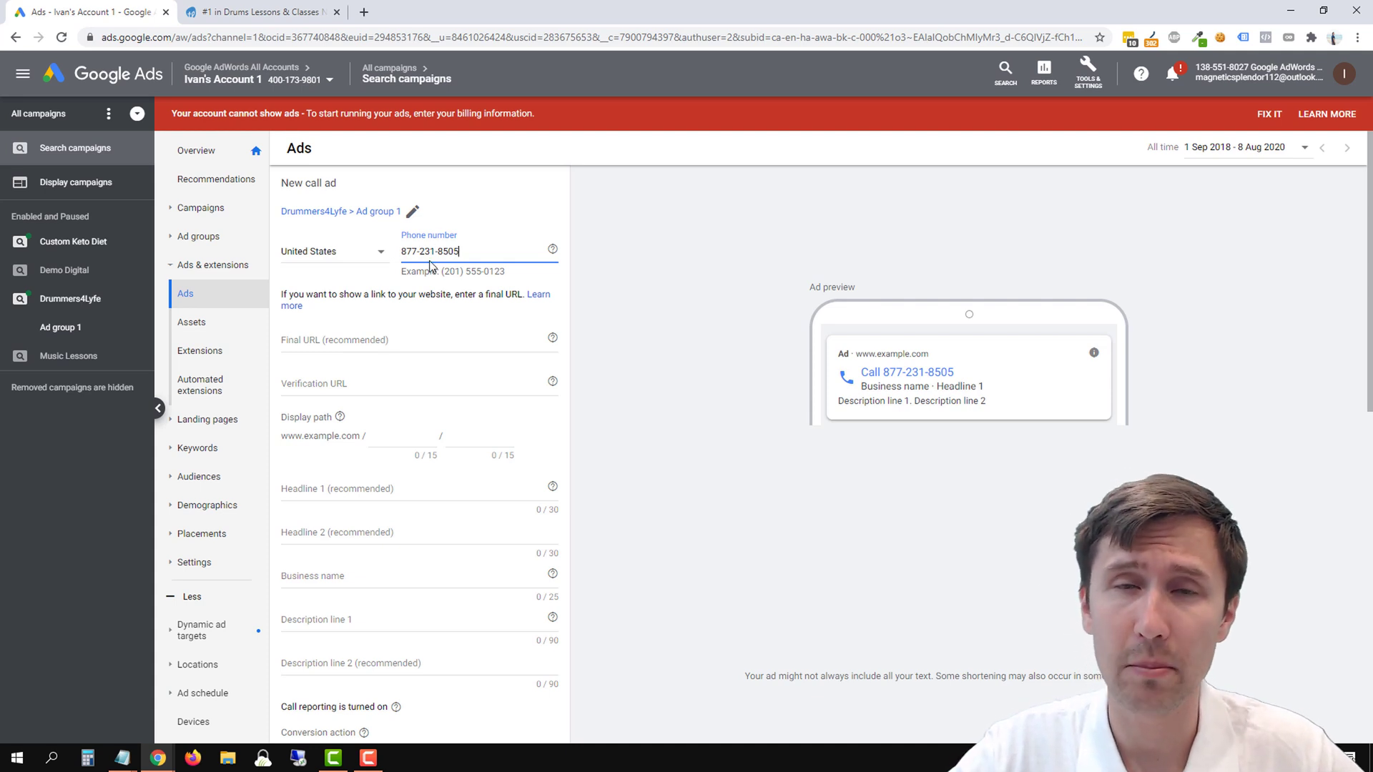
mouse_move(412, 292)
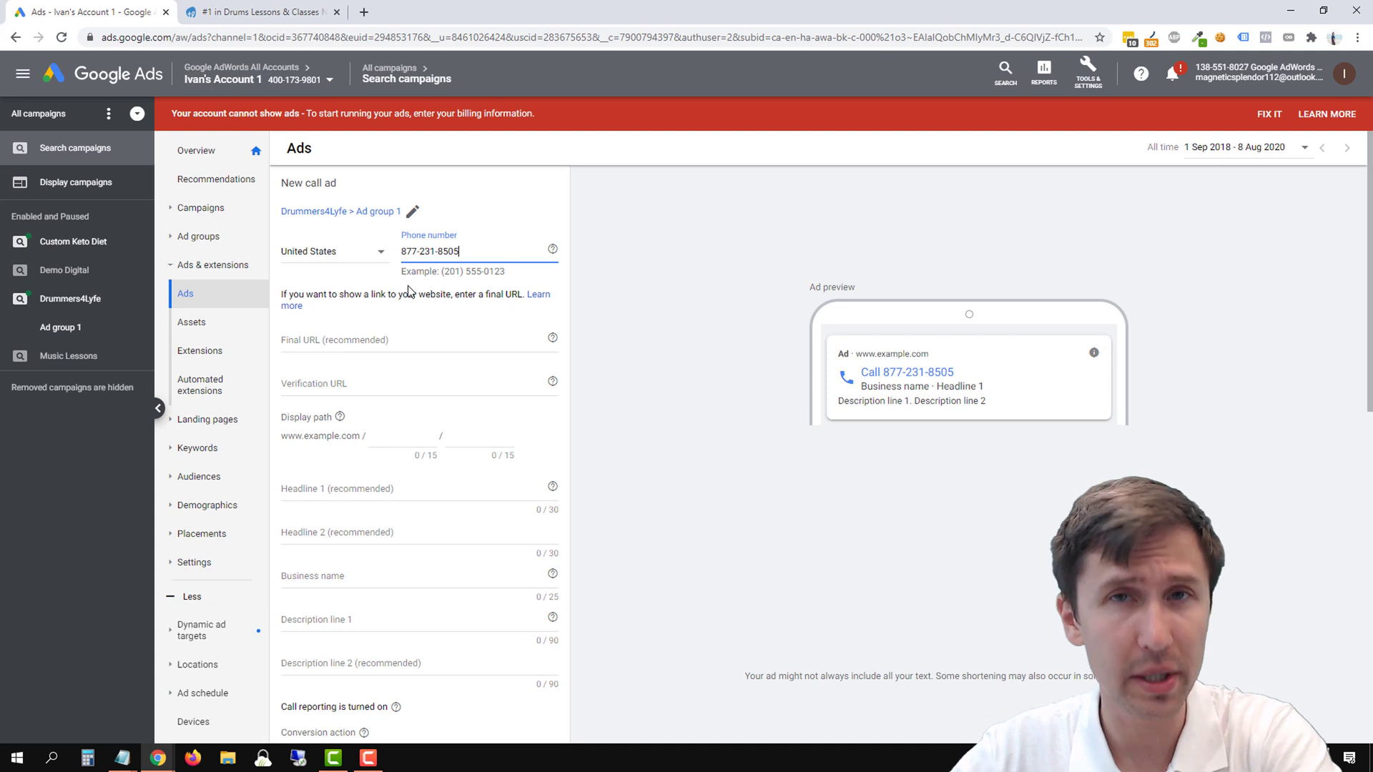
mouse_move(383, 221)
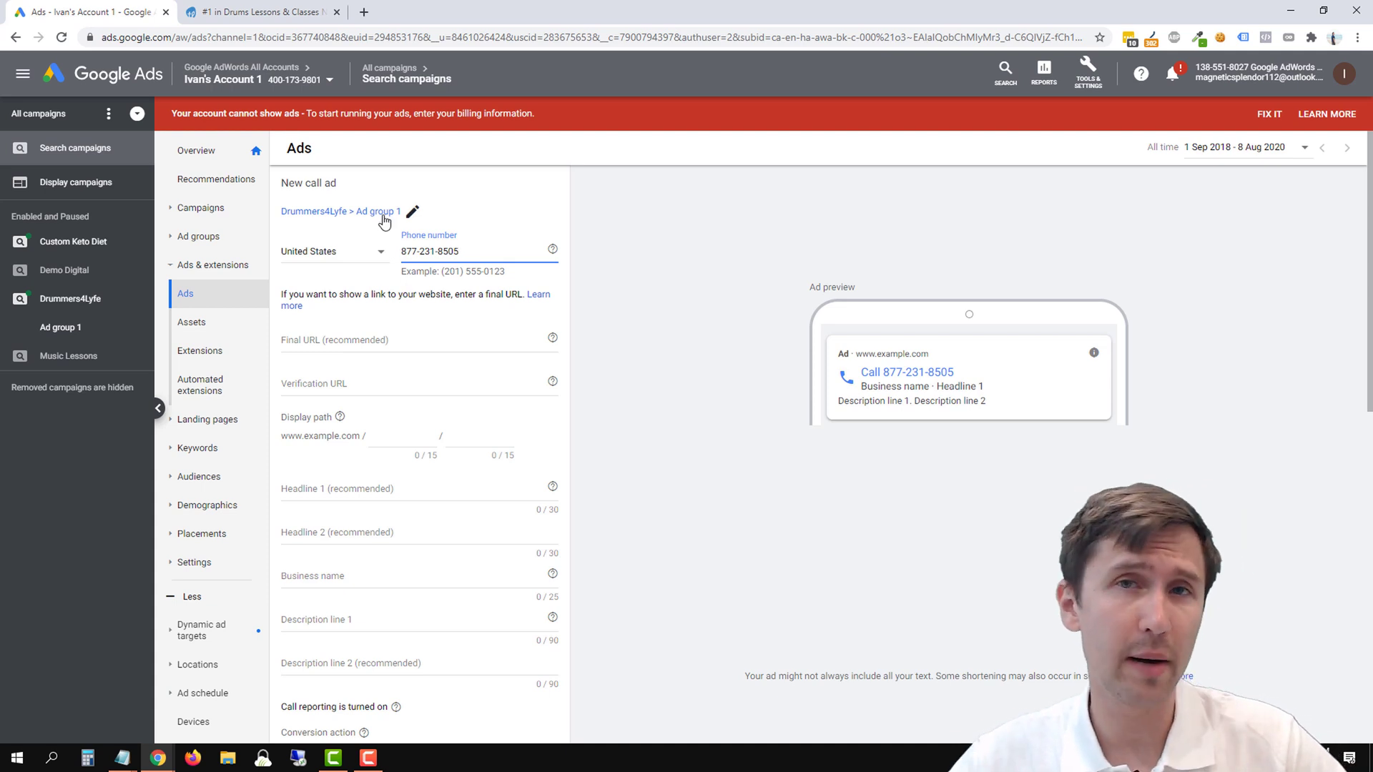
mouse_move(459, 234)
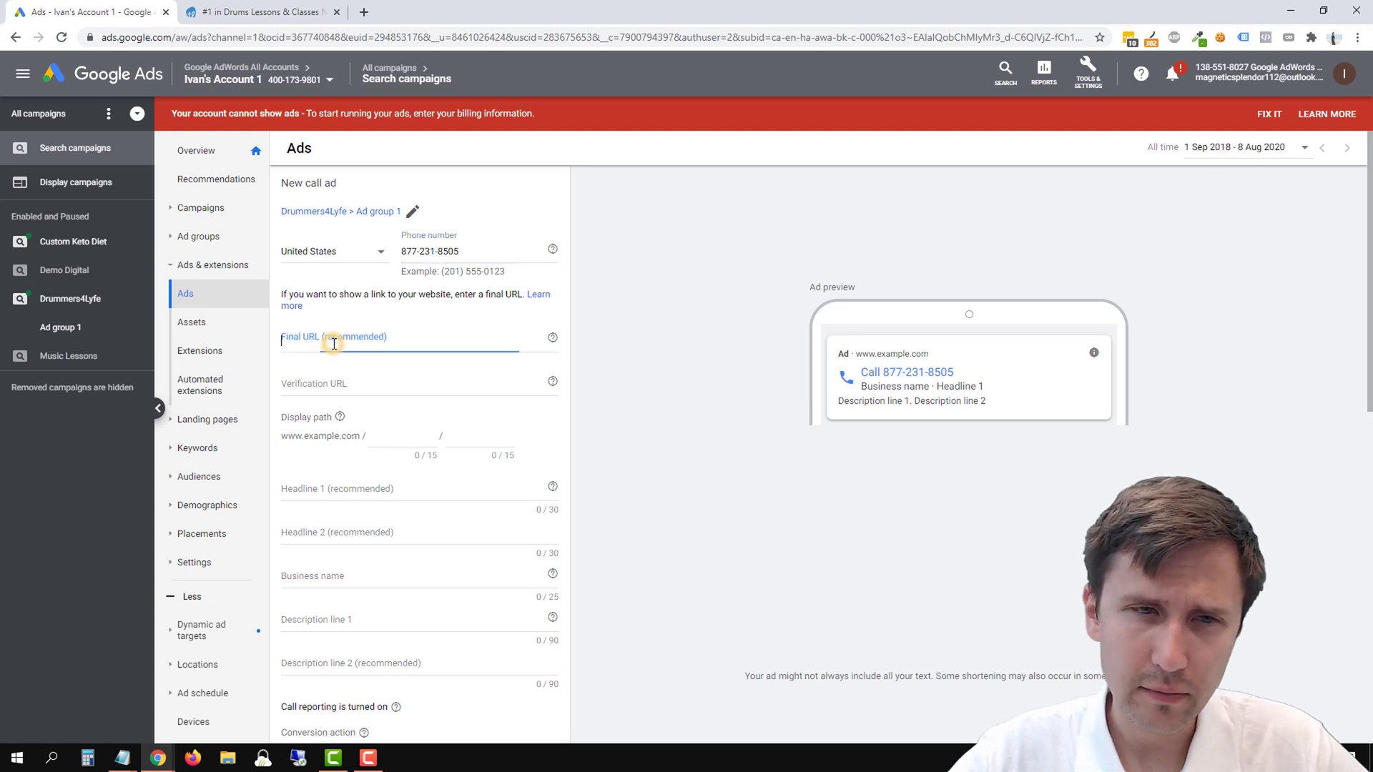
click(395, 342)
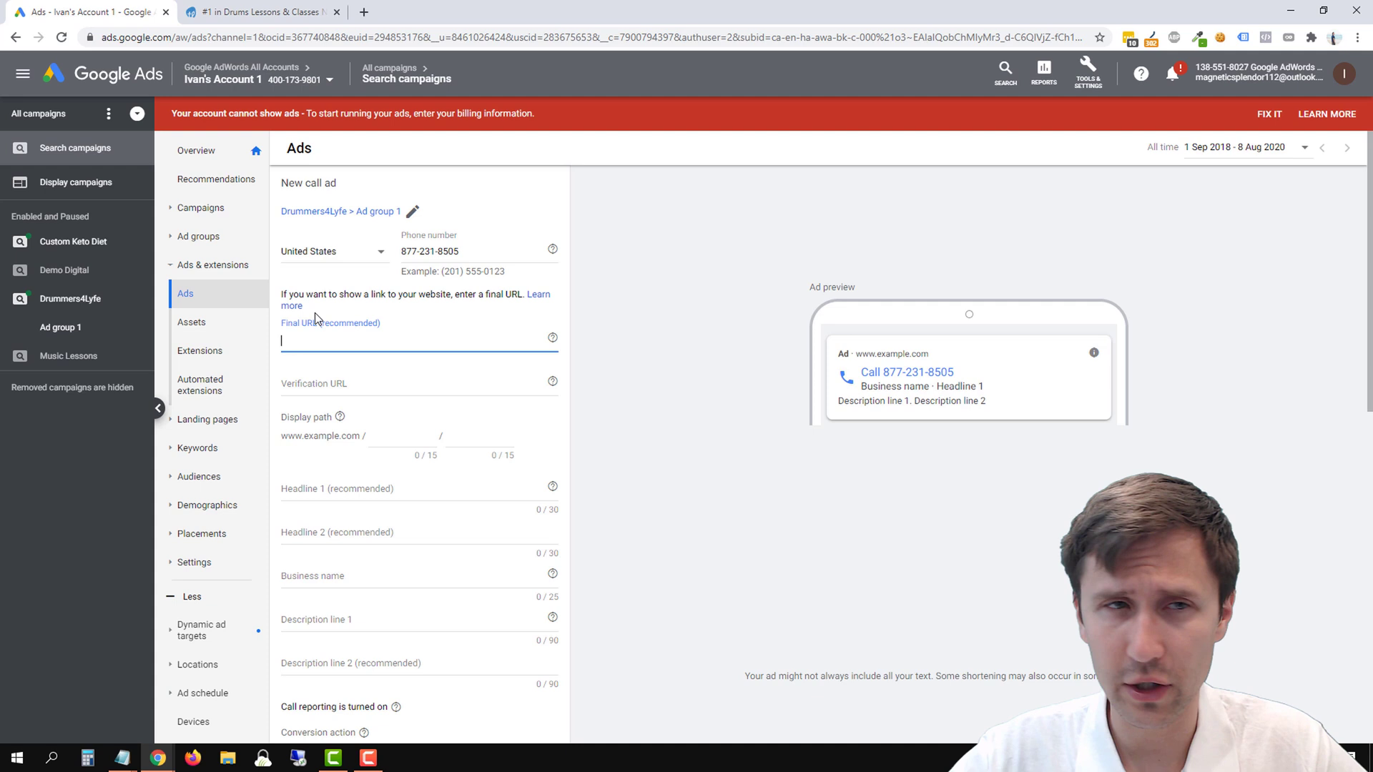
click(258, 11)
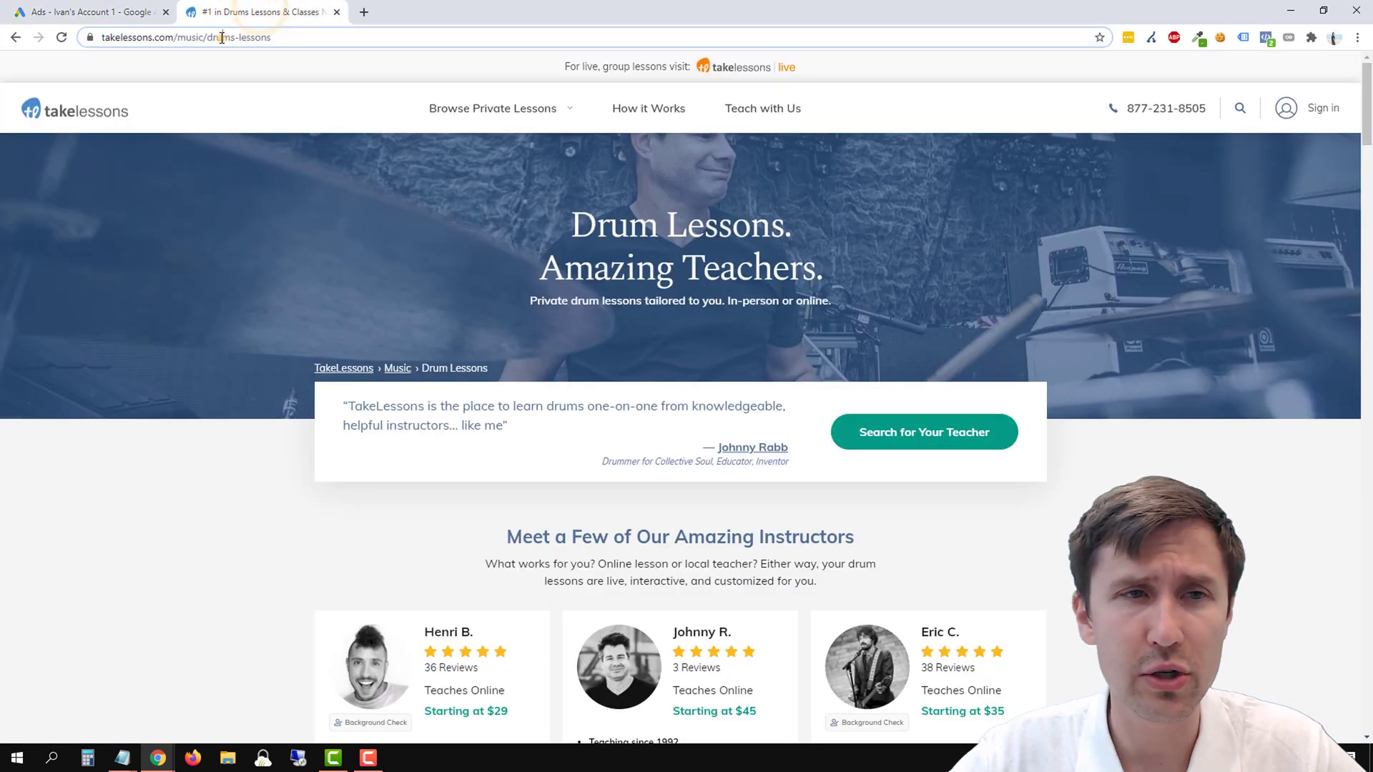
click(184, 38)
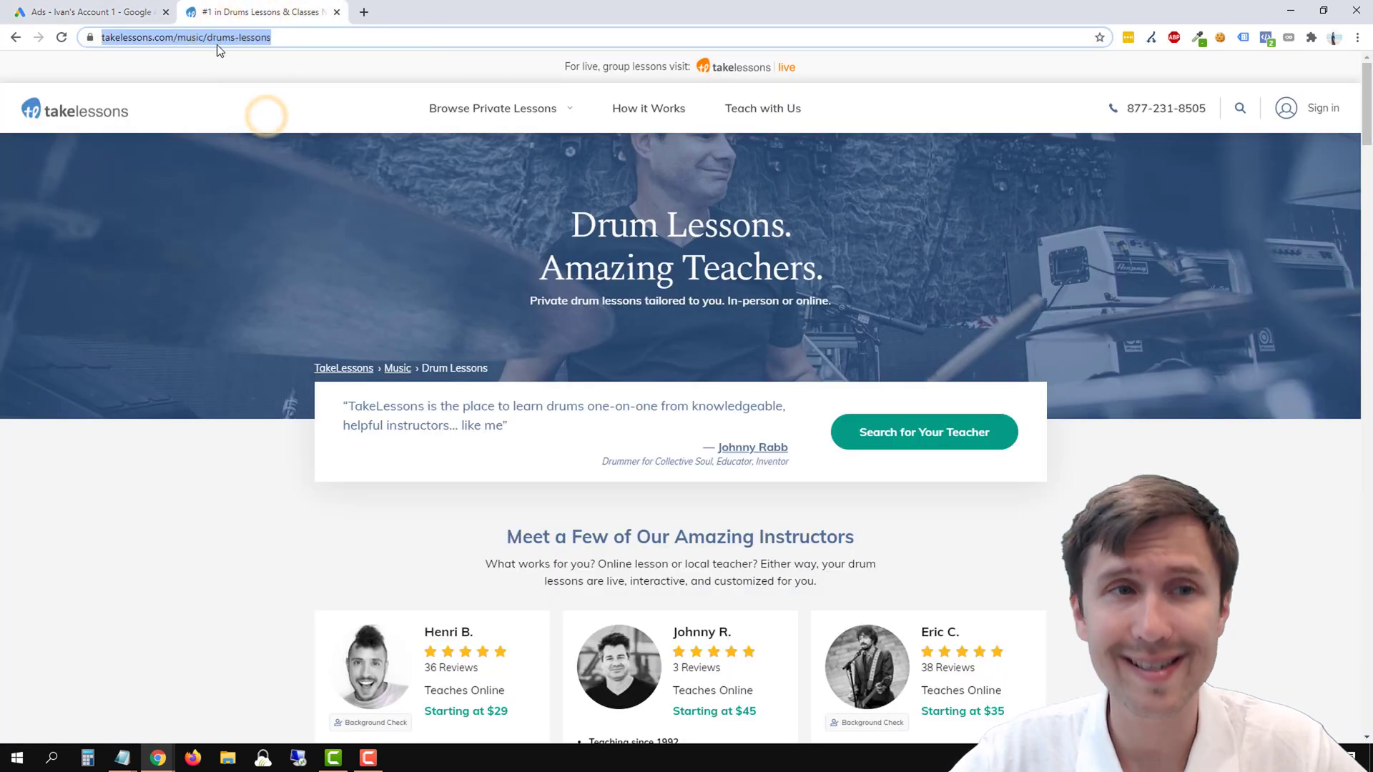
click(87, 11)
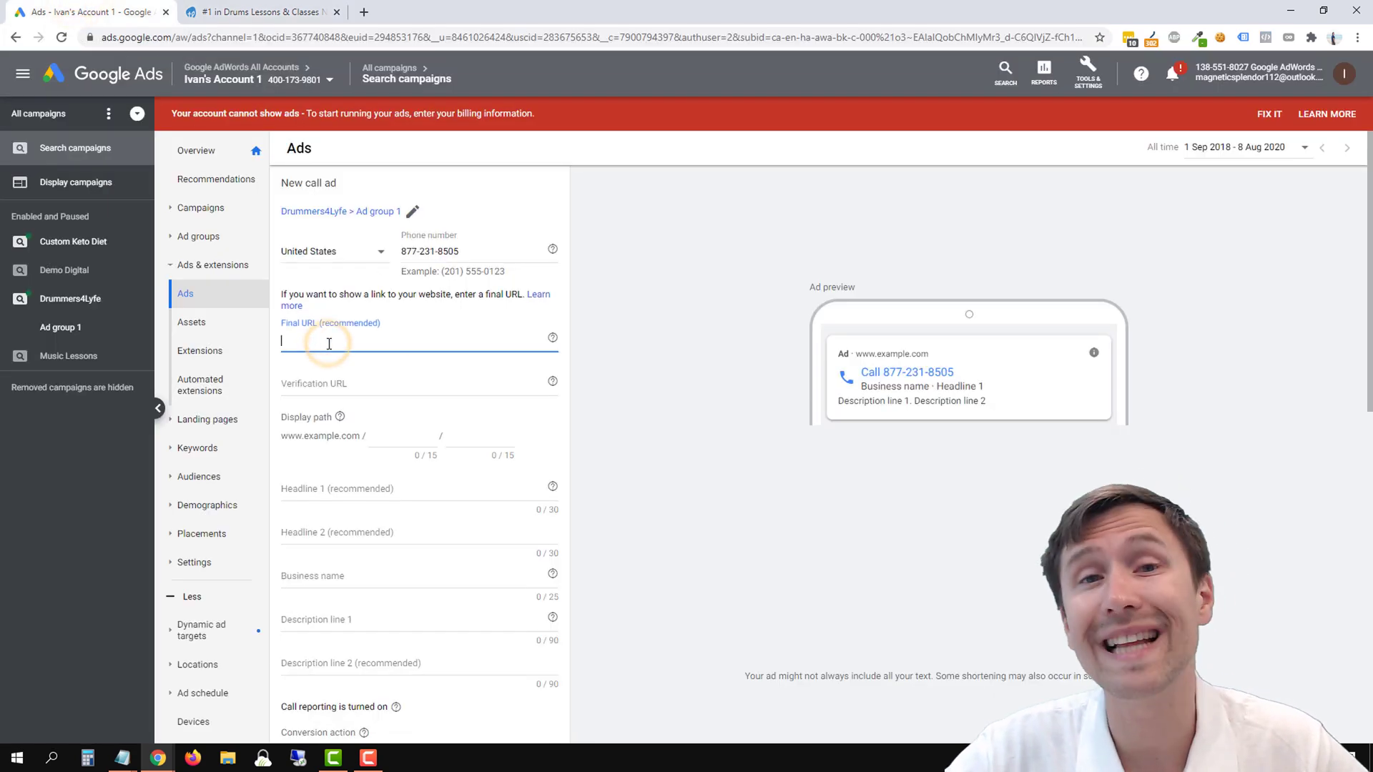
right_click(328, 342)
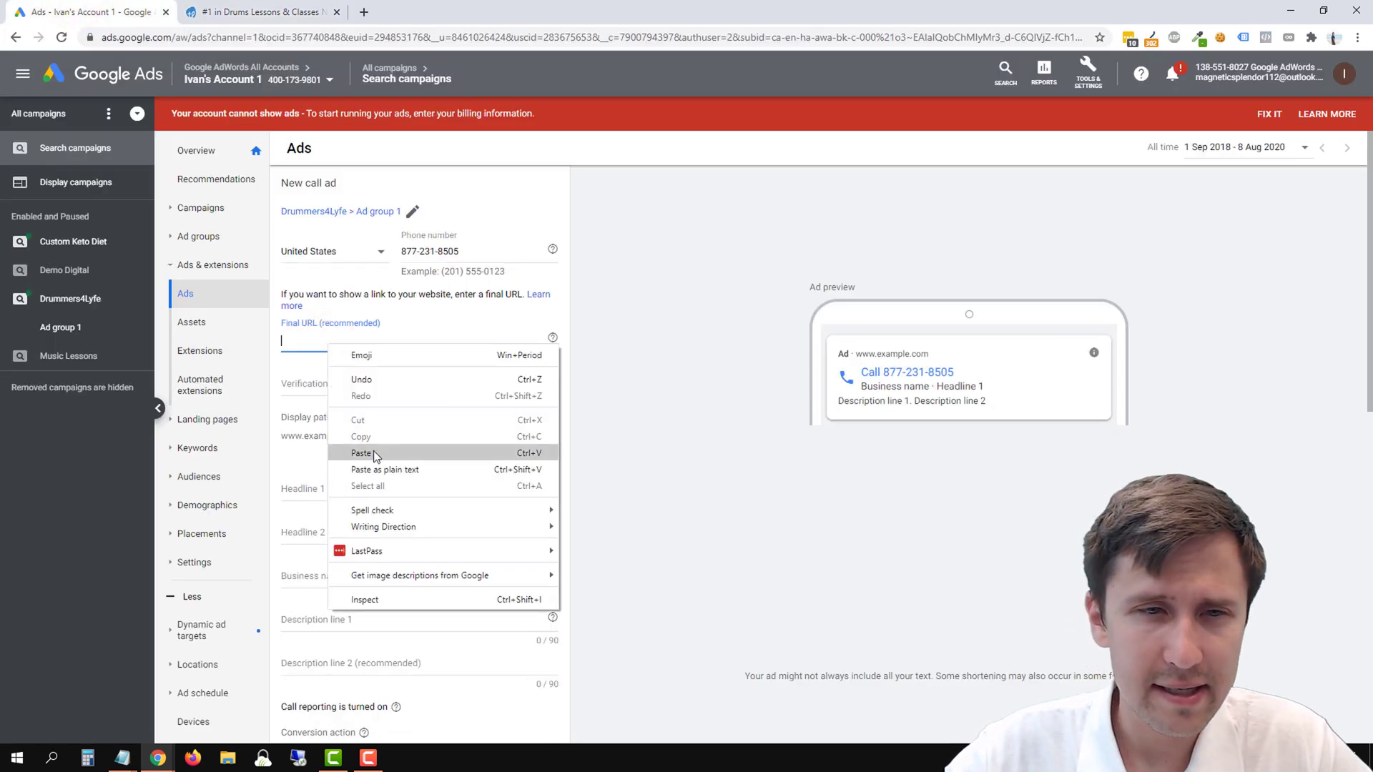
click(360, 454)
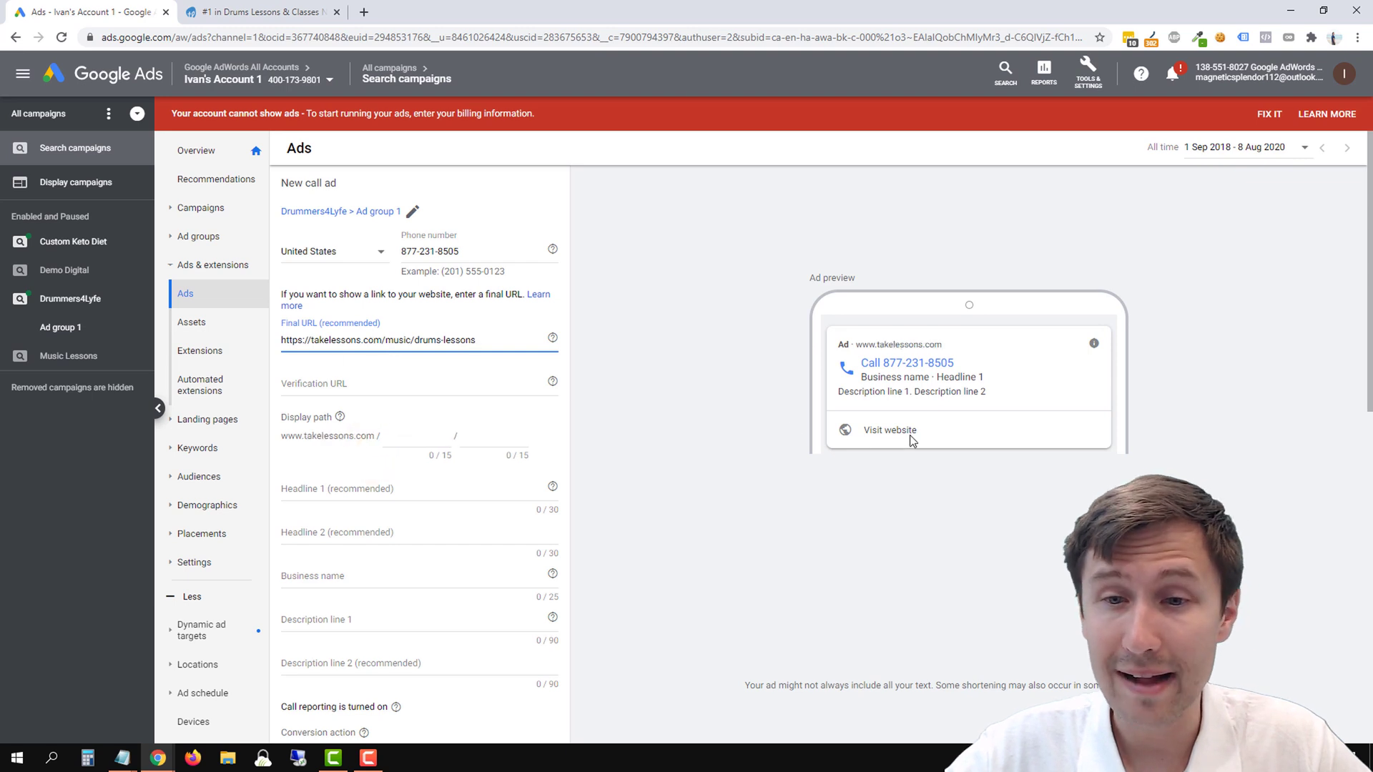
click(419, 340)
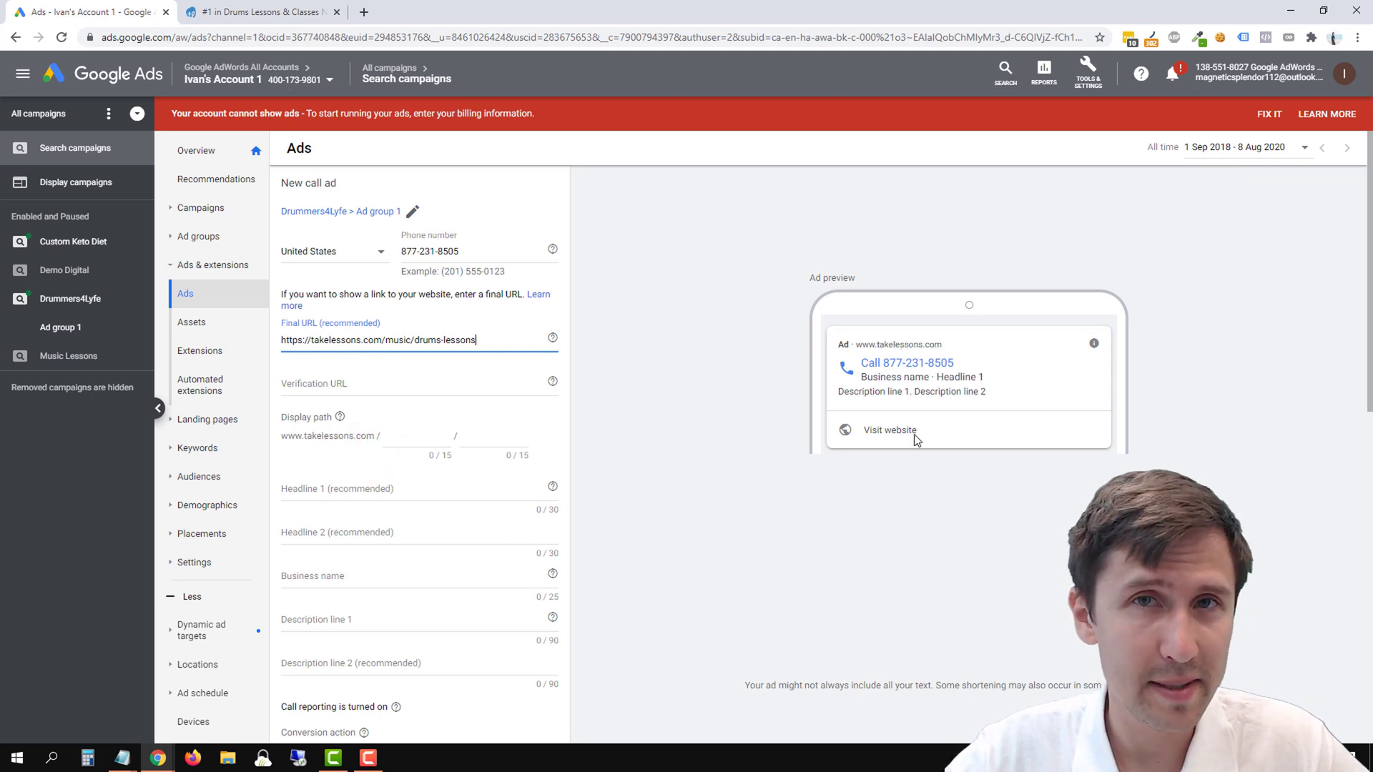
mouse_move(795, 490)
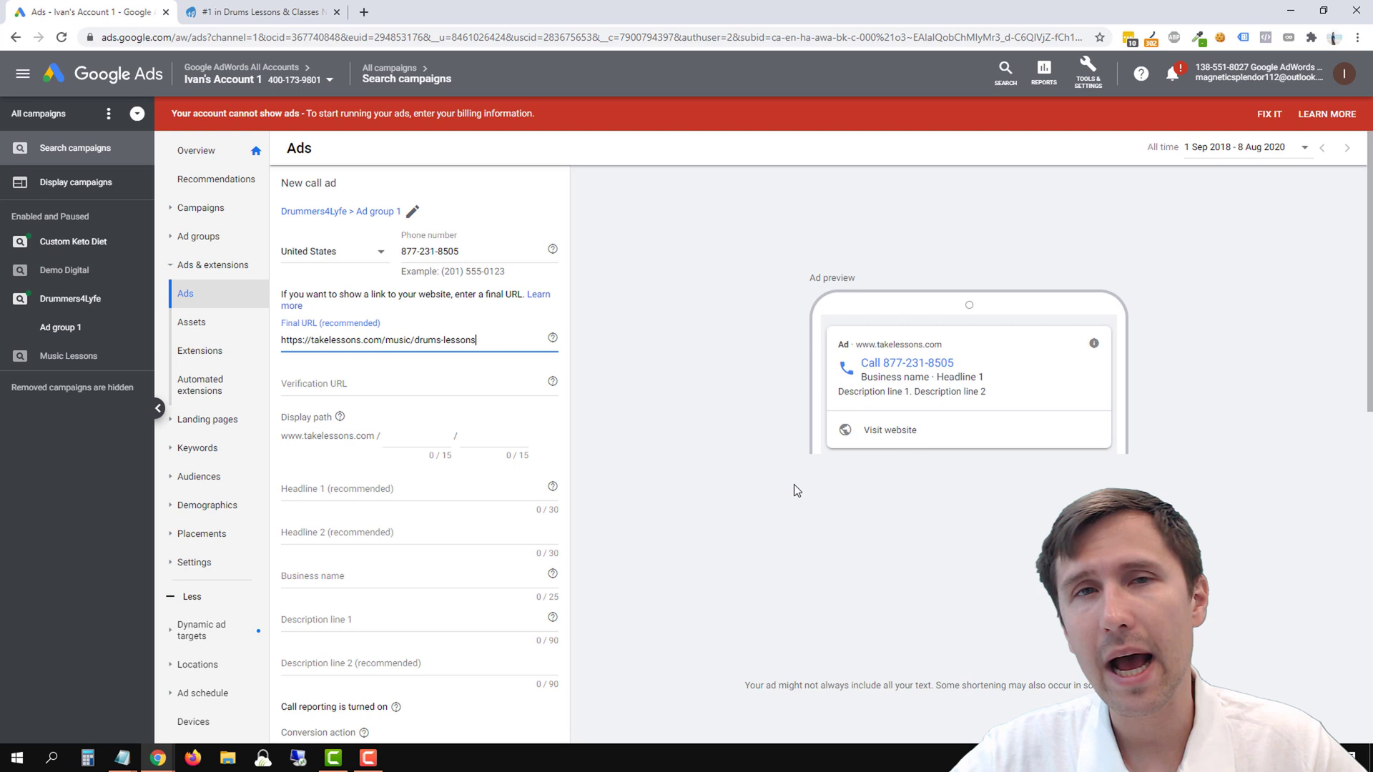
mouse_move(664, 482)
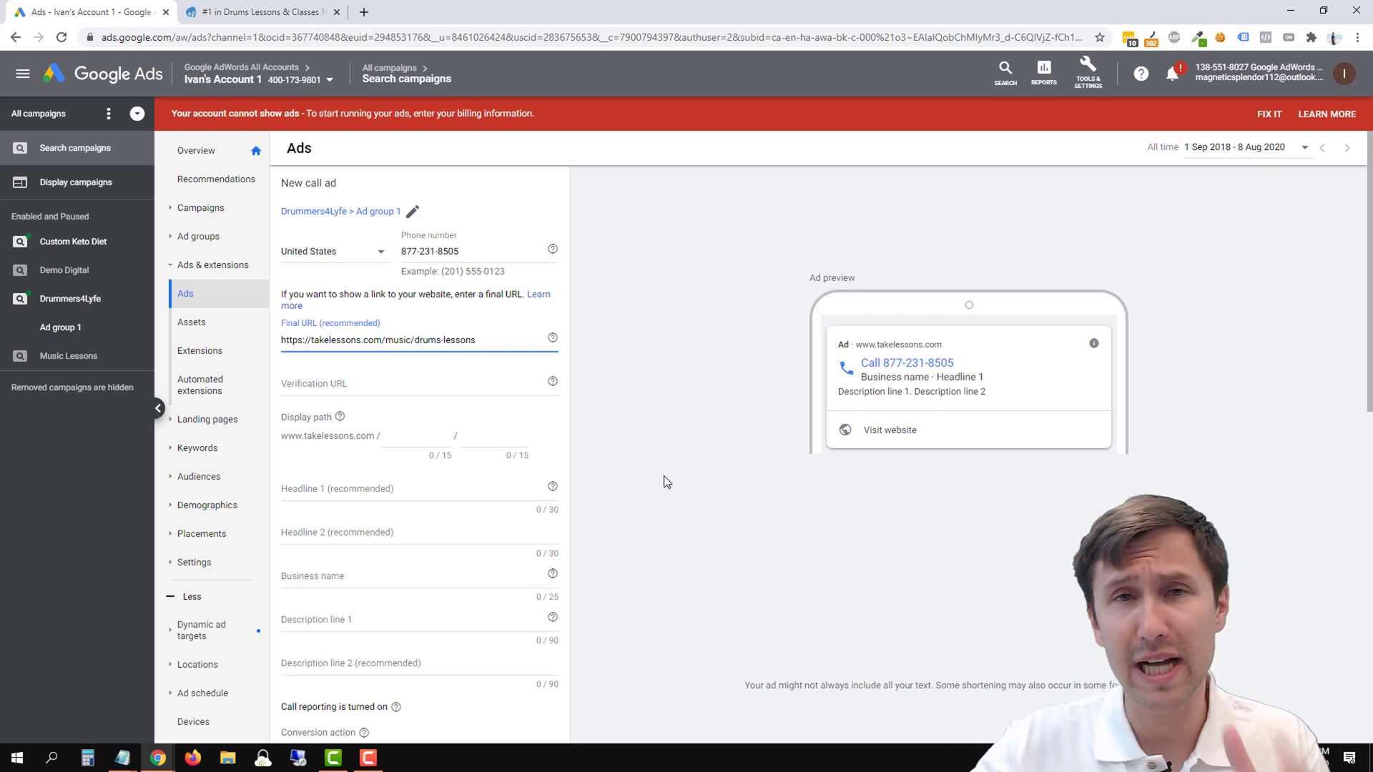
double_click(335, 340)
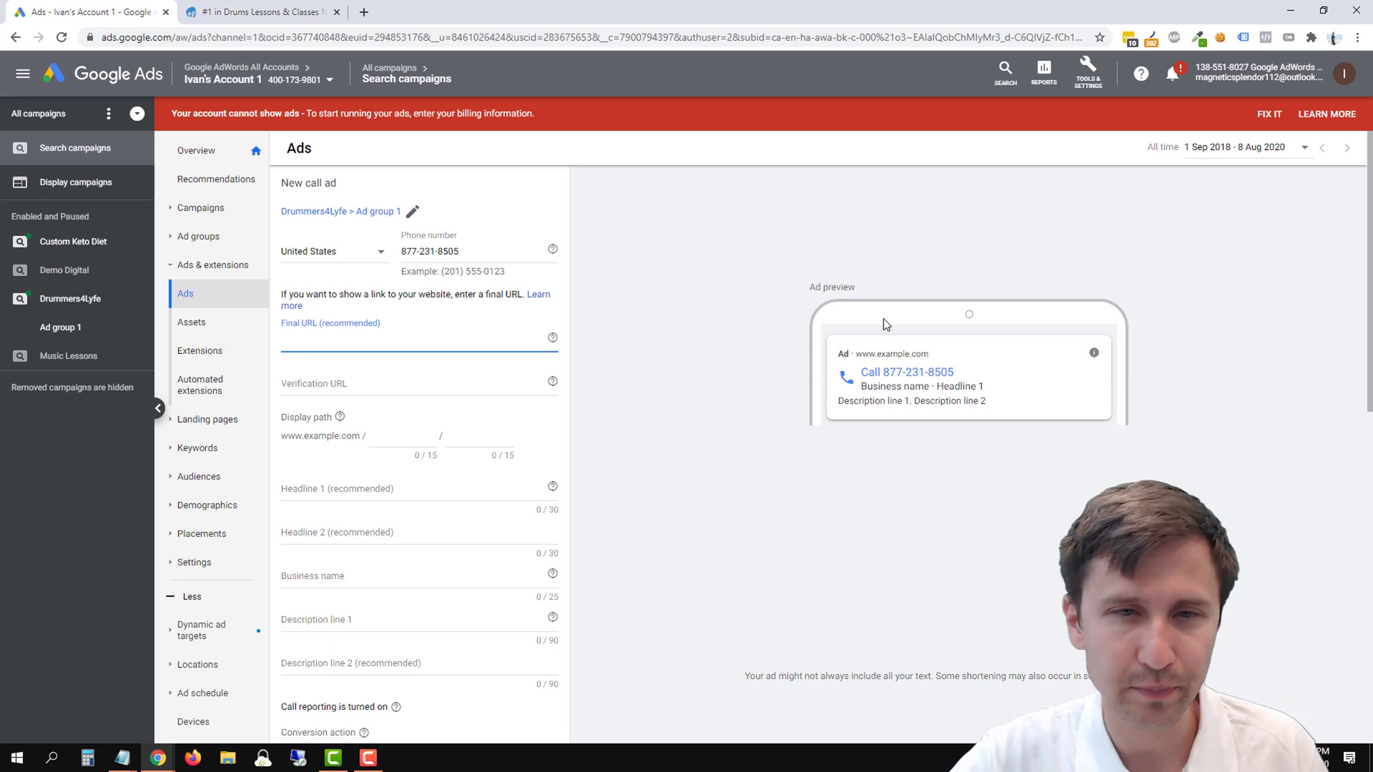
- Set the URL to the takelessons.com drums-lessons page and display path drums / lessons
text(https://takelessons.com/music/drums-lessons)
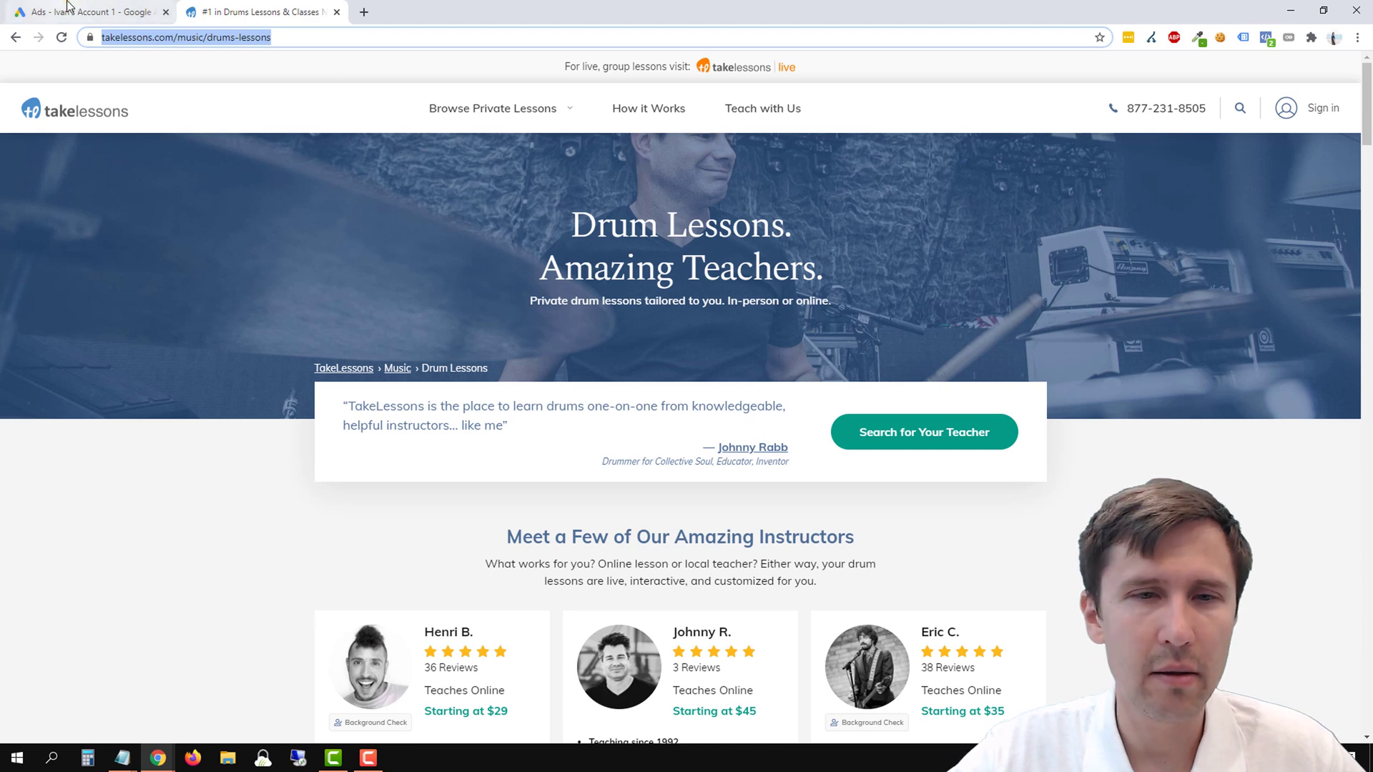
click(83, 11)
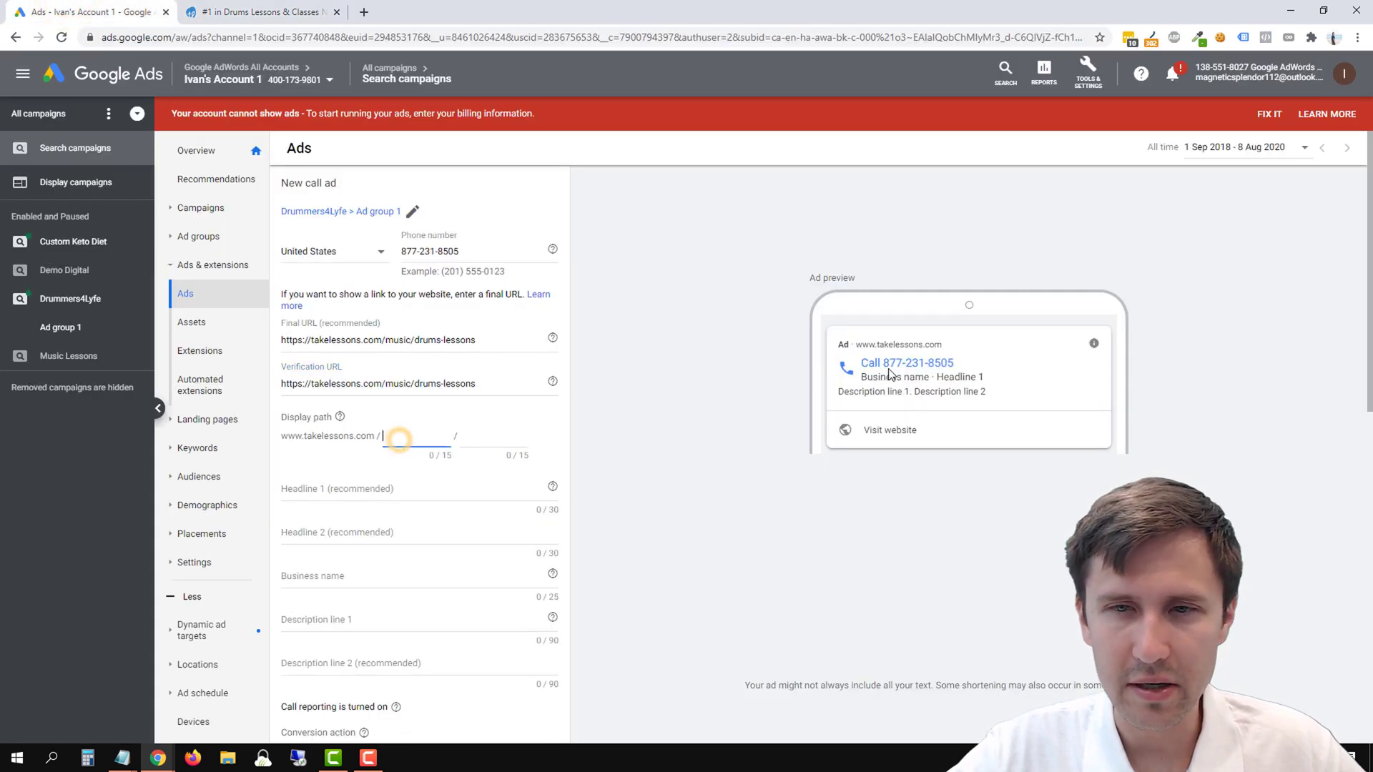
text(drum)
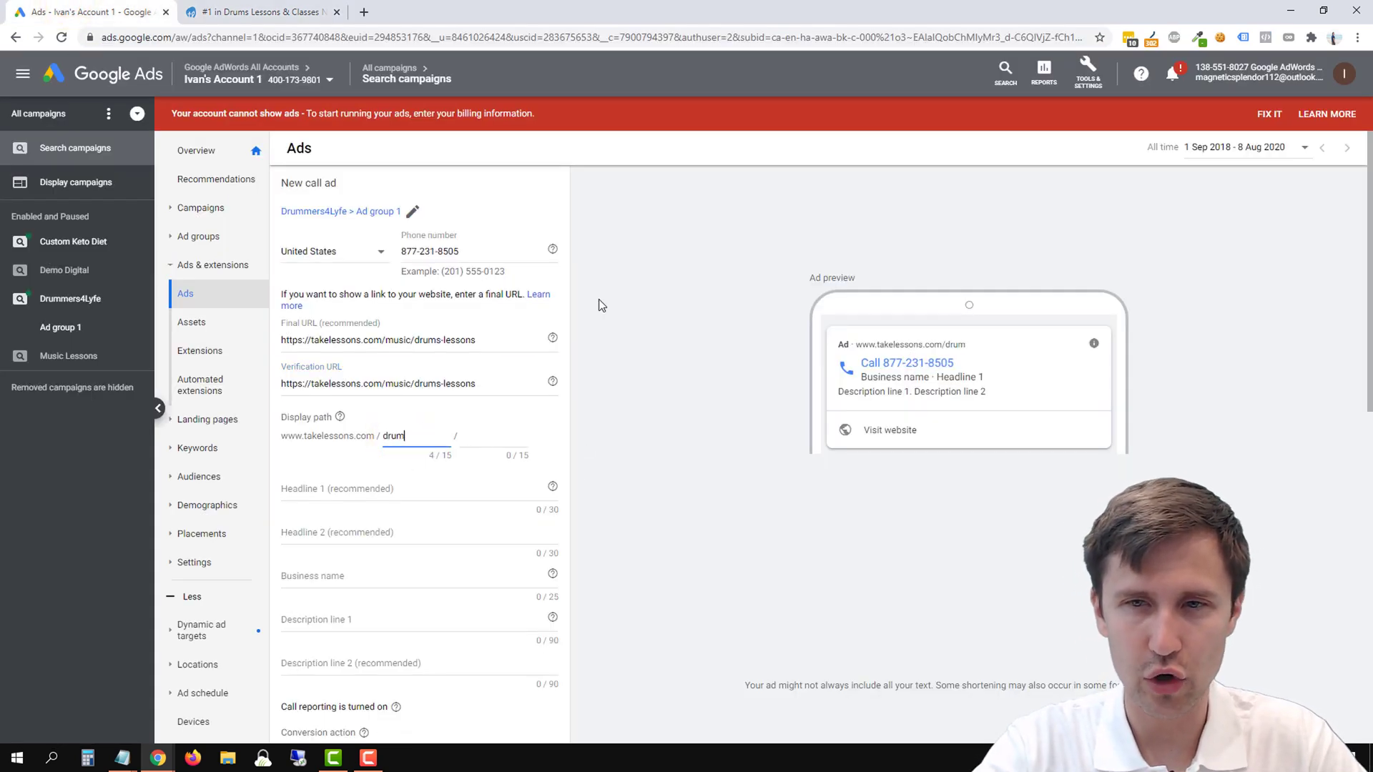
text(lessons)
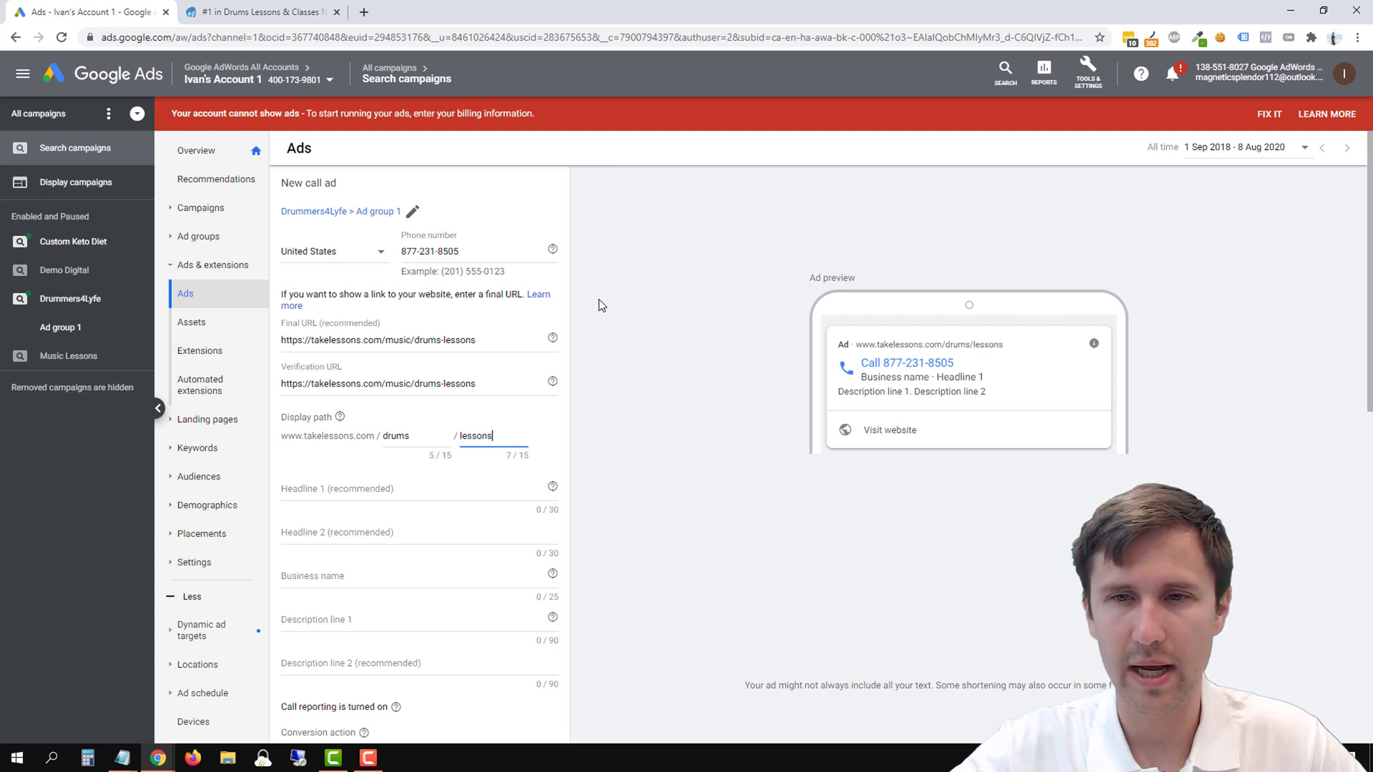
mouse_move(709, 313)
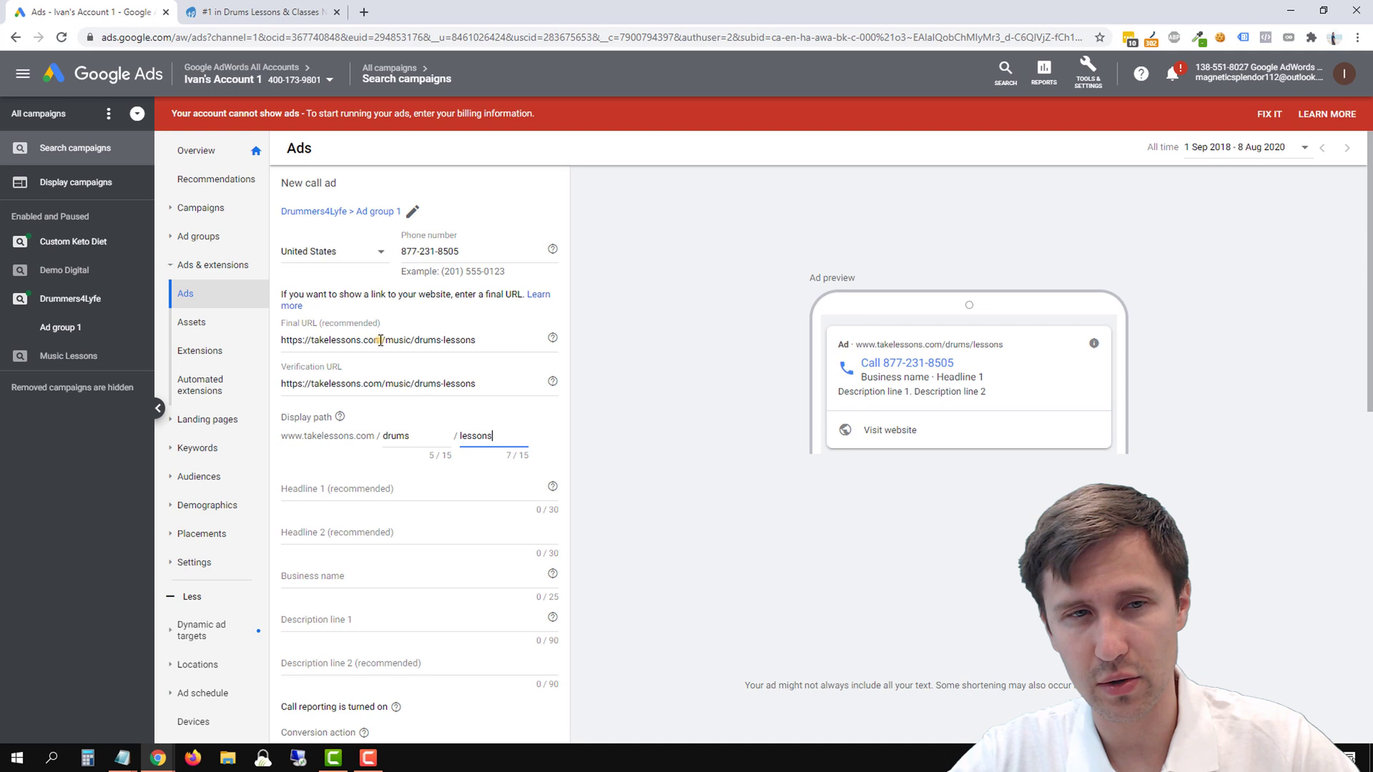
click(419, 340)
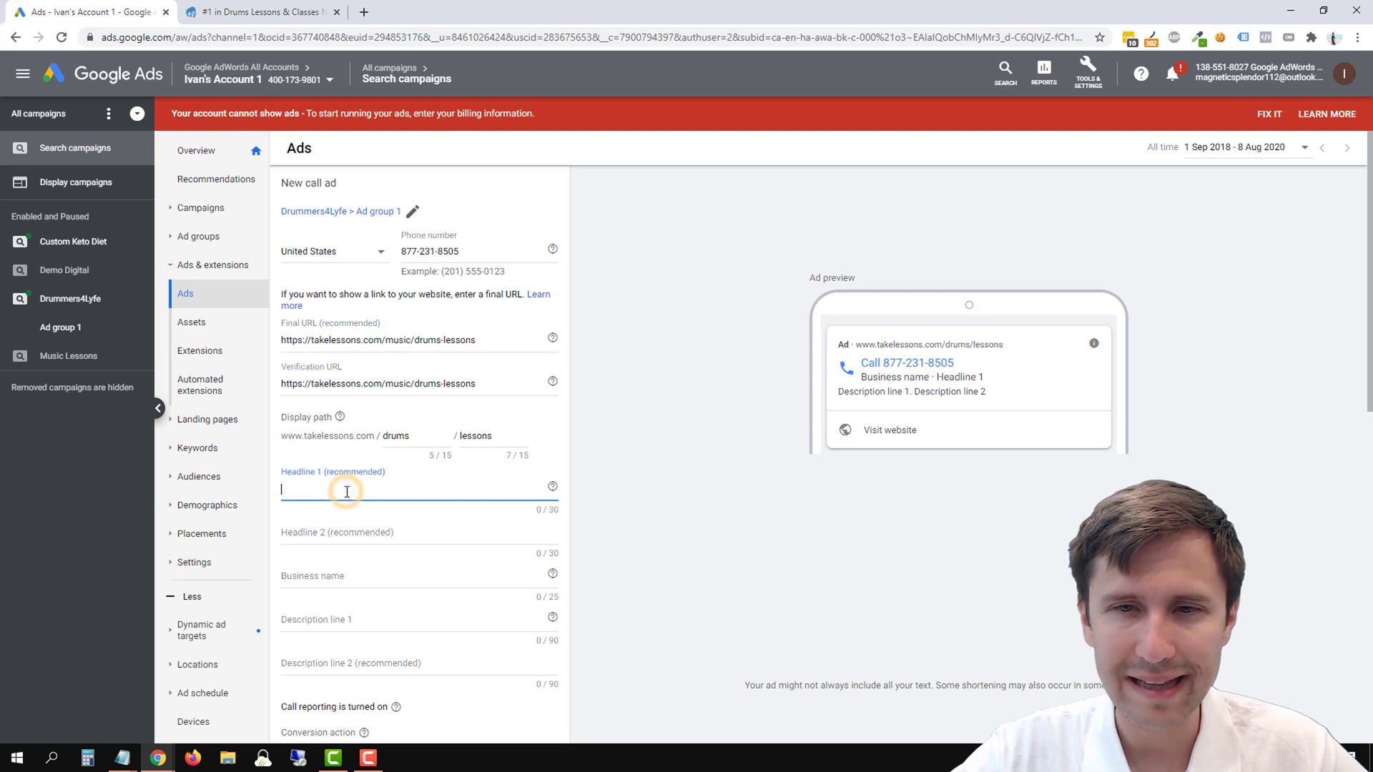
mouse_move(739, 473)
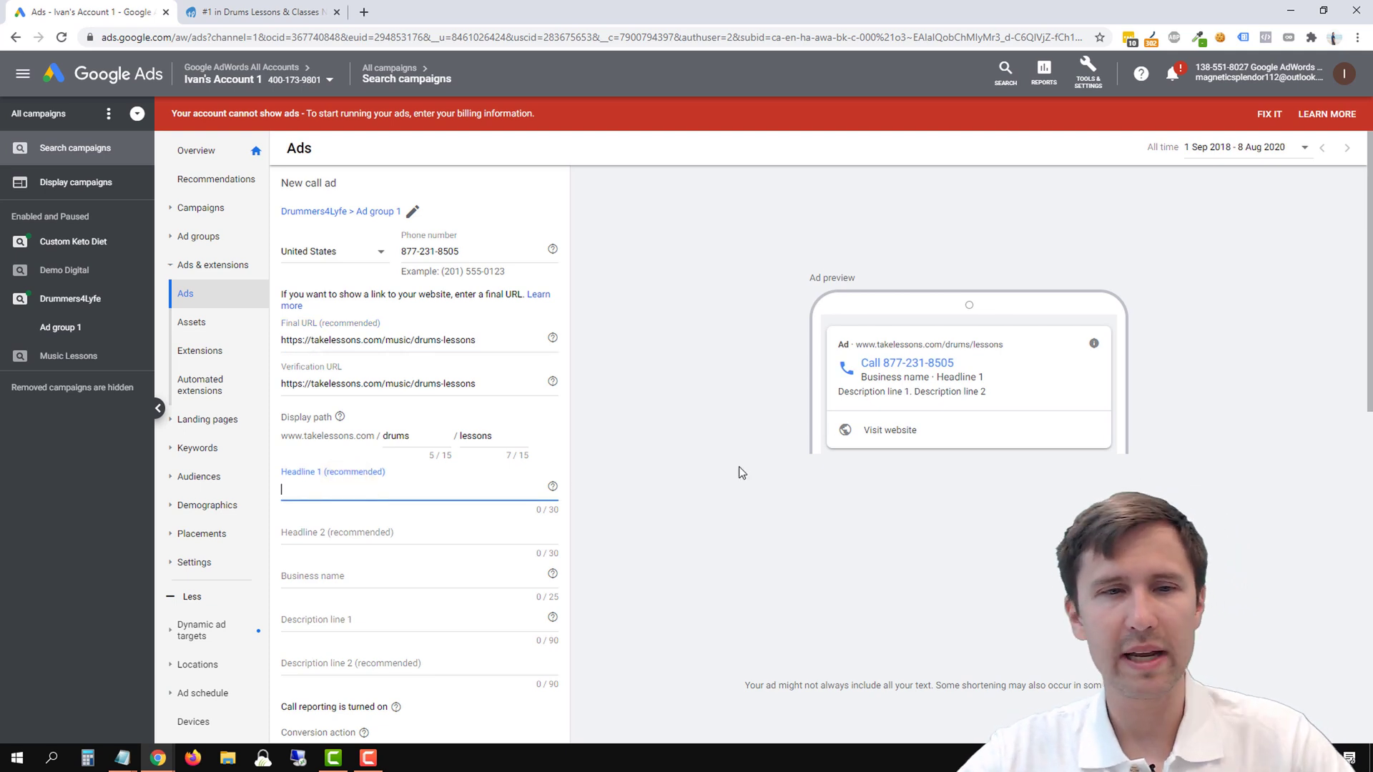
- Enter Headline 1 as '#1 In Drums Lessons Near You'
scroll(down, 3)
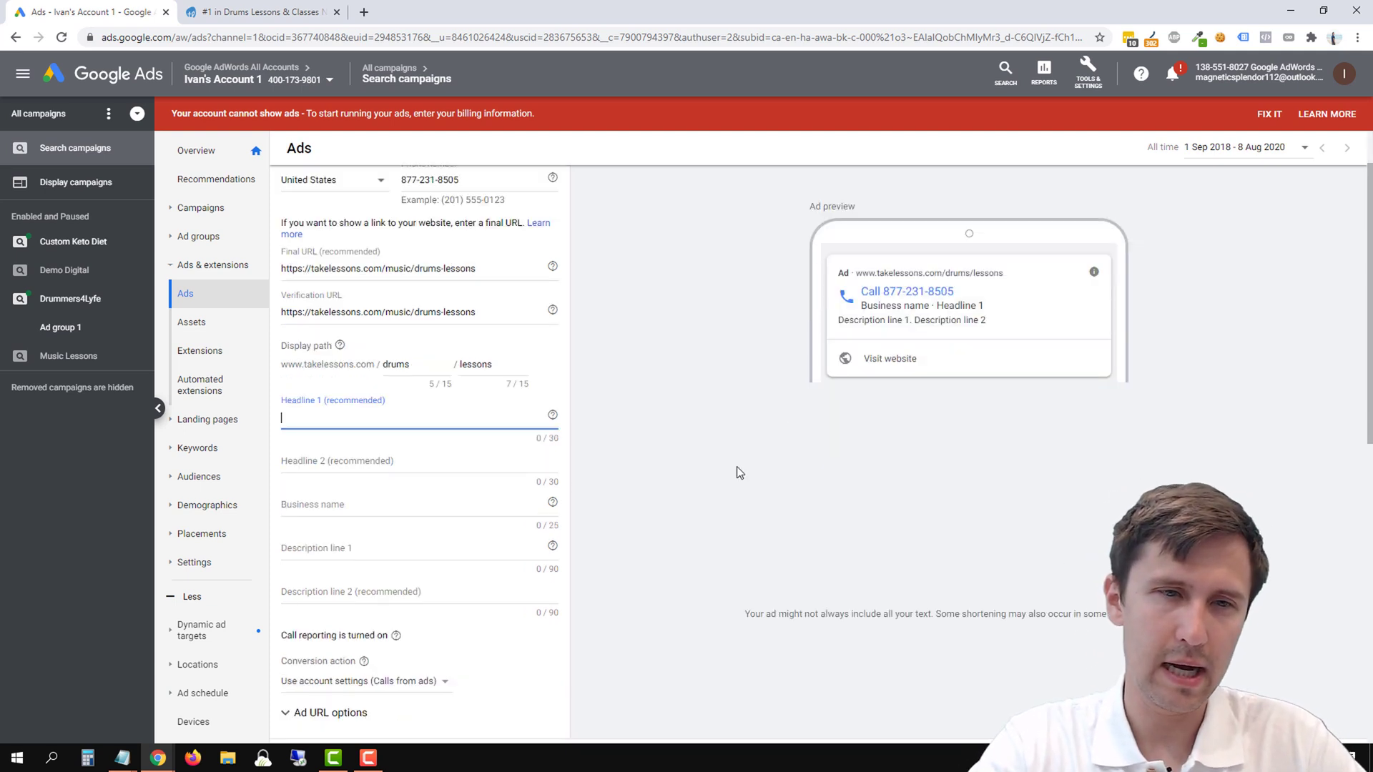
text(#1)
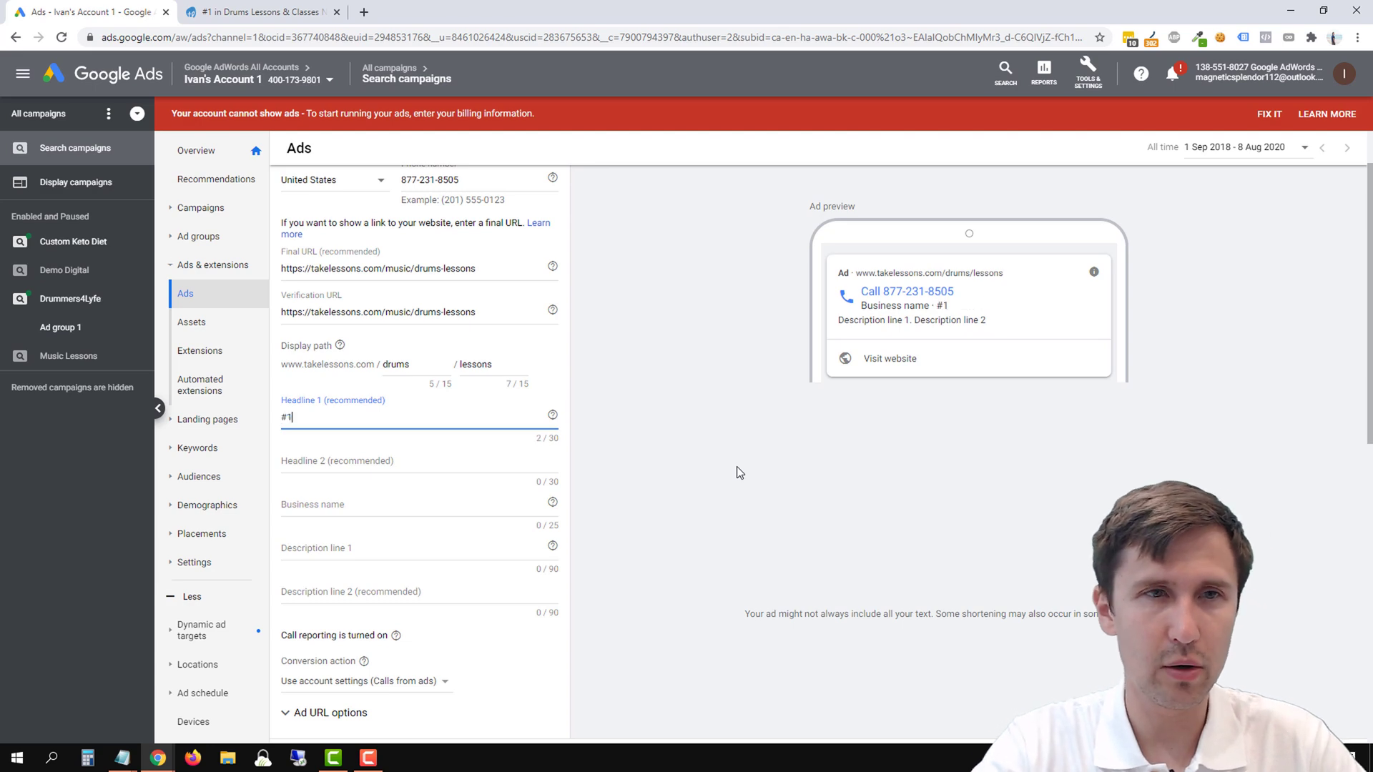
text(In)
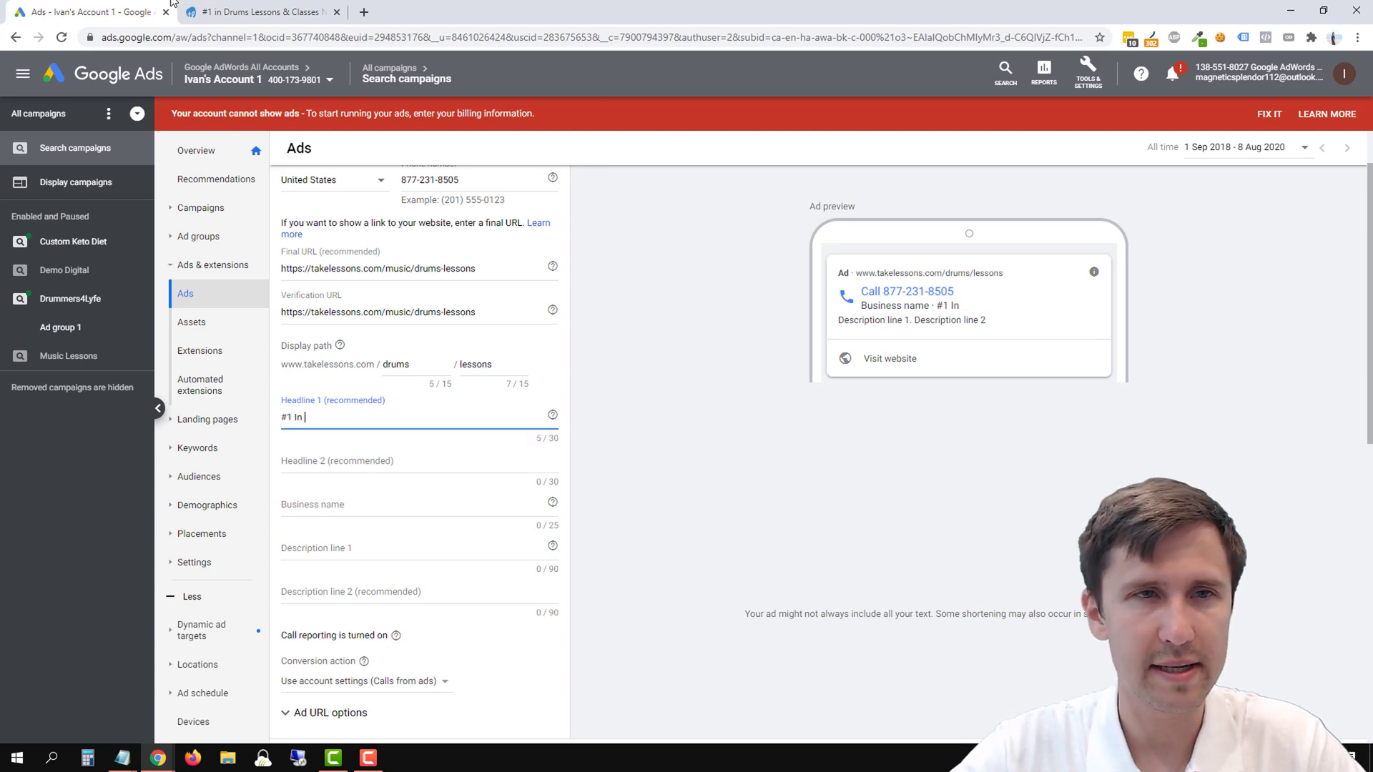
text(Drums Lessons Near Yo)
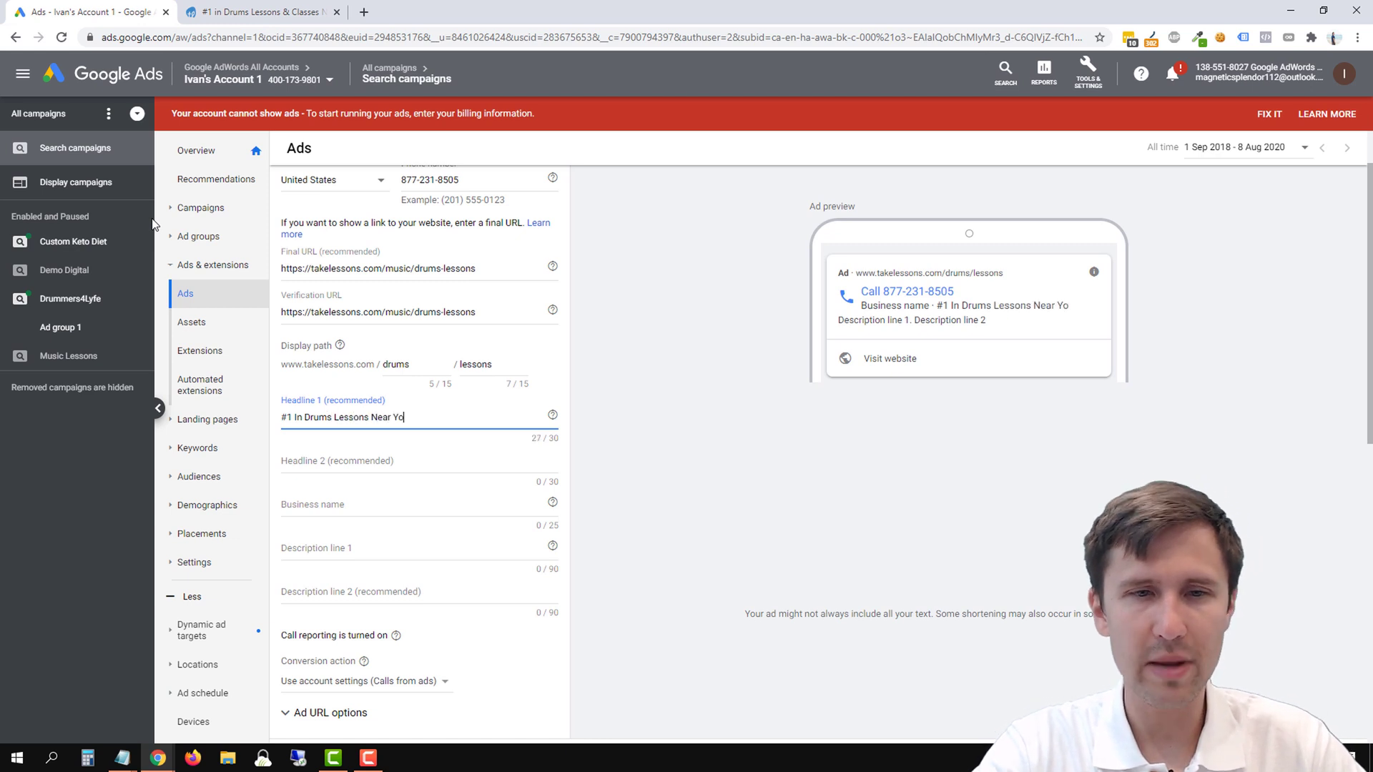
text(u)
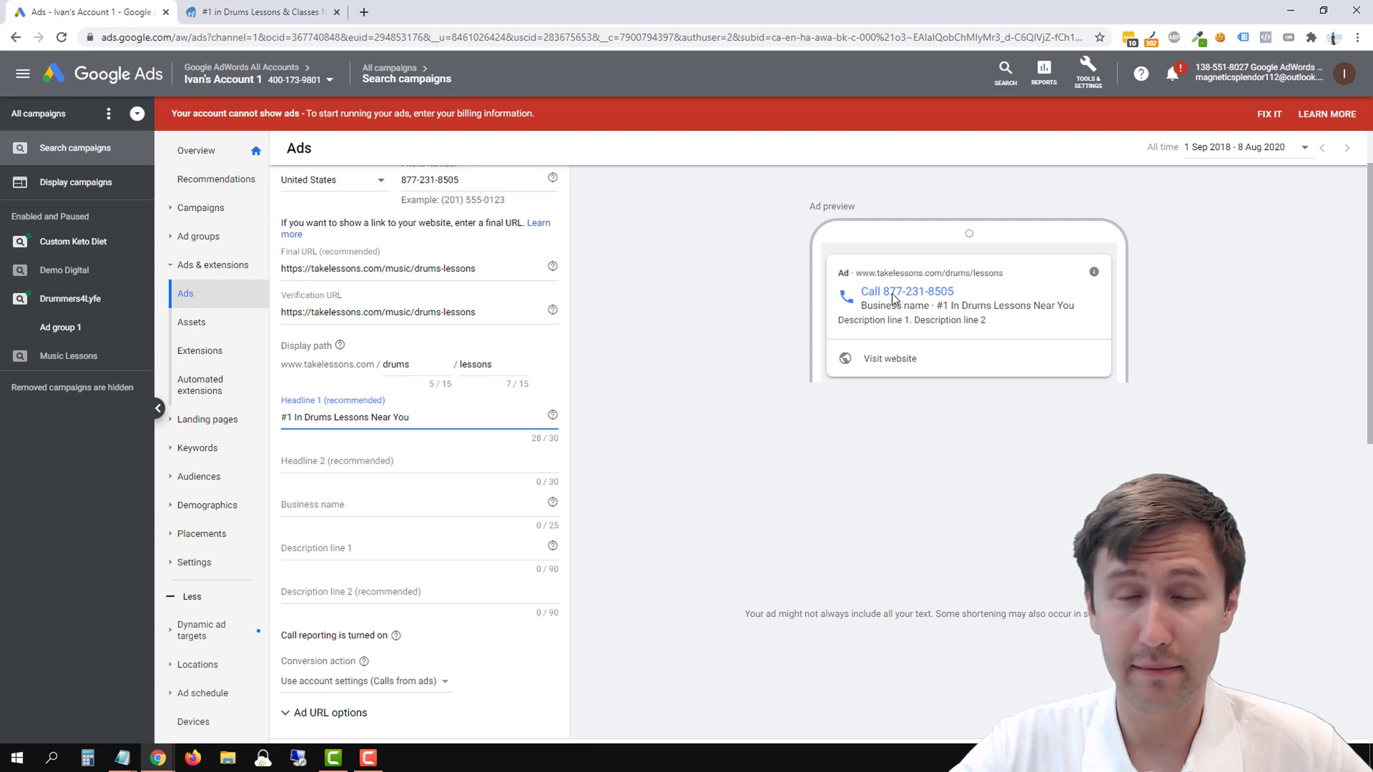
mouse_move(872, 261)
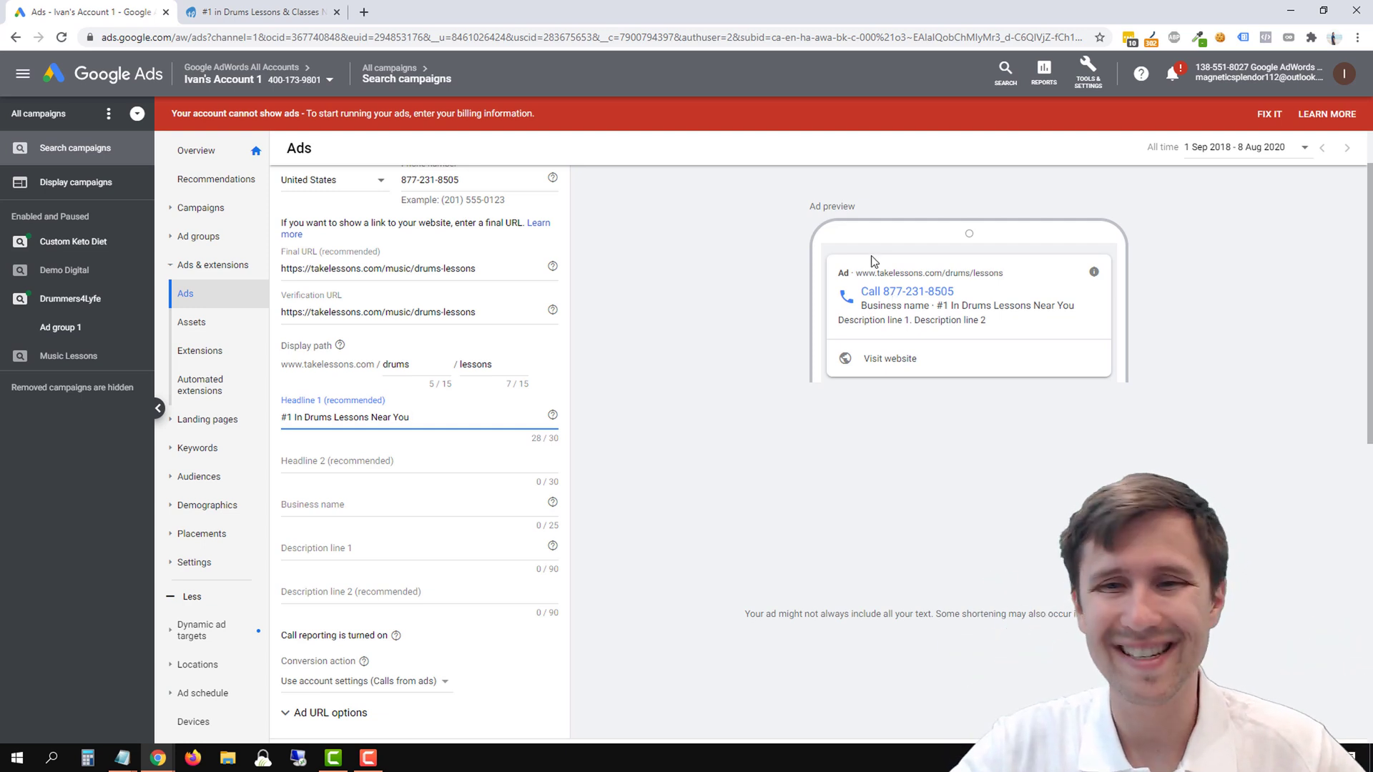
mouse_move(812, 294)
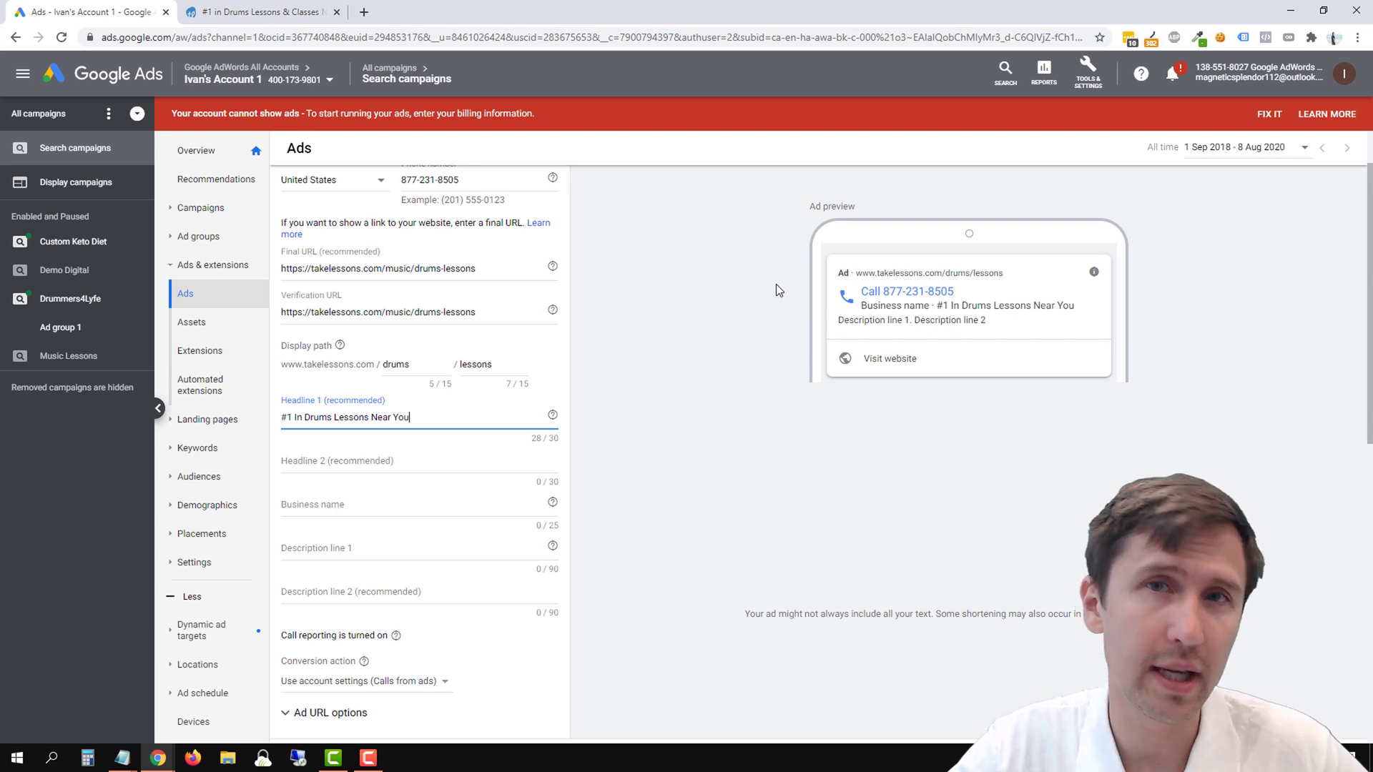
mouse_move(959, 361)
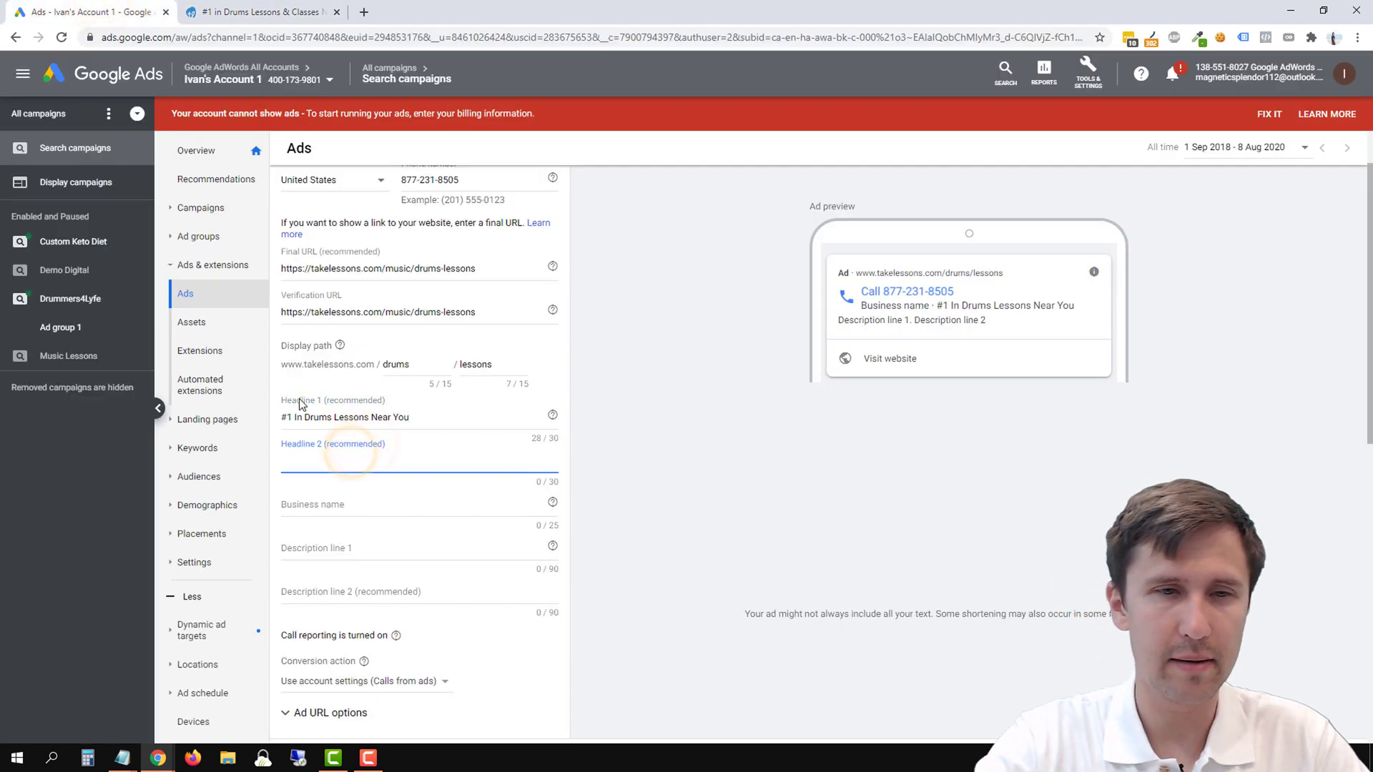
- Replace the over-long 'Private Tailored Lessons for You' with 'Call Now to Talk to Us' as Headline 2
text(Private Tailored L)
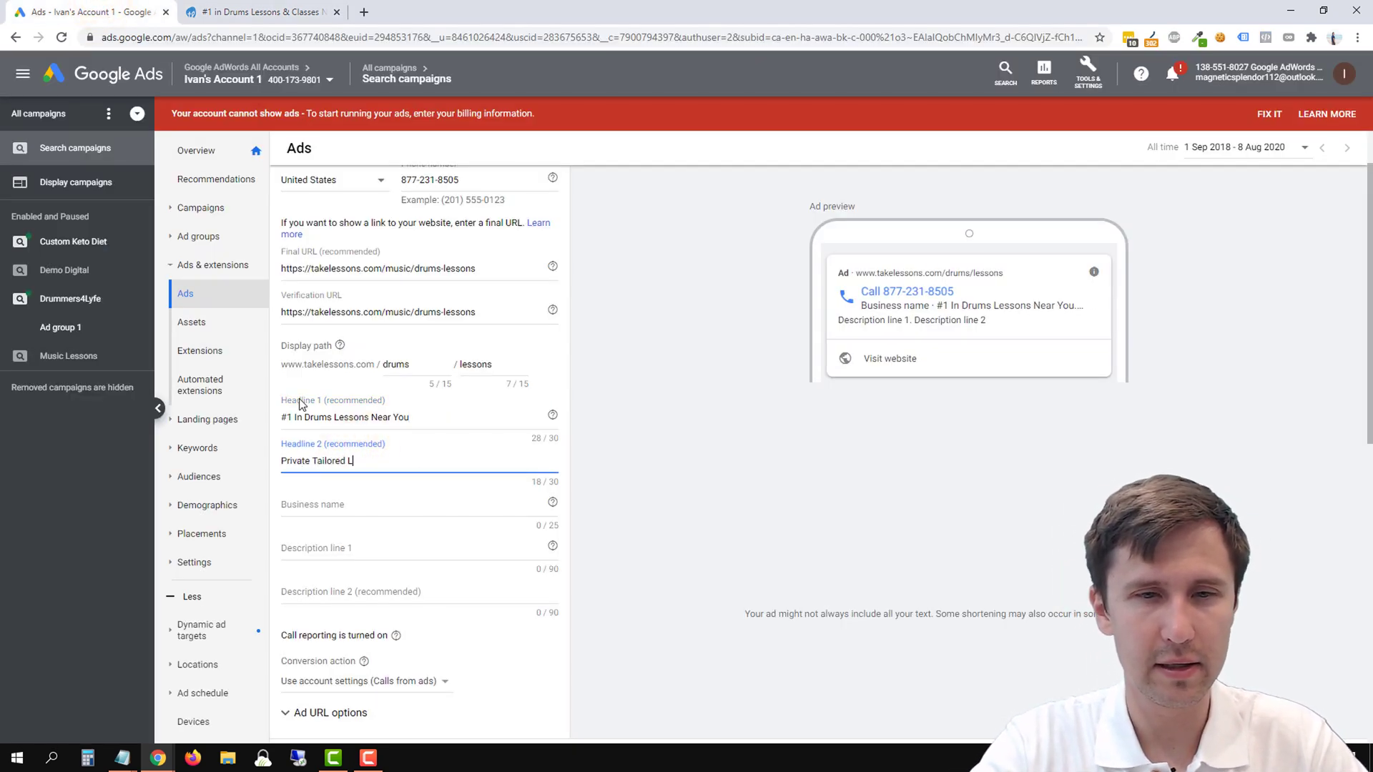
text(essons for You)
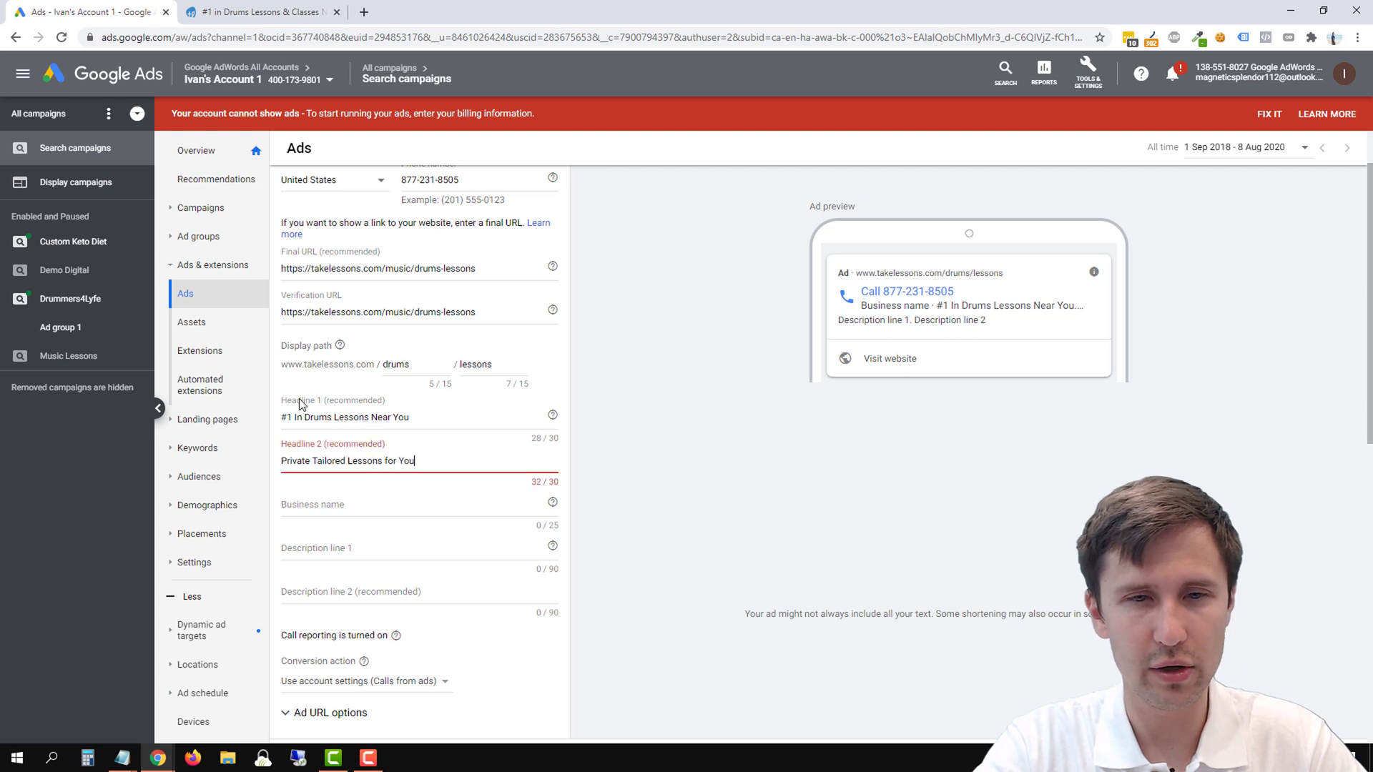
key(BackSpace)
text(Call Now to Talk)
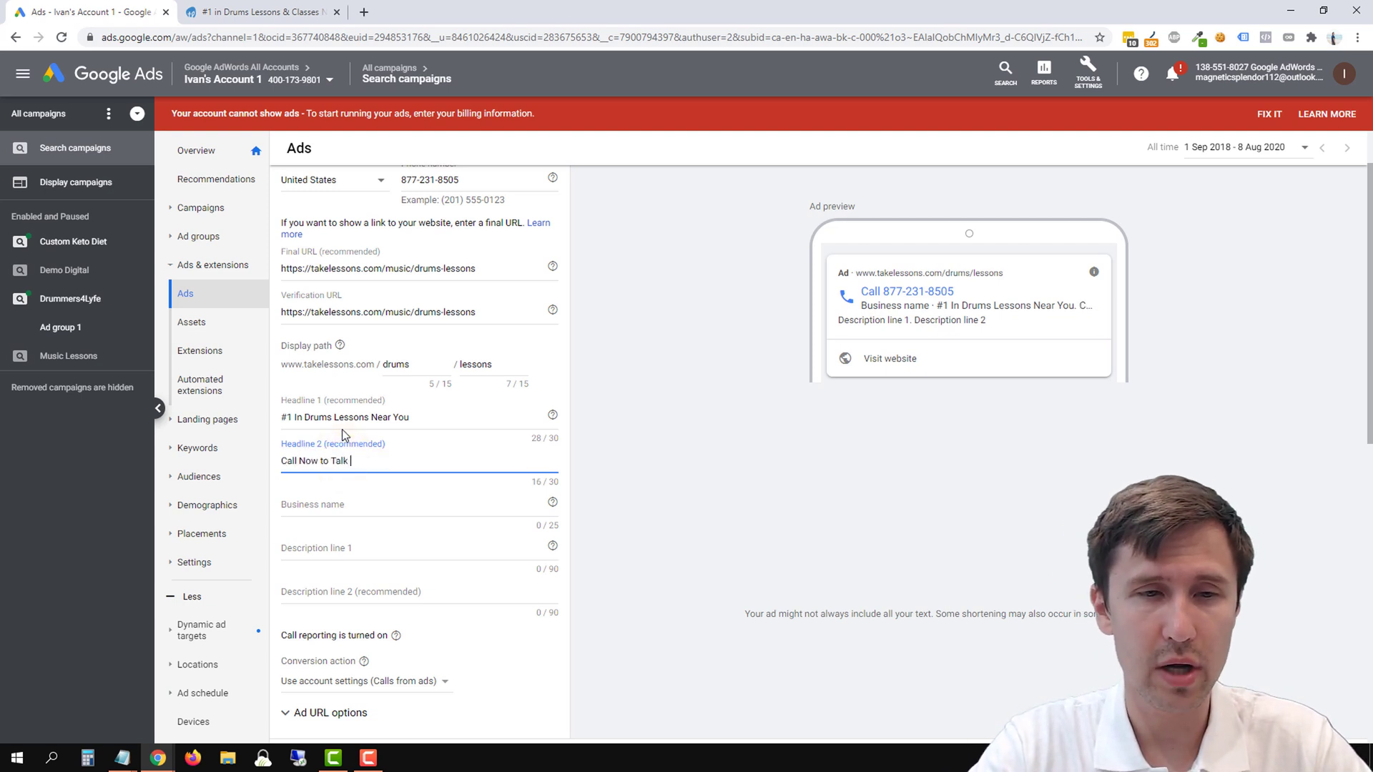
text(to Us)
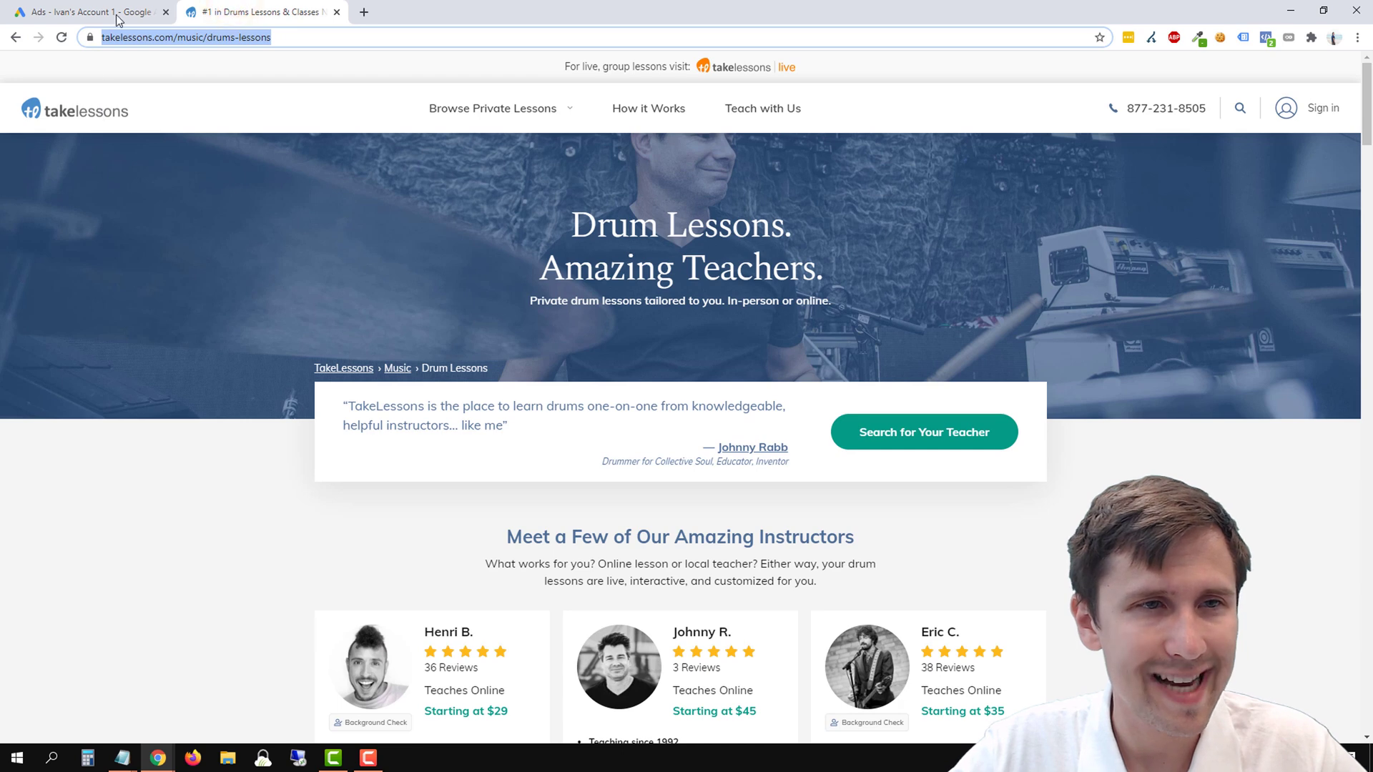
- Set the business name to Take Lessons and copy the testimonial from the website
click(88, 12)
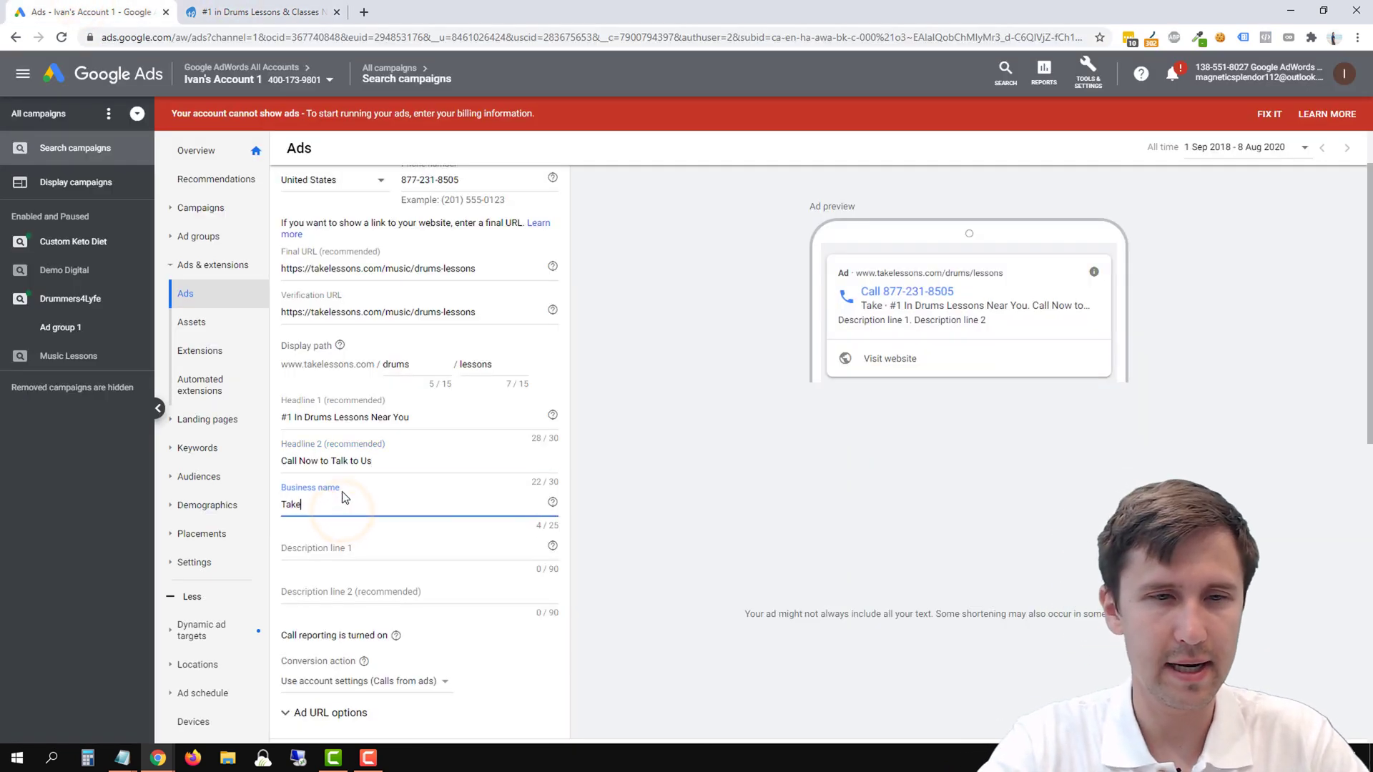
text(Lessons)
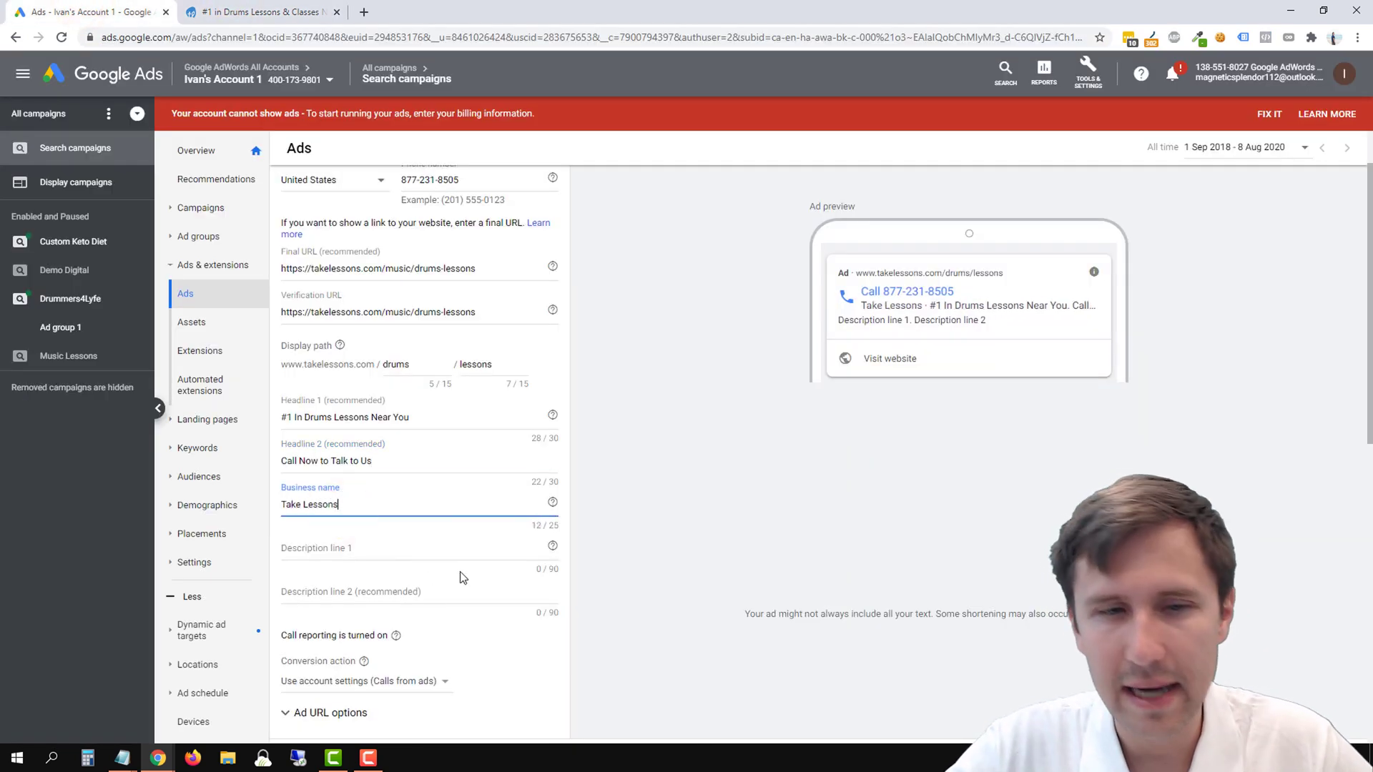
click(258, 12)
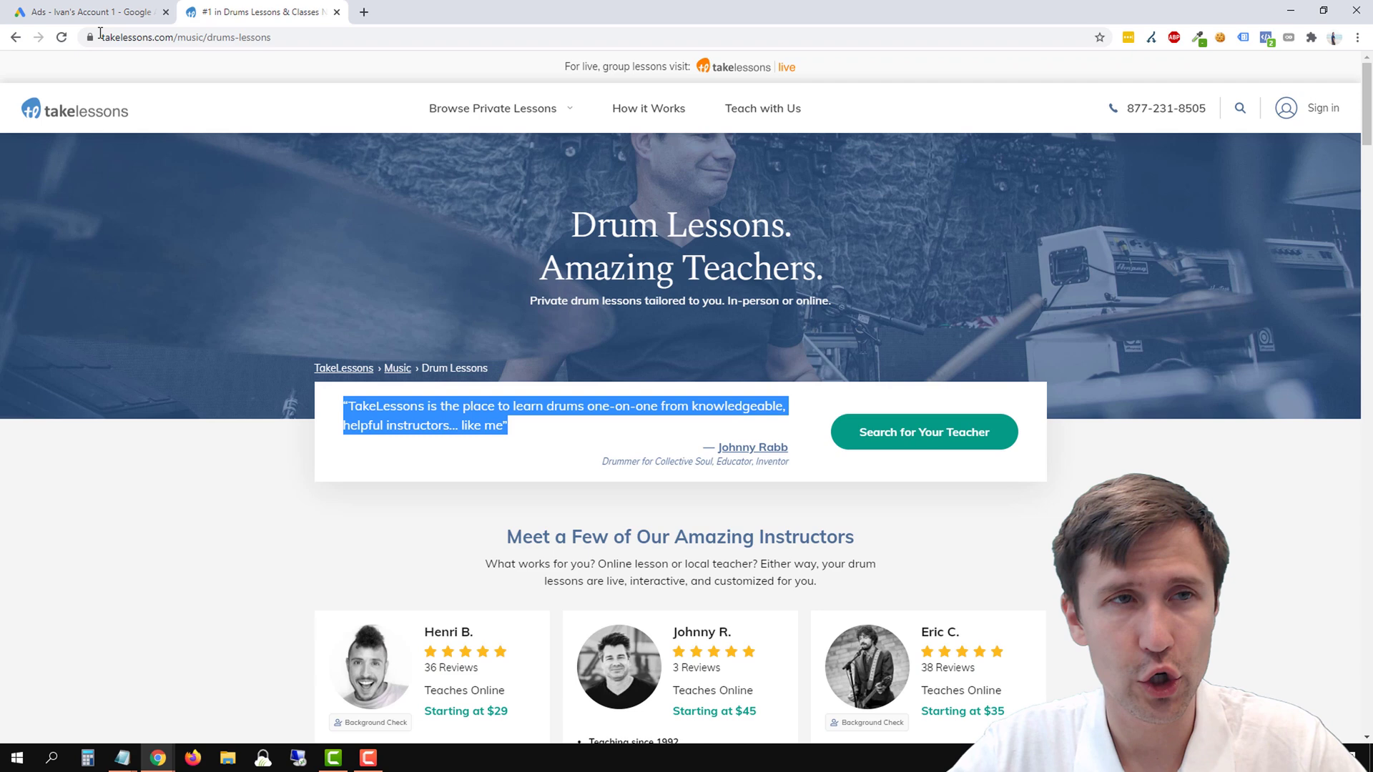
click(83, 11)
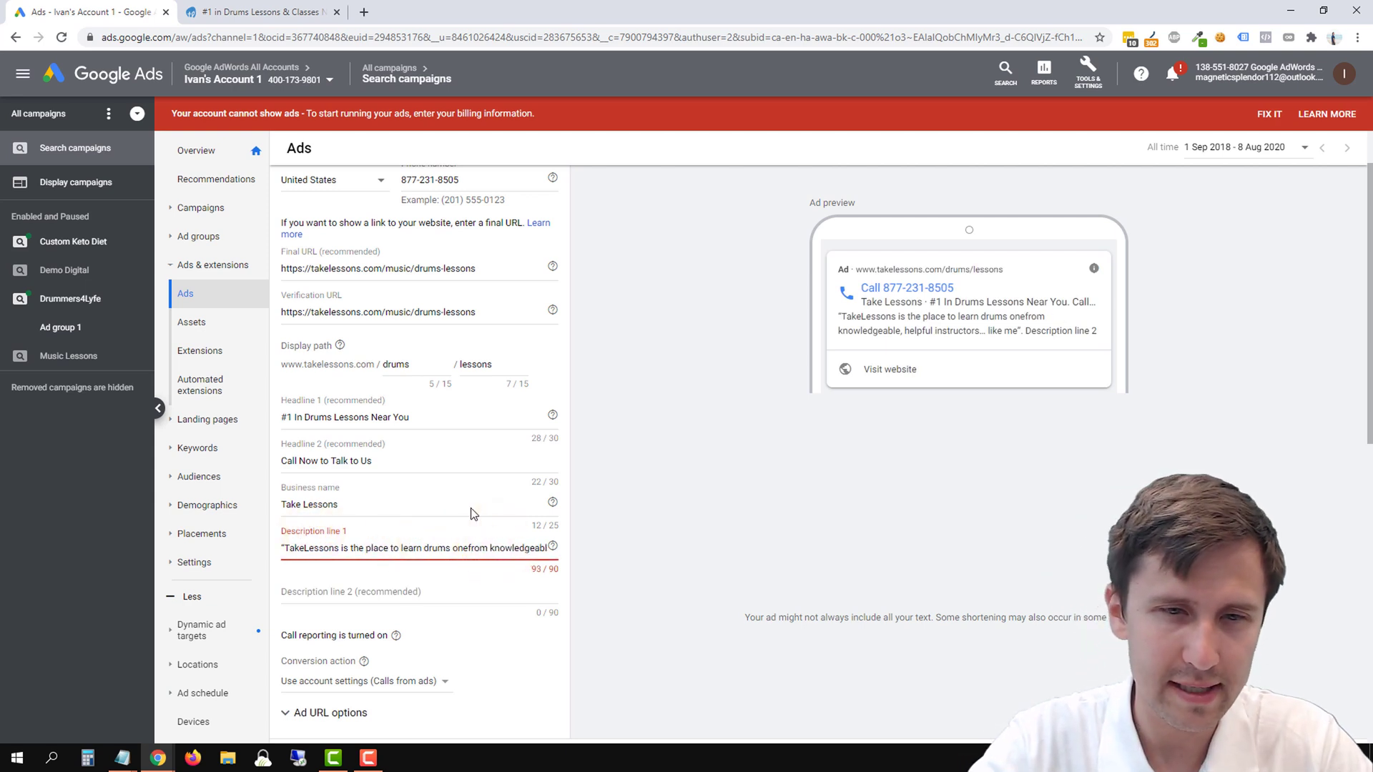
- Paste the testimonial quote into Description line 1 and edit it to fit
text(1)
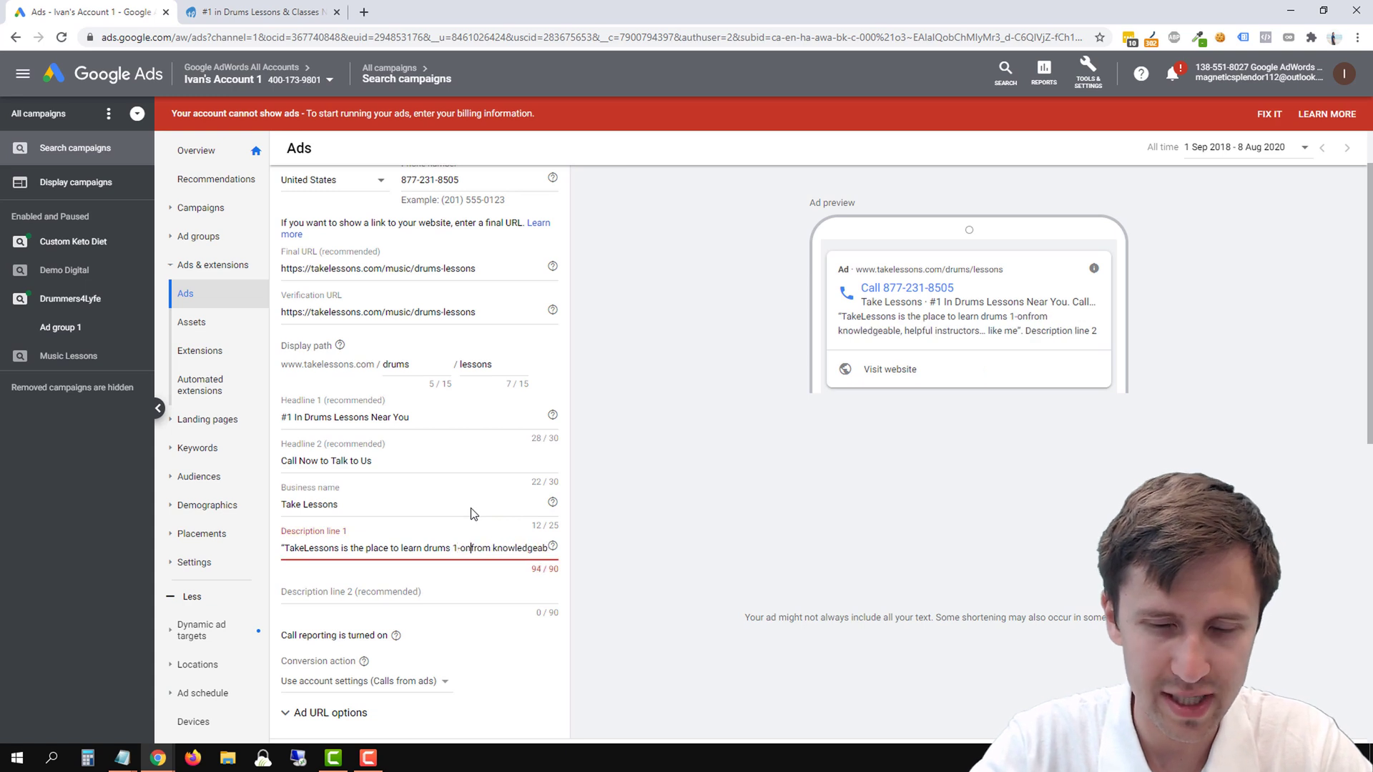
text(-1 from)
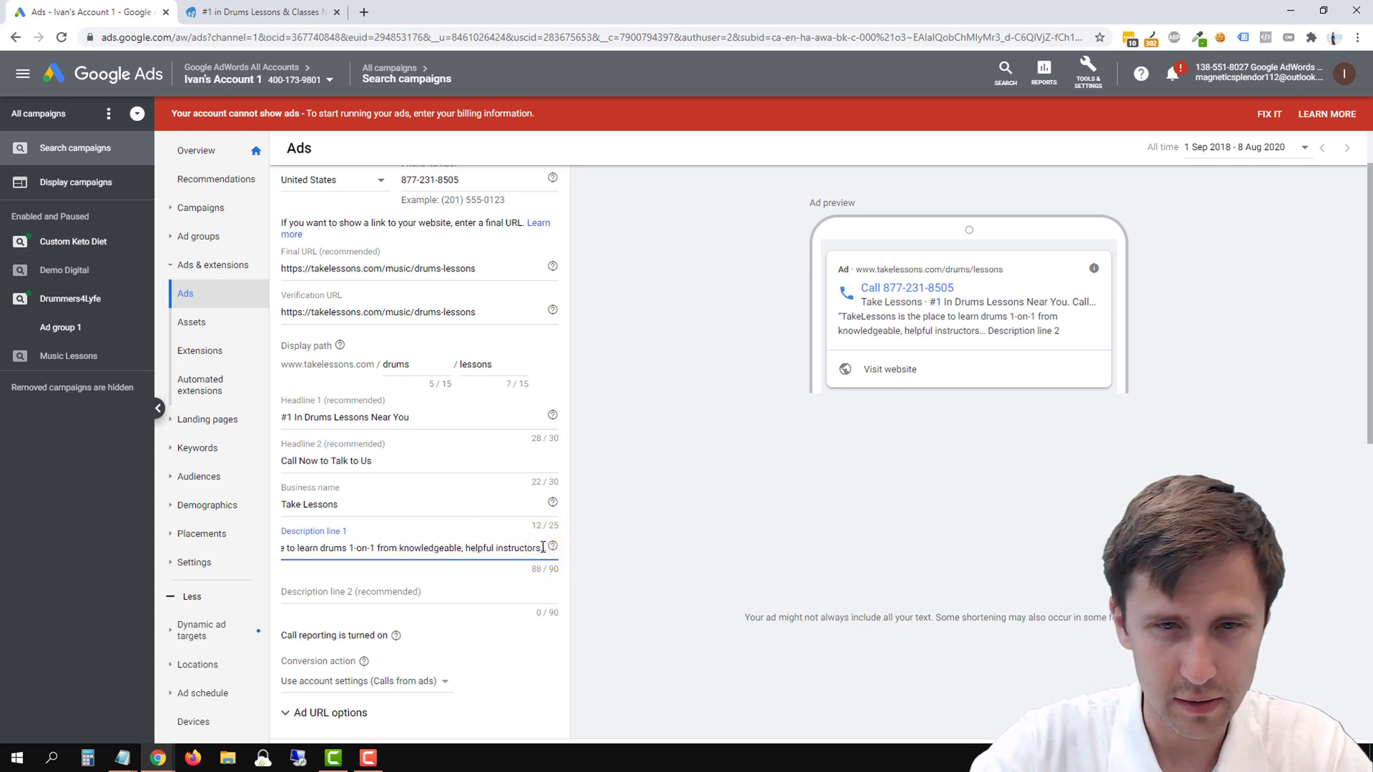
text(...)
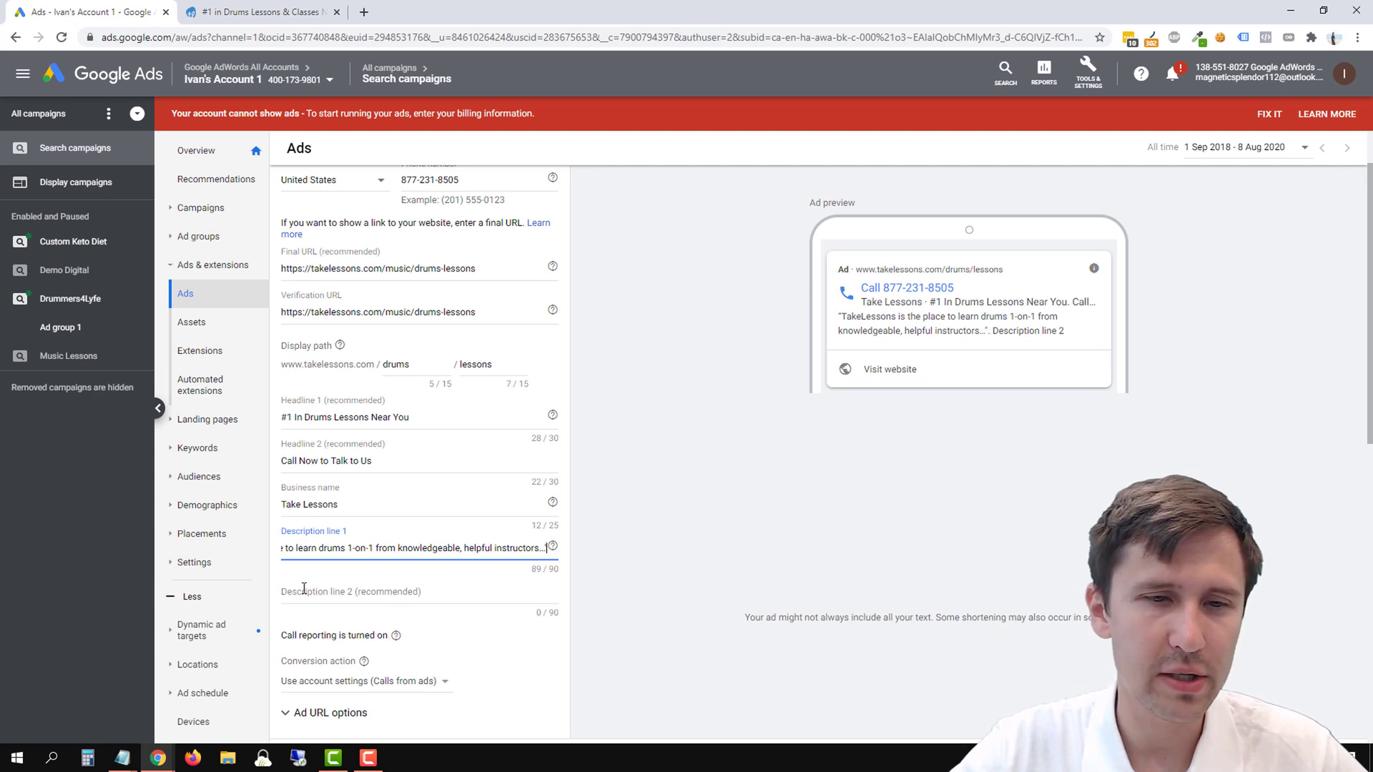
click(419, 591)
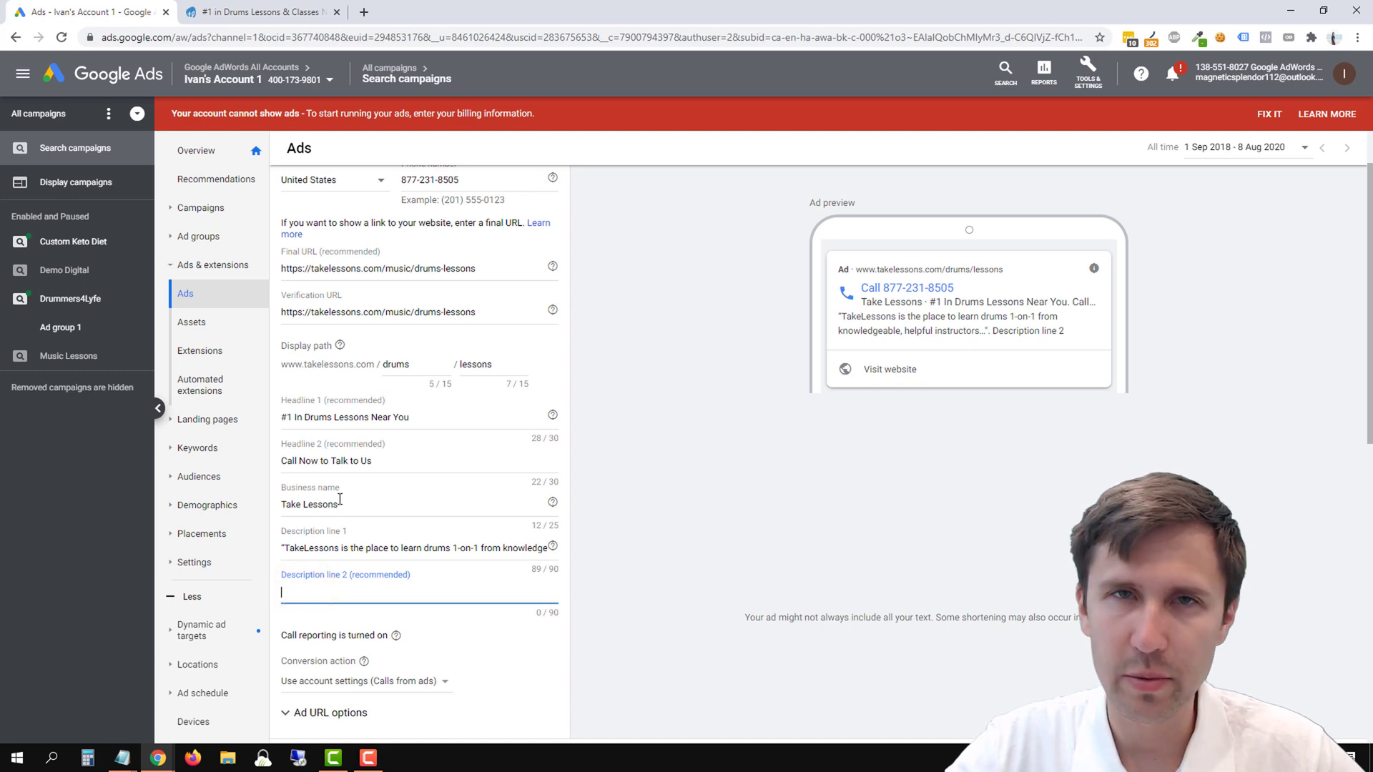
mouse_move(259, 11)
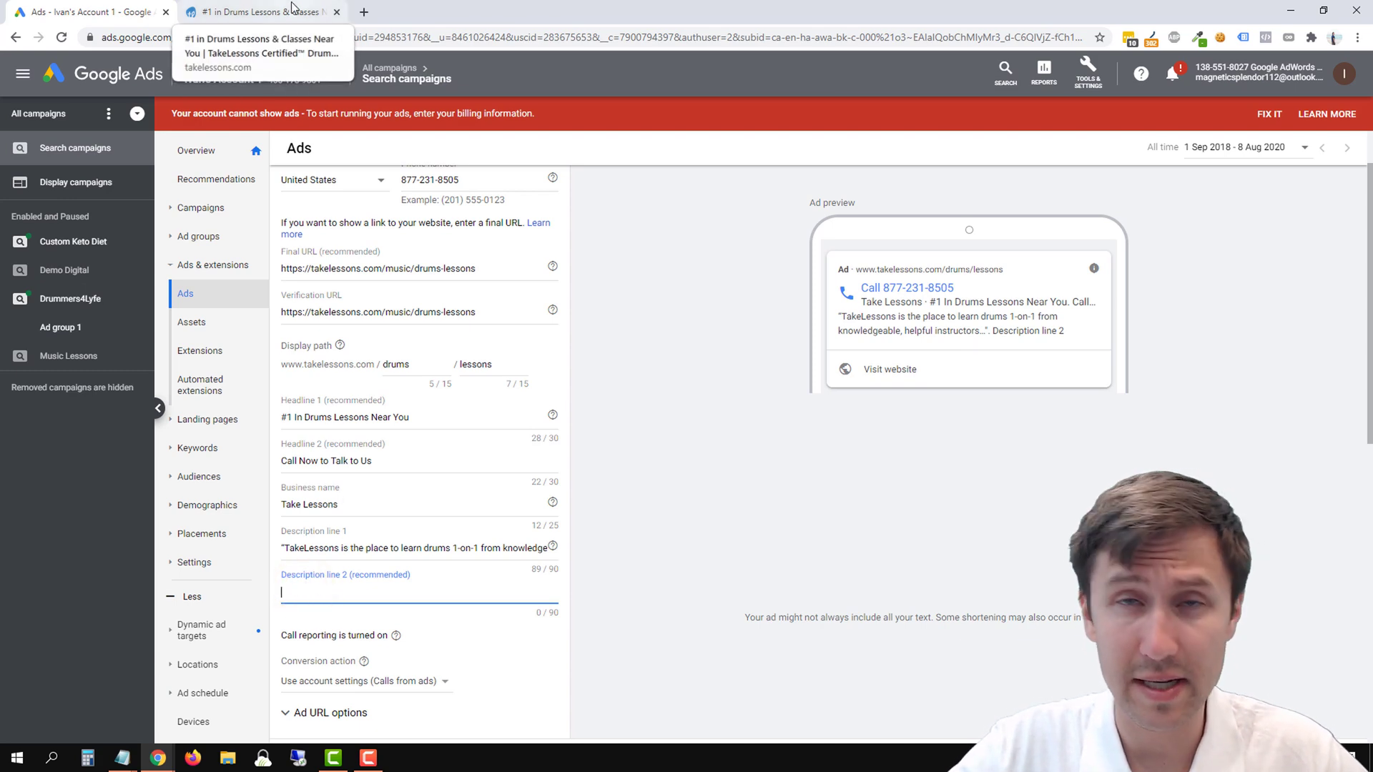
- Paste the lesson-options paragraph into Description line 2 and delete 'Either way,' to fit 90 characters
click(88, 11)
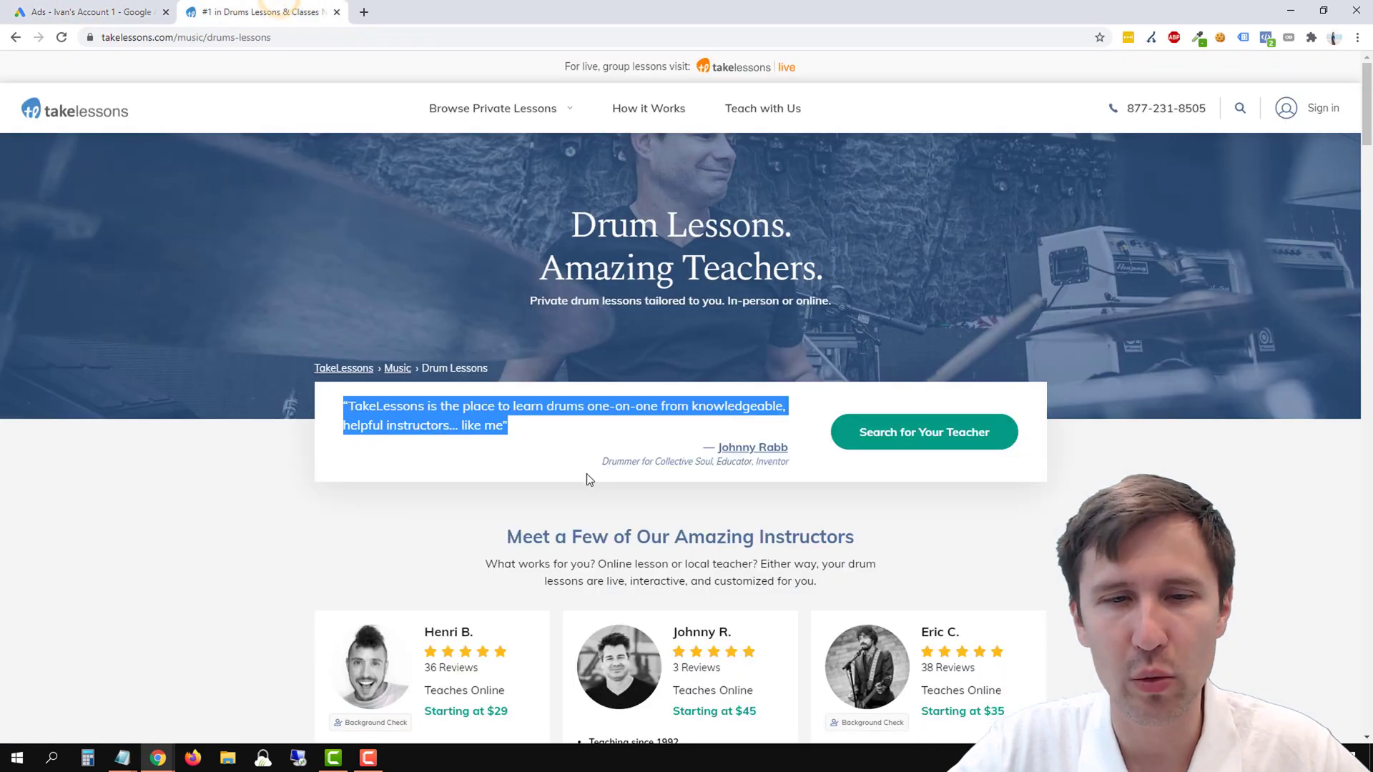
scroll(down, 3)
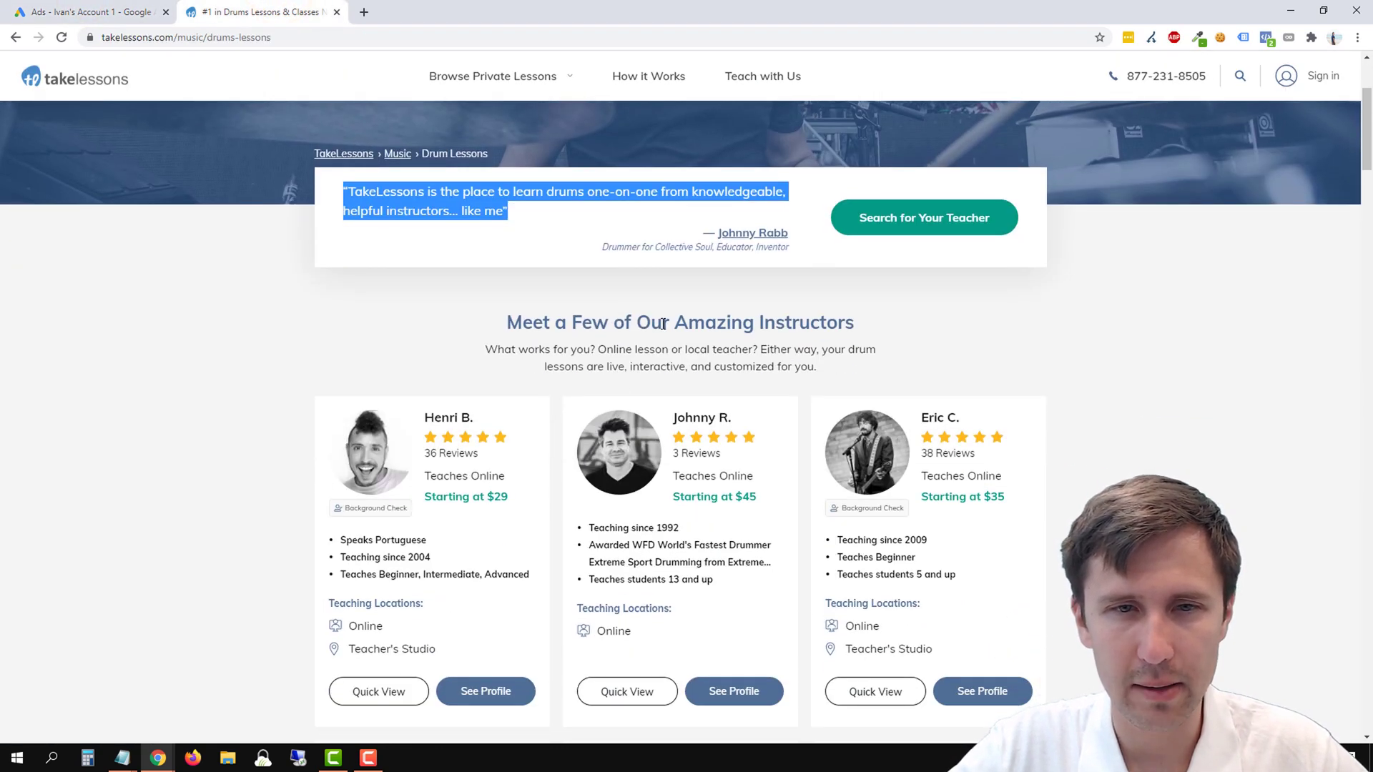
right_click(681, 349)
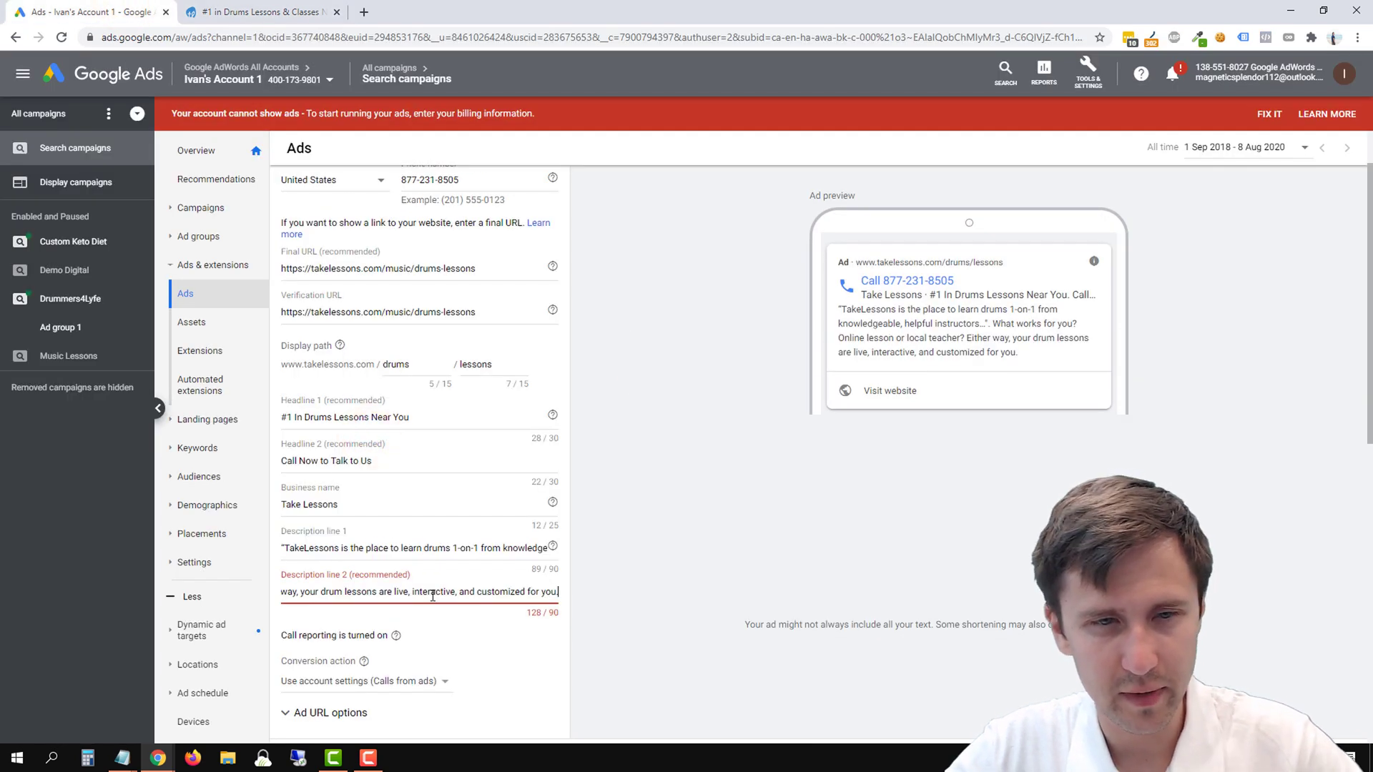
triple_click(419, 592)
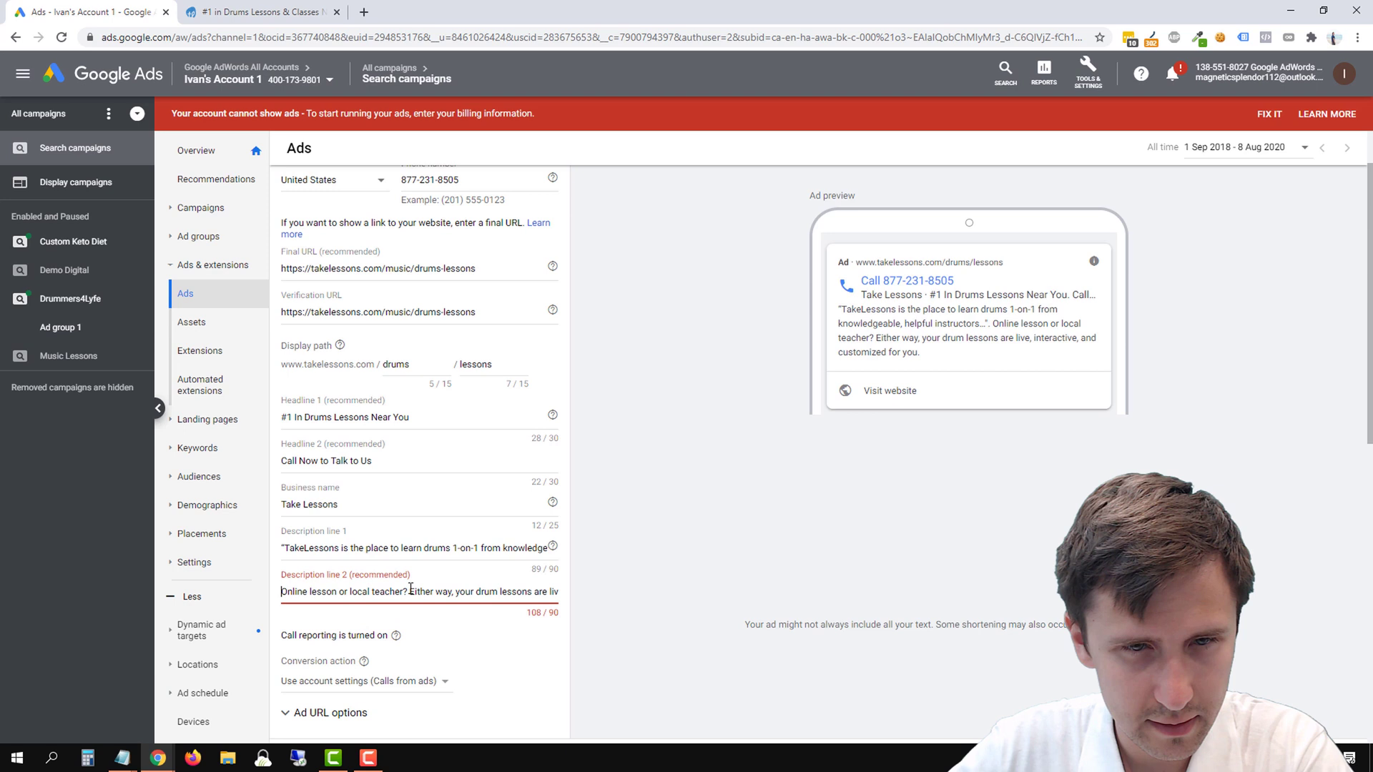
double_click(431, 592)
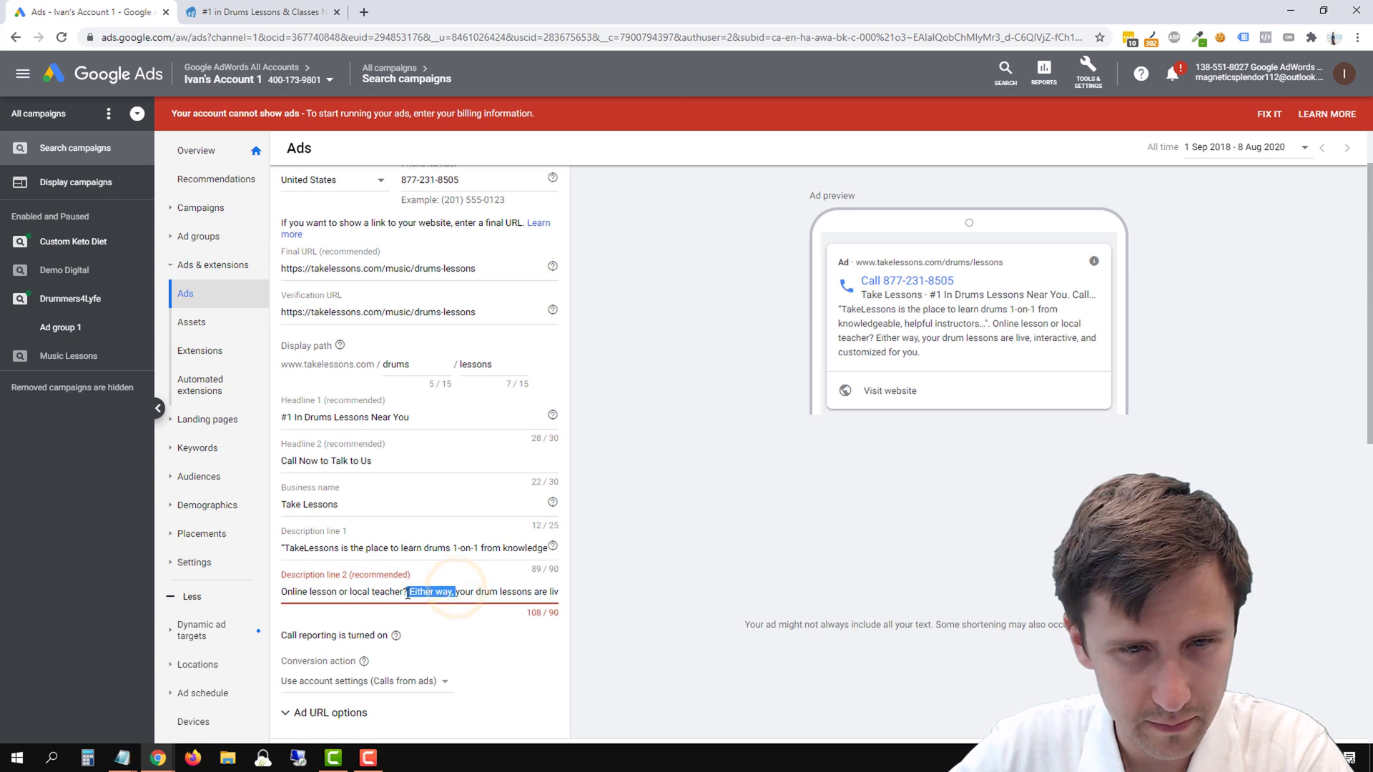
key(Delete)
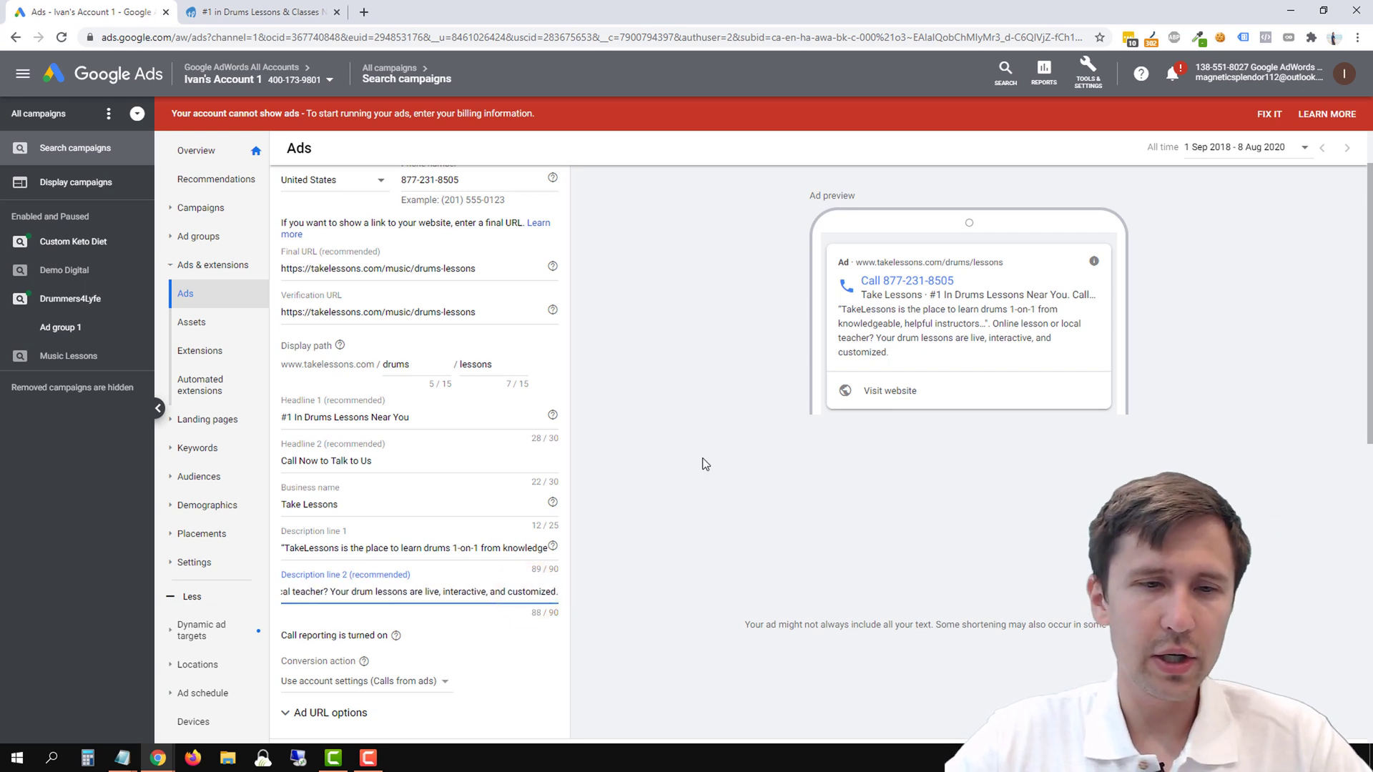
mouse_move(705, 463)
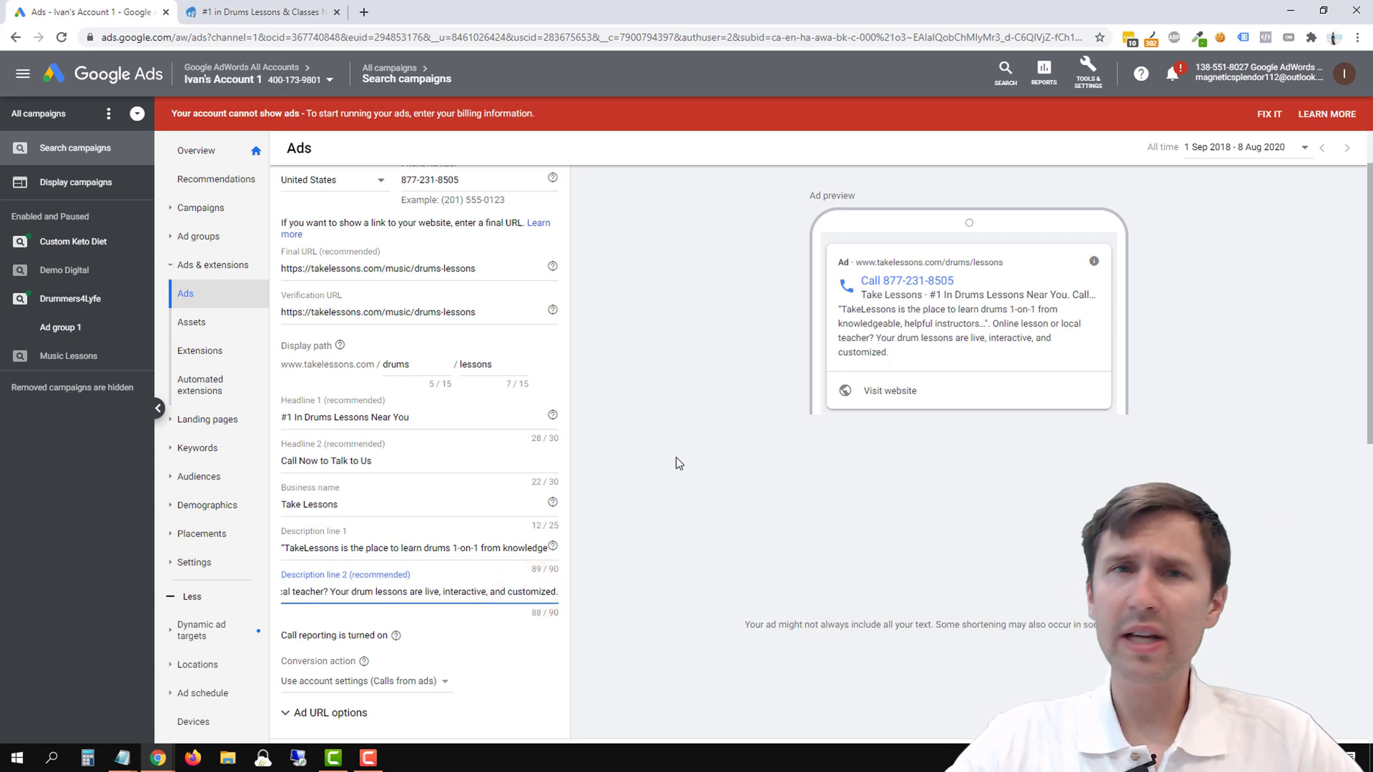
mouse_move(760, 360)
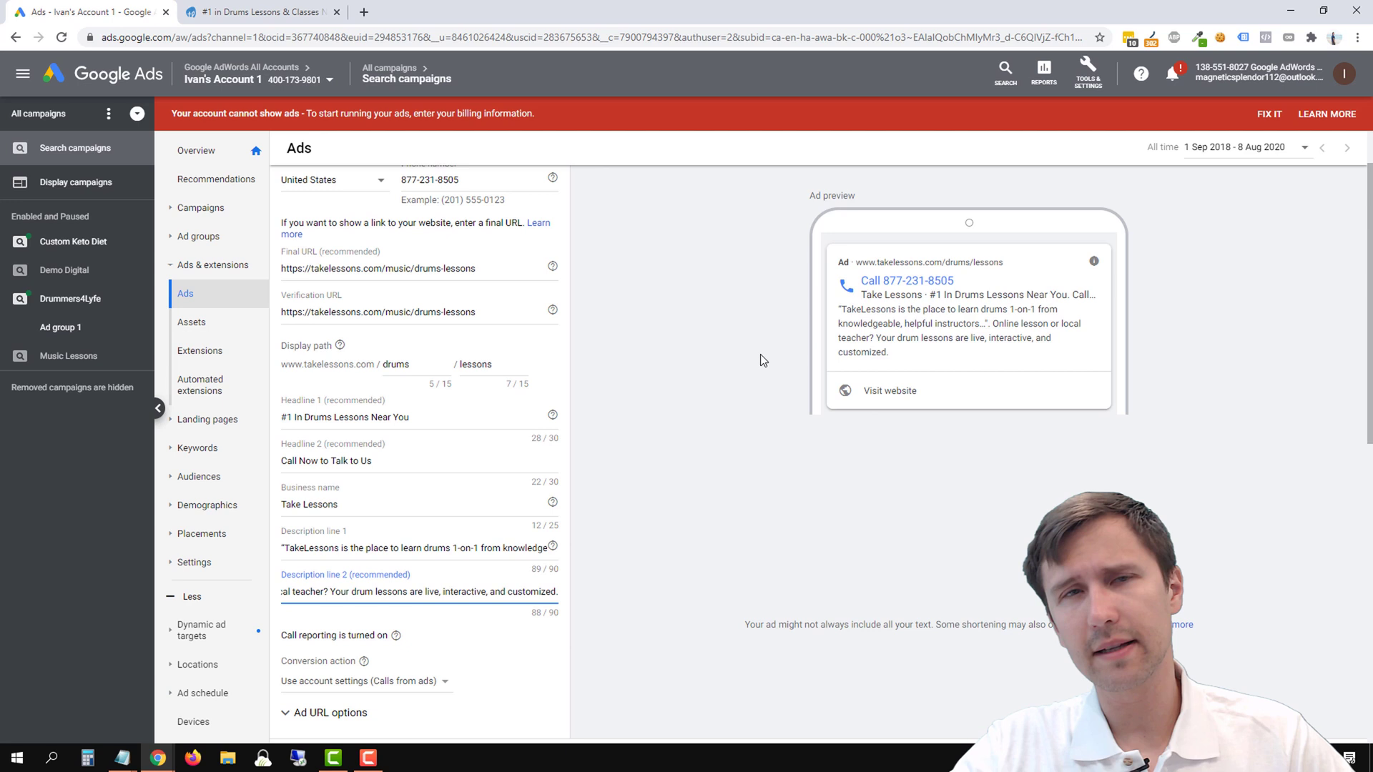
mouse_move(673, 299)
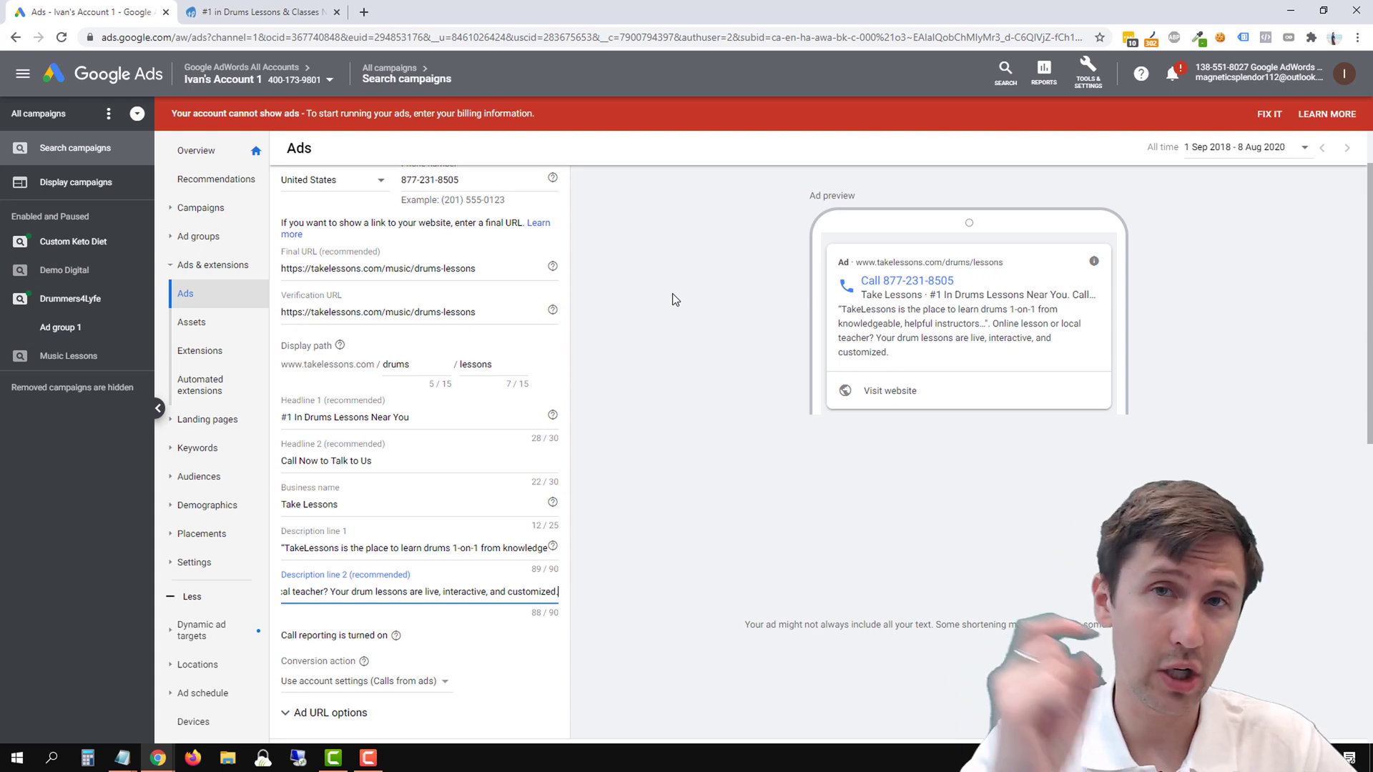
- Save the new call ad and go to the Drummers4Lyfe campaign
scroll(down, 3)
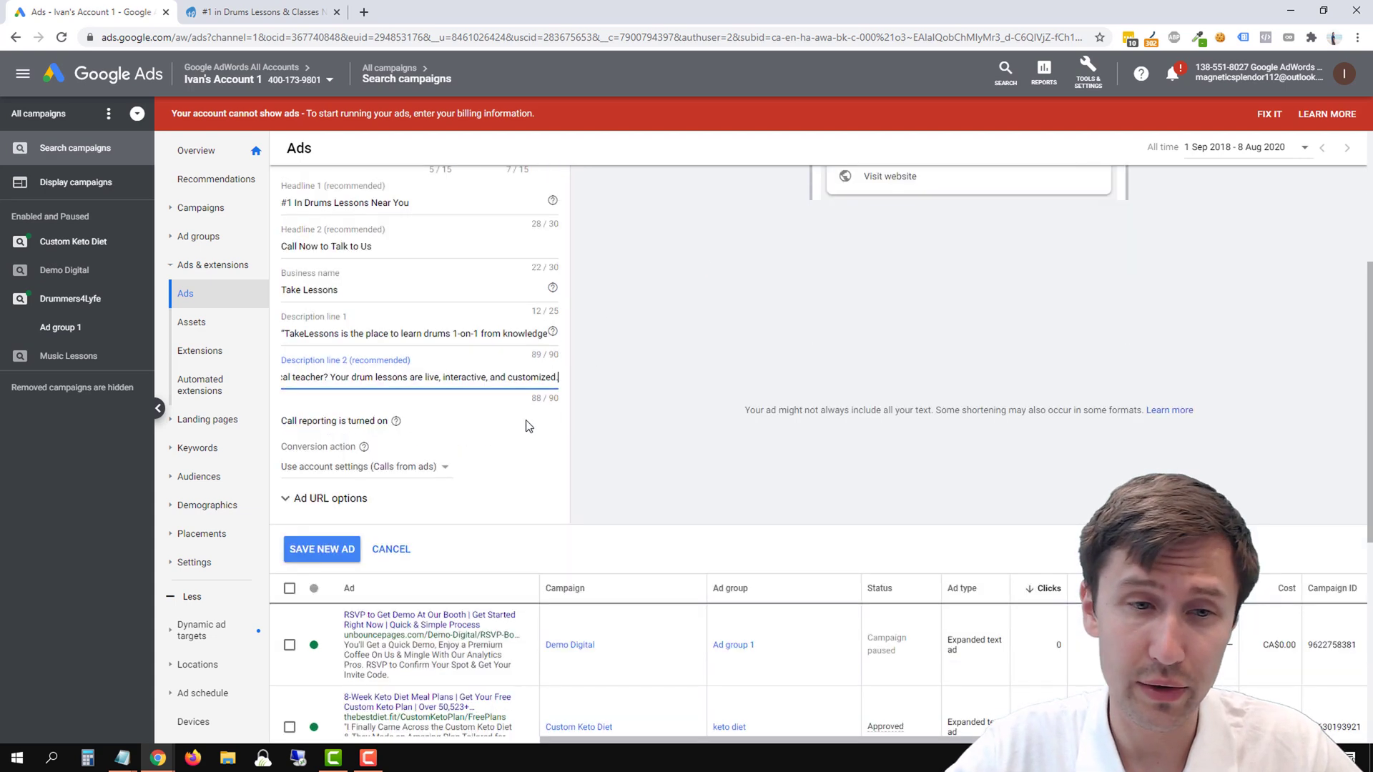
scroll(up, 3)
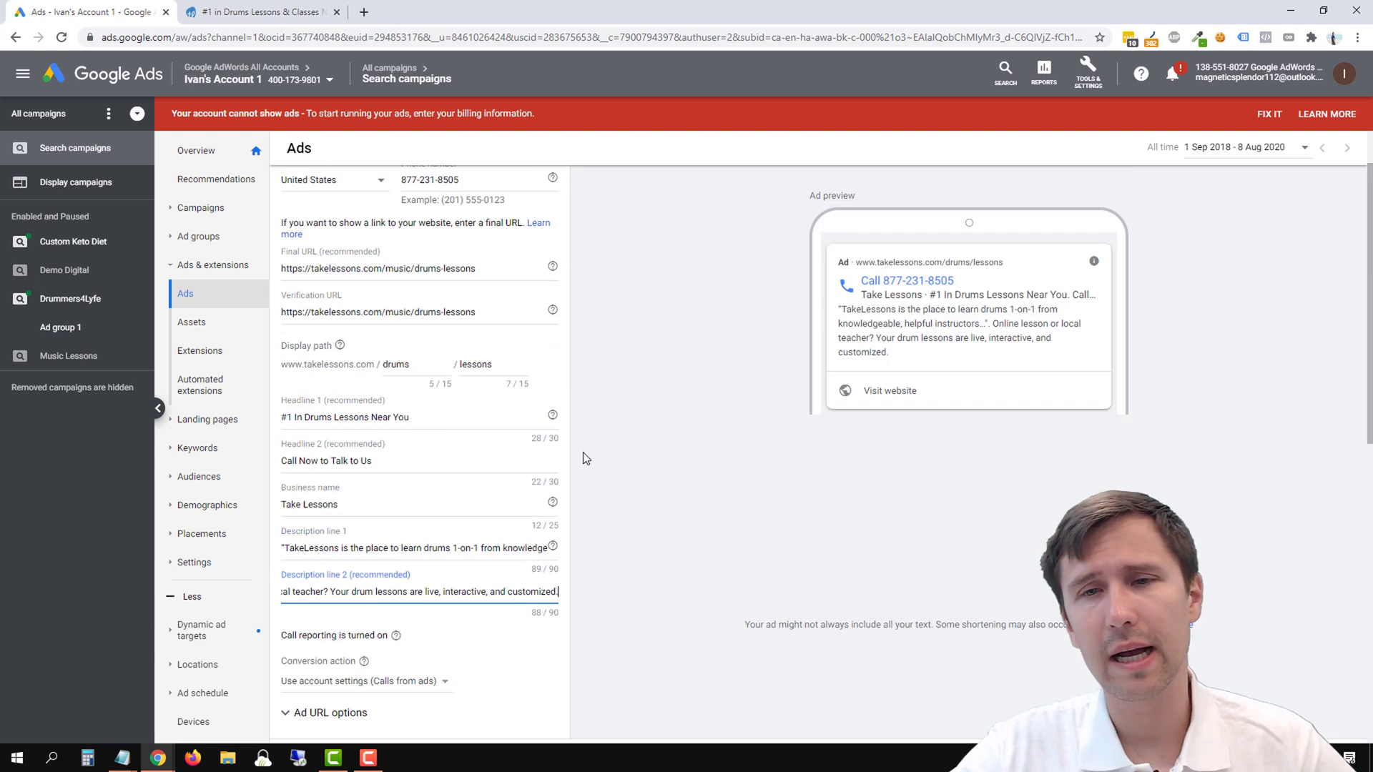
scroll(down, 3)
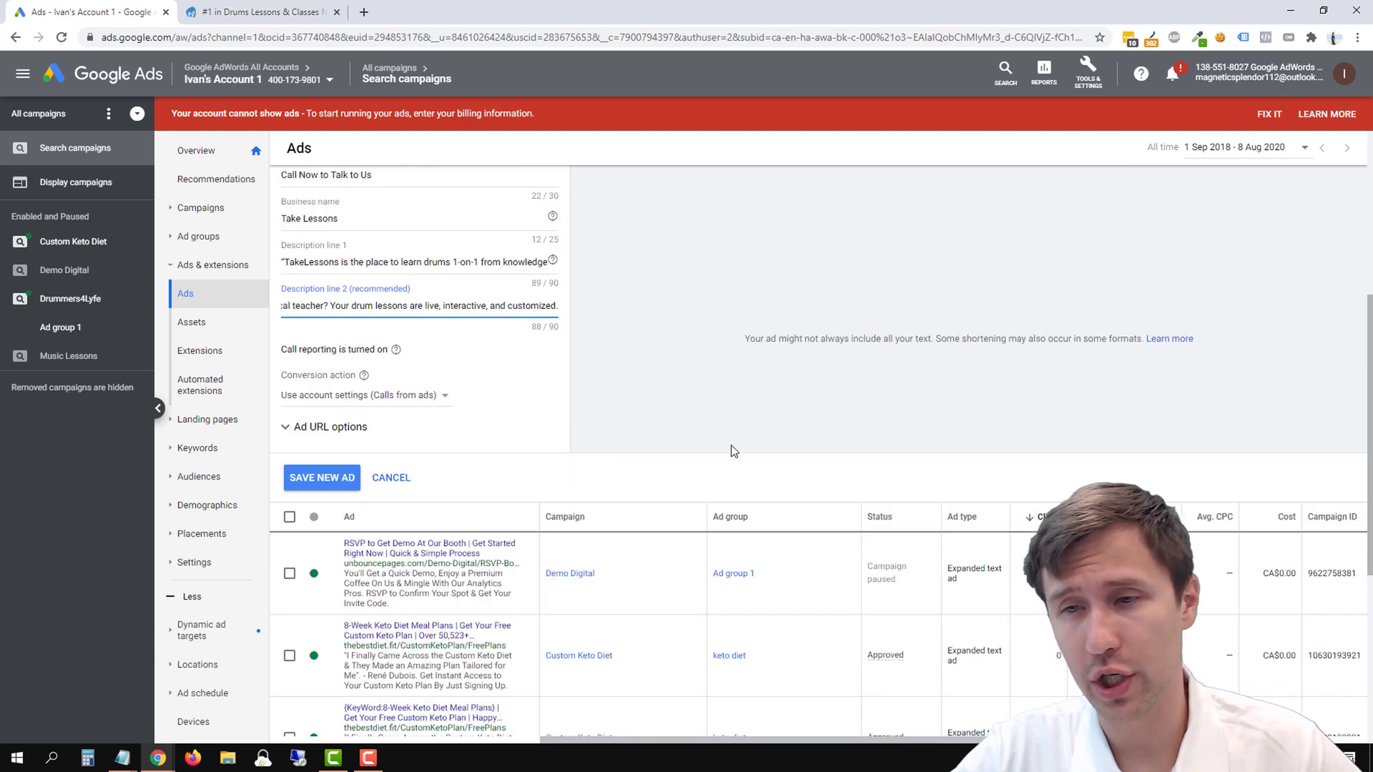
mouse_move(1002, 559)
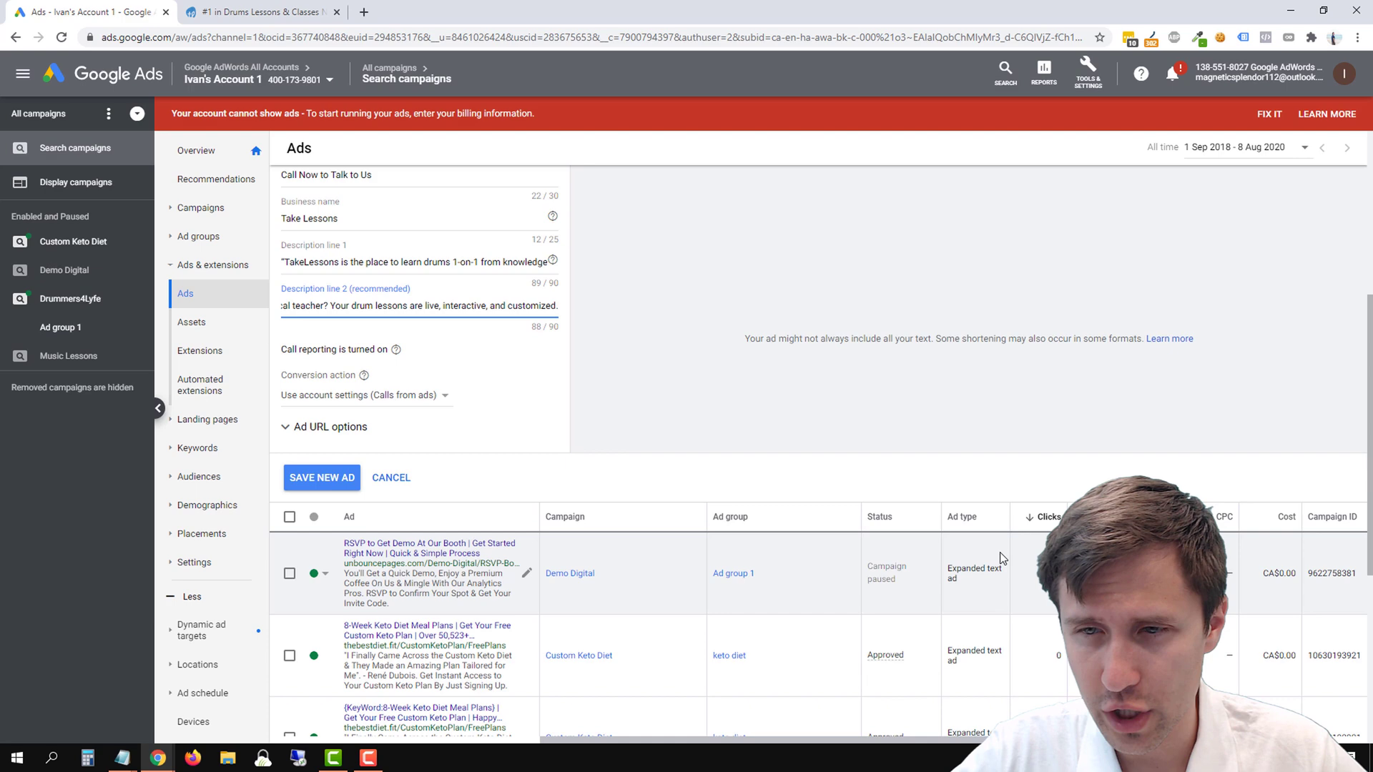
scroll(down, 3)
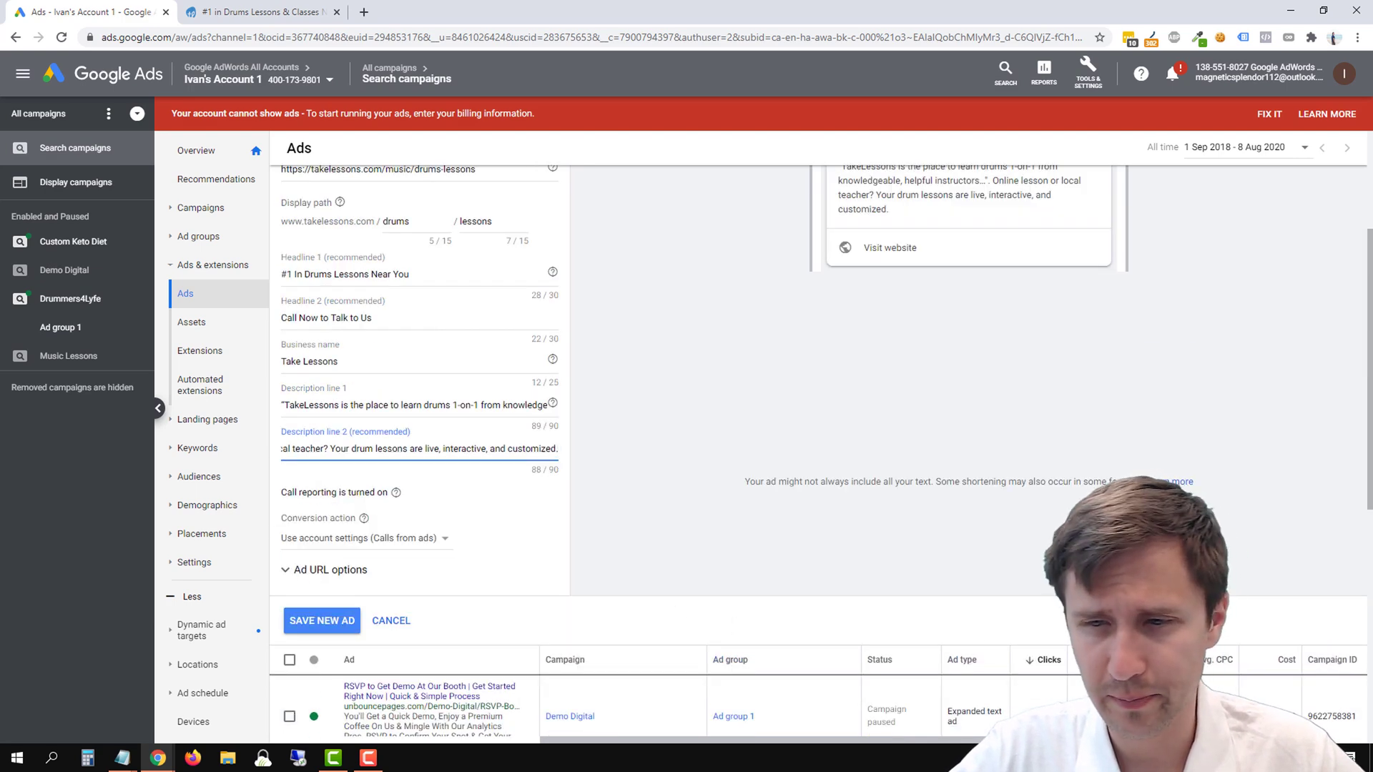
scroll(down, 3)
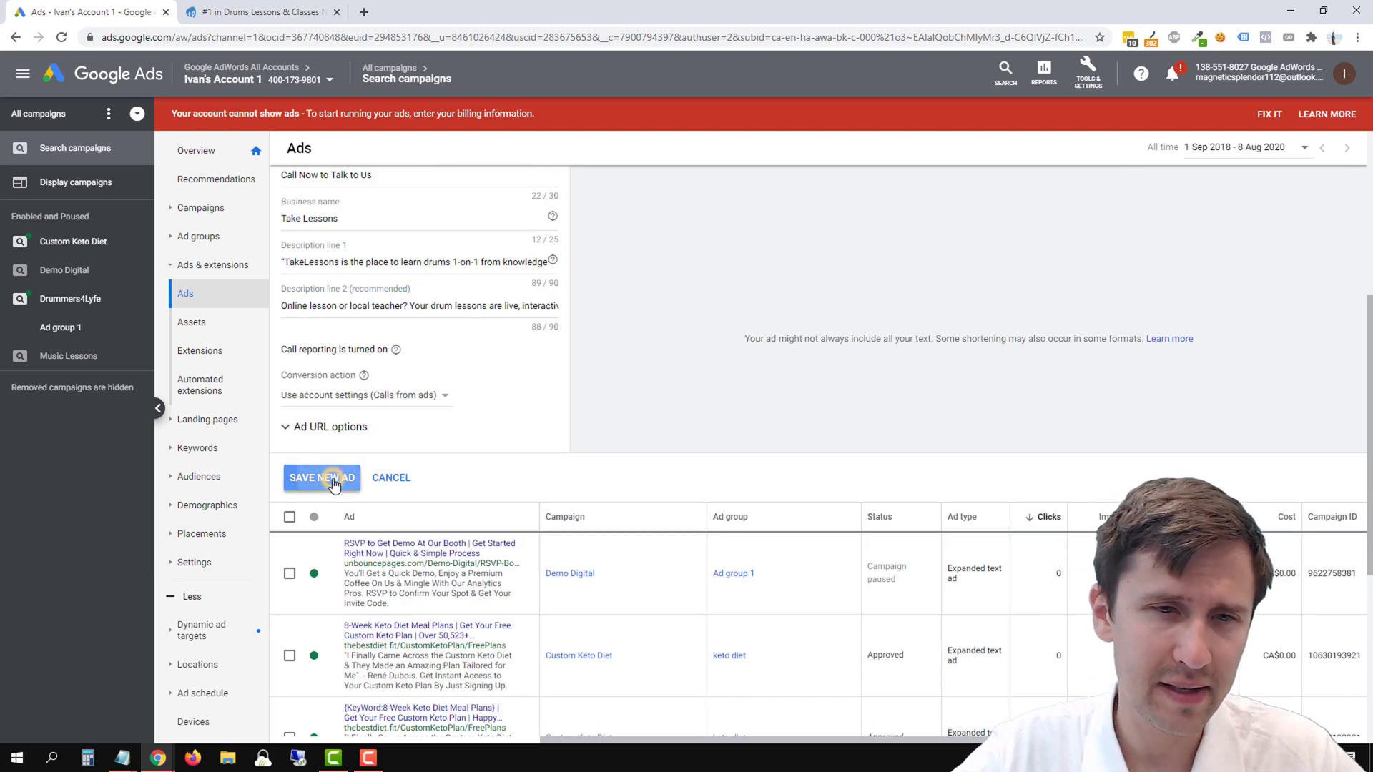
click(320, 478)
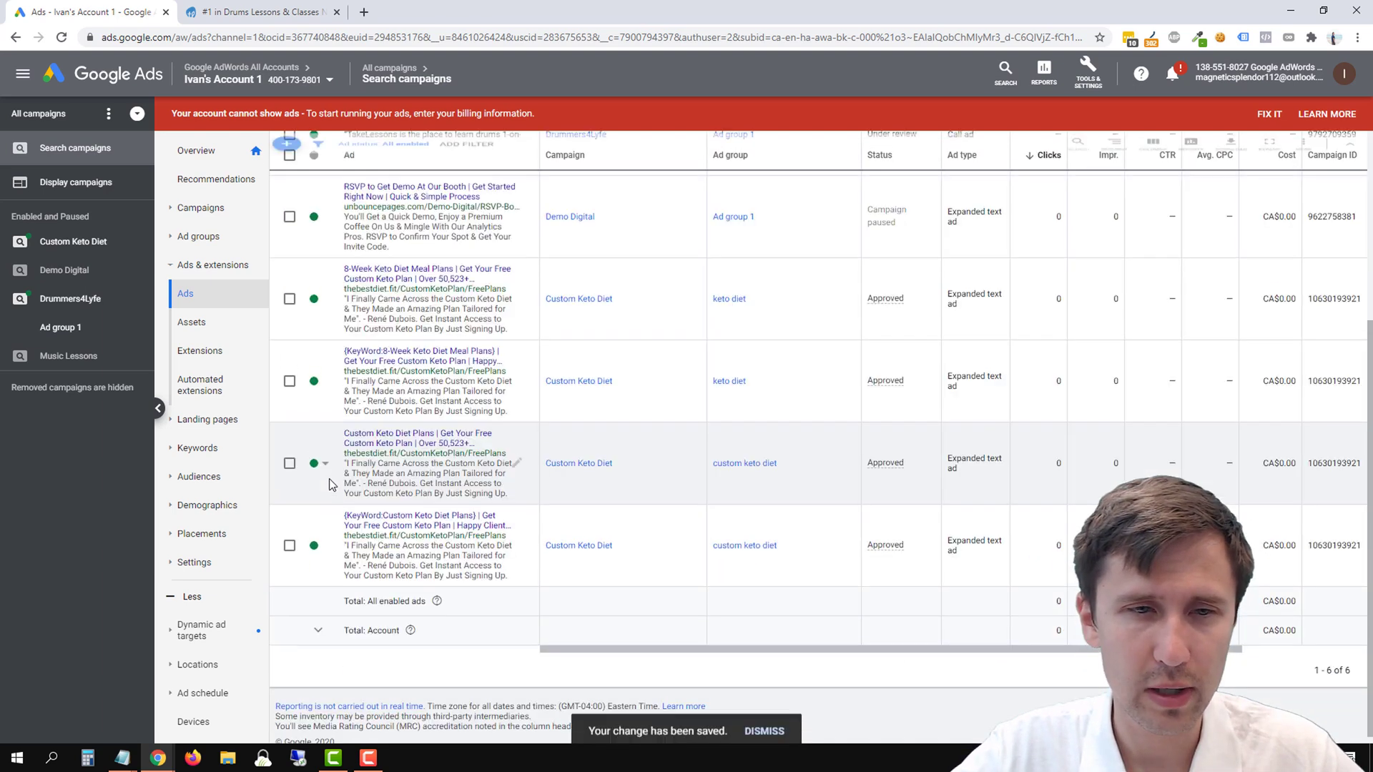
click(70, 299)
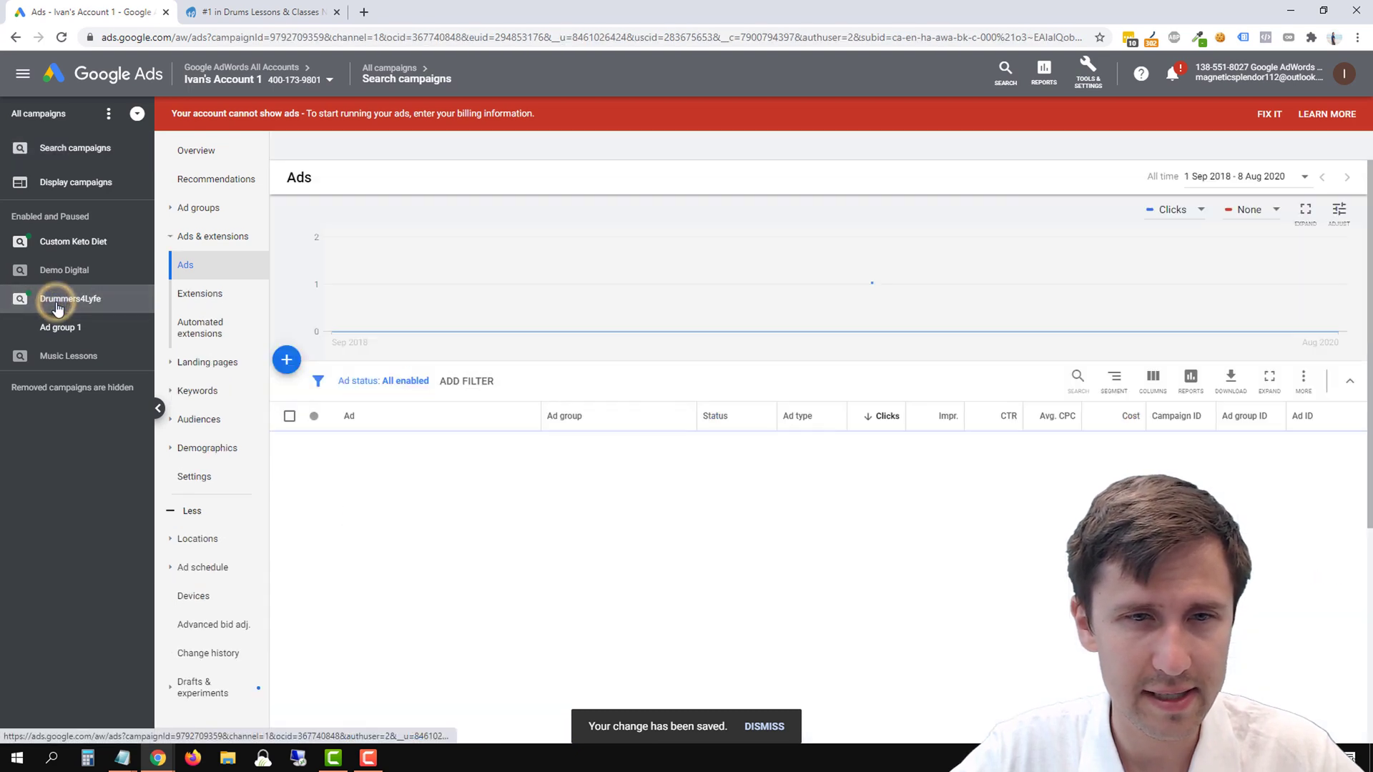
- Show the Drummers4Lyfe ads list with the call ad under review and bring up column settings
click(70, 299)
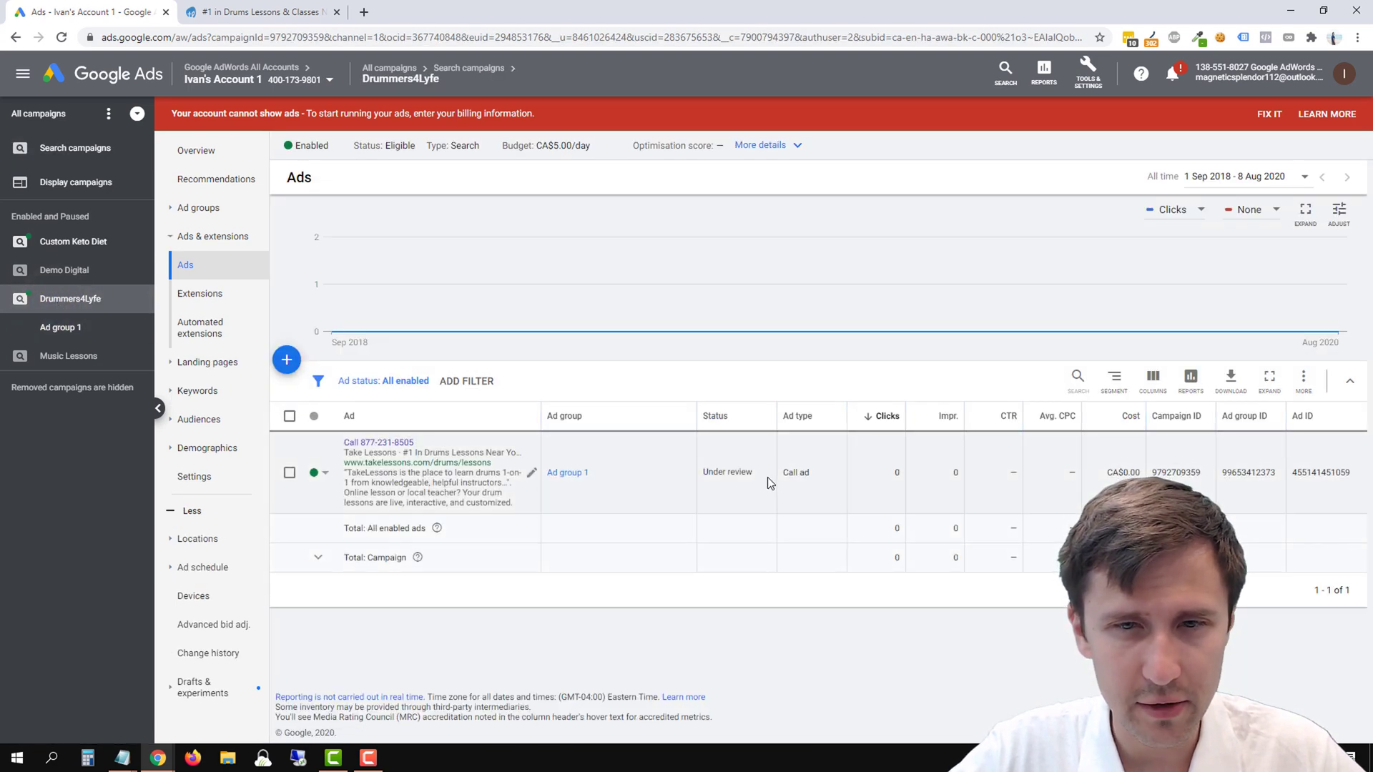
mouse_move(738, 477)
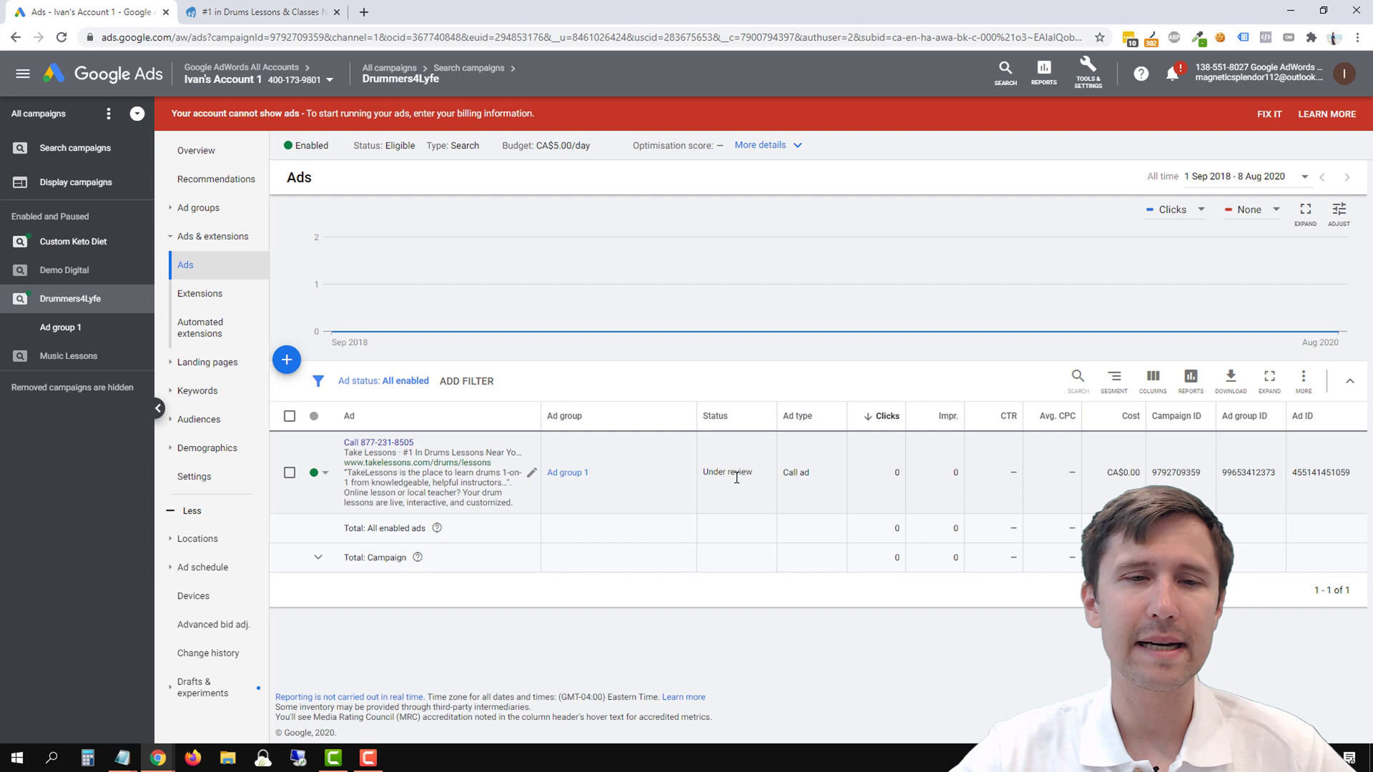
mouse_move(739, 464)
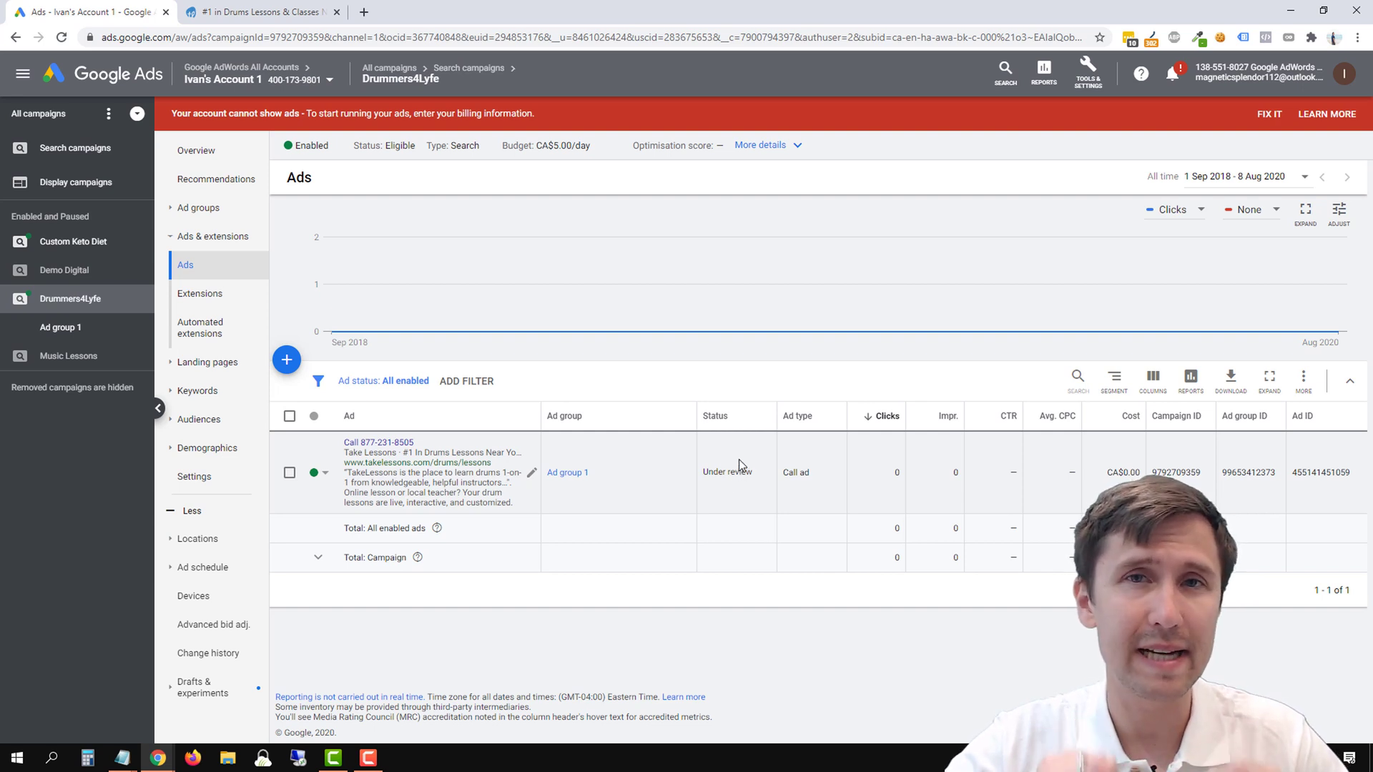
mouse_move(411, 434)
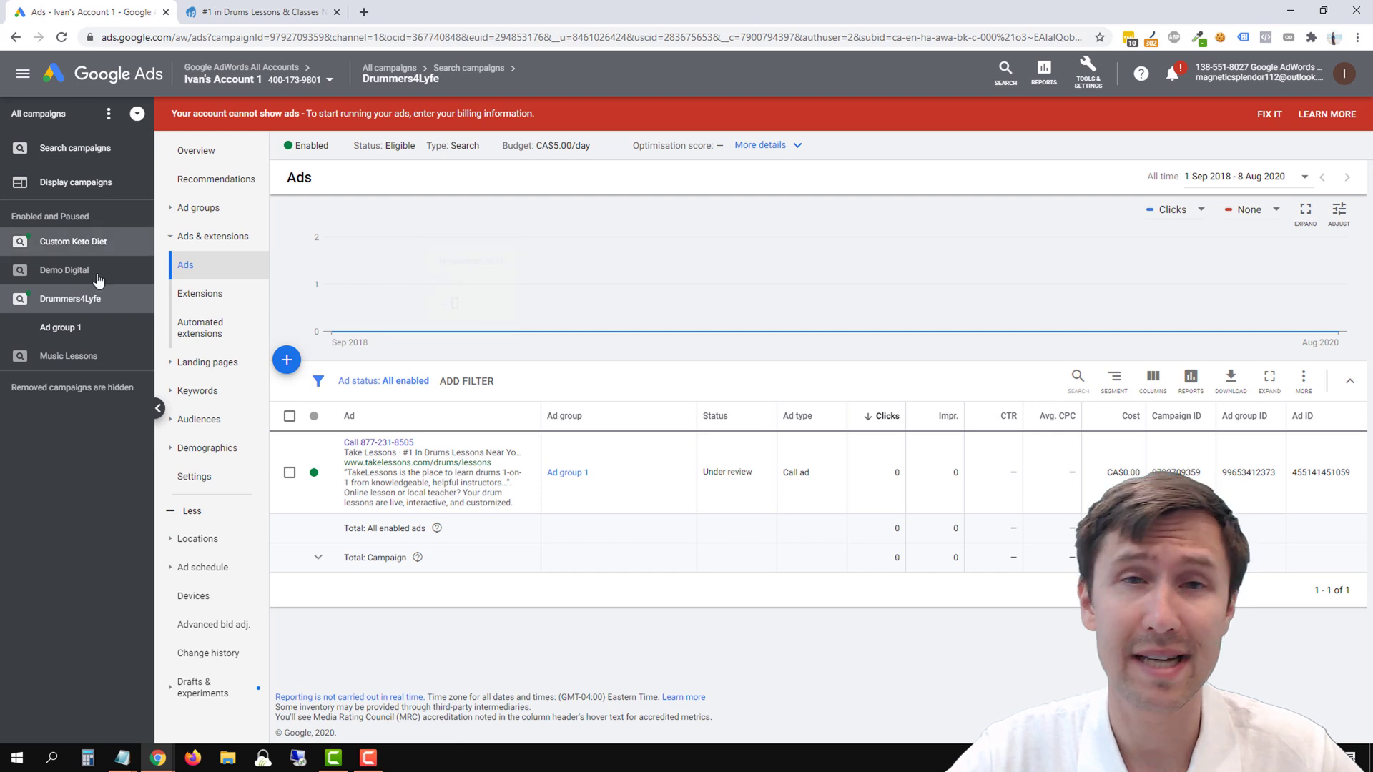
mouse_move(60, 326)
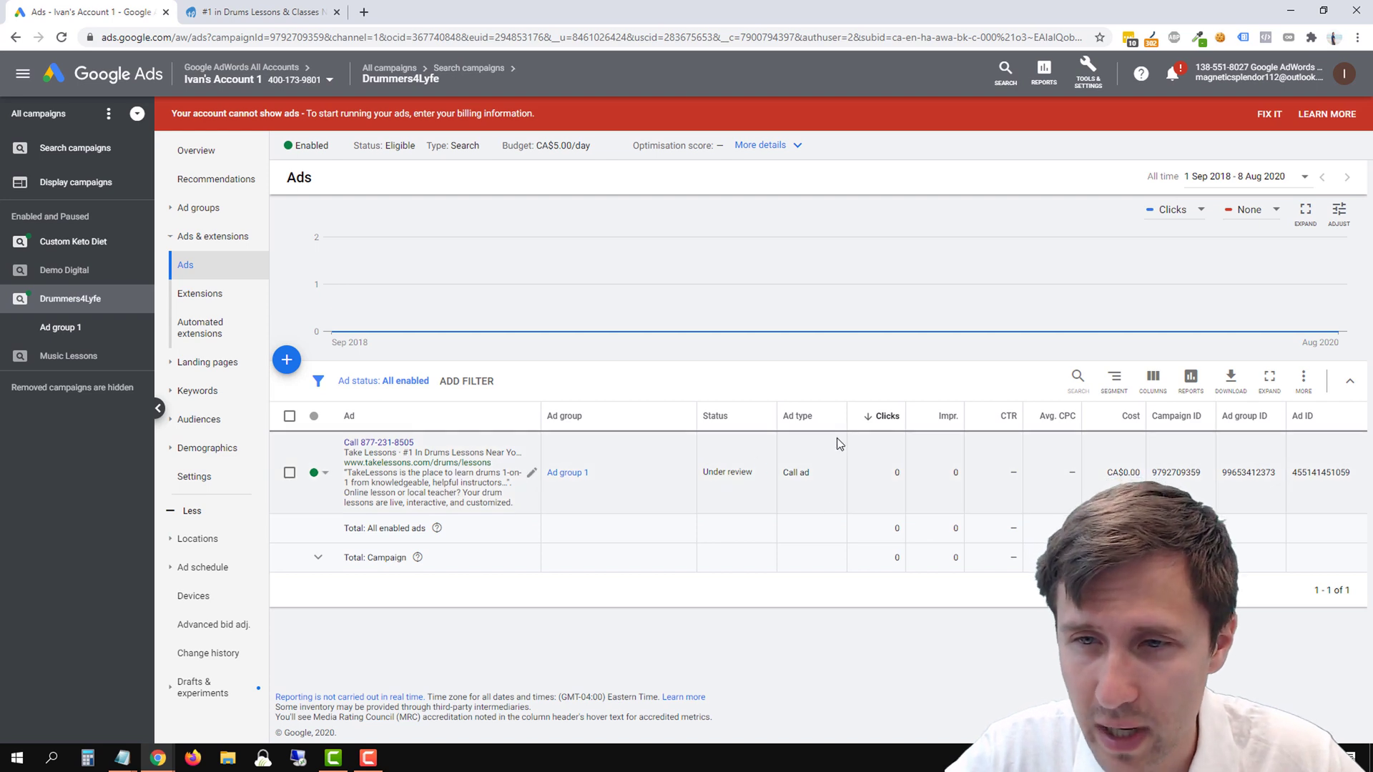
click(1153, 378)
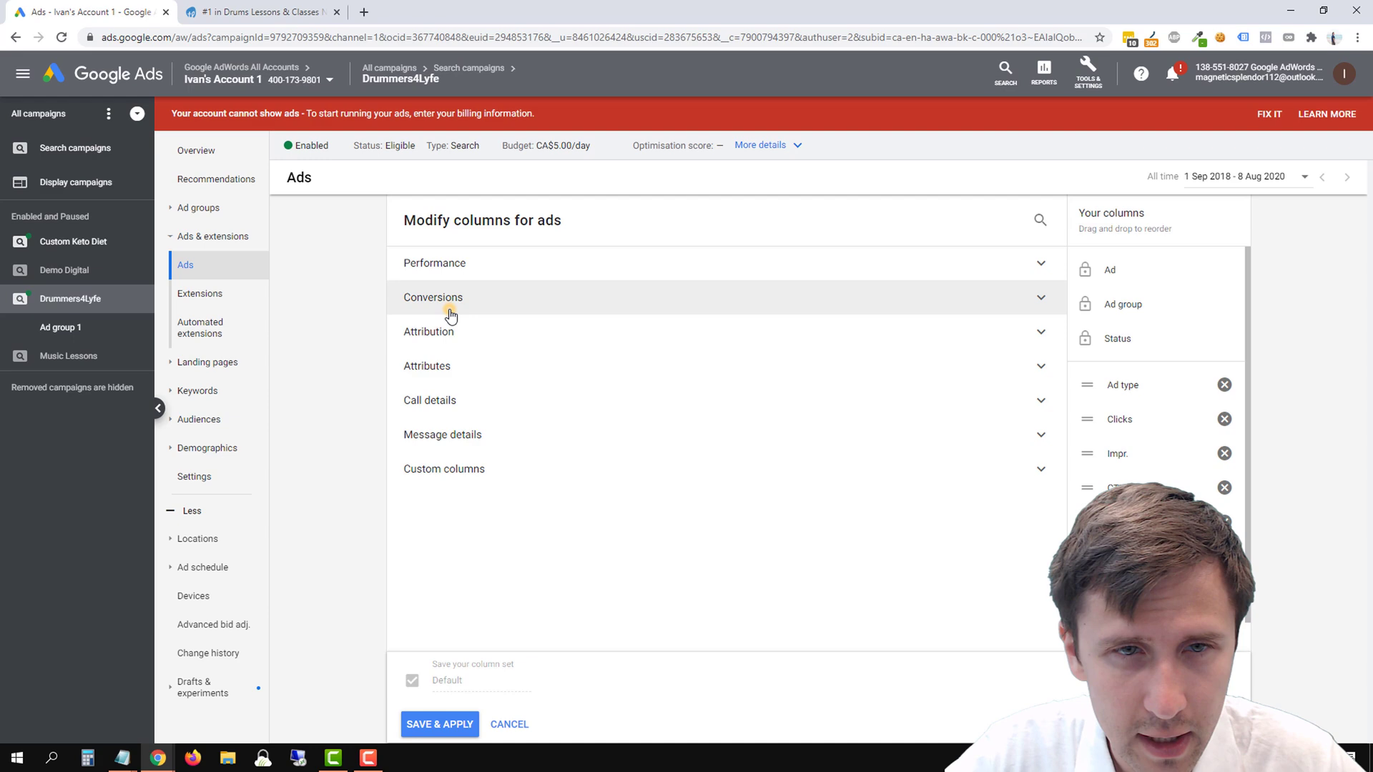
- Add the Conversions metric as a table column, replacing the default column set
click(432, 297)
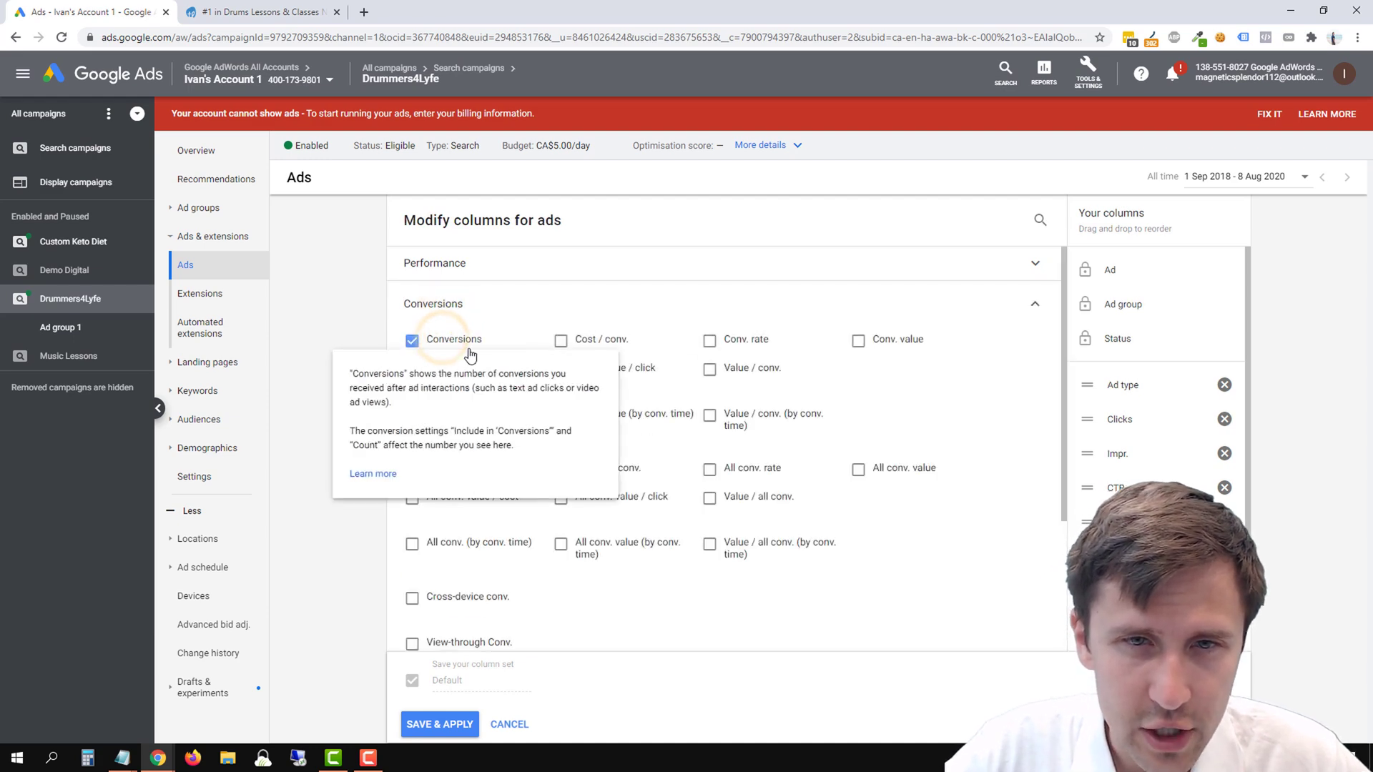
click(439, 724)
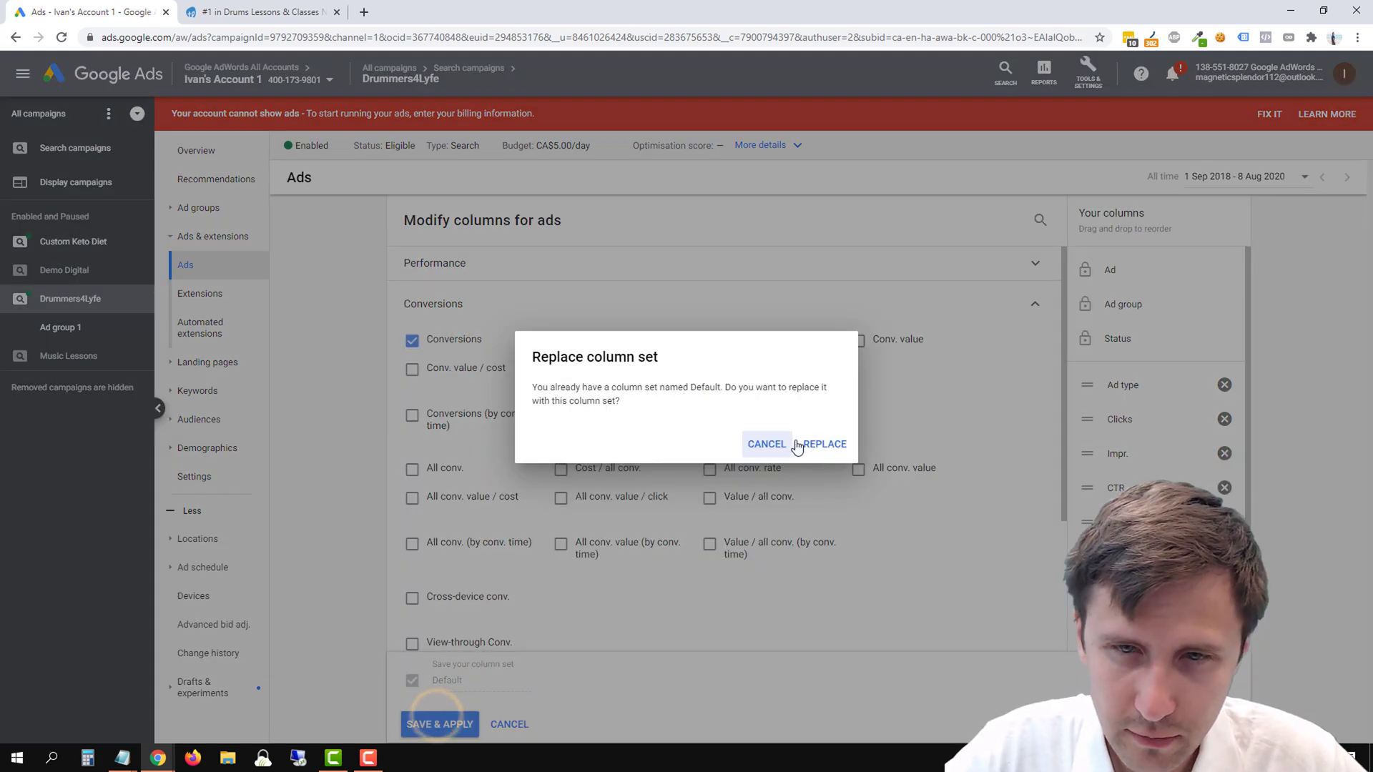
click(821, 443)
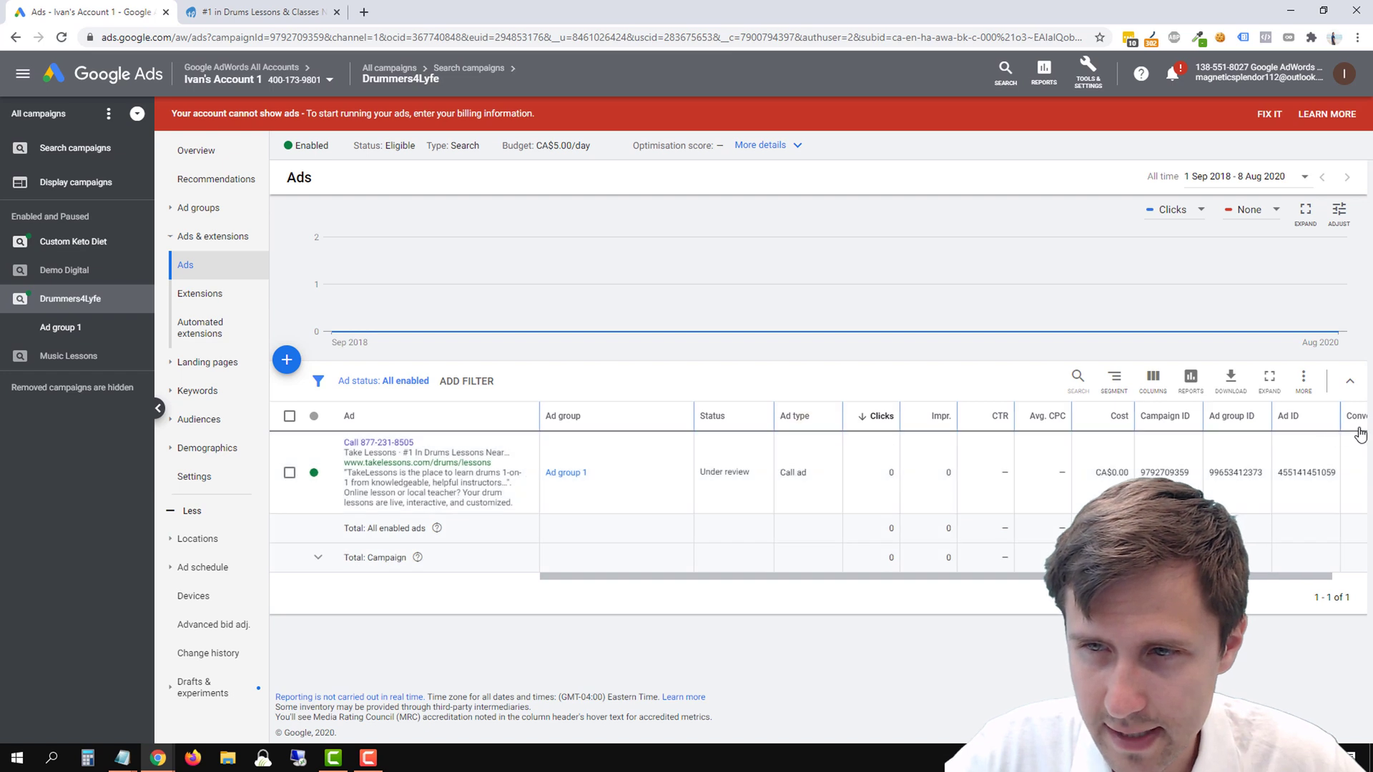
- Reorder the columns so Conversions sits right after Clicks and apply
click(1152, 381)
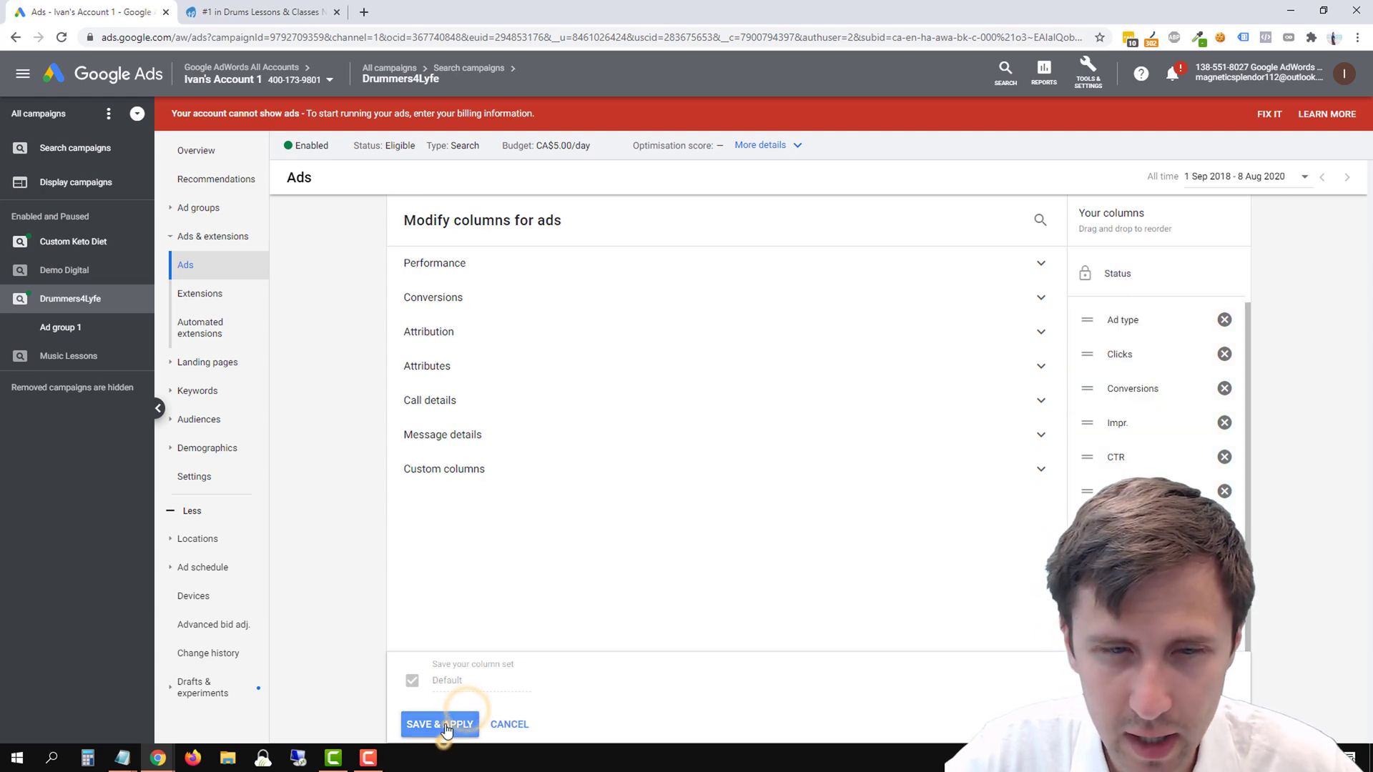
click(439, 724)
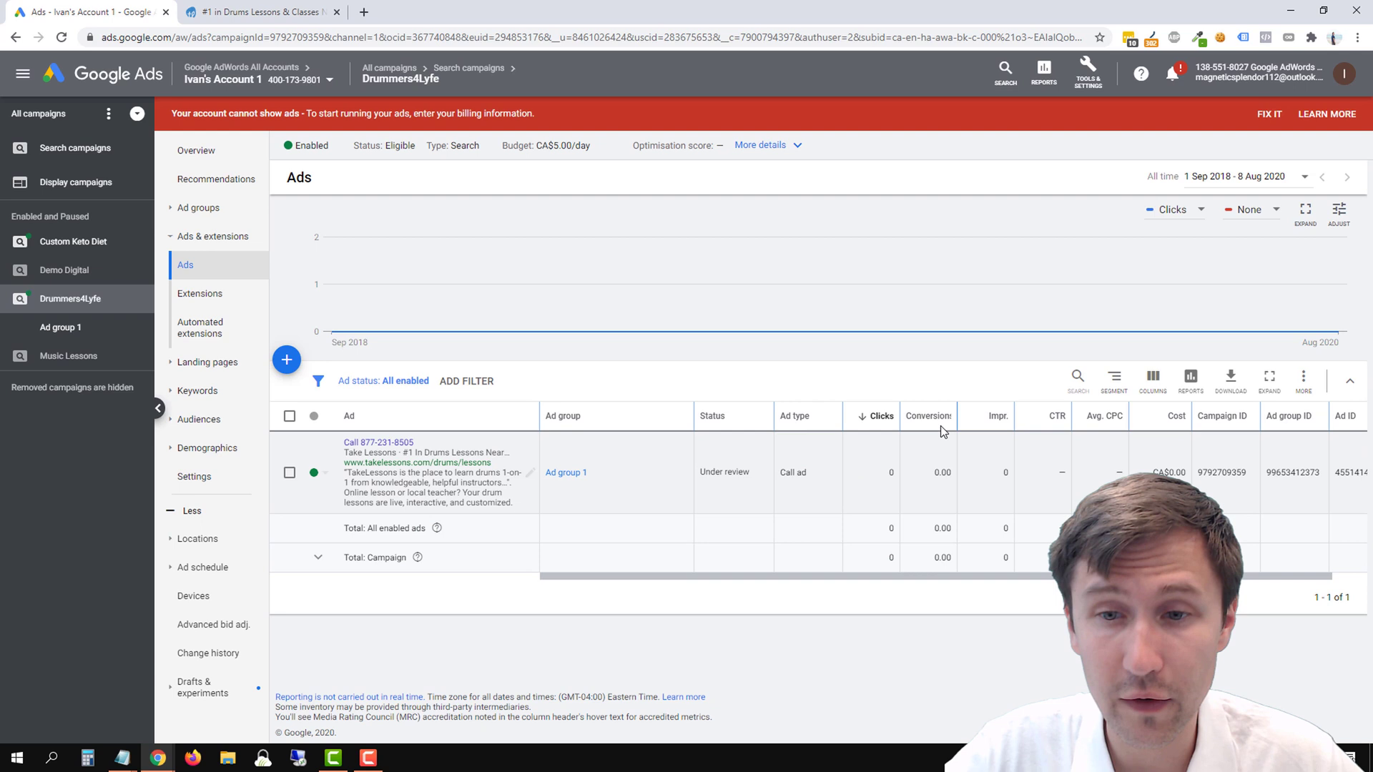
mouse_move(962, 442)
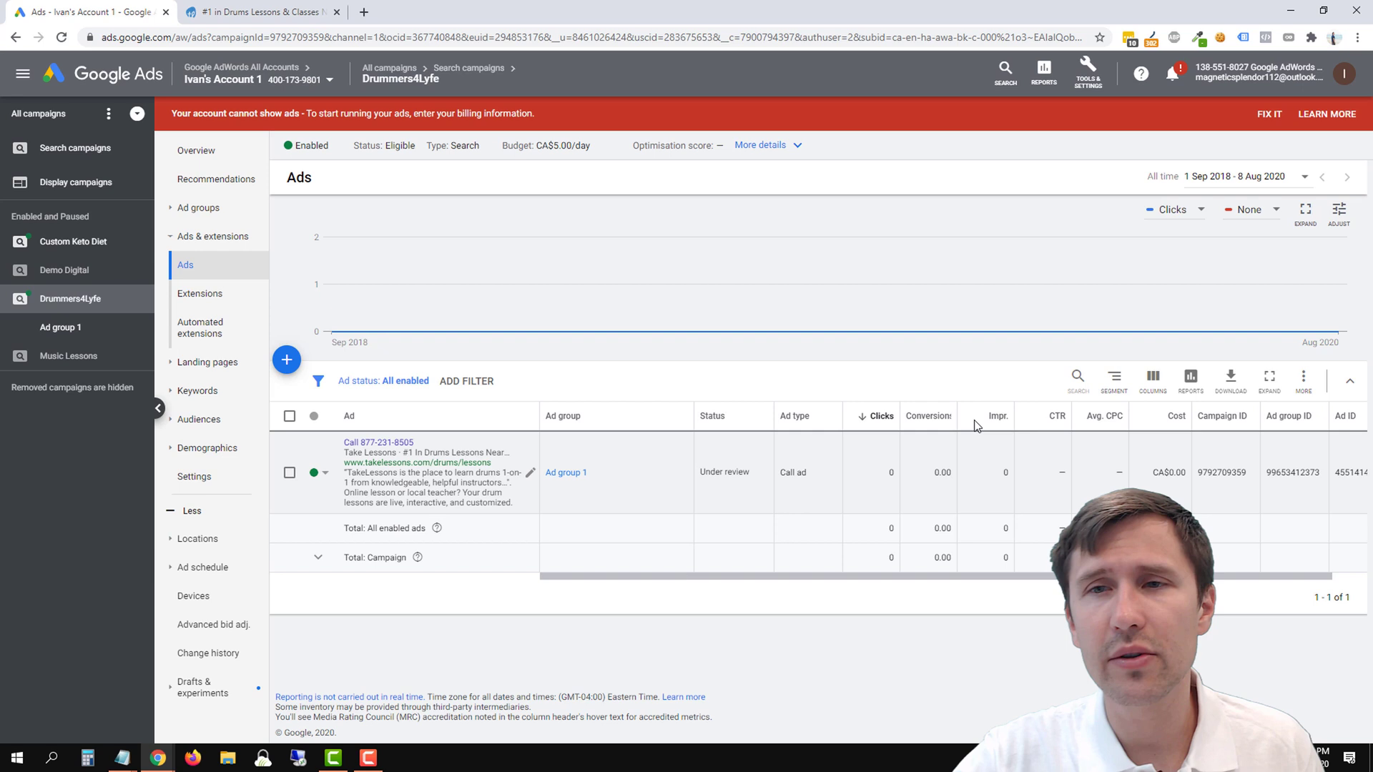
click(1087, 71)
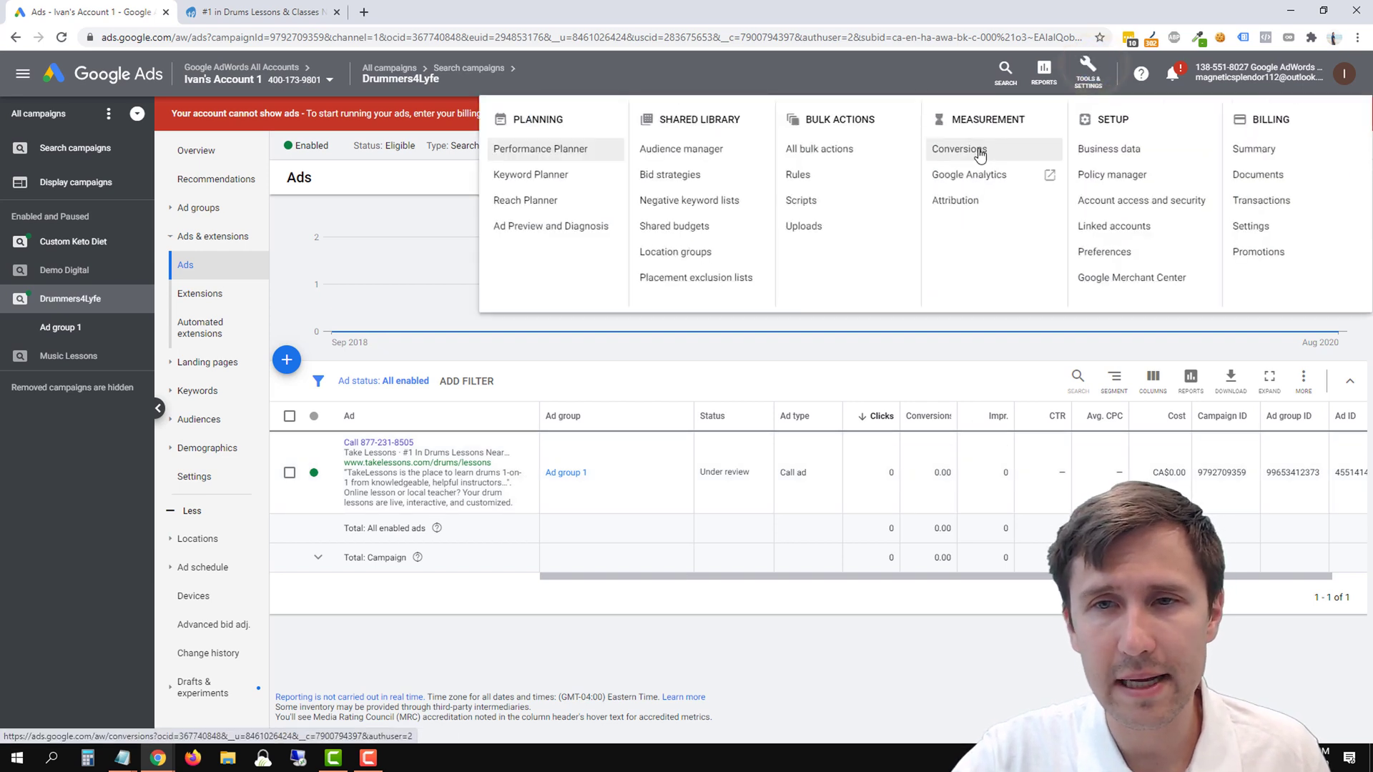
- Start a new Phone calls conversion action tracking calls from call extensions or call-only ads
click(956, 149)
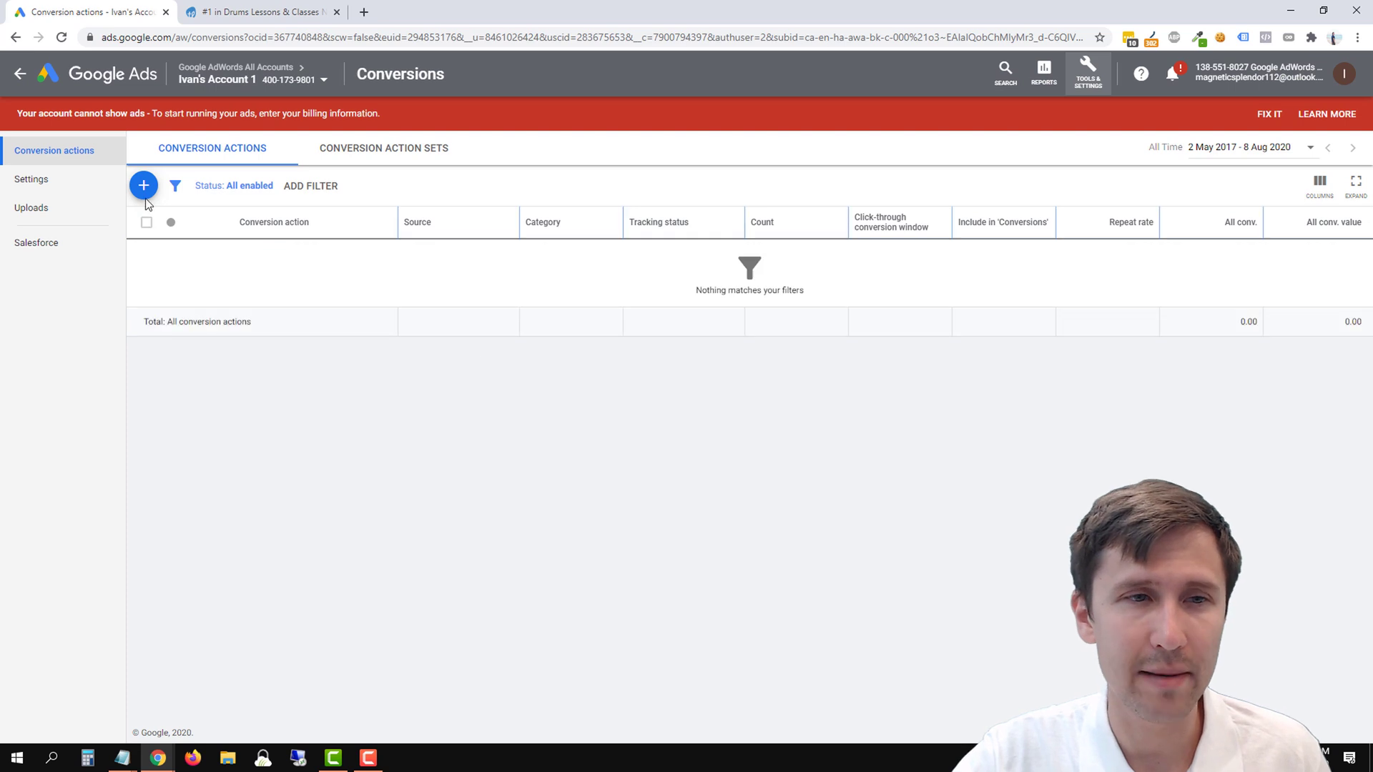
click(143, 186)
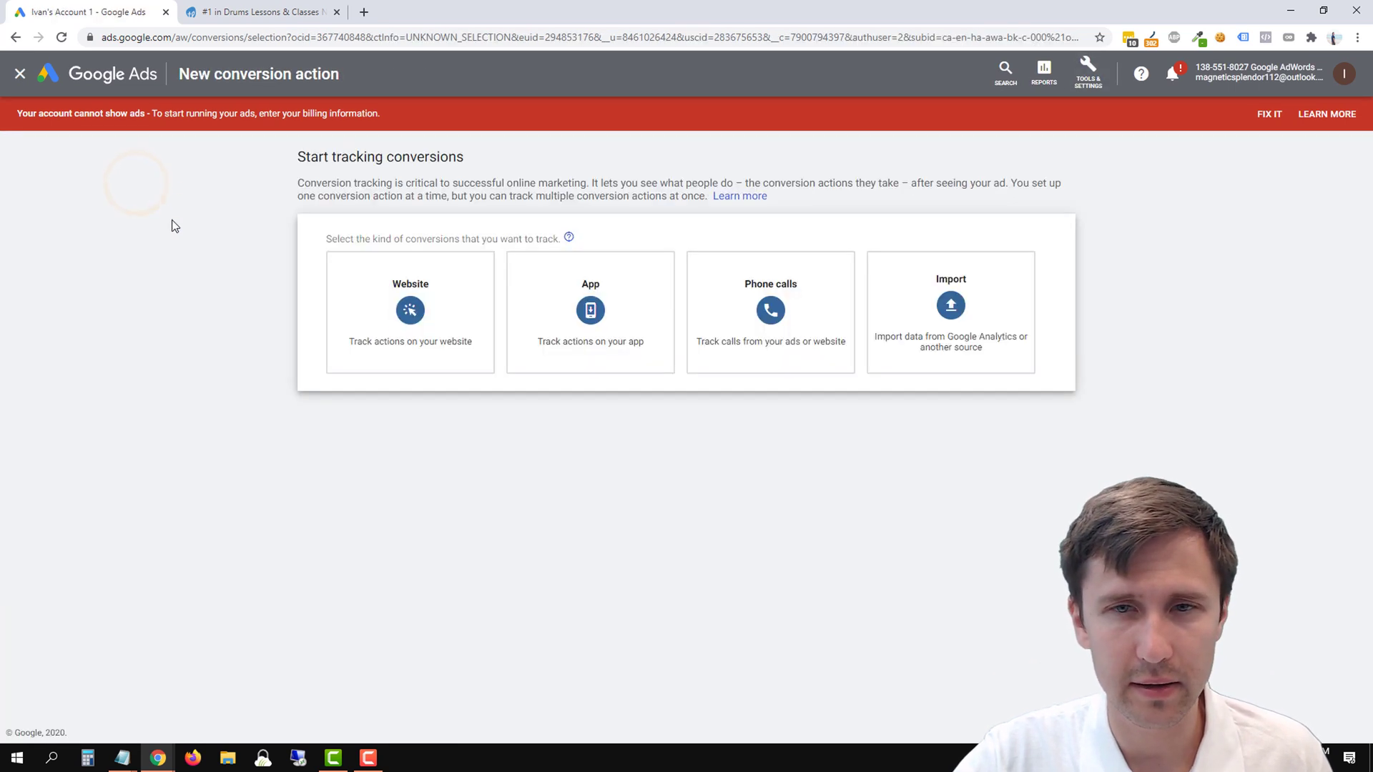
click(769, 311)
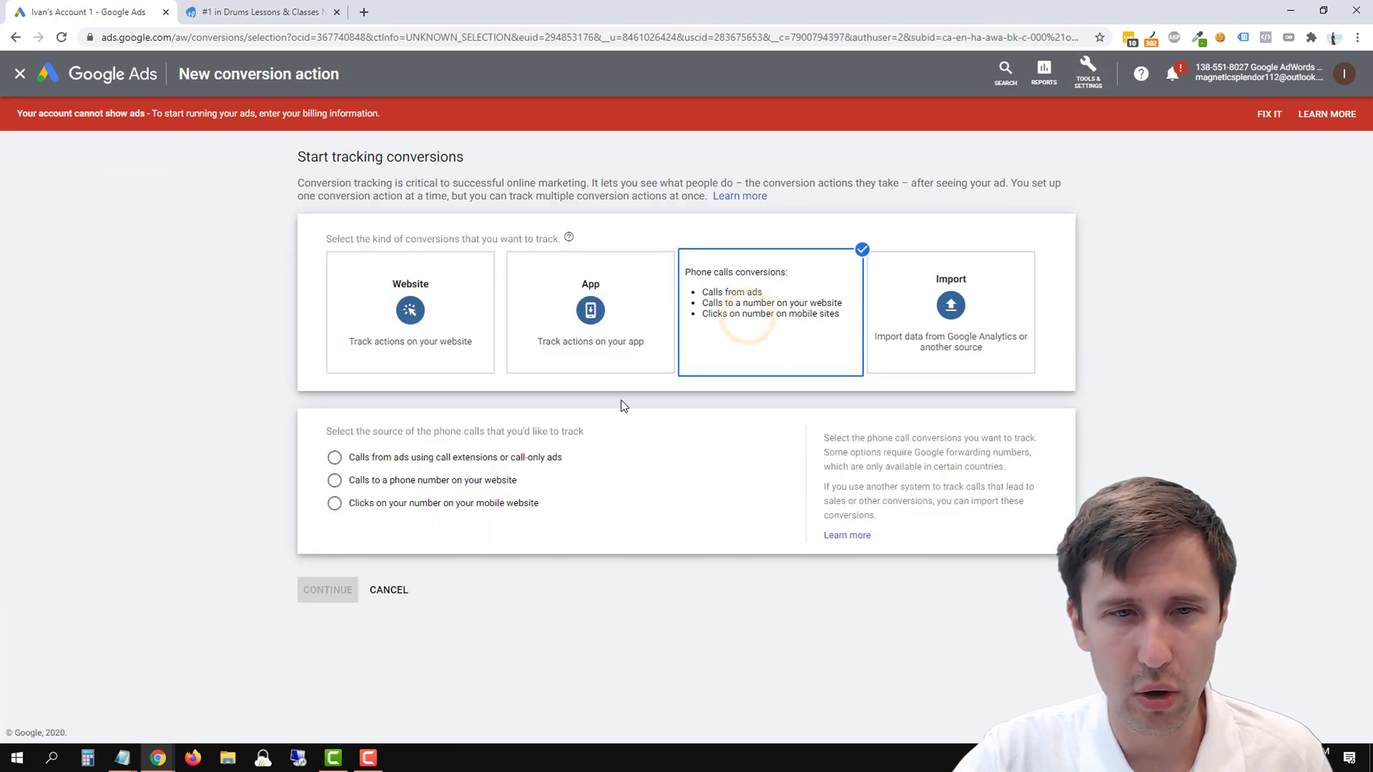
click(333, 457)
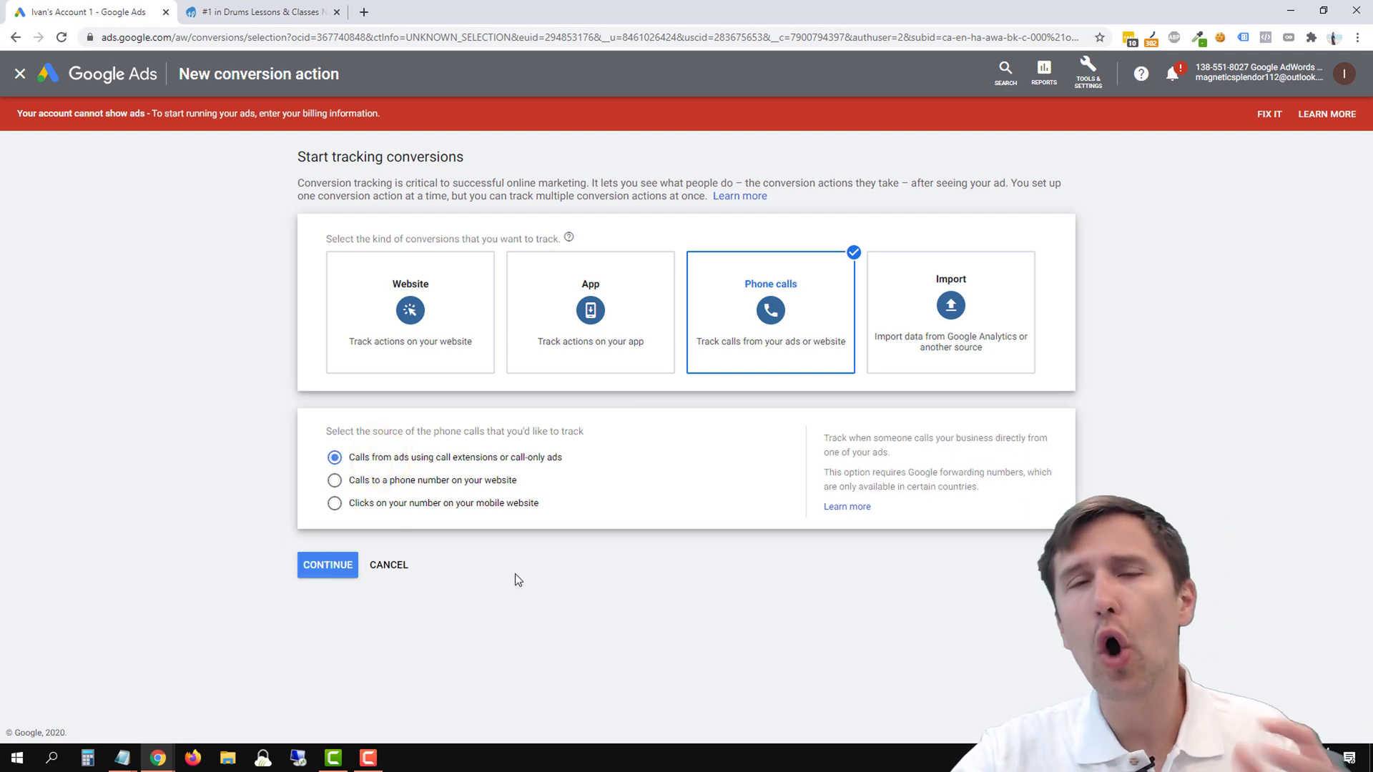
mouse_move(506, 481)
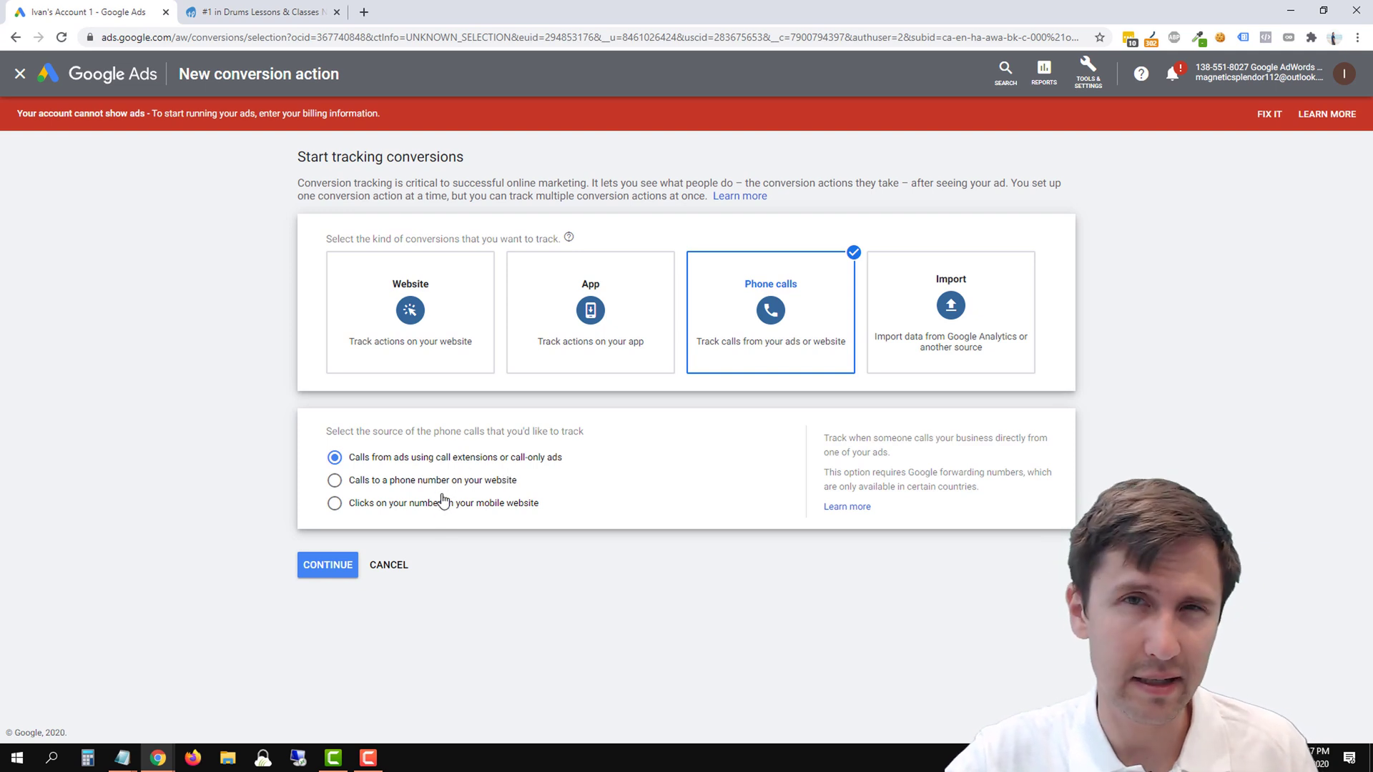
mouse_move(464, 470)
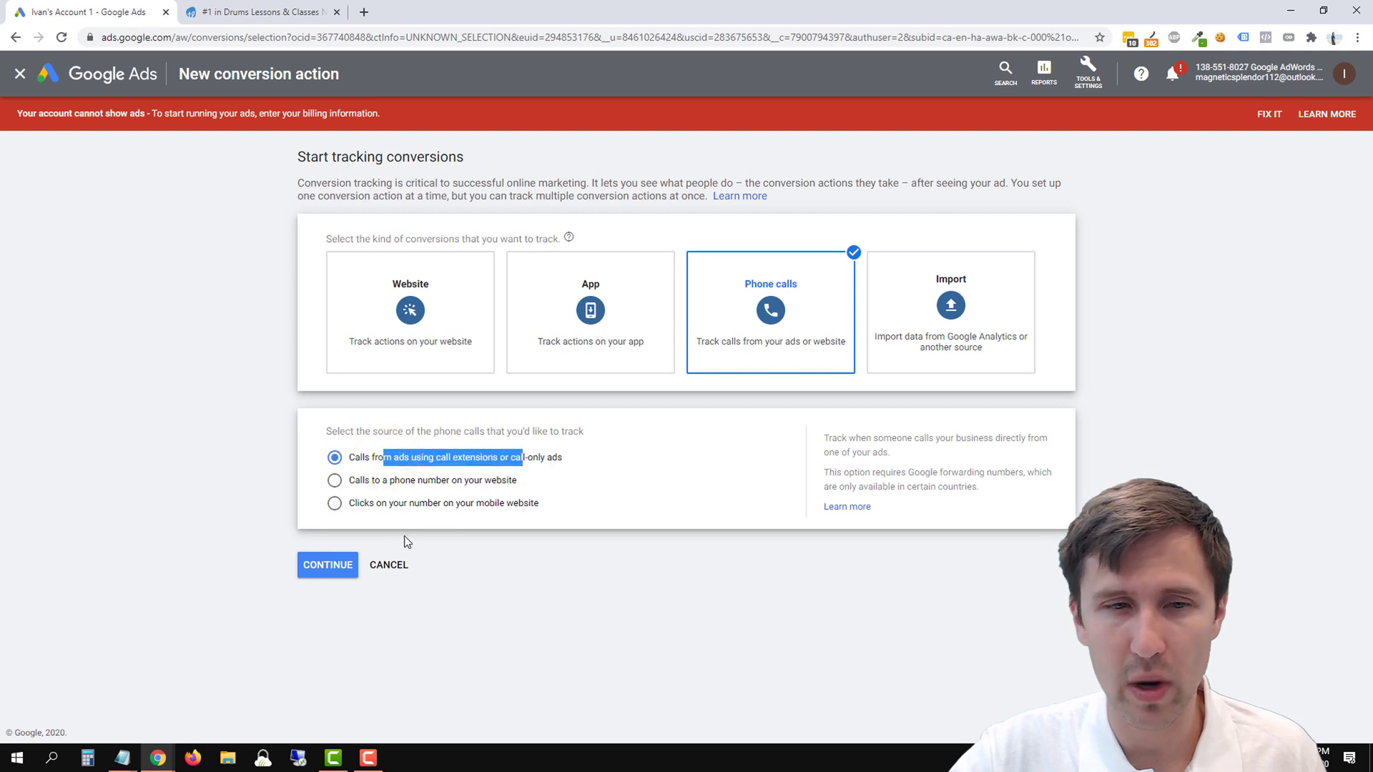
click(327, 565)
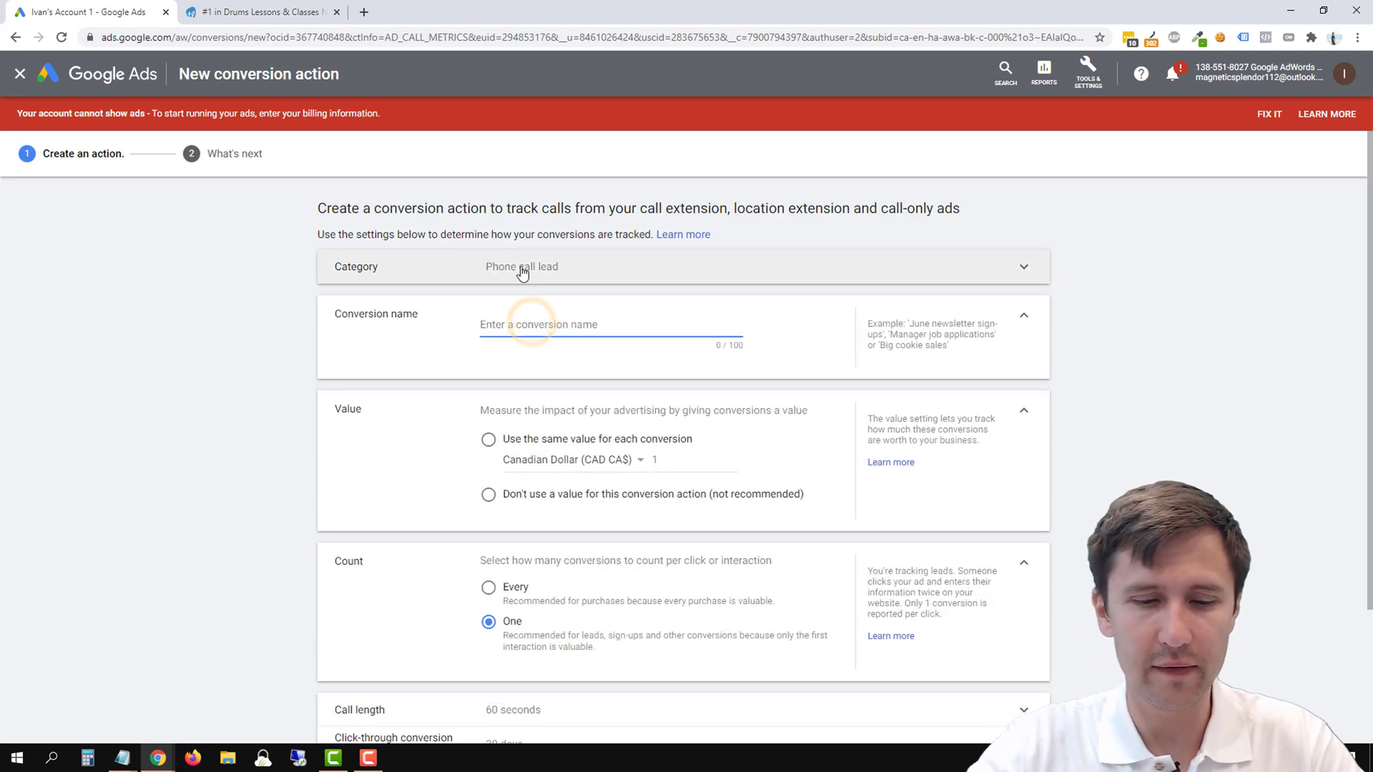
- Name the conversion 'Drums Lessons - 60 Seconds' and set its value to 5 Canadian dollars
text(Drum)
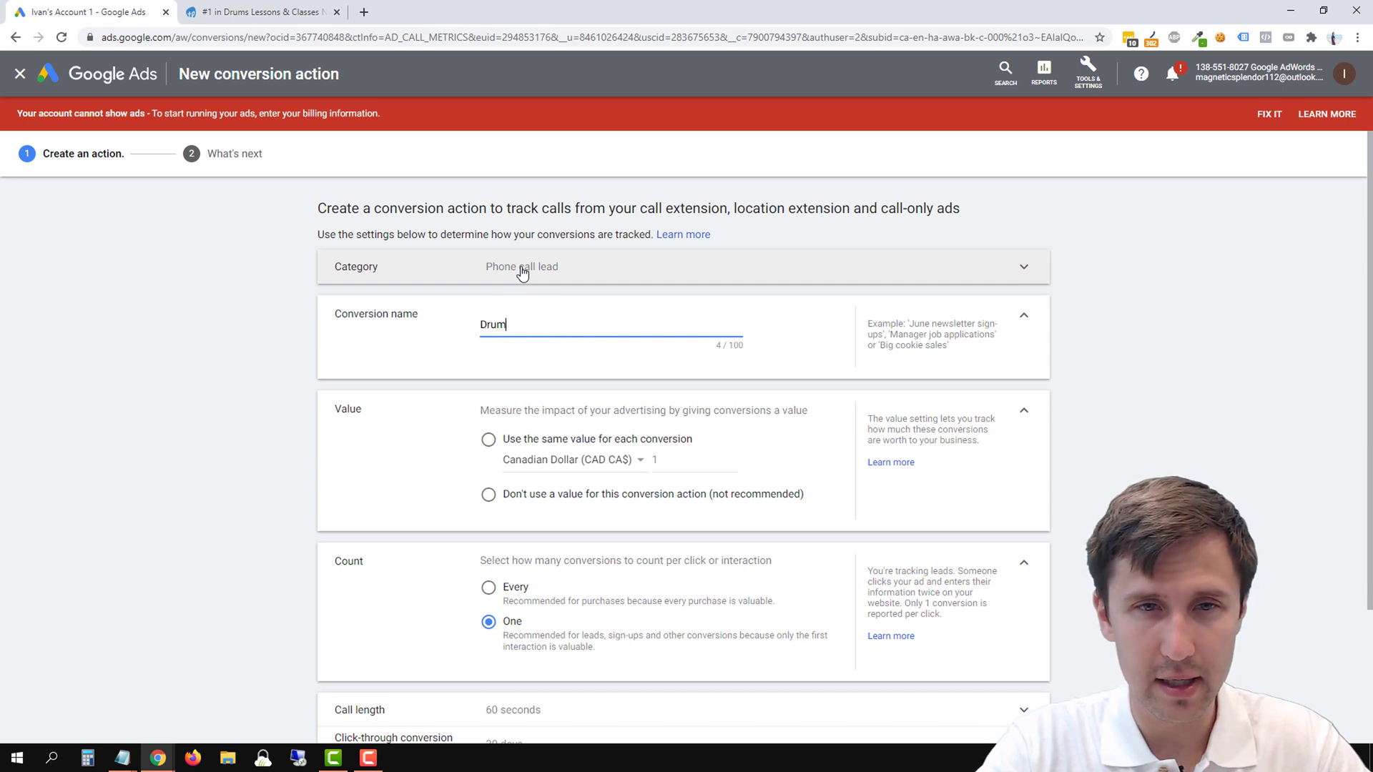
text(s Le)
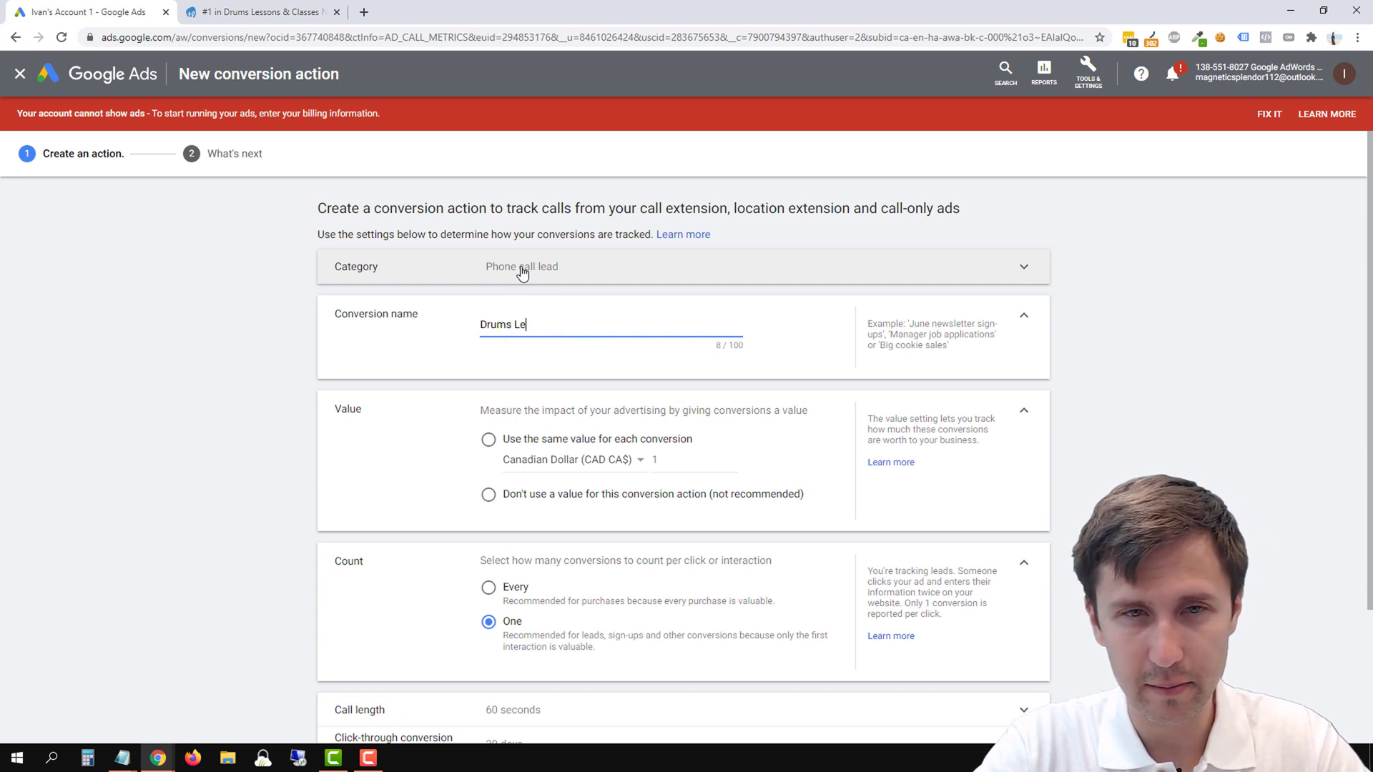
text(ssons -)
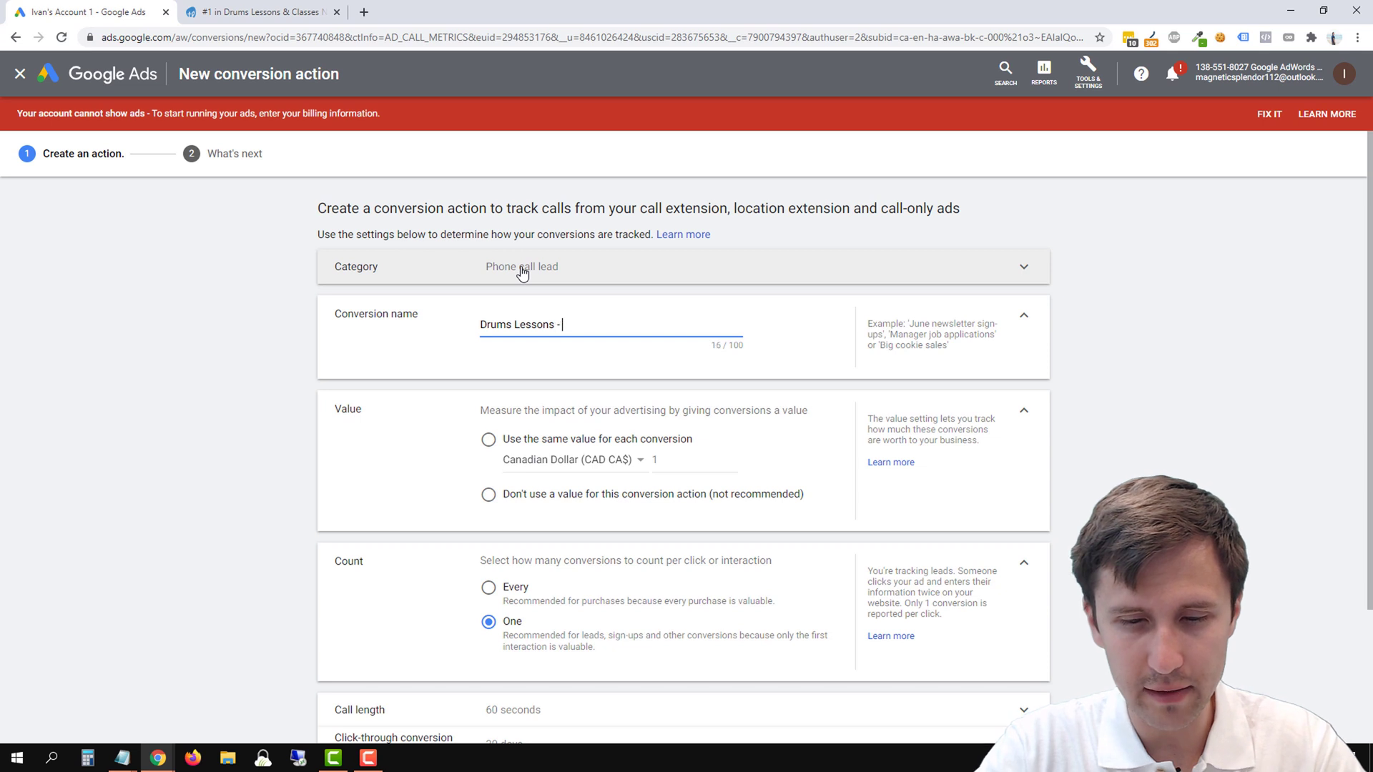
text(60 Seconds)
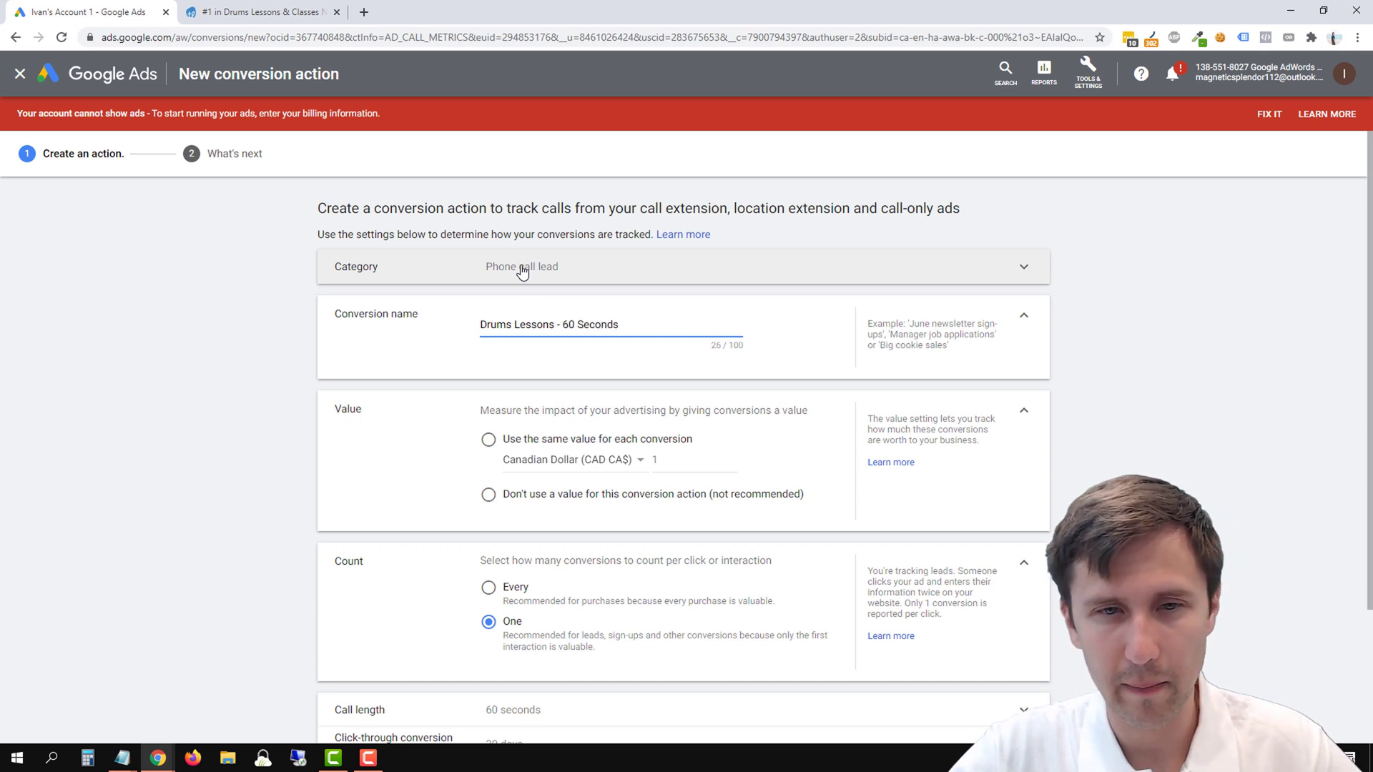
scroll(down, 3)
text(5)
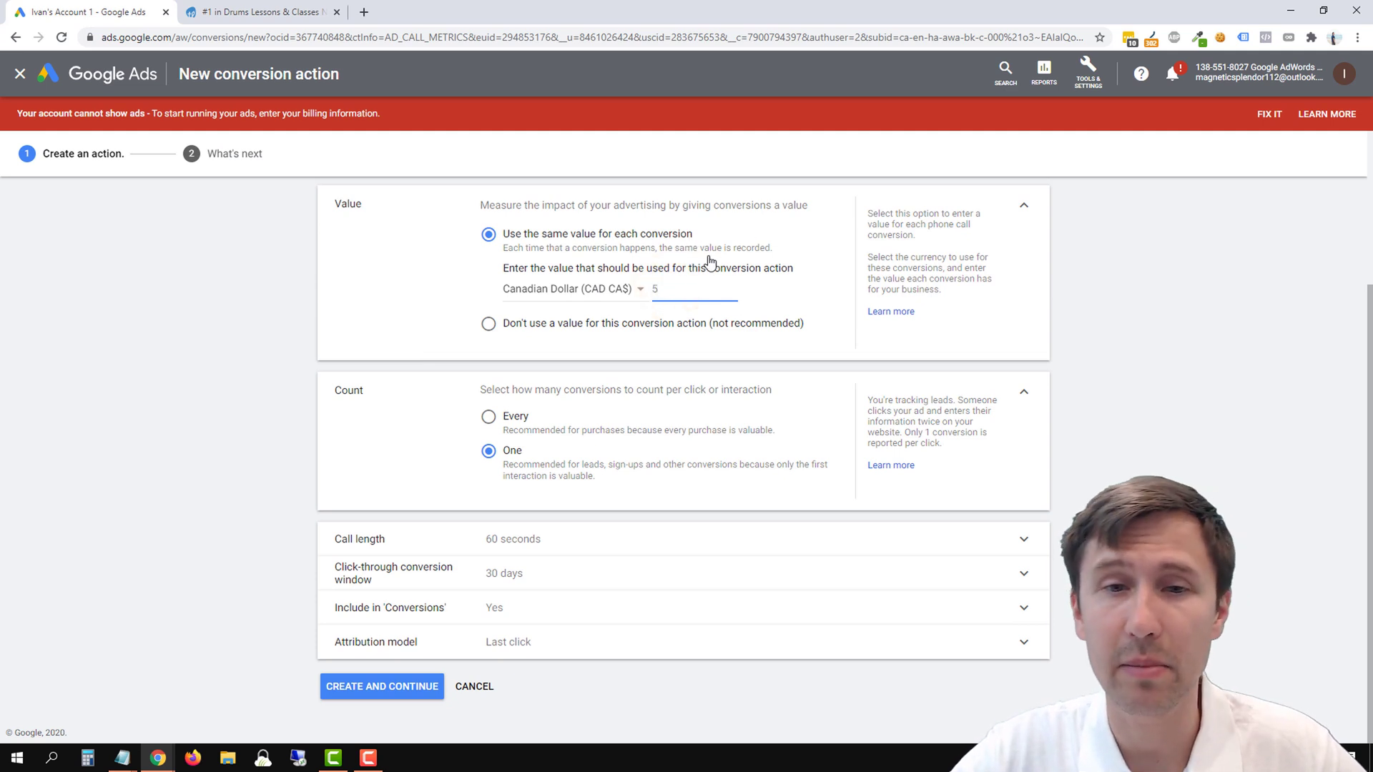
mouse_move(652, 387)
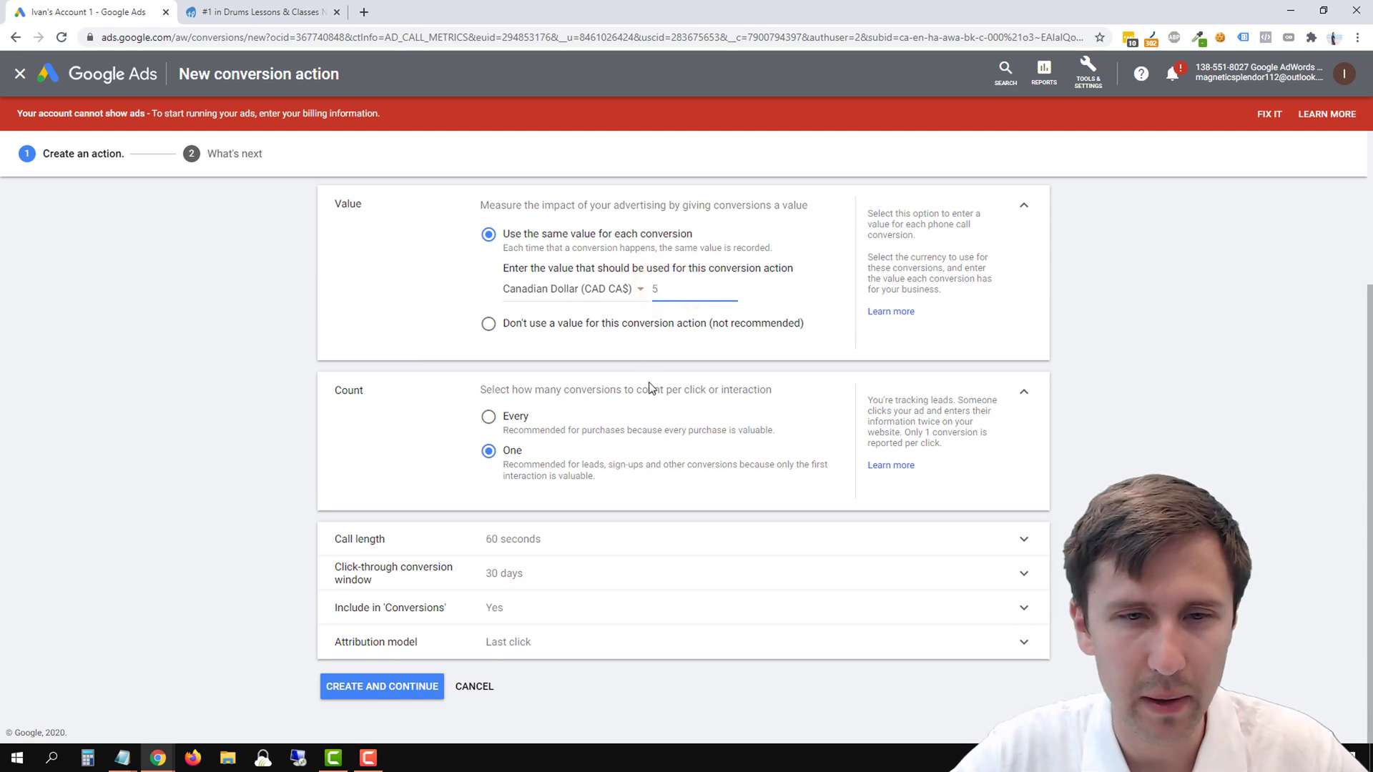
mouse_move(583, 552)
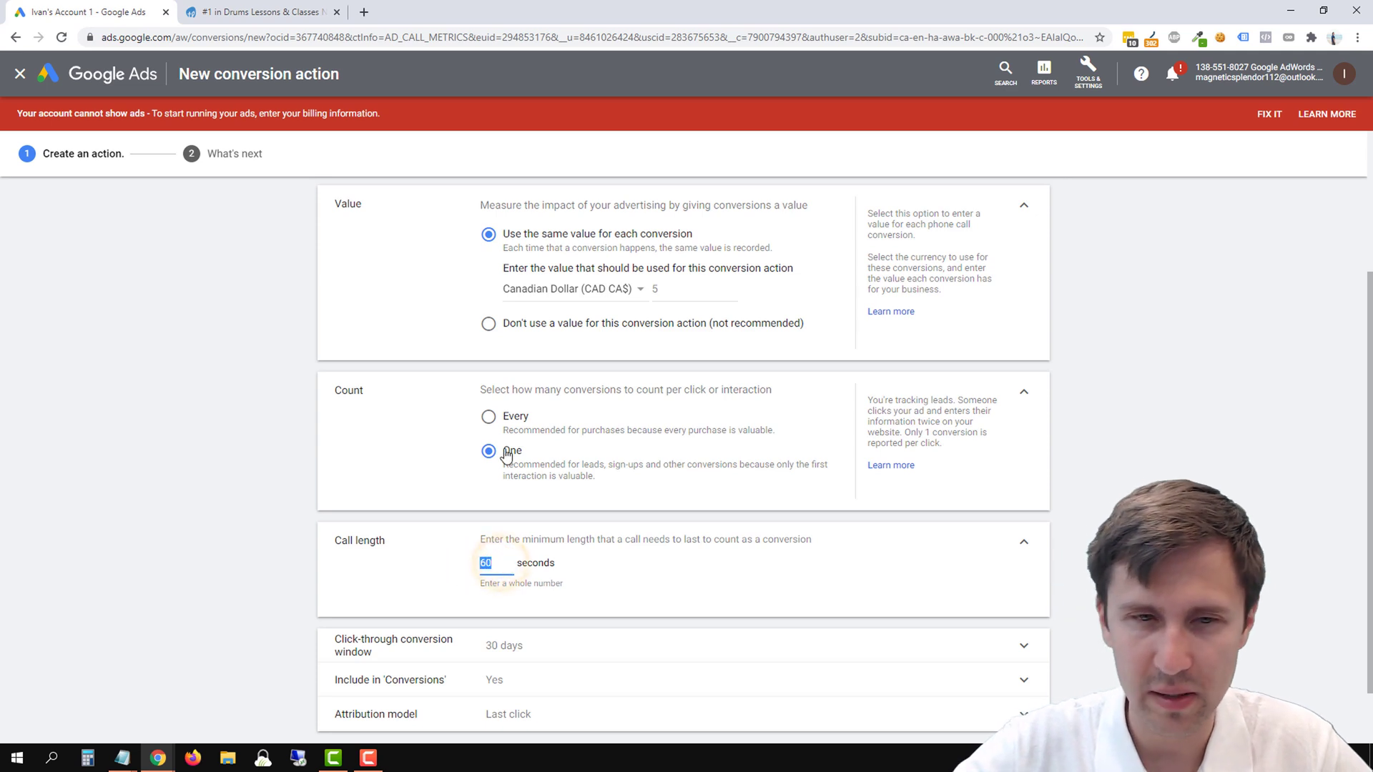
- Set the call length to 90 seconds, correct the name to '90 Seconds', and create the conversion action
scroll(up, 3)
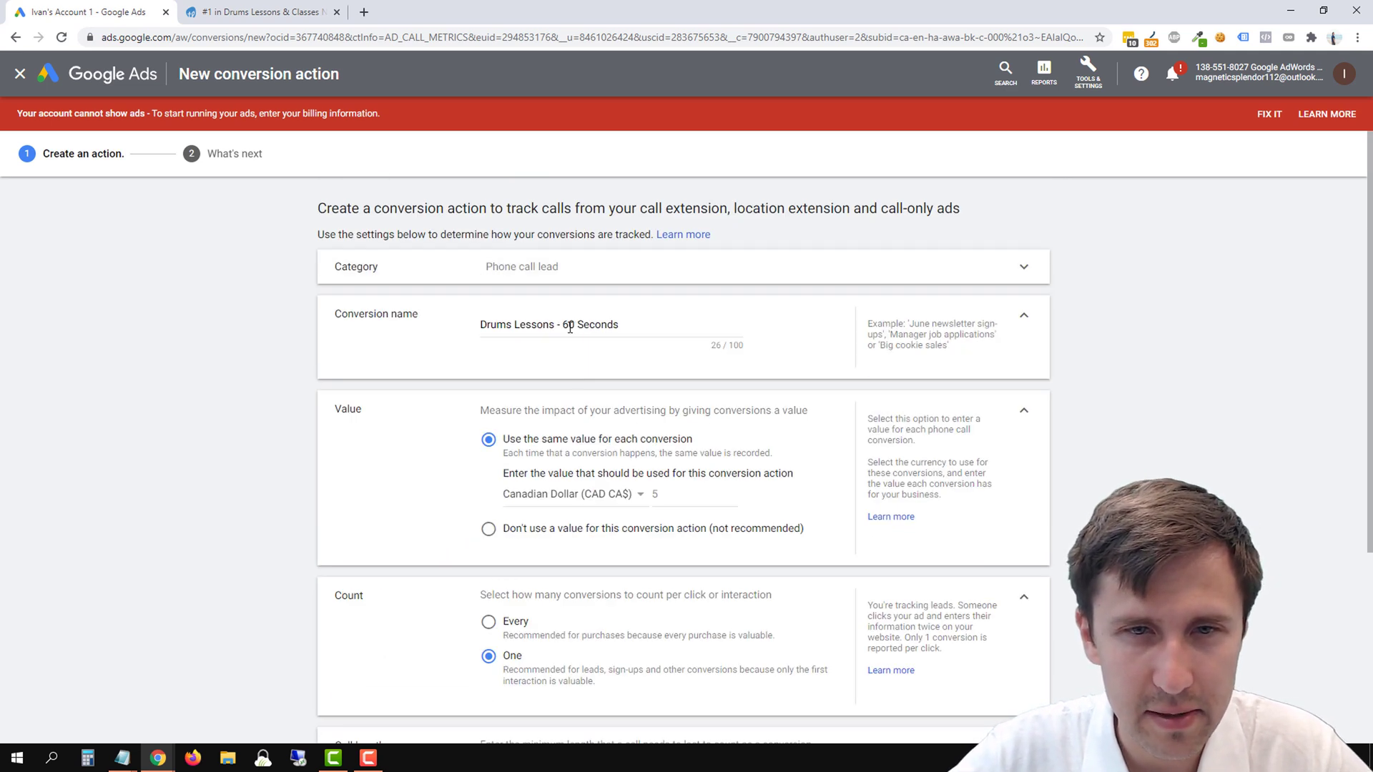
text(90)
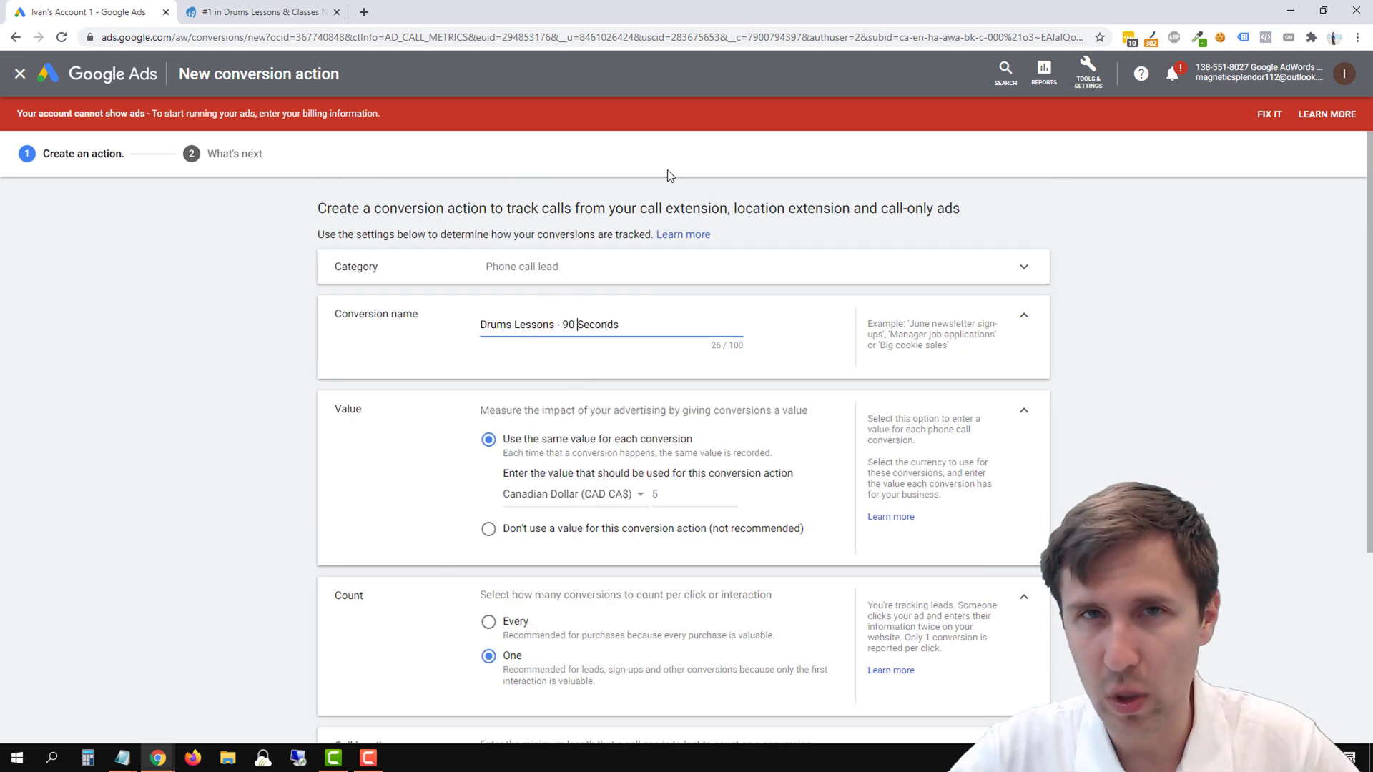
scroll(down, 3)
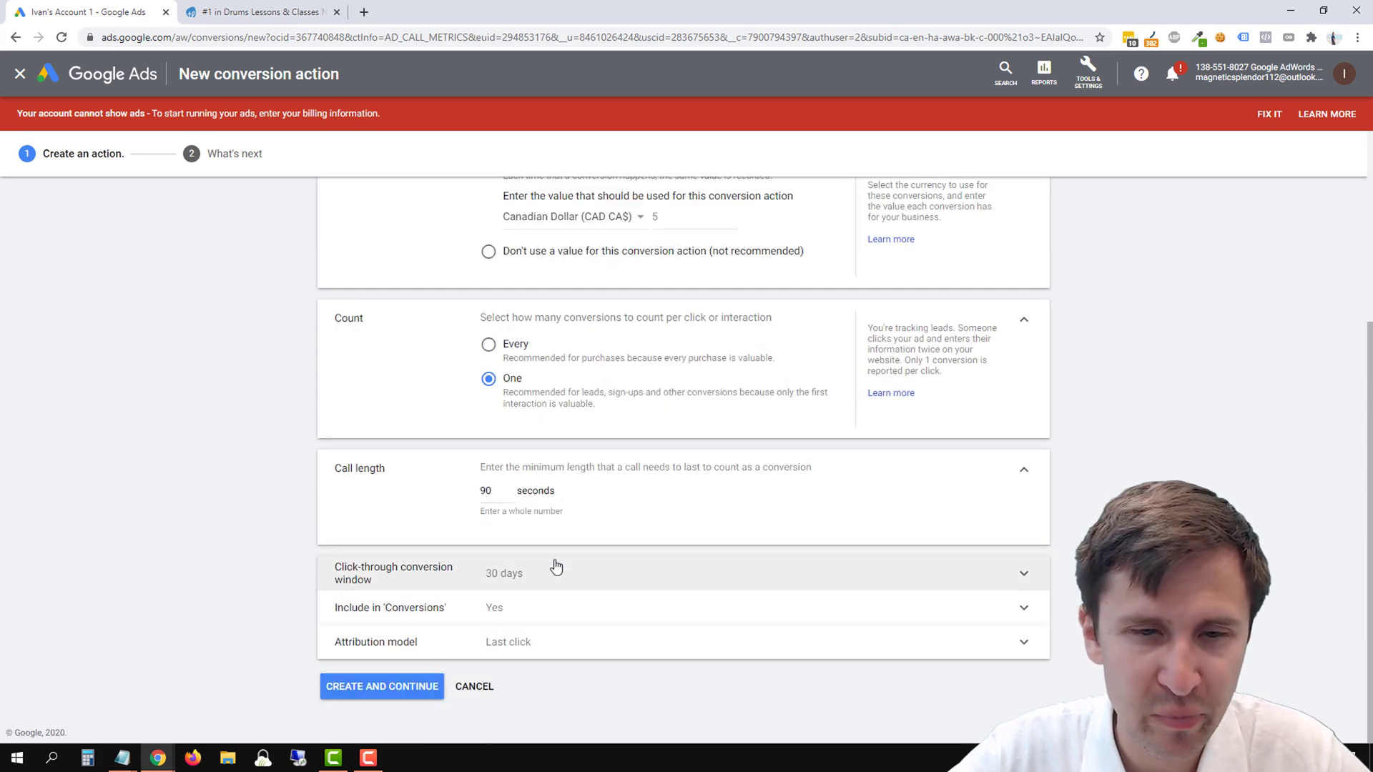
click(380, 685)
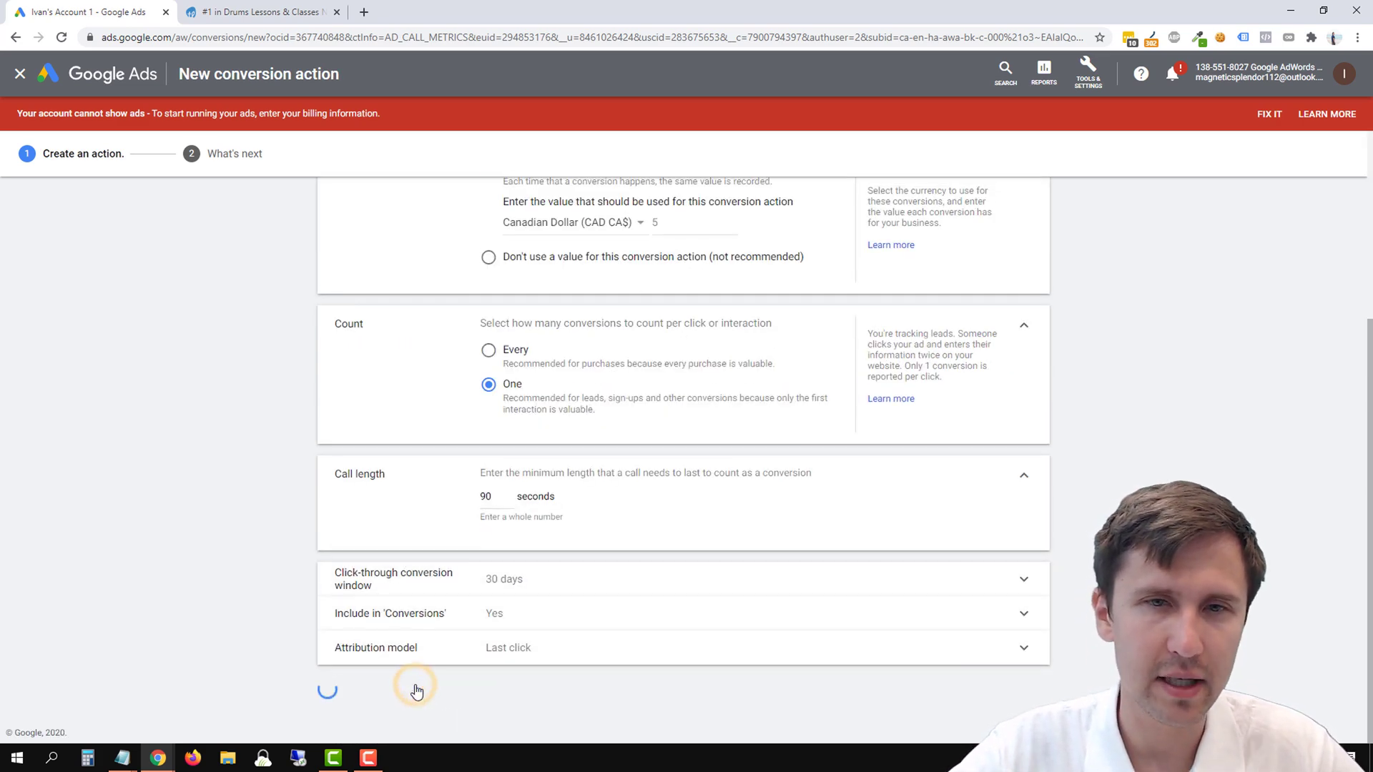
click(417, 691)
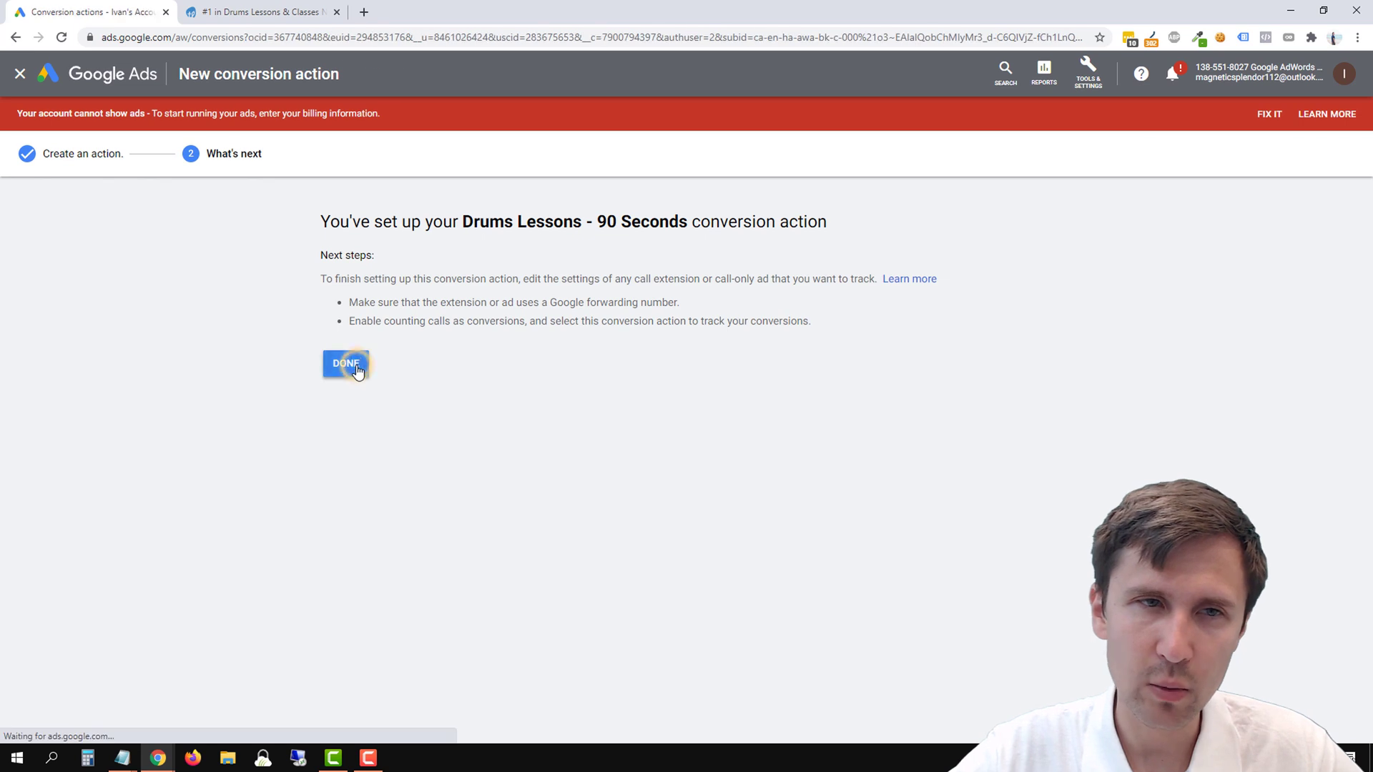
- Finish the conversion setup and return to the Drummers4Lyfe campaign's ads list
click(345, 363)
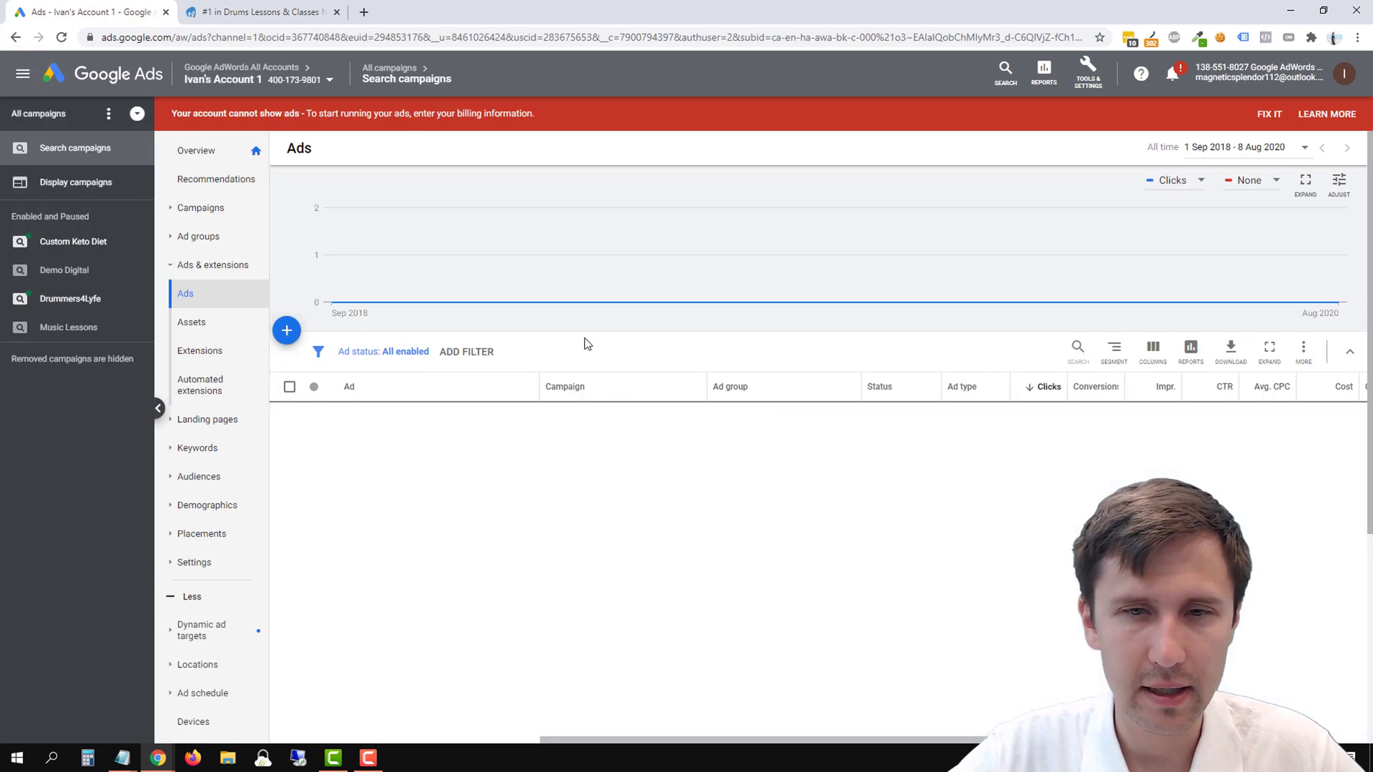
click(63, 271)
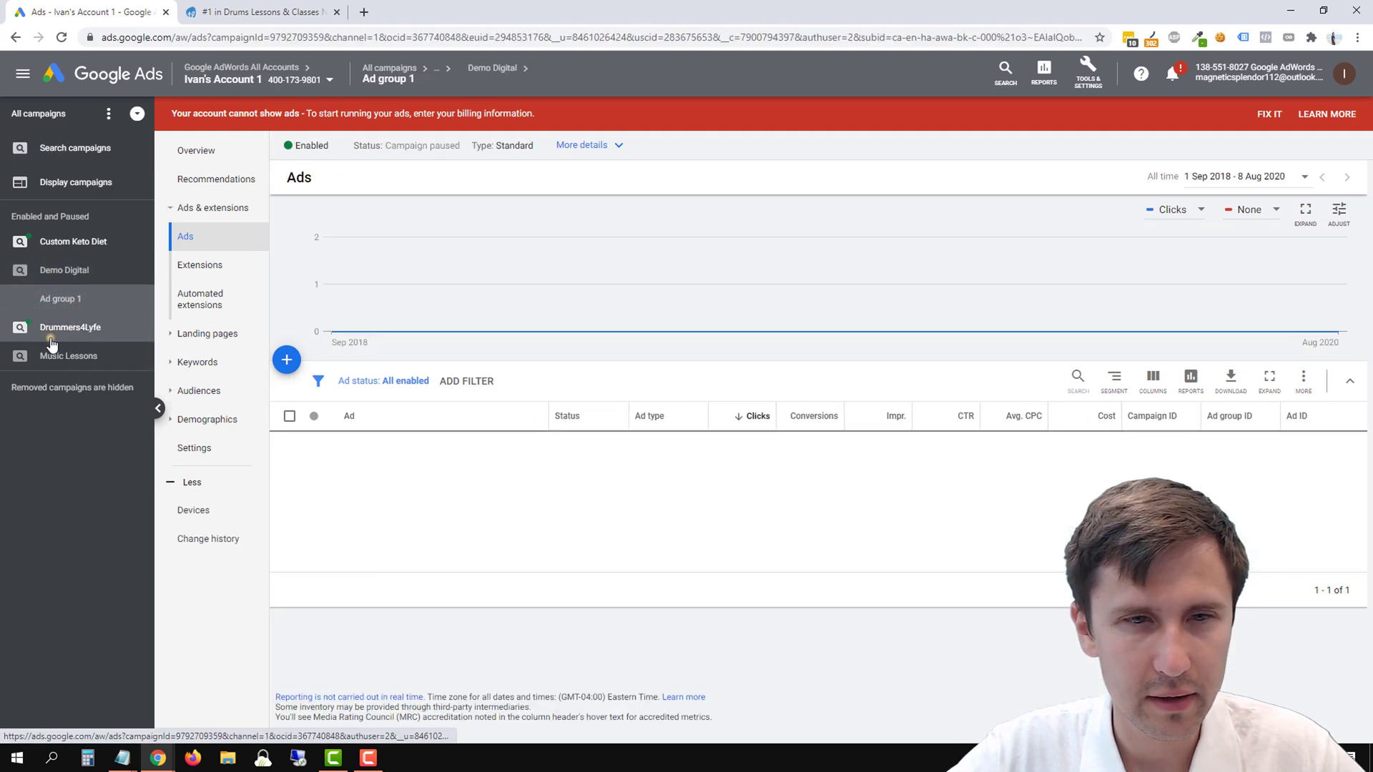
click(70, 326)
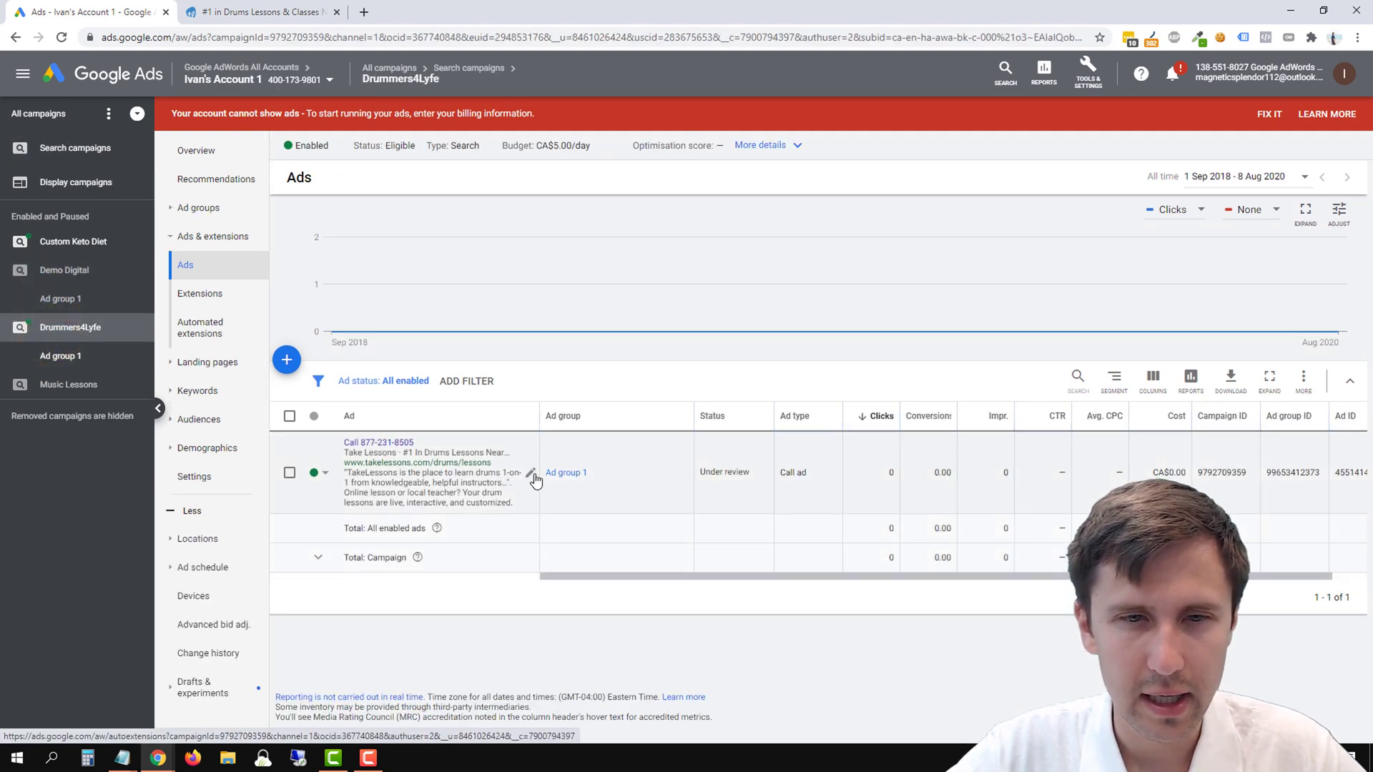
- Edit the call ad to use the Drums Lessons - 90 Seconds conversion action and save the new version
click(529, 473)
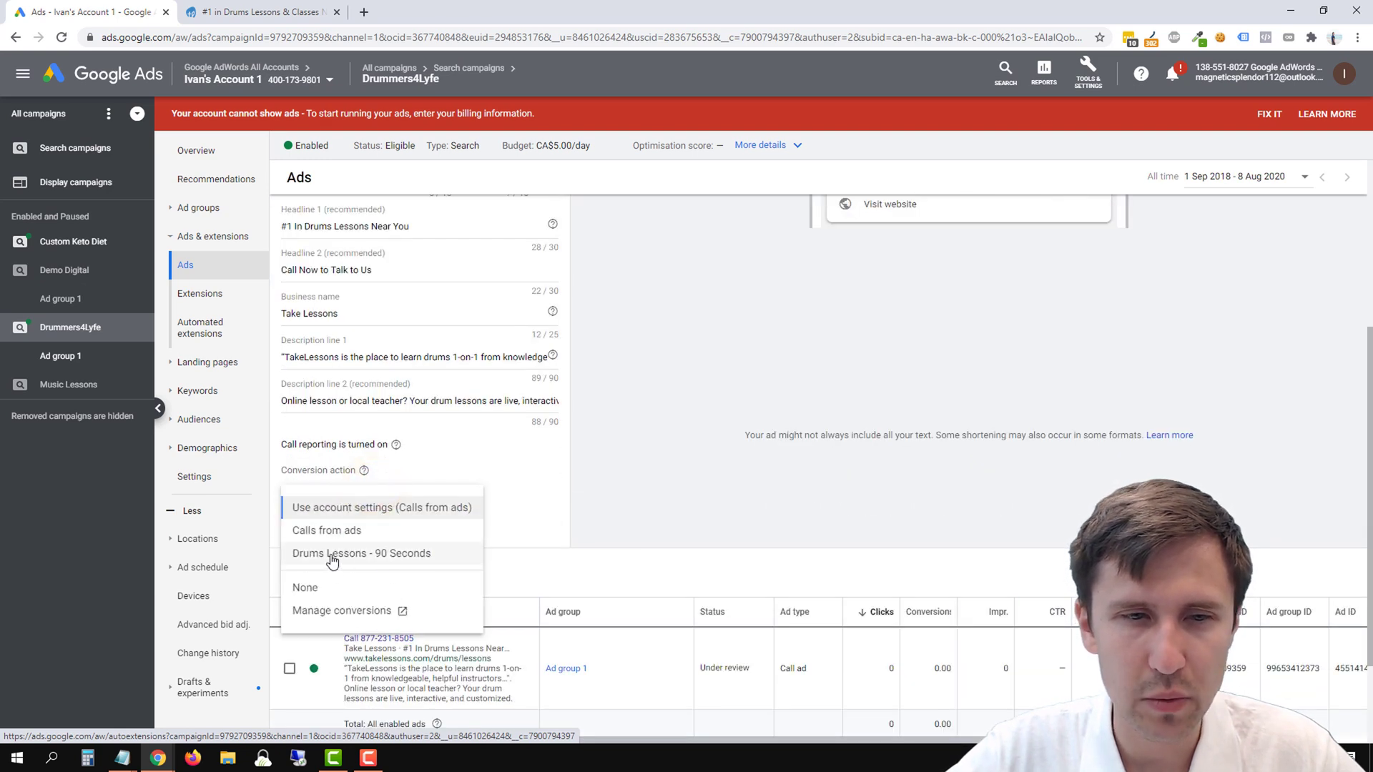
click(360, 552)
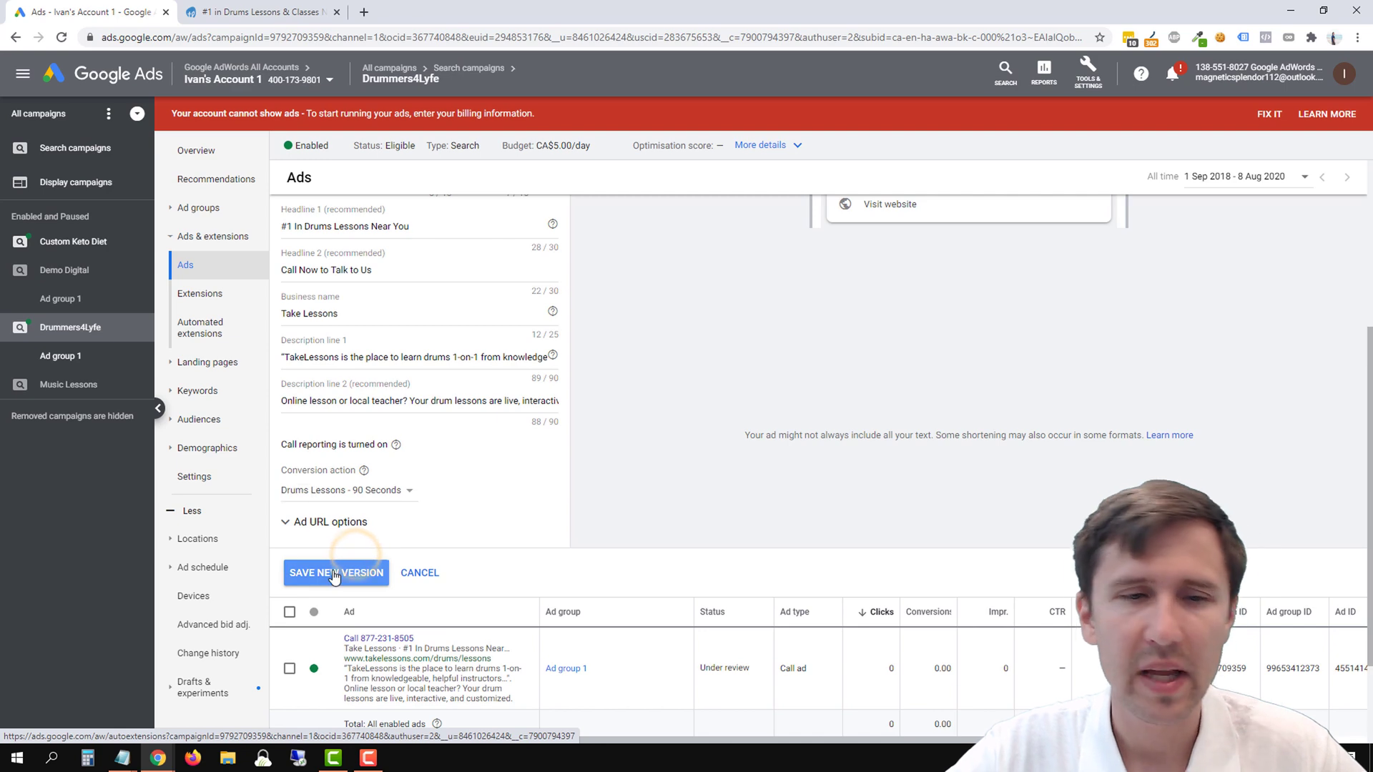
click(335, 572)
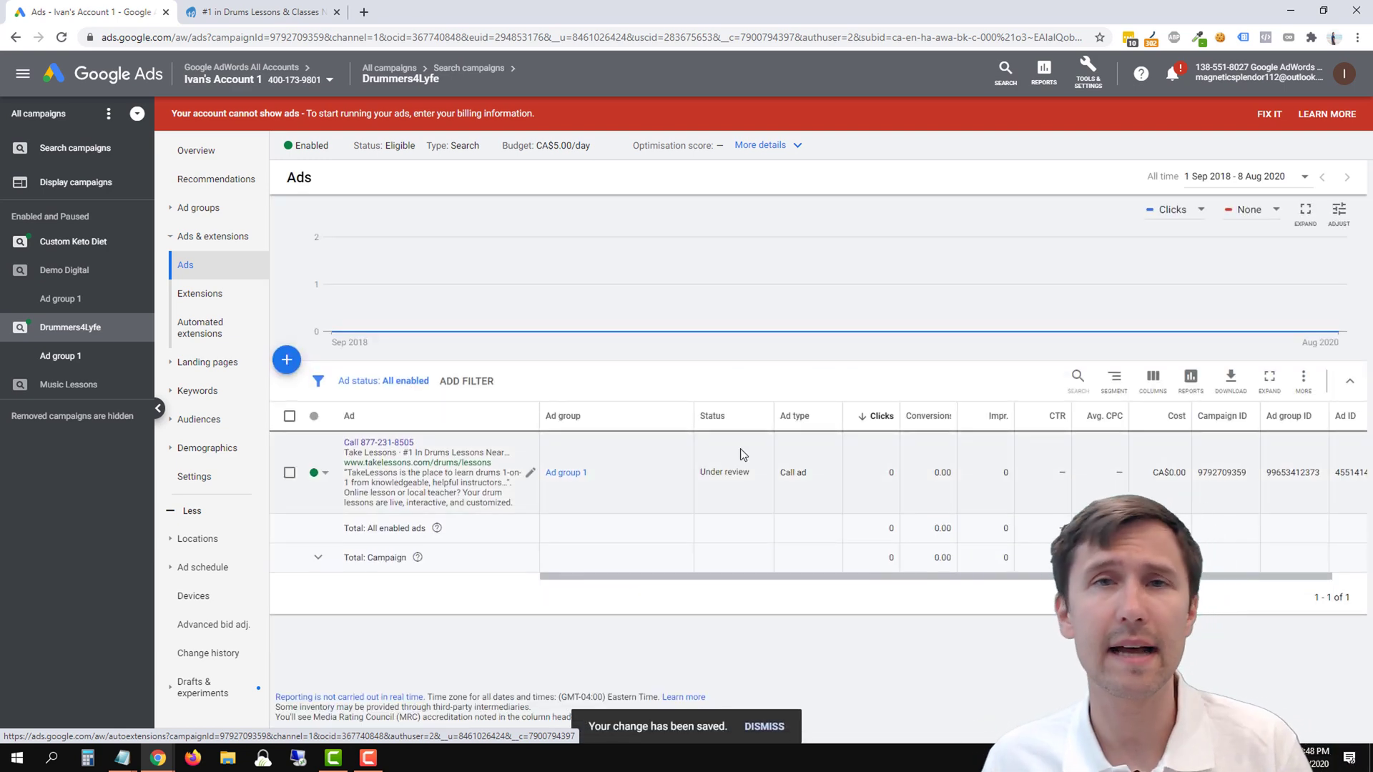
click(762, 727)
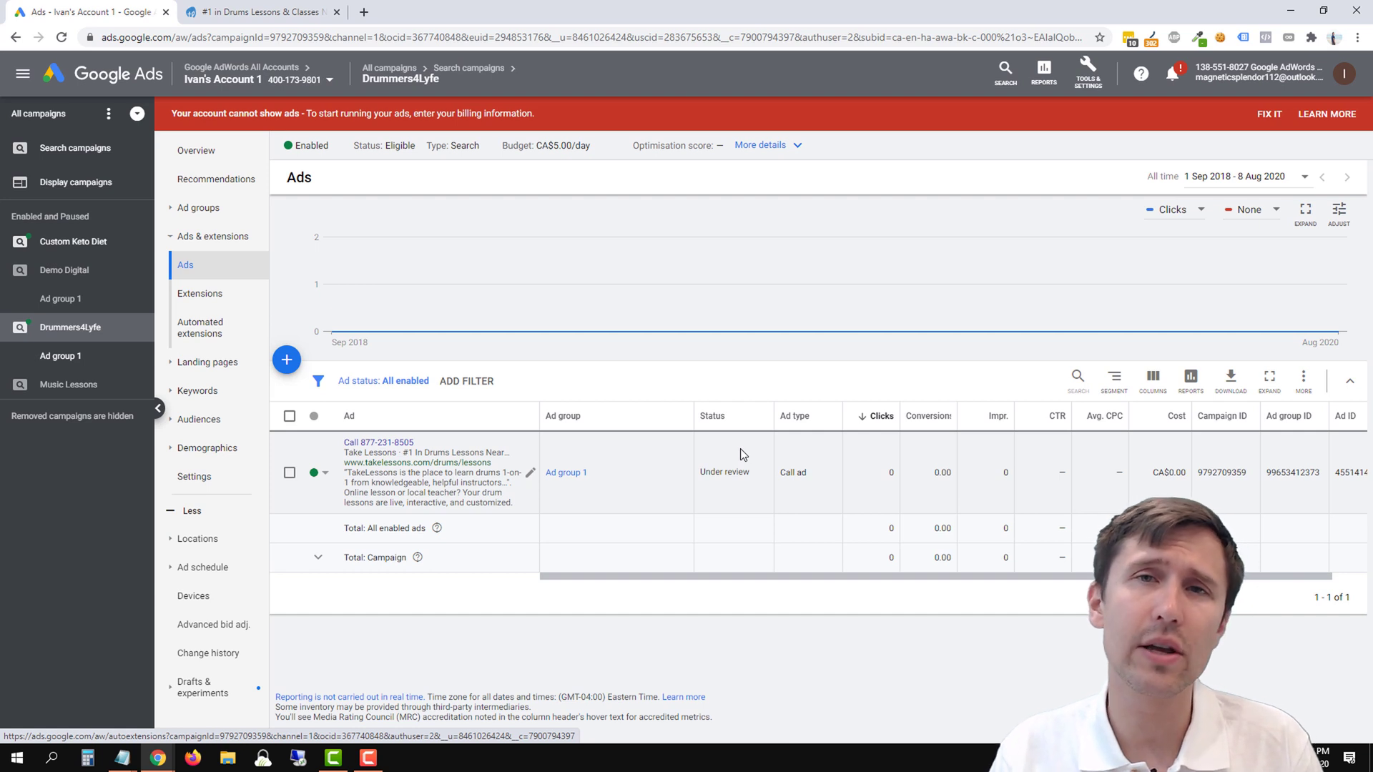